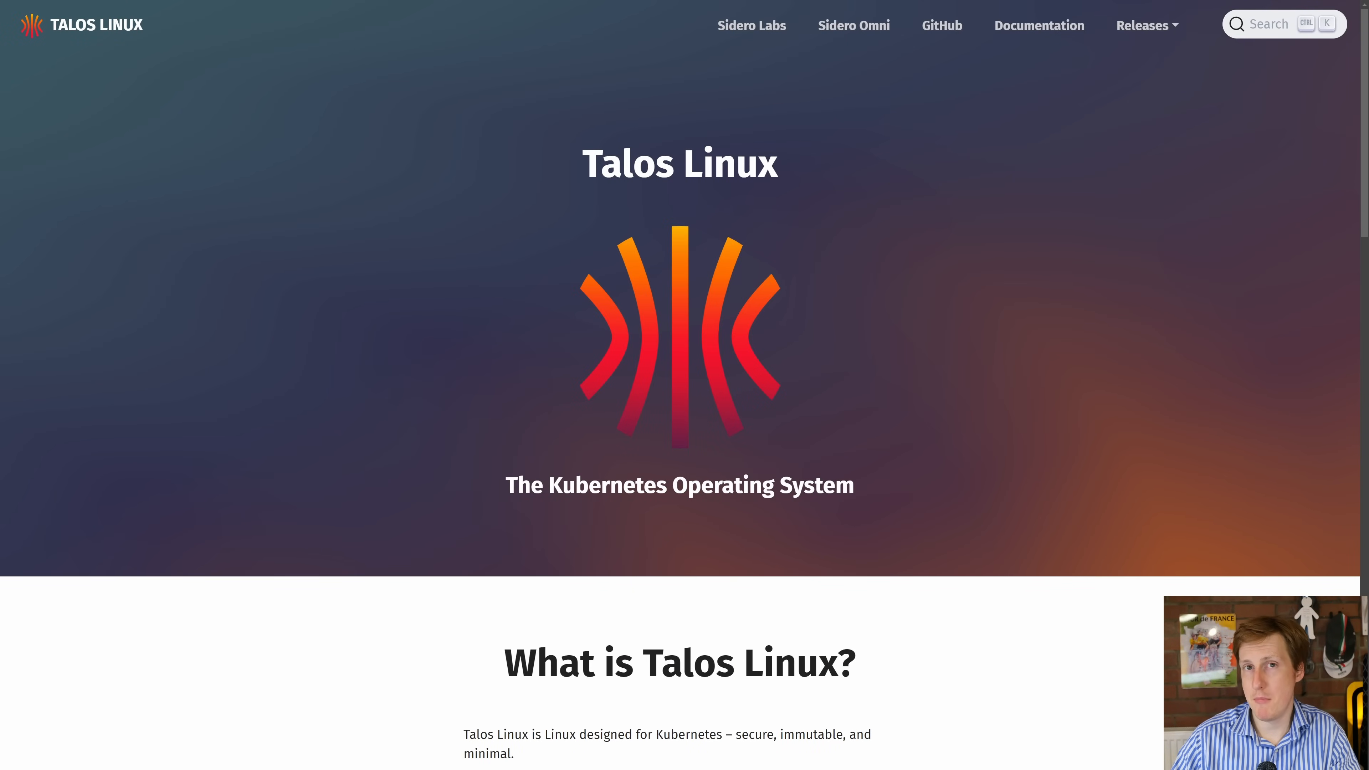
Select VM 121 Talos-CP-1 in the server tree and bring up its Talos v1.7.0 console
{"action": "scroll", "scroll_direction": "down", "scroll_amount": 3}
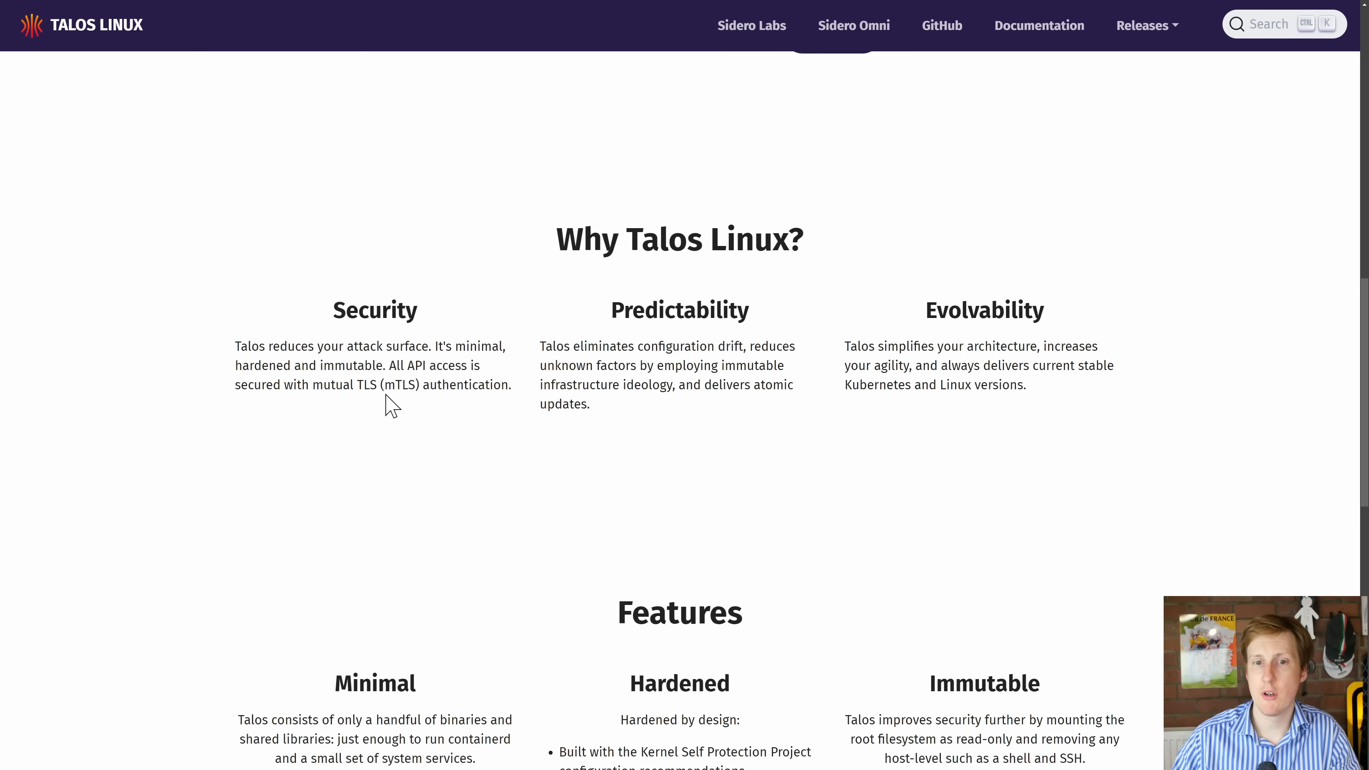
{"action": "mouse_move", "coordinate": [614, 435]}
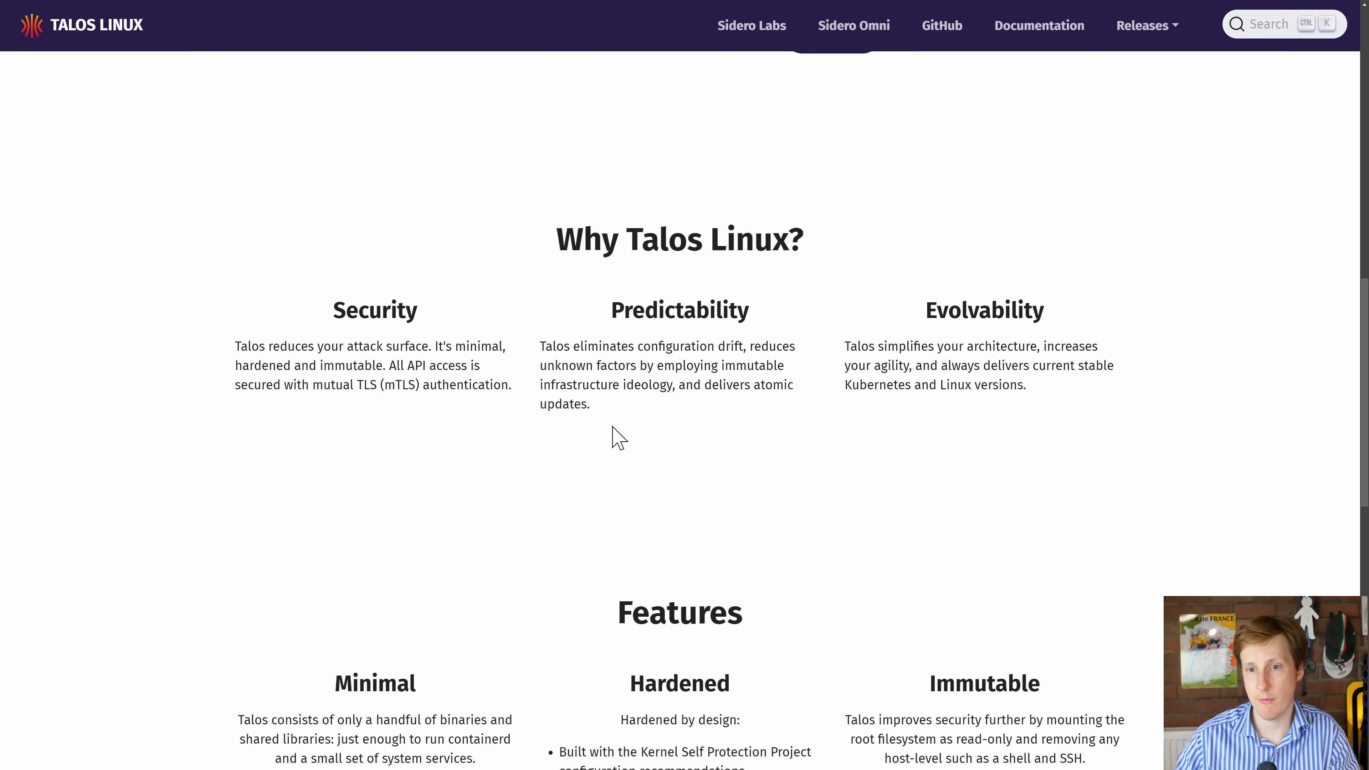
{"action": "mouse_move", "coordinate": [837, 445]}
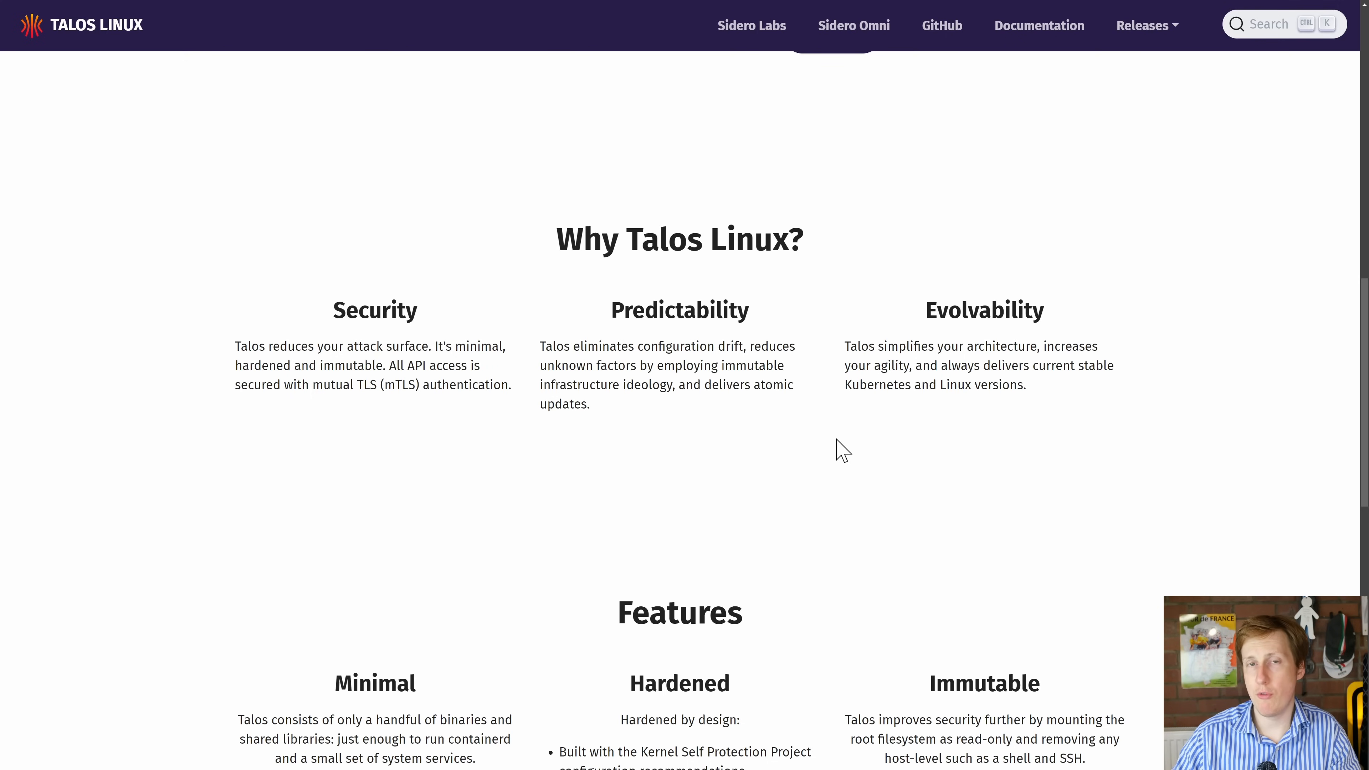
{"action": "mouse_move", "coordinate": [852, 444]}
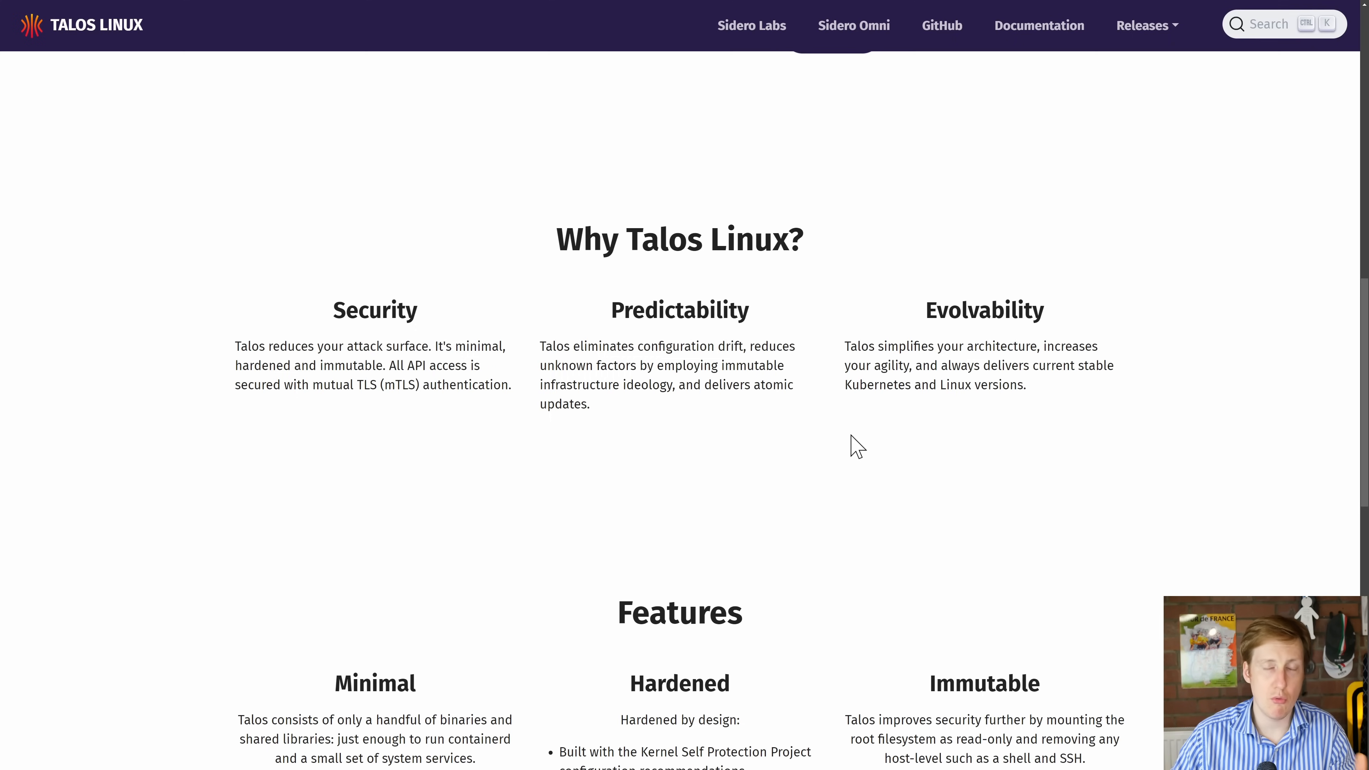
{"action": "mouse_move", "coordinate": [865, 483]}
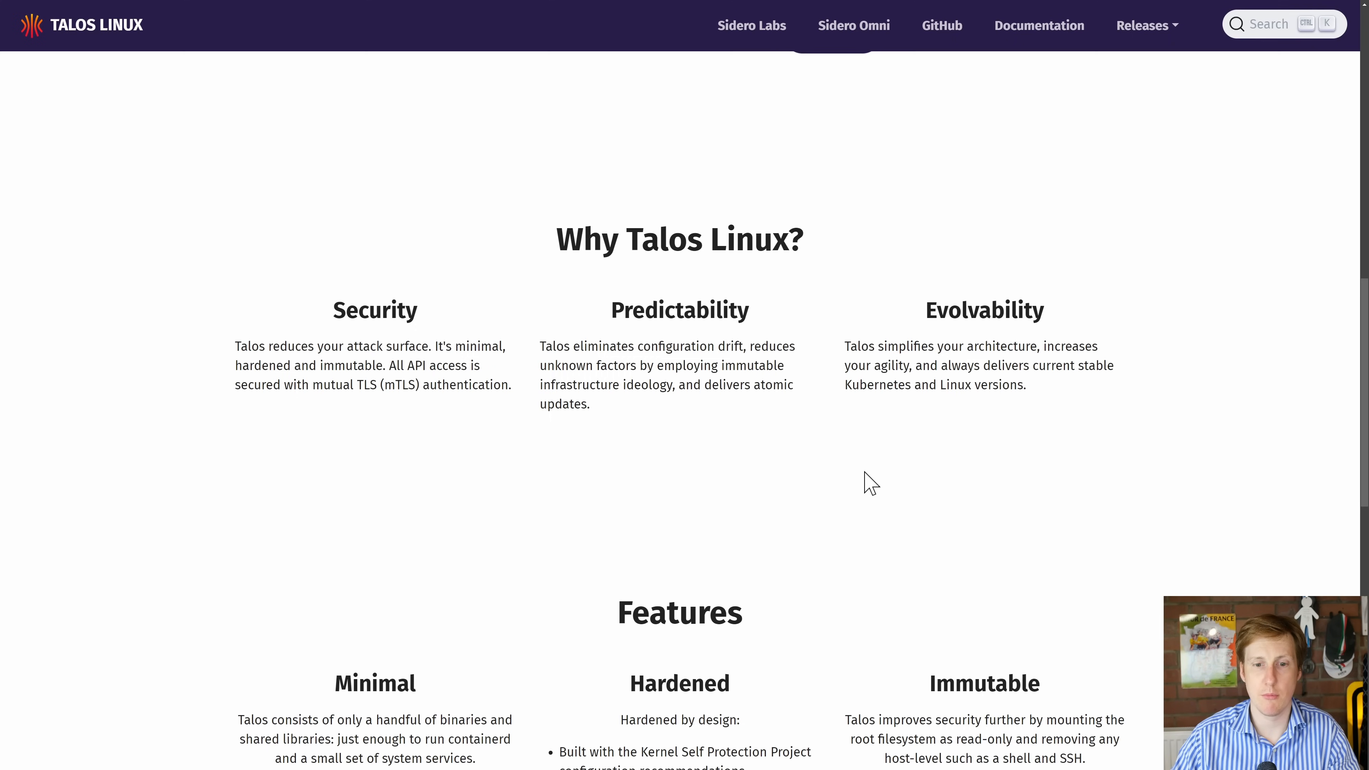
{"action": "scroll", "scroll_direction": "down", "scroll_amount": 3}
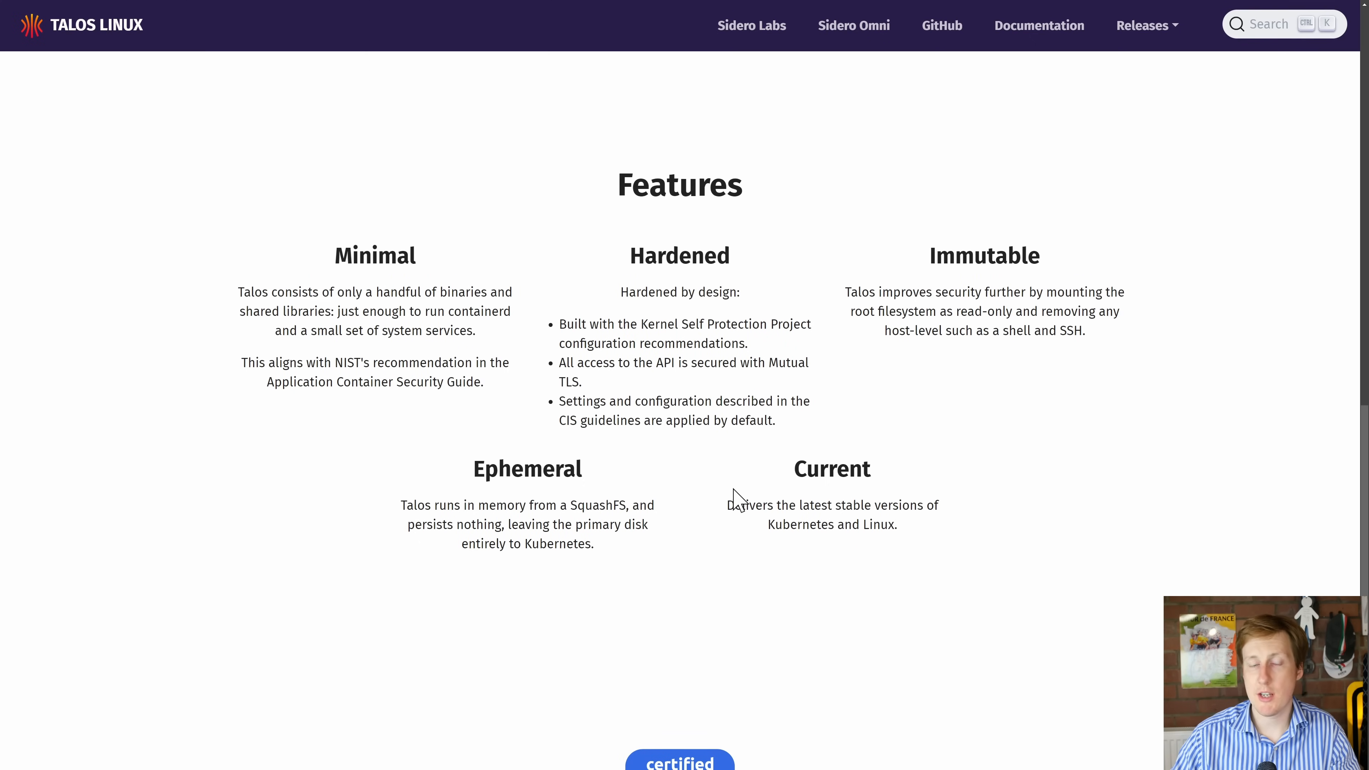
{"action": "mouse_move", "coordinate": [833, 388]}
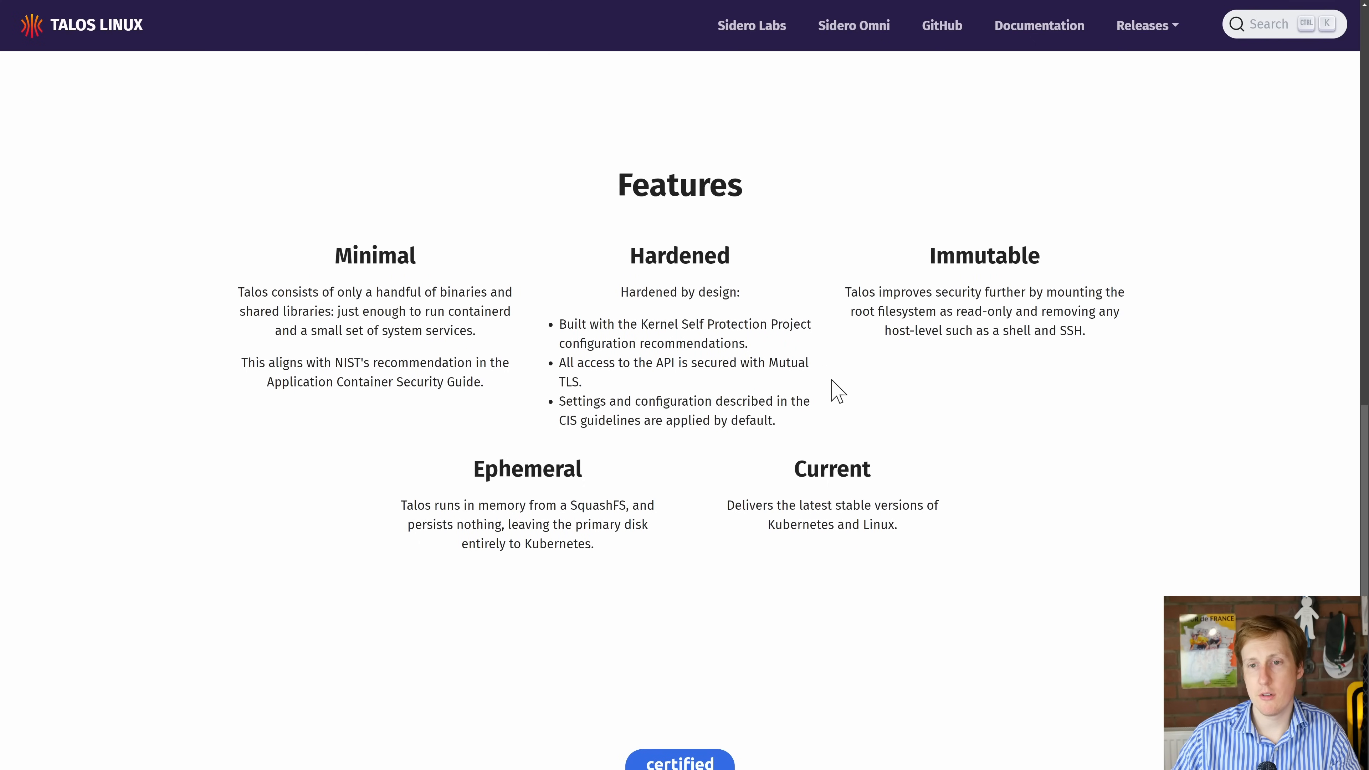
{"action": "mouse_move", "coordinate": [690, 520]}
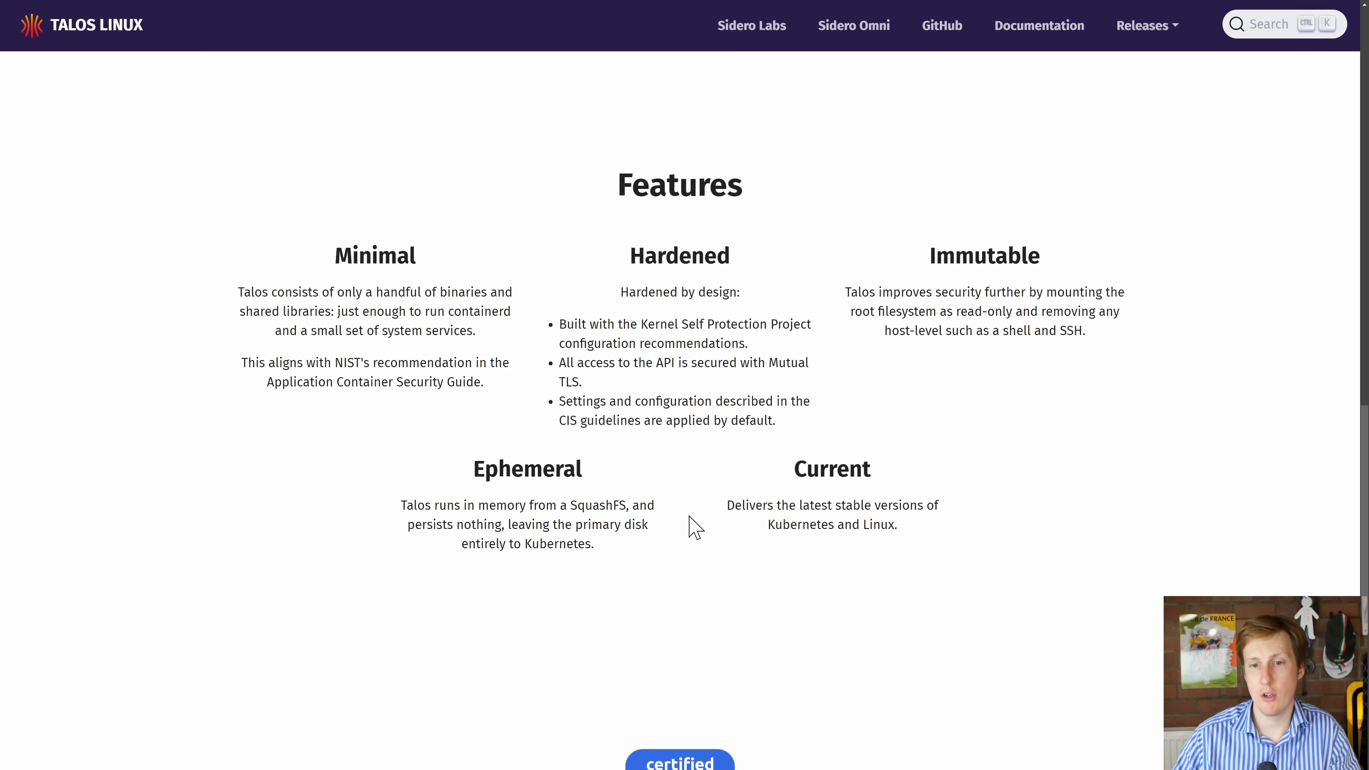
{"action": "scroll", "scroll_direction": "down", "scroll_amount": 3}
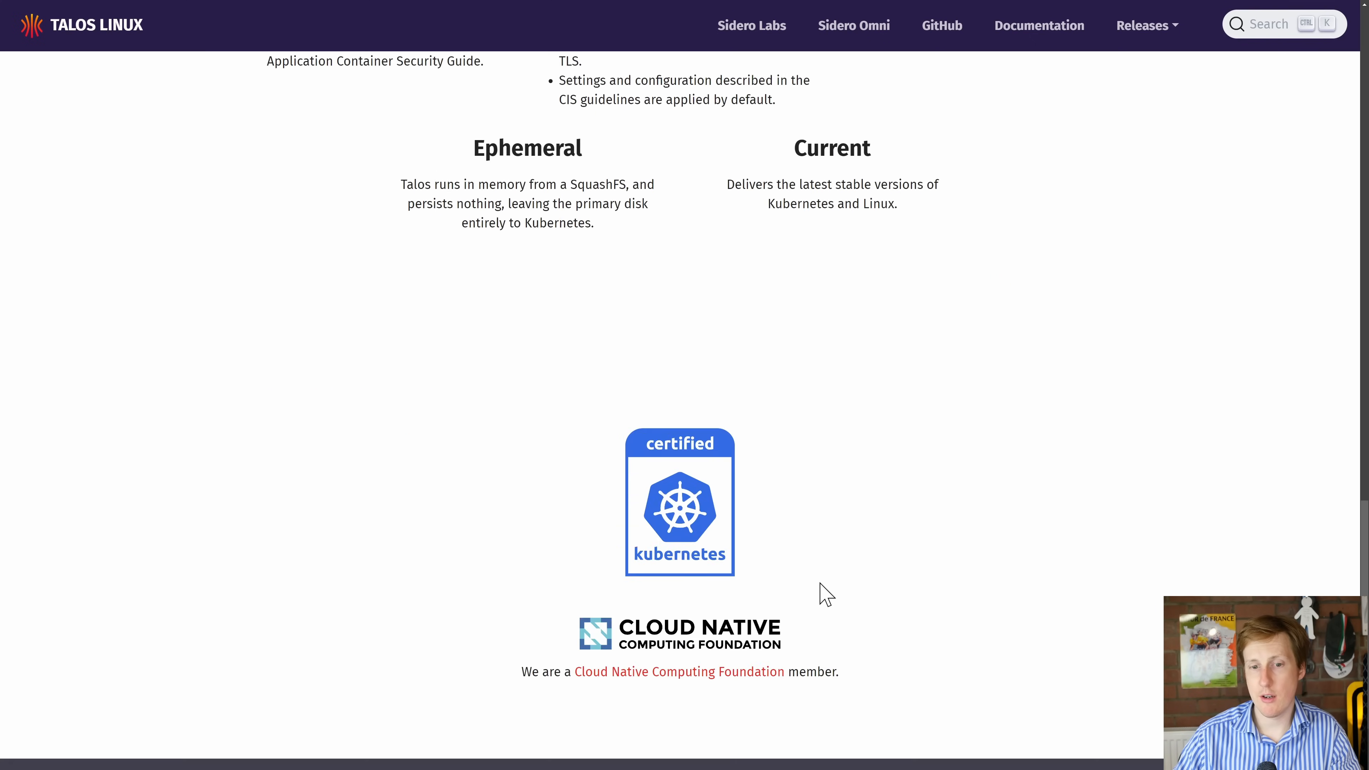
{"action": "mouse_move", "coordinate": [857, 589]}
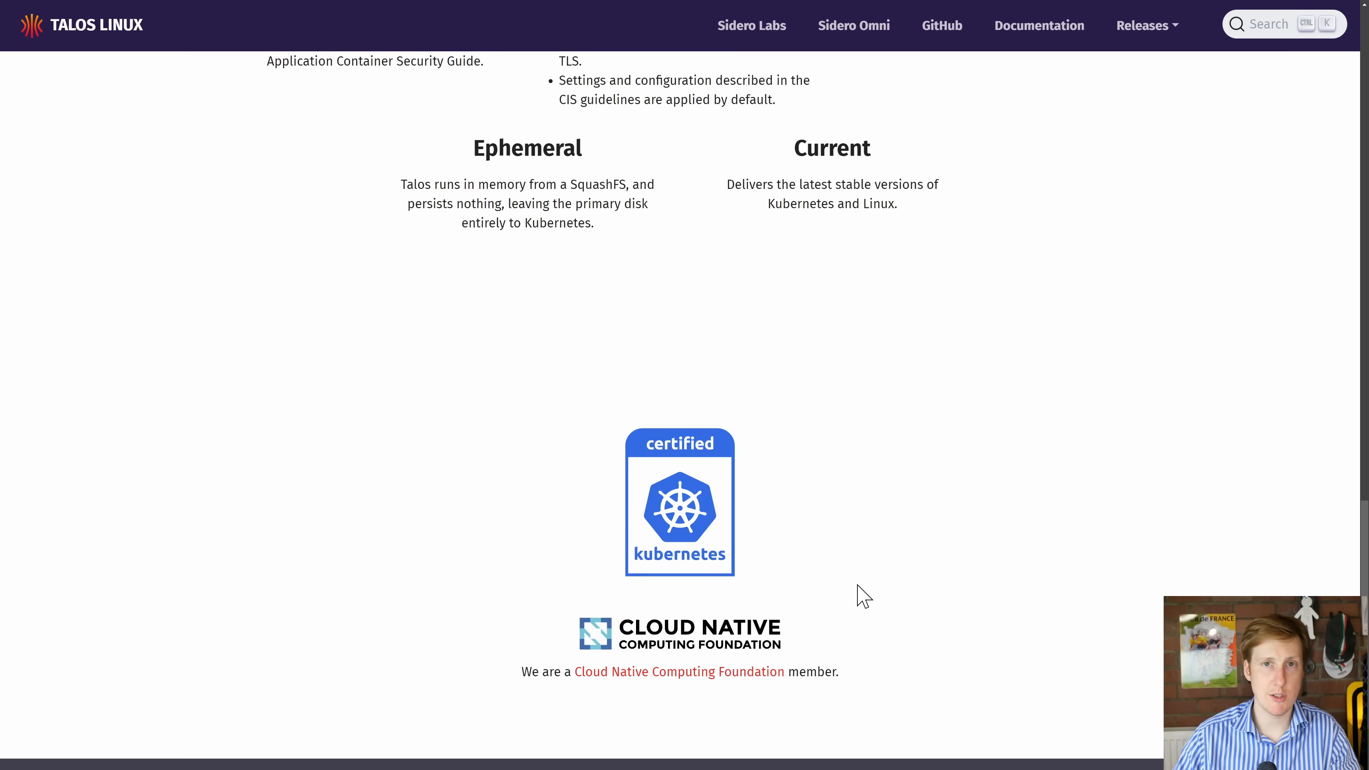
{"action": "mouse_move", "coordinate": [399, 412]}
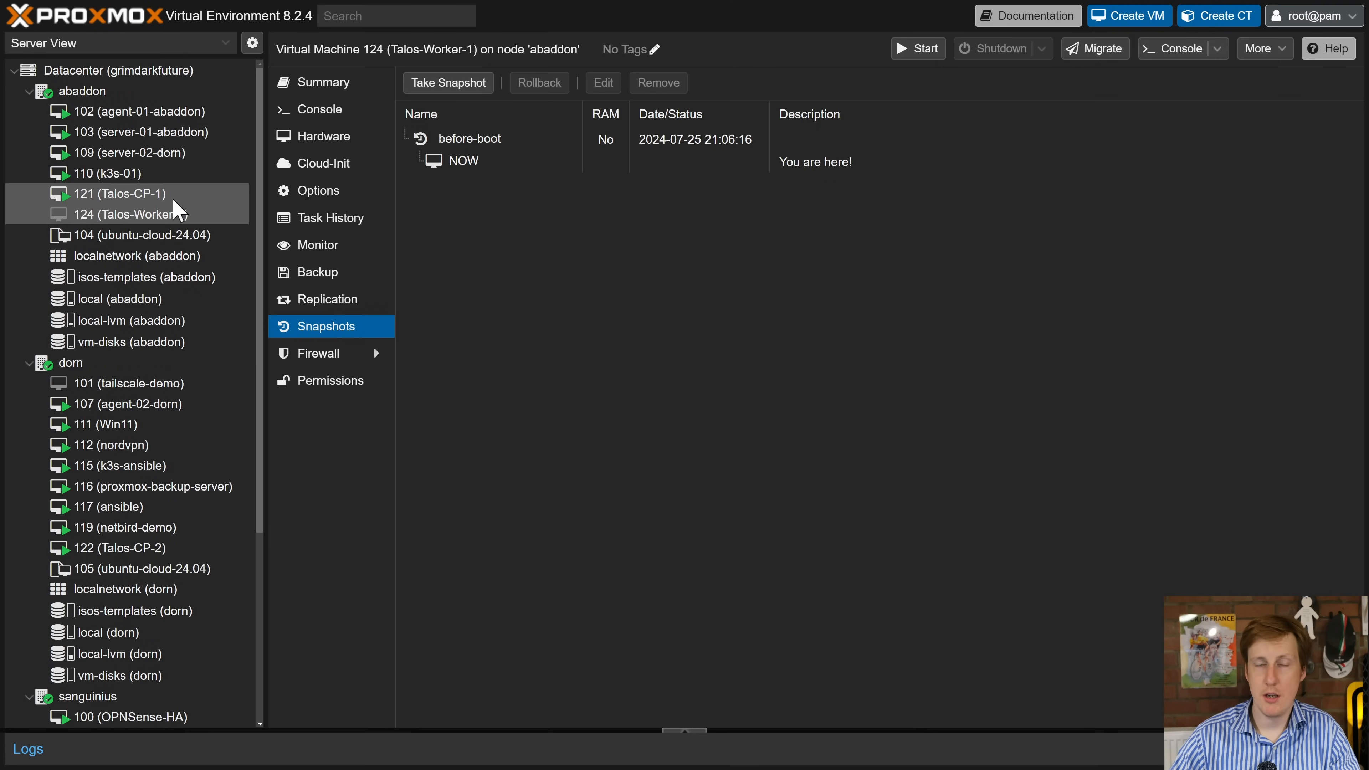
{"action": "mouse_move", "coordinate": [182, 220]}
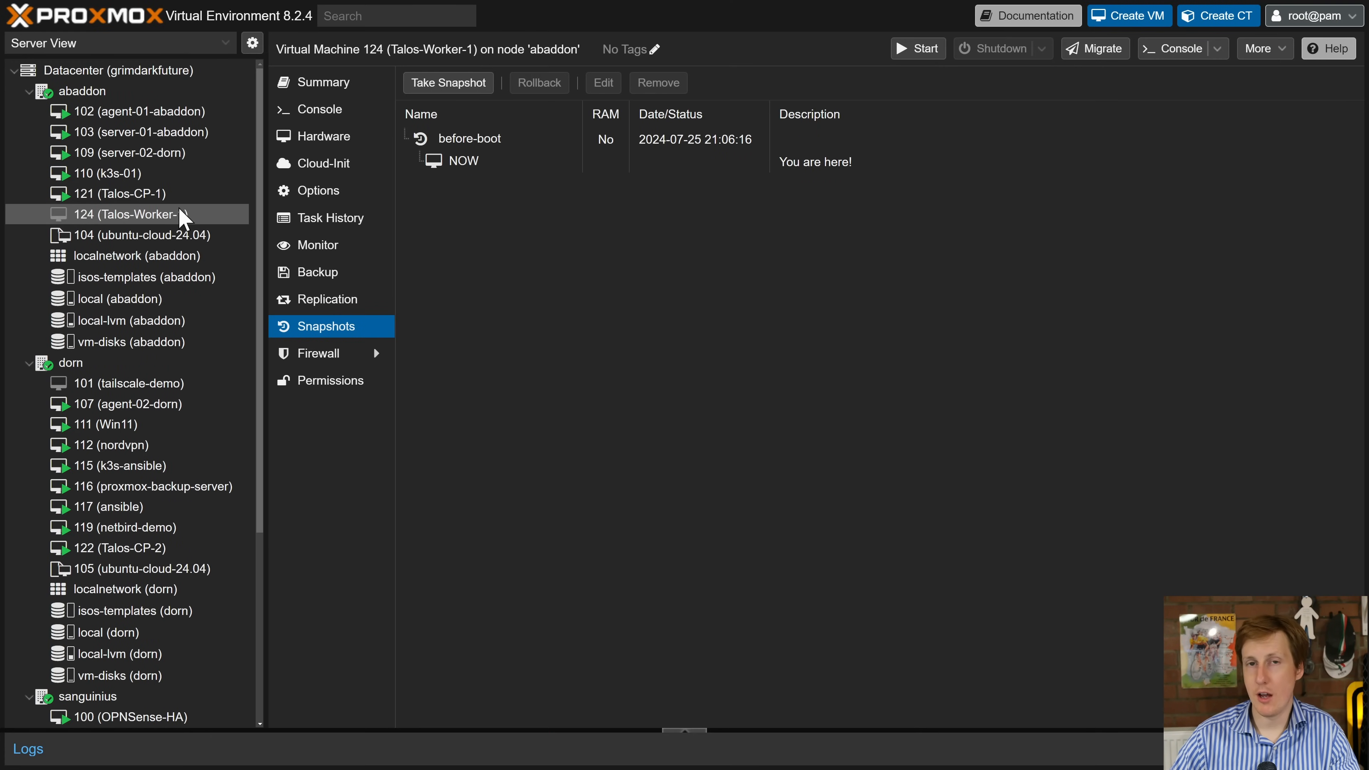
{"action": "mouse_move", "coordinate": [180, 214]}
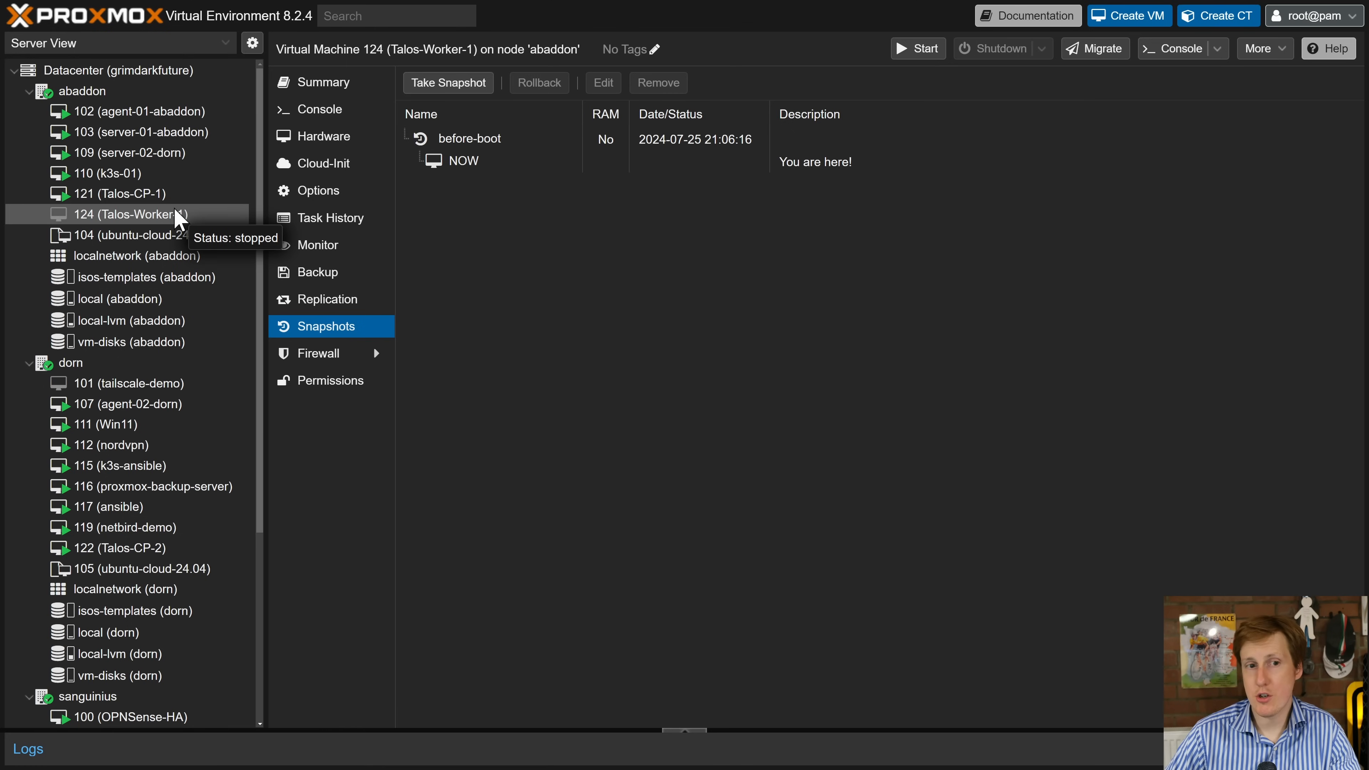
{"action": "mouse_move", "coordinate": [161, 208]}
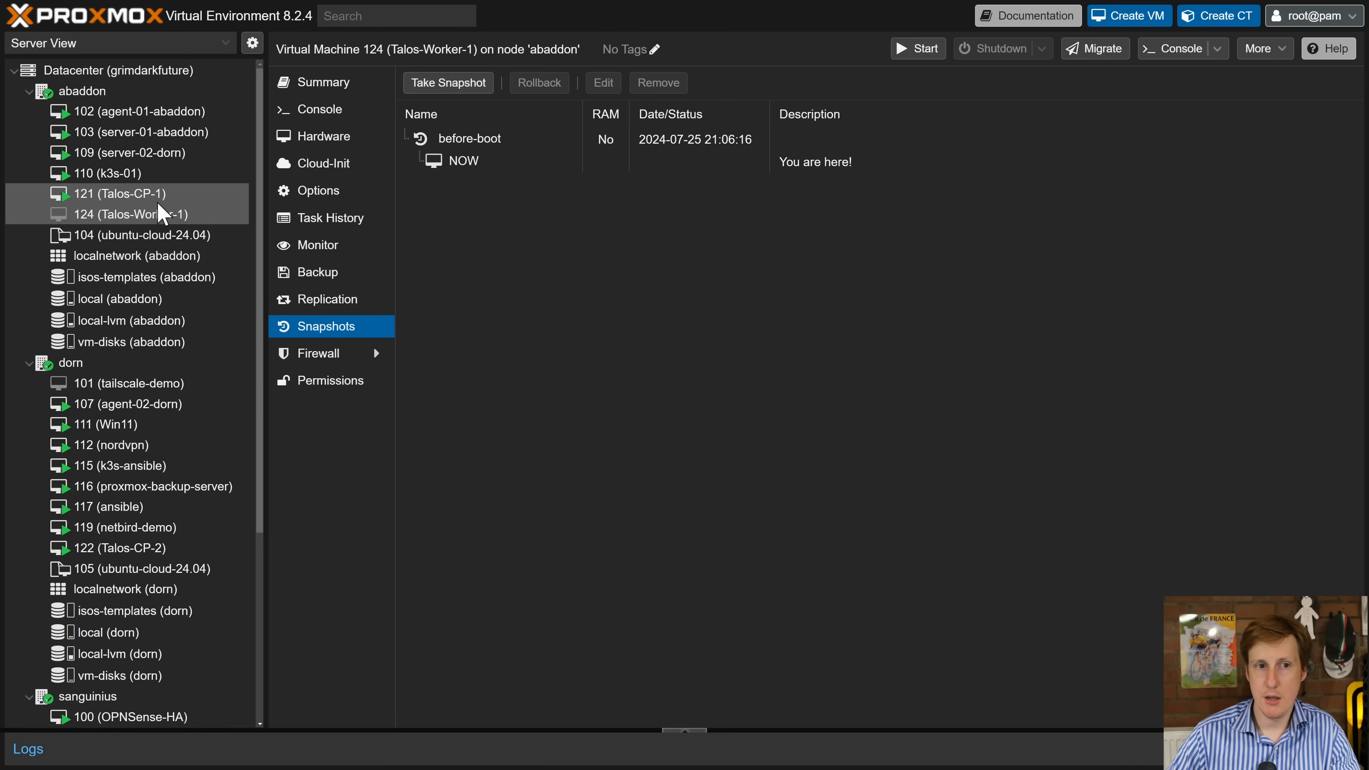
{"action": "mouse_move", "coordinate": [154, 460]}
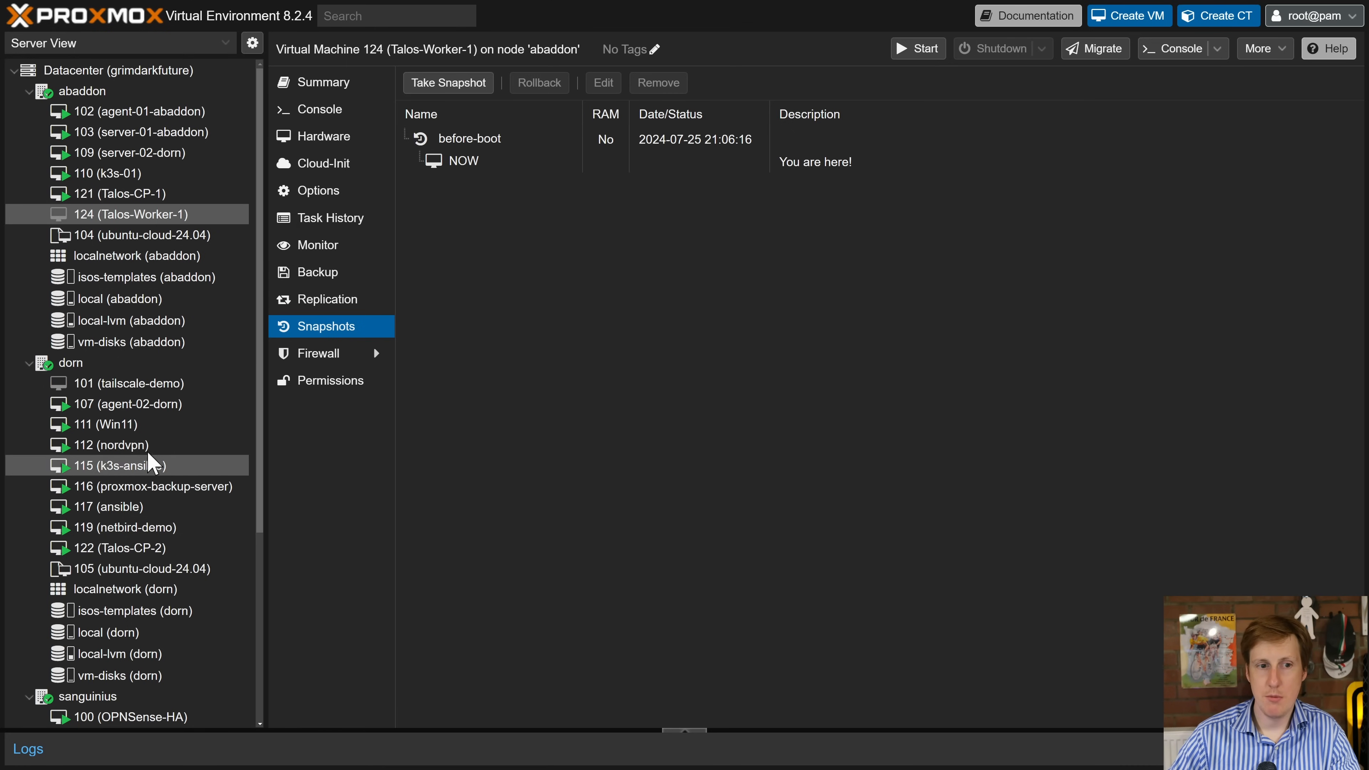
{"action": "scroll", "scroll_direction": "down", "scroll_amount": 3}
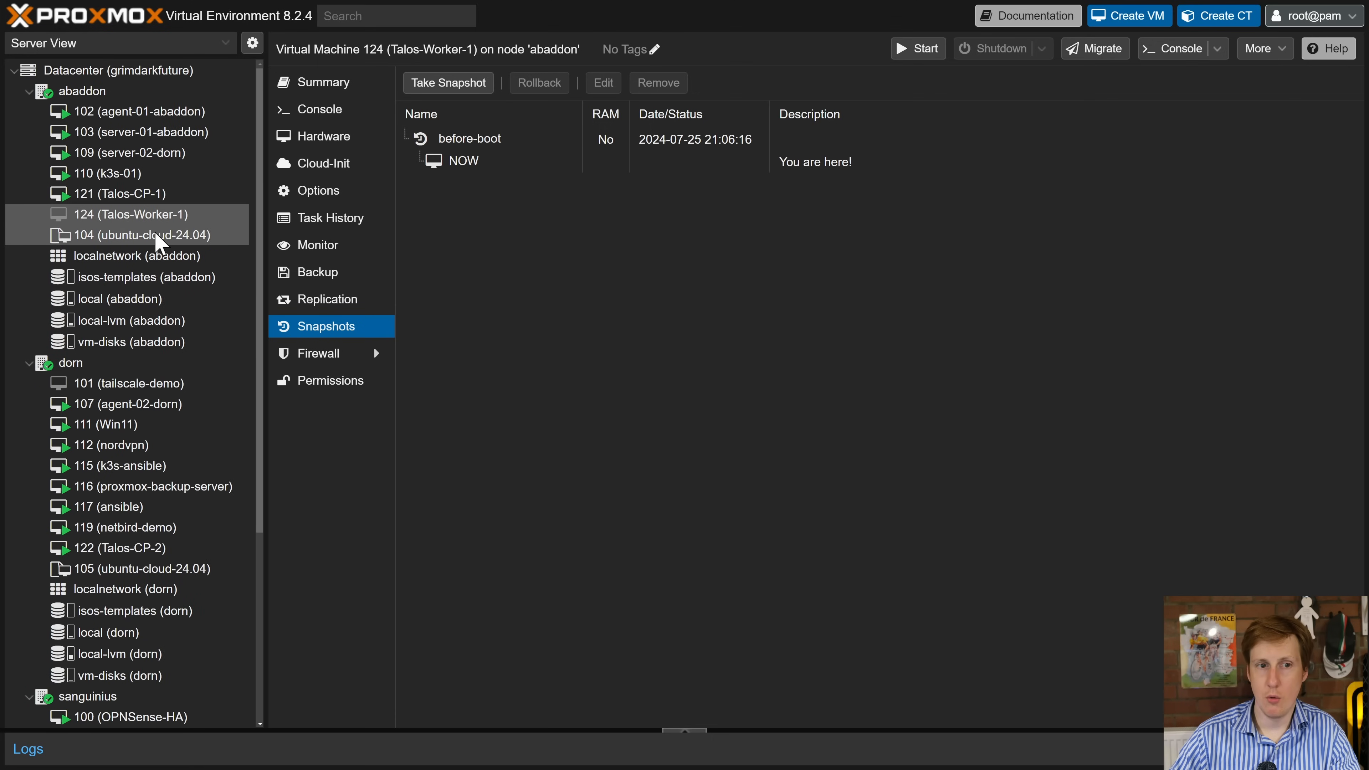
{"action": "mouse_move", "coordinate": [164, 216]}
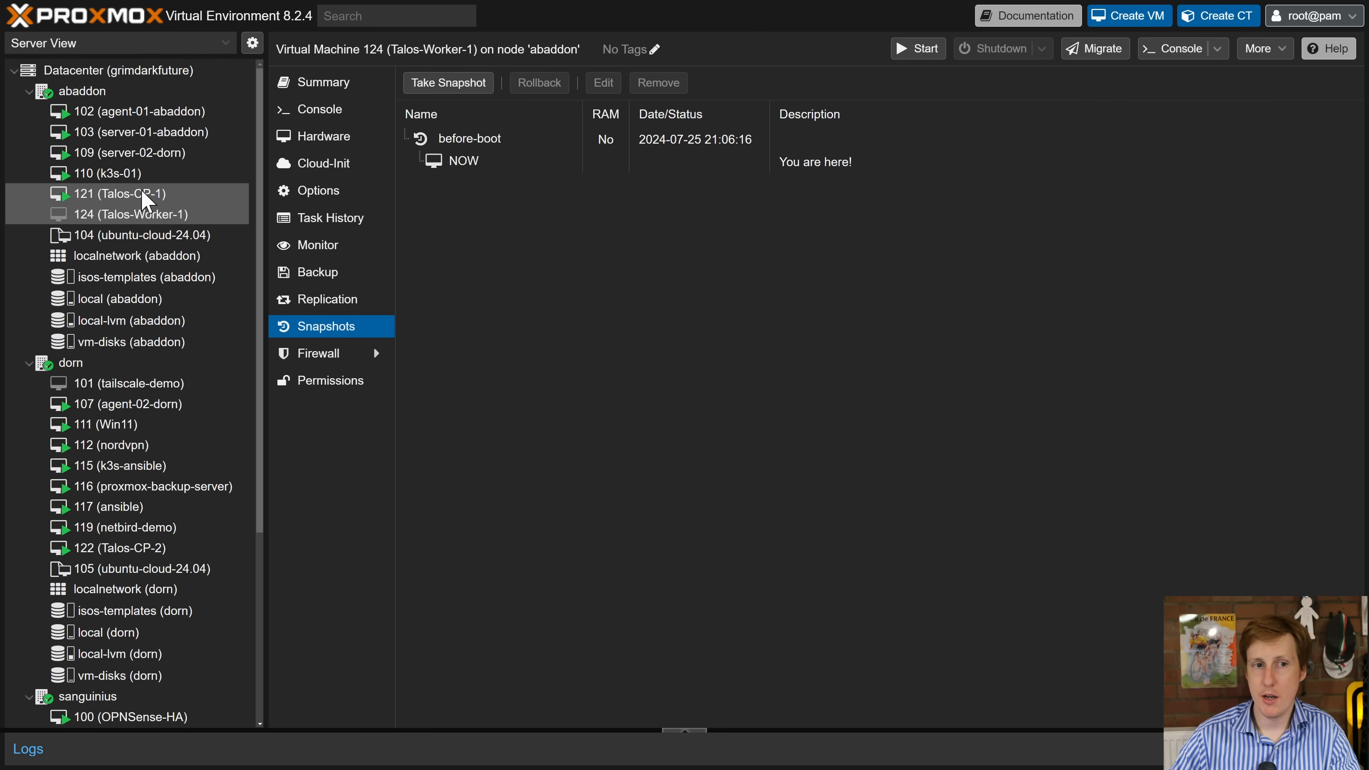
{"action": "left_click", "coordinate": [117, 194]}
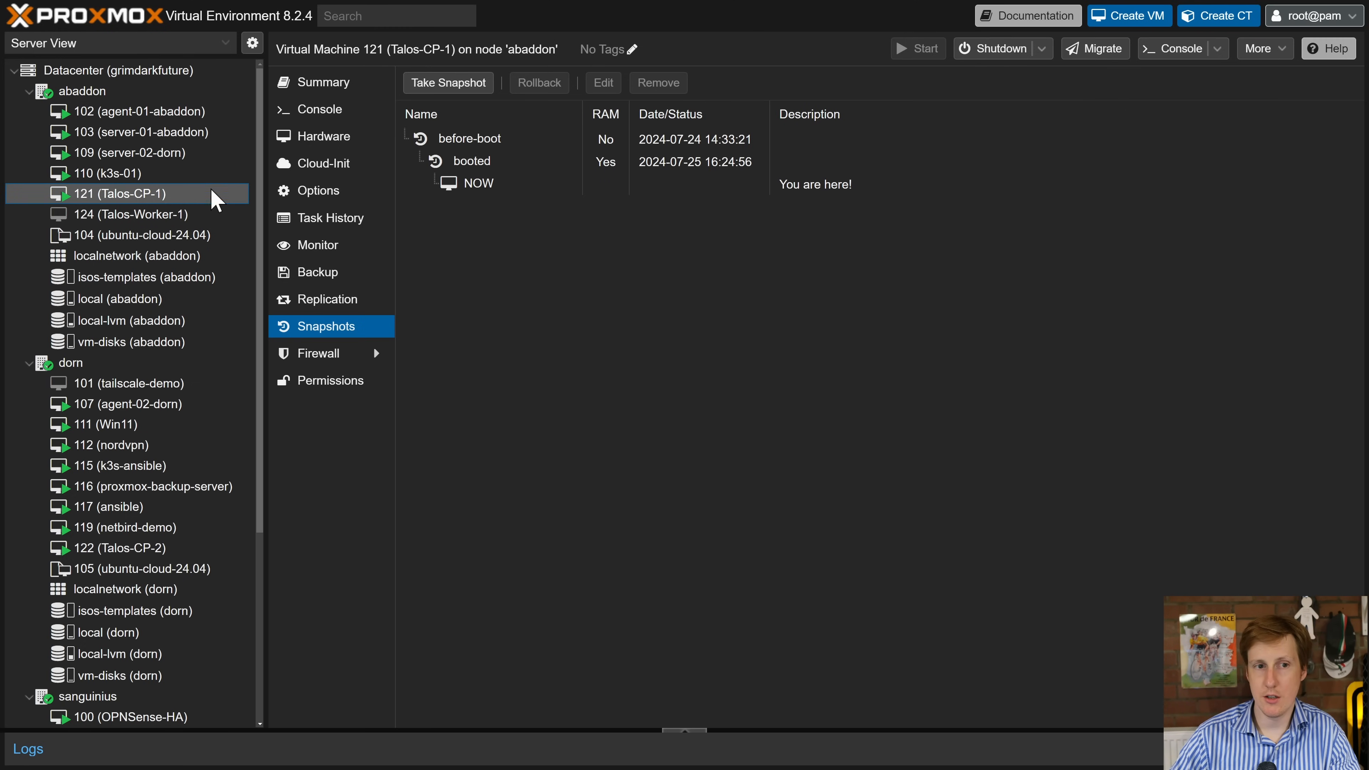
{"action": "left_click", "coordinate": [320, 109]}
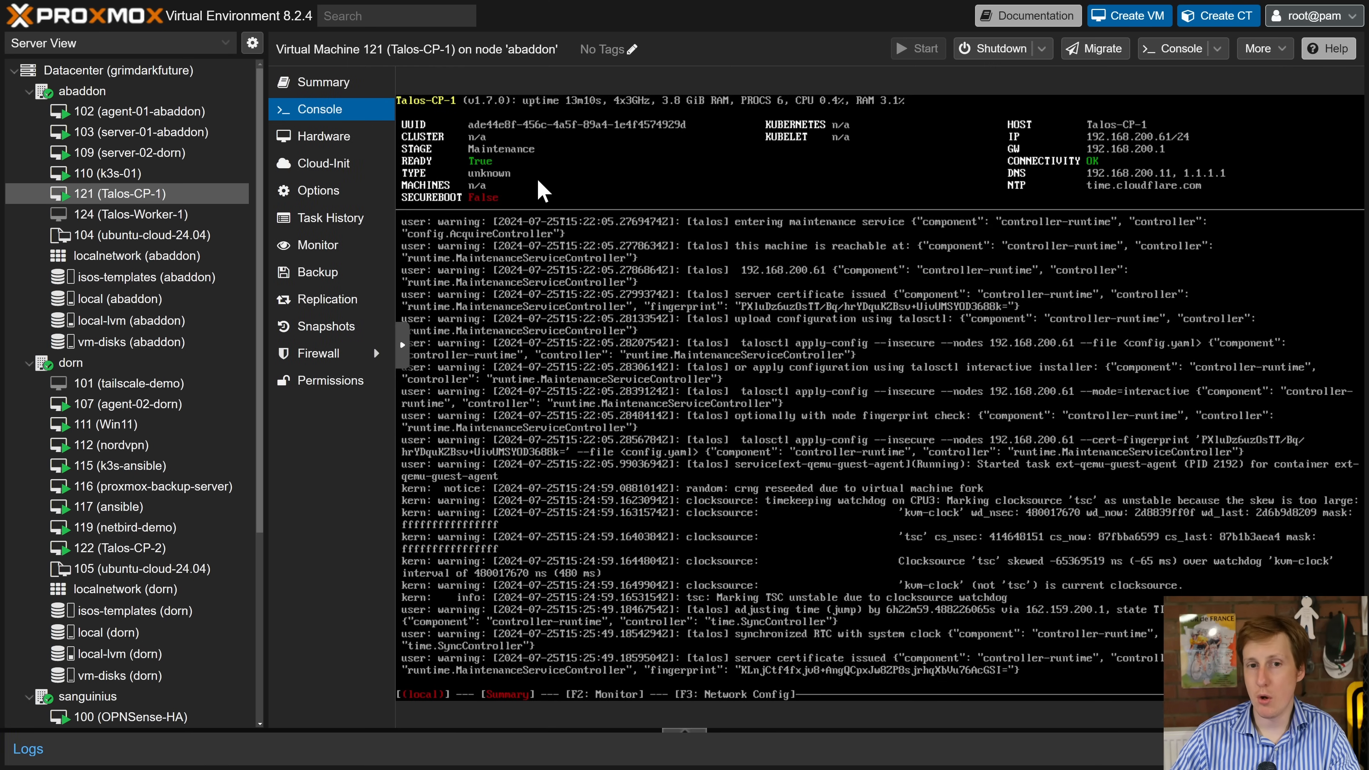
Switch to the stopped VM 124 Talos-Worker-1 and start it from its console view
{"action": "left_click", "coordinate": [131, 214]}
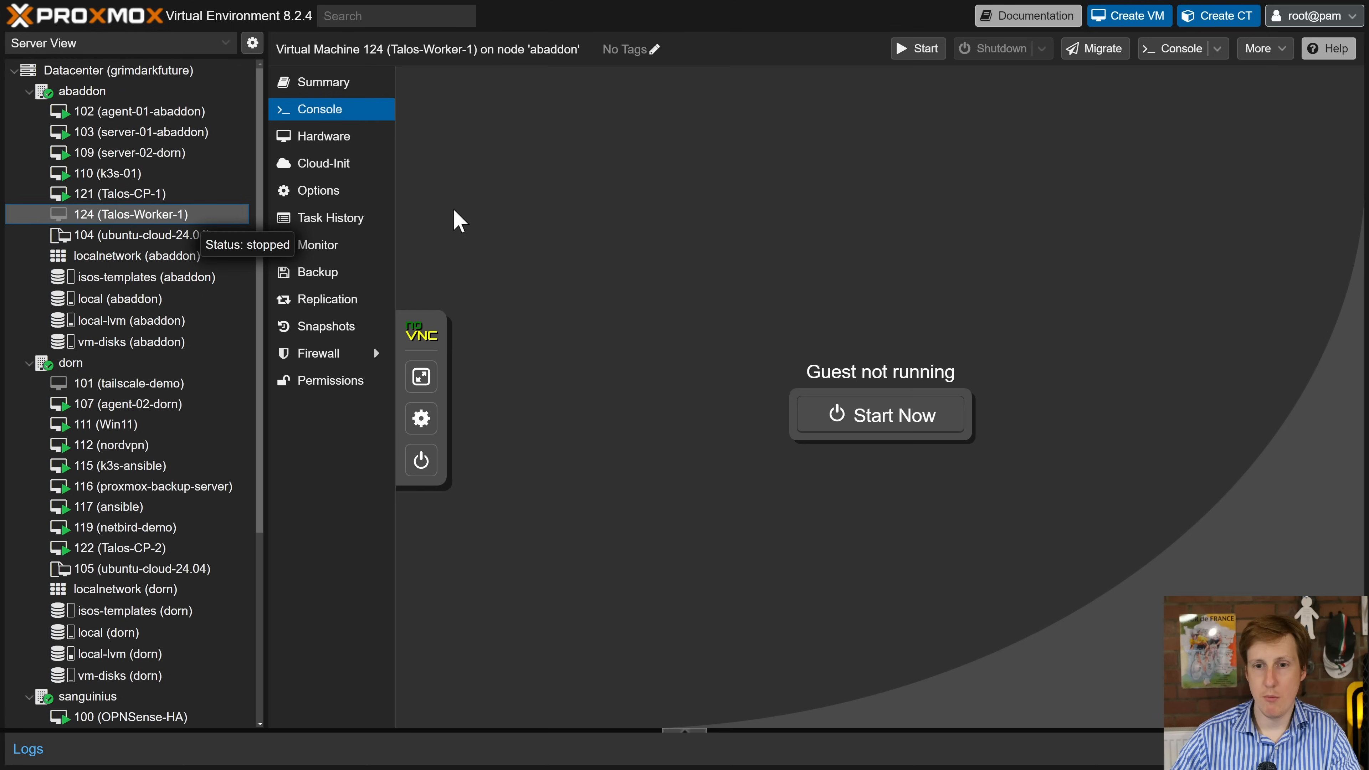
{"action": "left_click", "coordinate": [880, 414]}
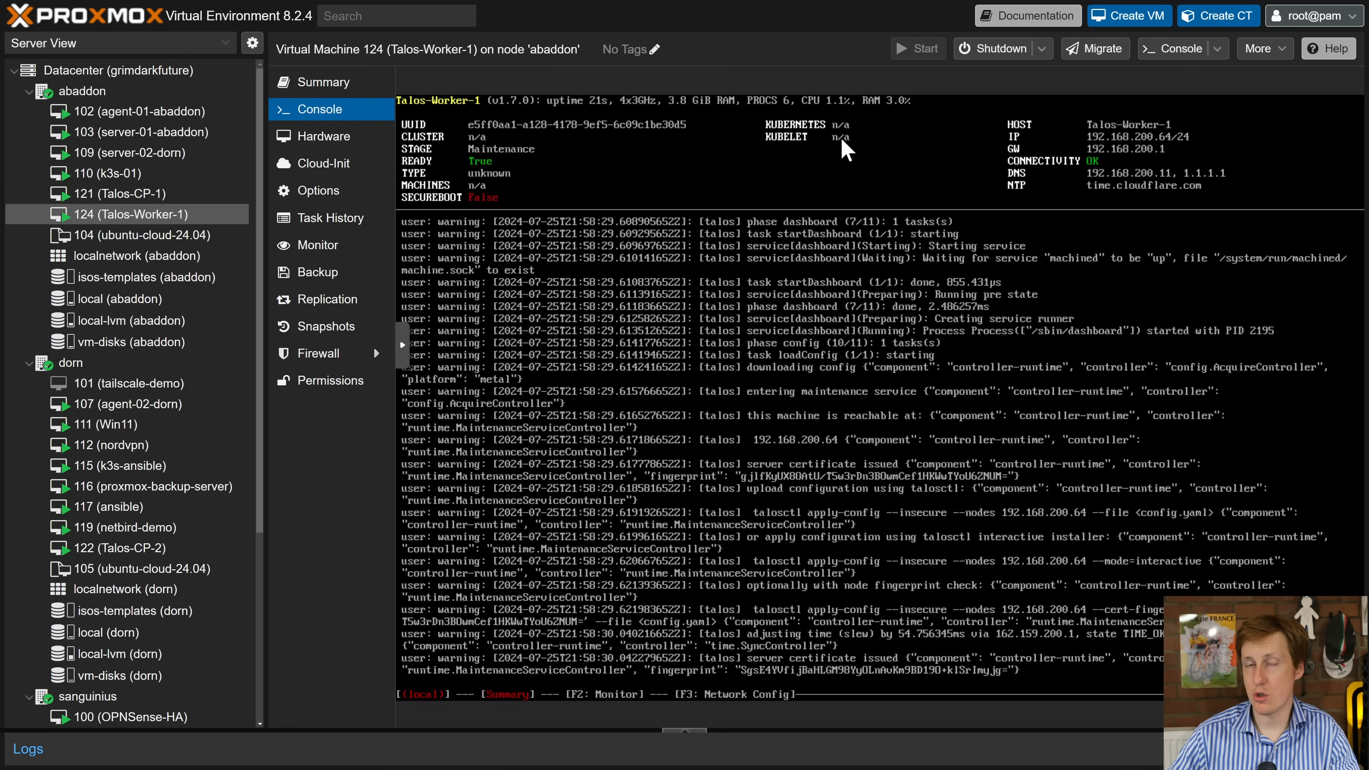
{"action": "mouse_move", "coordinate": [798, 322]}
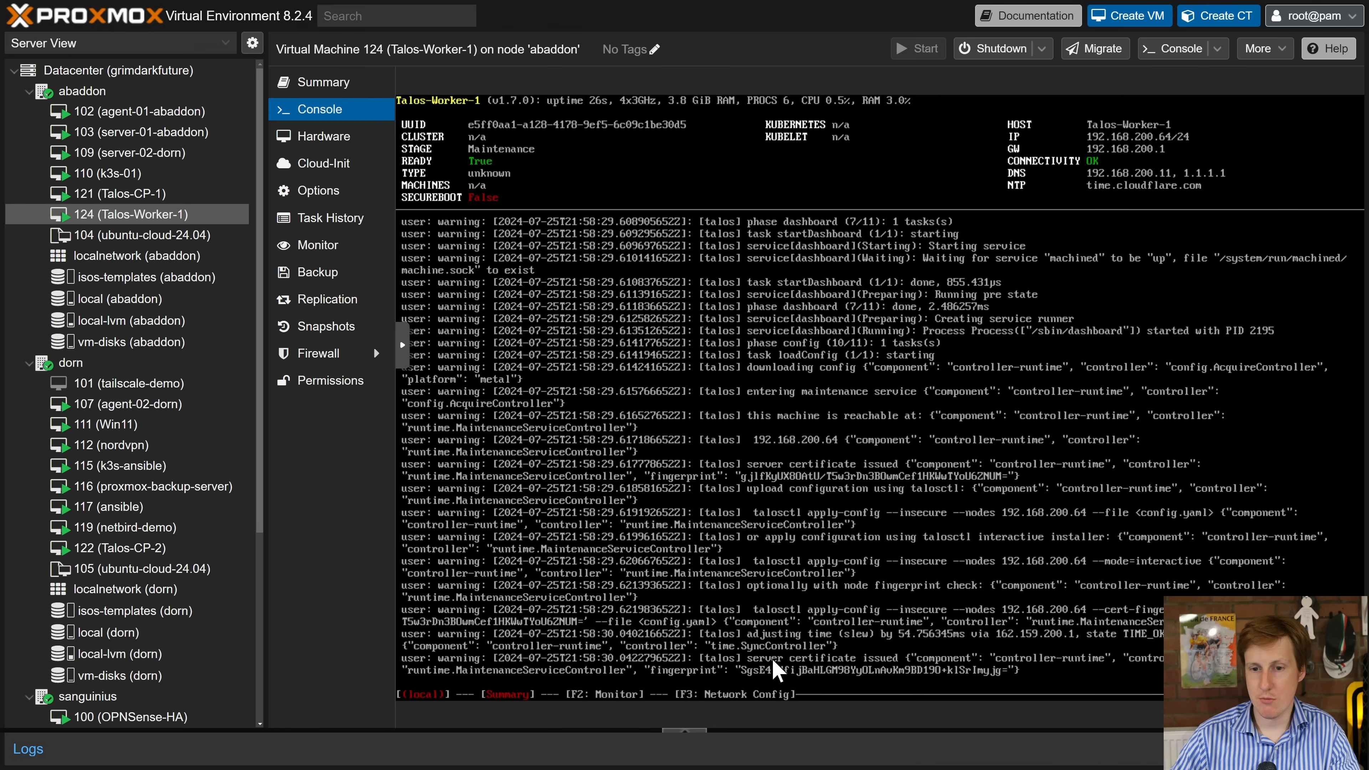
{"action": "mouse_move", "coordinate": [755, 632]}
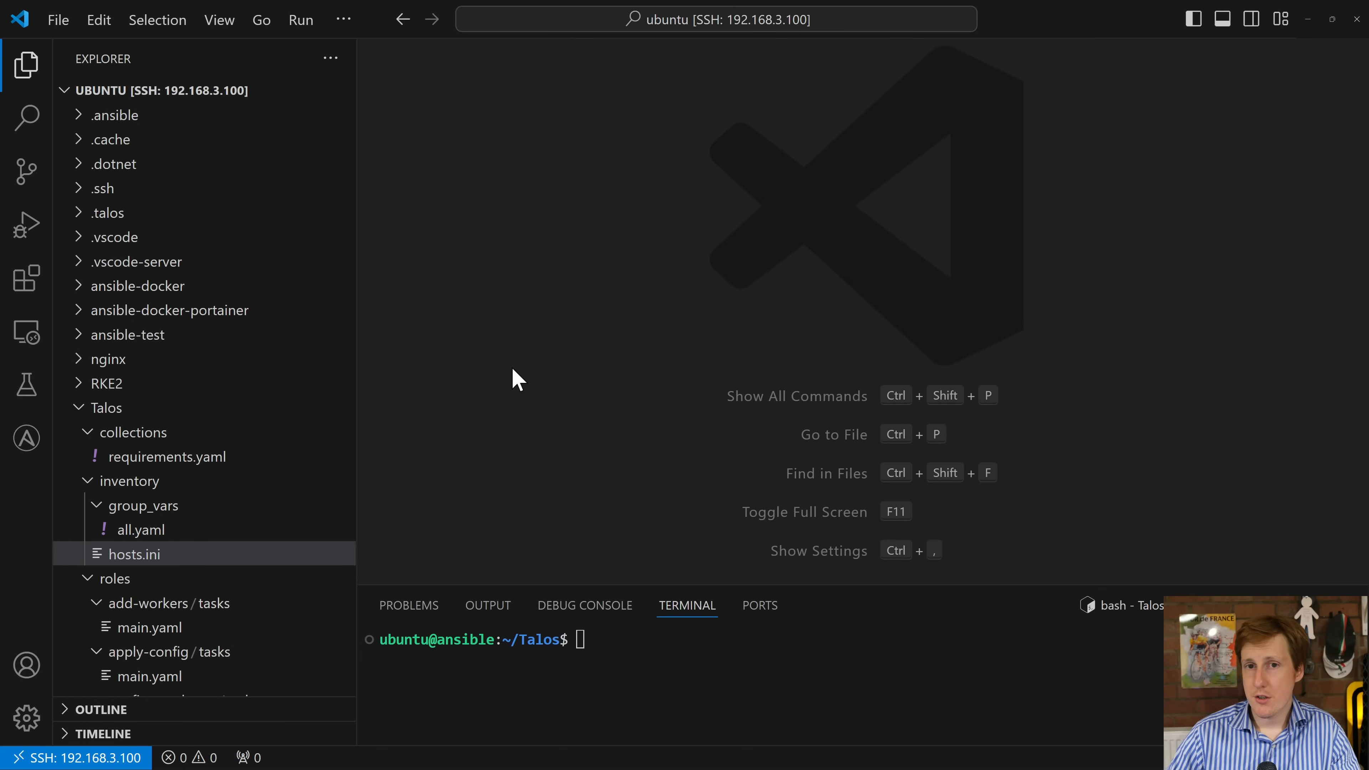
{"action": "mouse_move", "coordinate": [787, 39]}
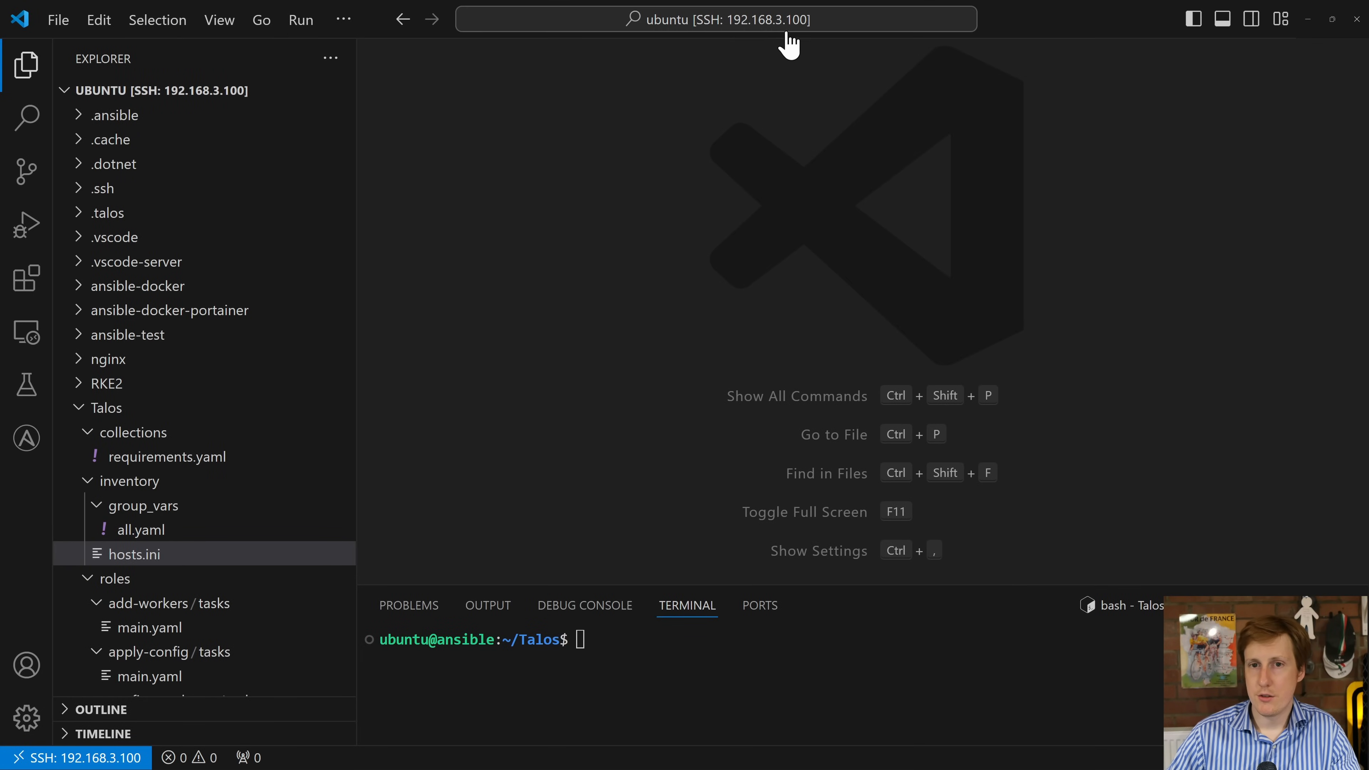
{"action": "mouse_move", "coordinate": [785, 36]}
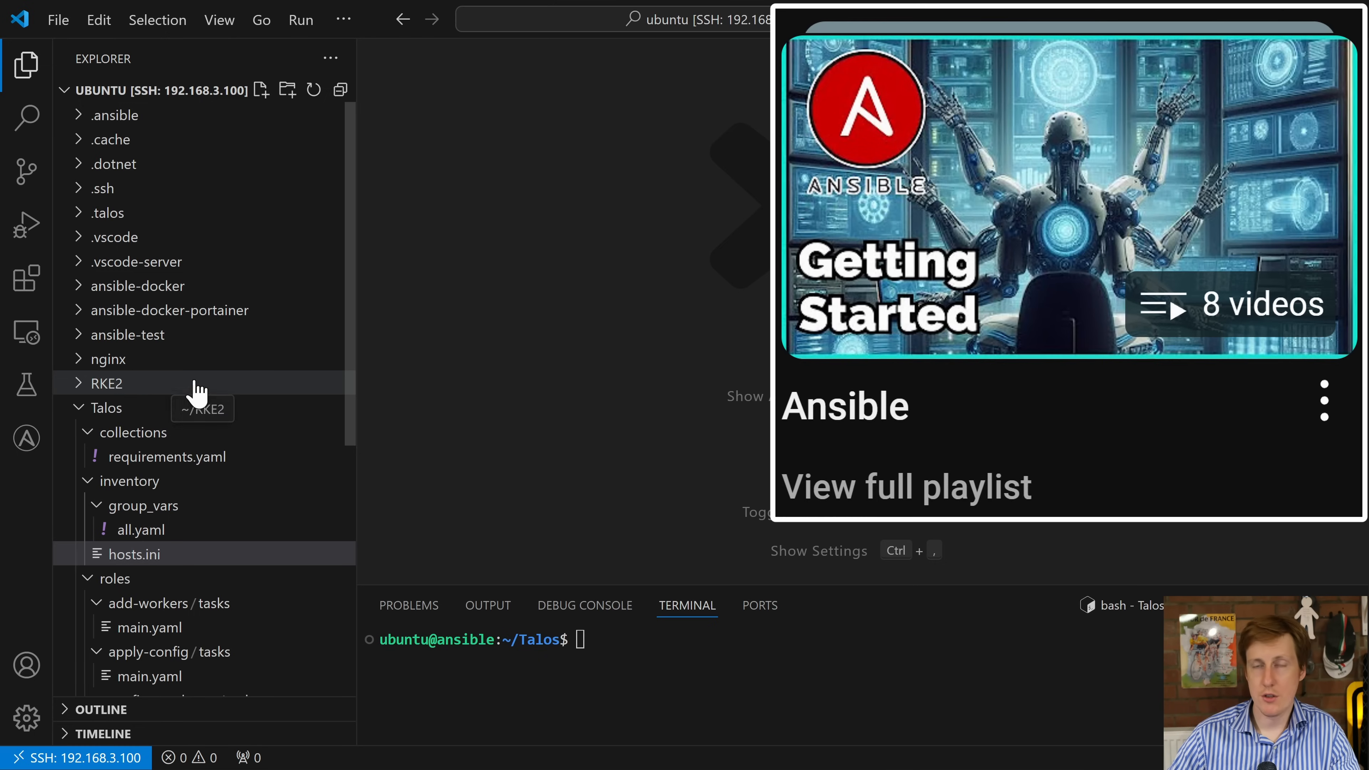
{"action": "mouse_move", "coordinate": [461, 346]}
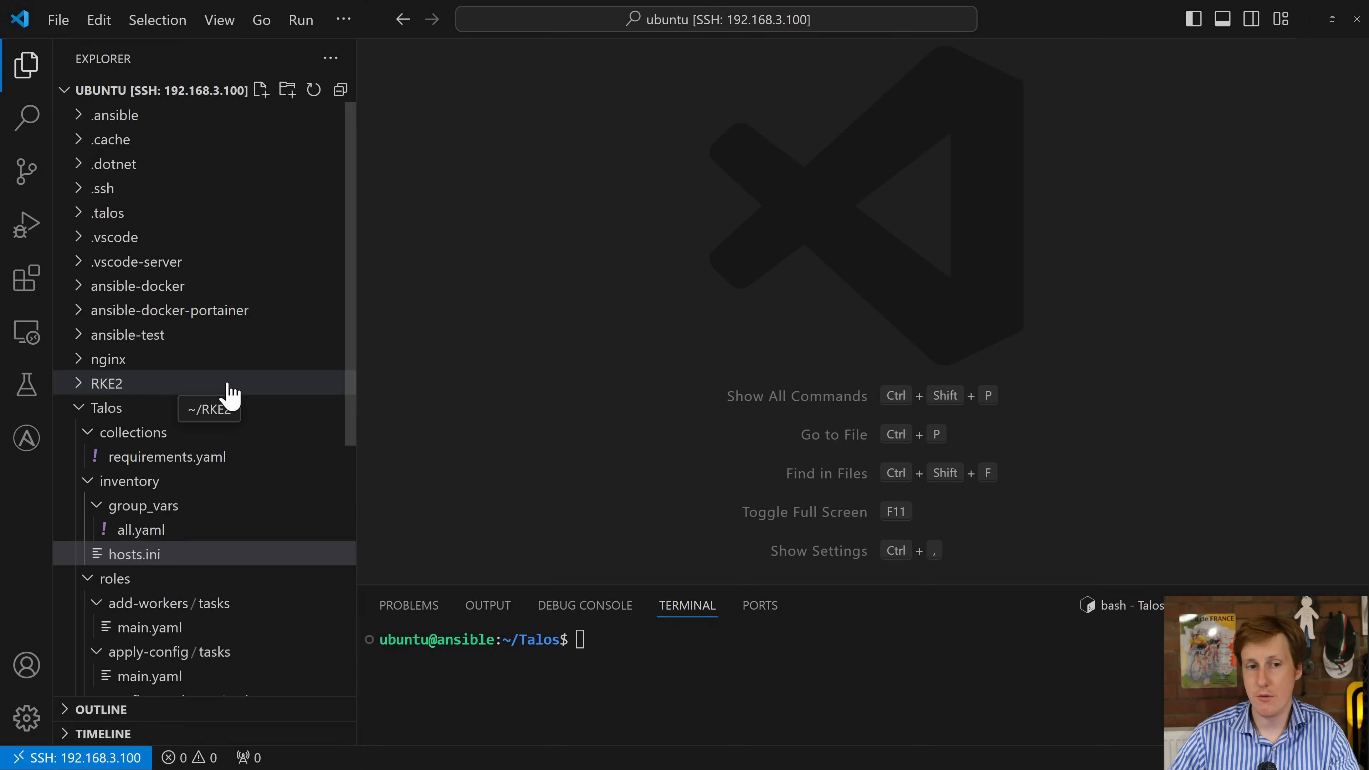
{"action": "mouse_move", "coordinate": [436, 398]}
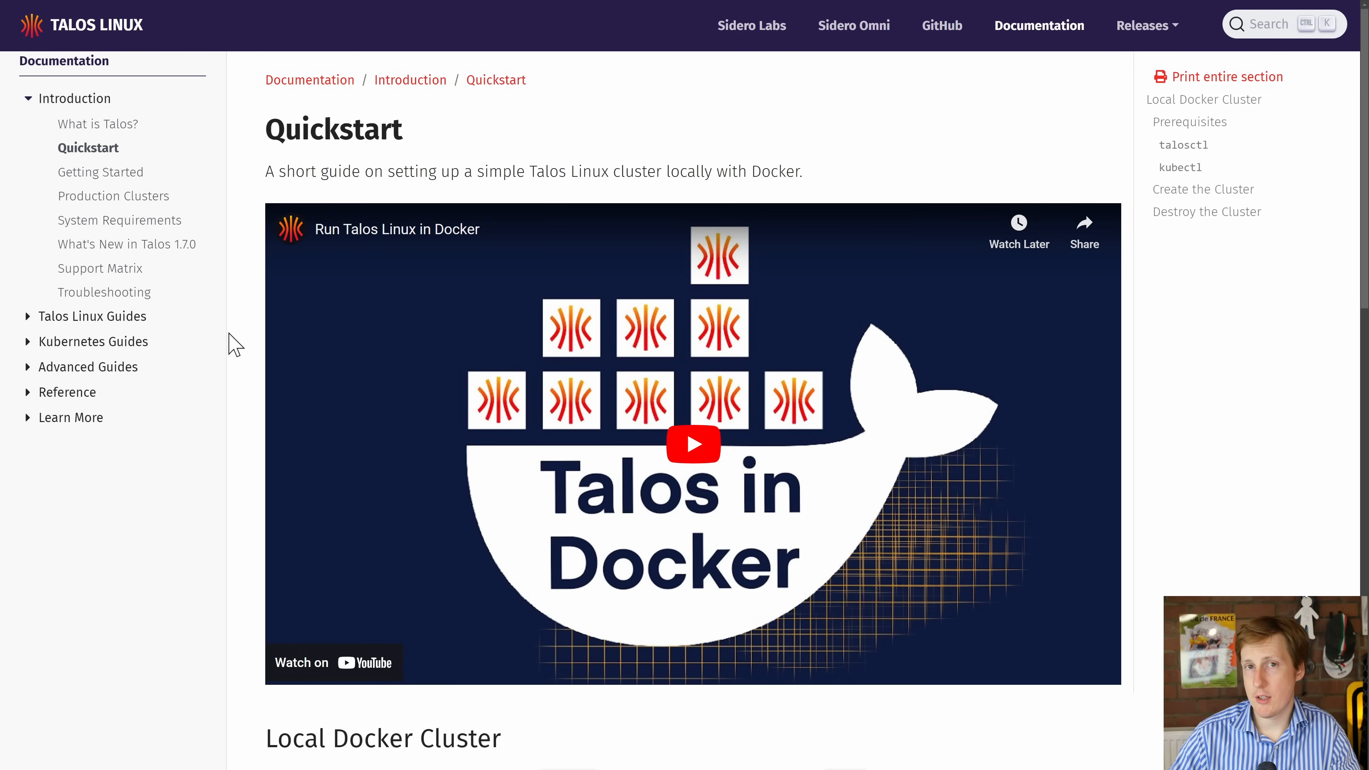
{"action": "mouse_move", "coordinate": [243, 363]}
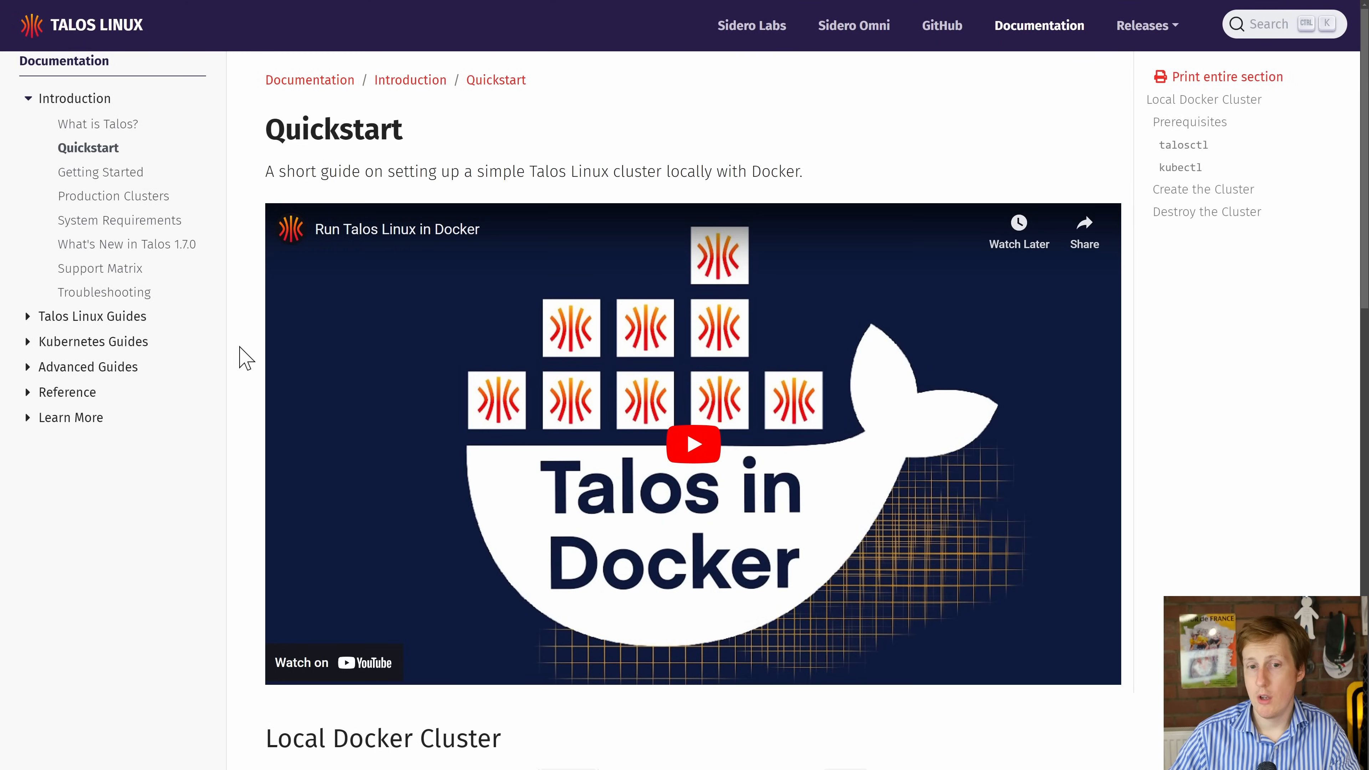
{"action": "mouse_move", "coordinate": [238, 330]}
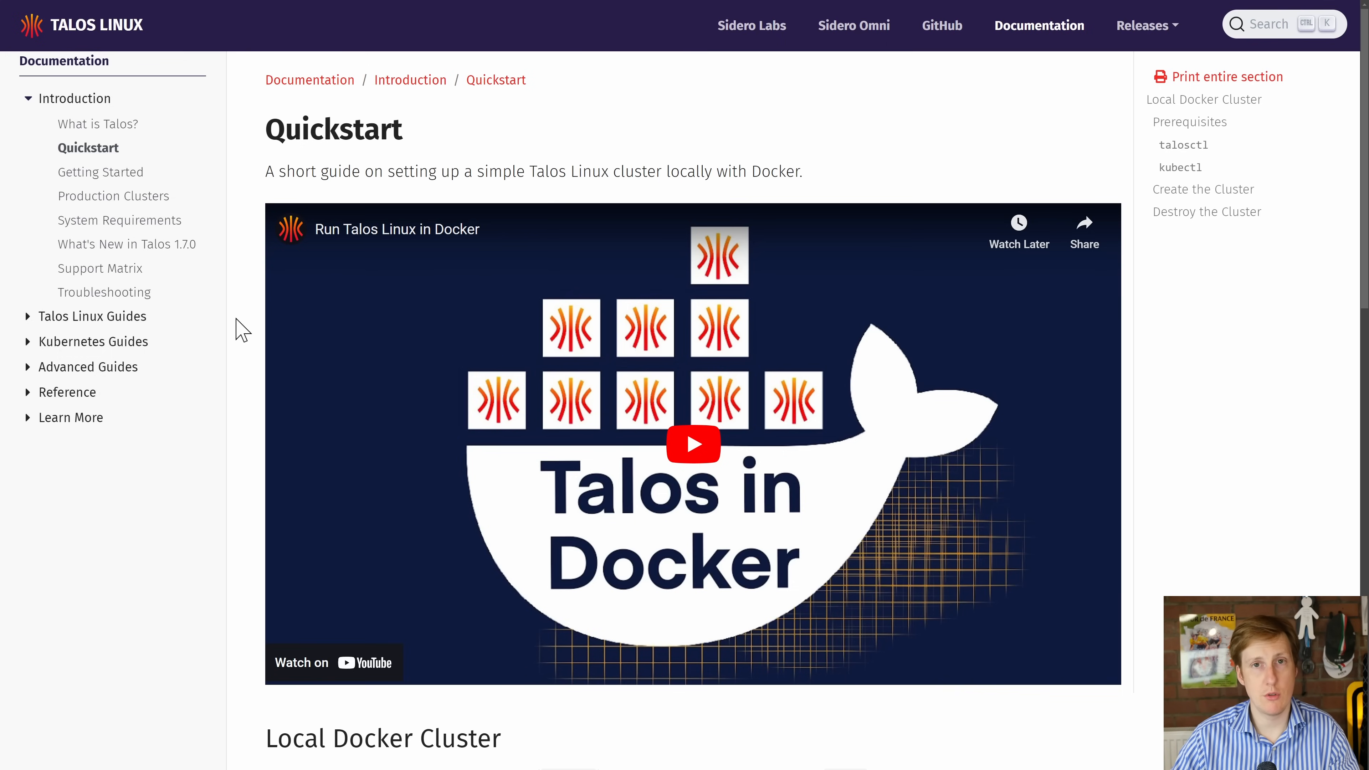
{"action": "mouse_move", "coordinate": [208, 367]}
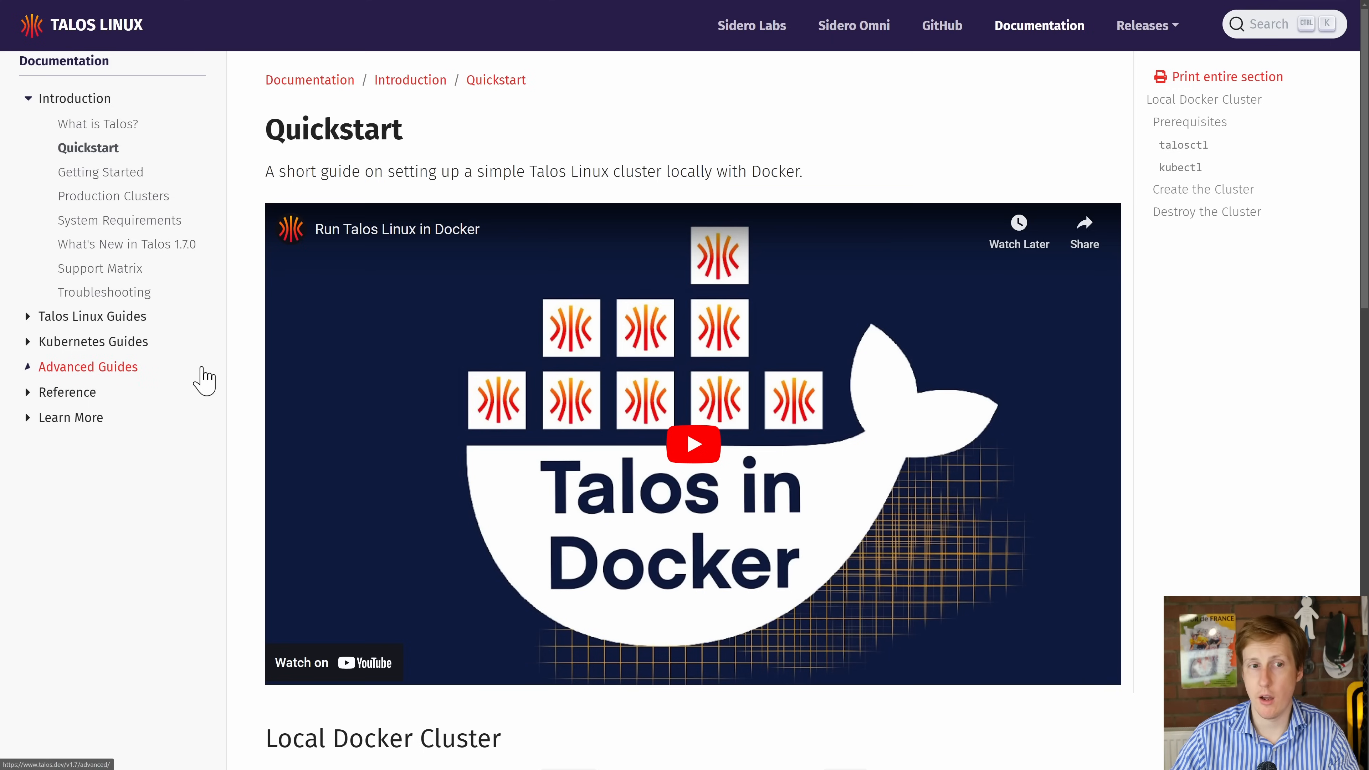
{"action": "mouse_move", "coordinate": [221, 368]}
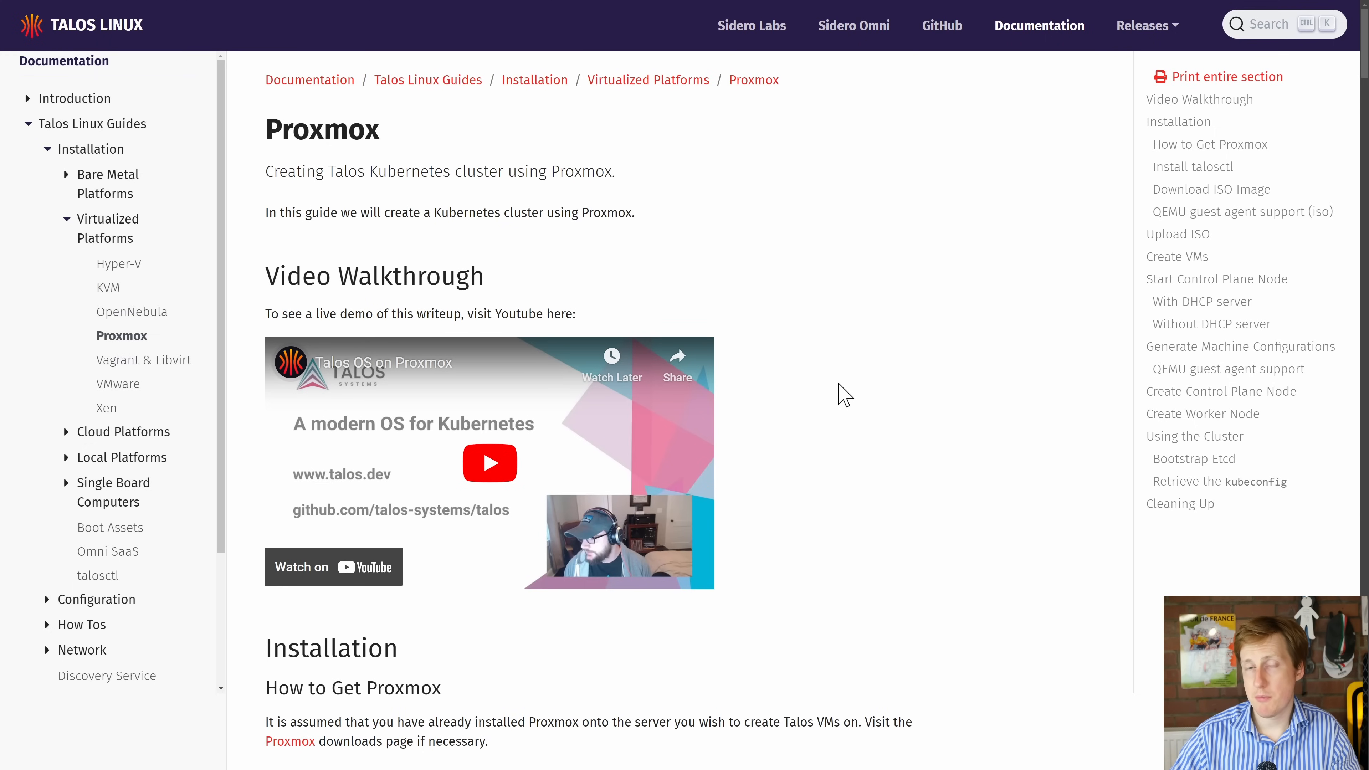
{"action": "mouse_move", "coordinate": [739, 315]}
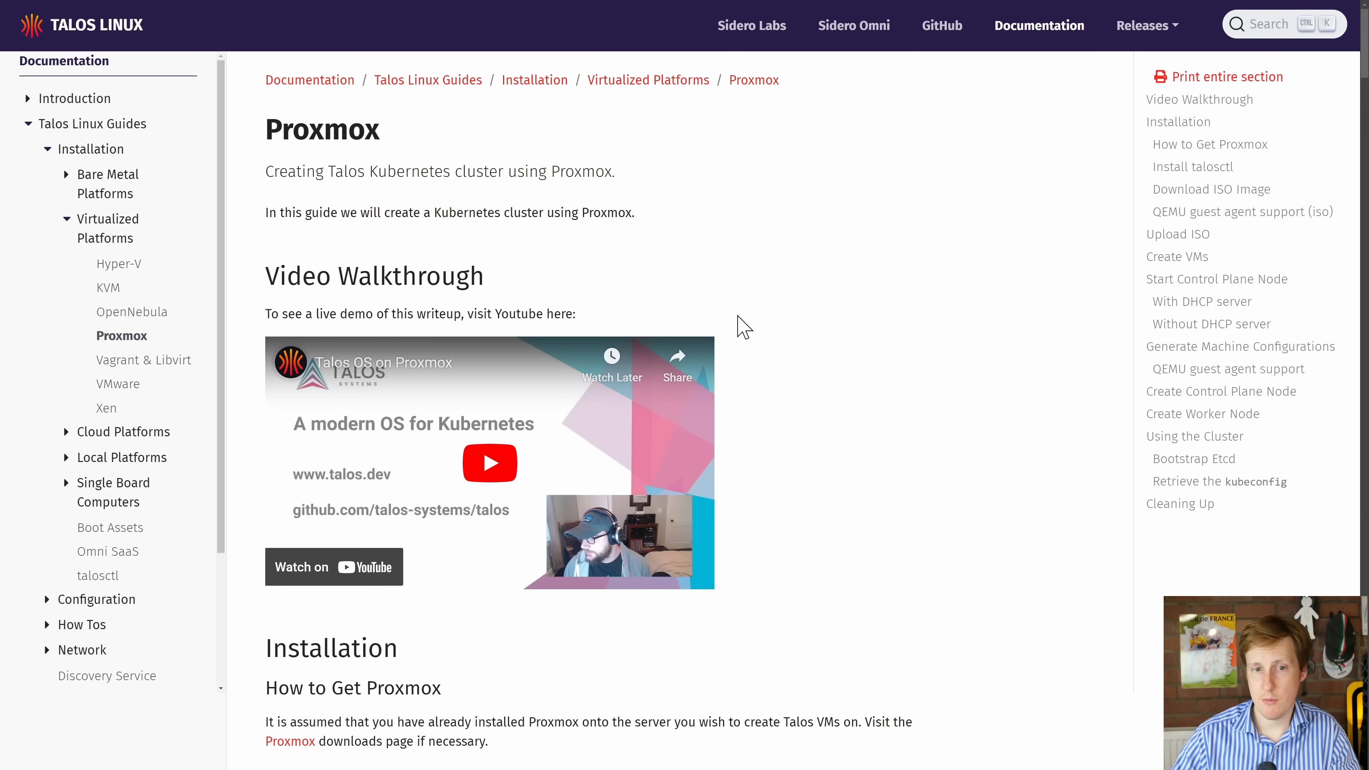
{"action": "scroll", "scroll_direction": "down", "scroll_amount": 3}
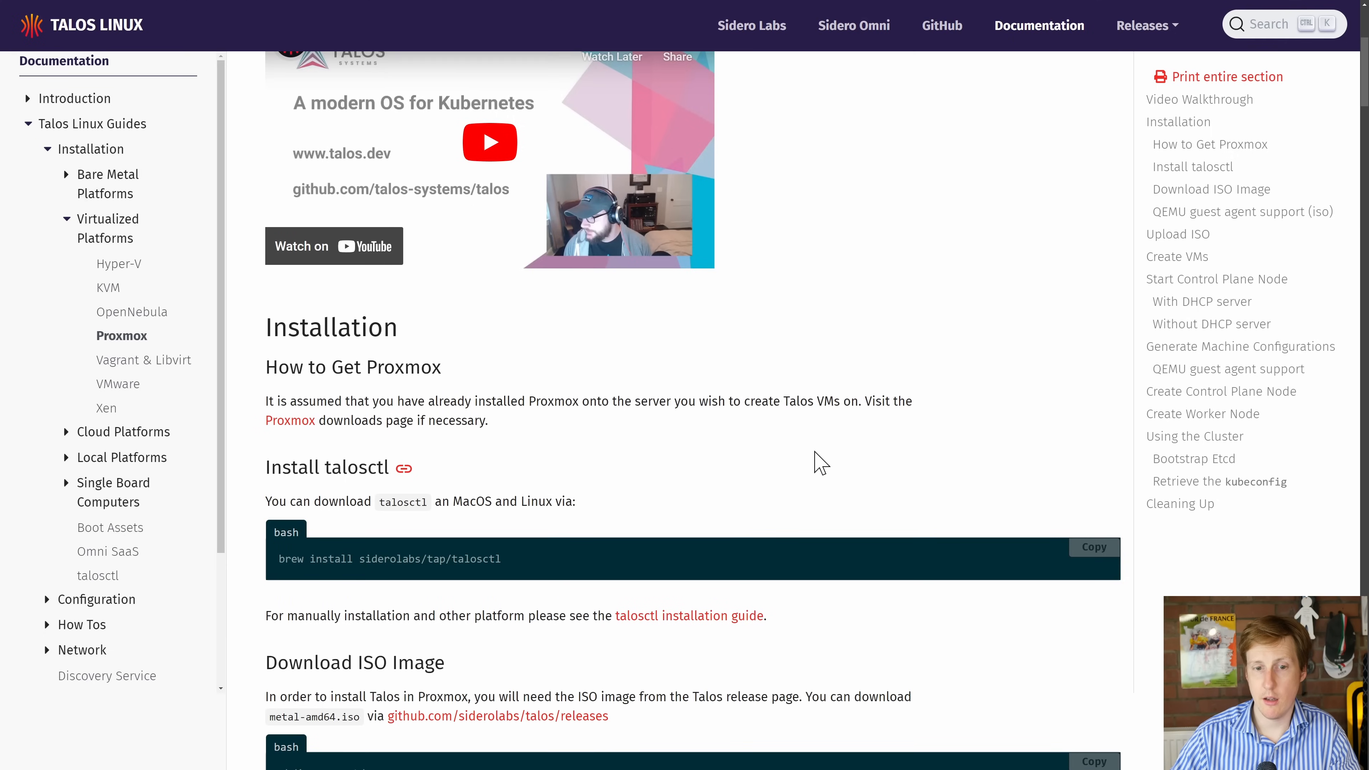
{"action": "scroll", "scroll_direction": "down", "scroll_amount": 3}
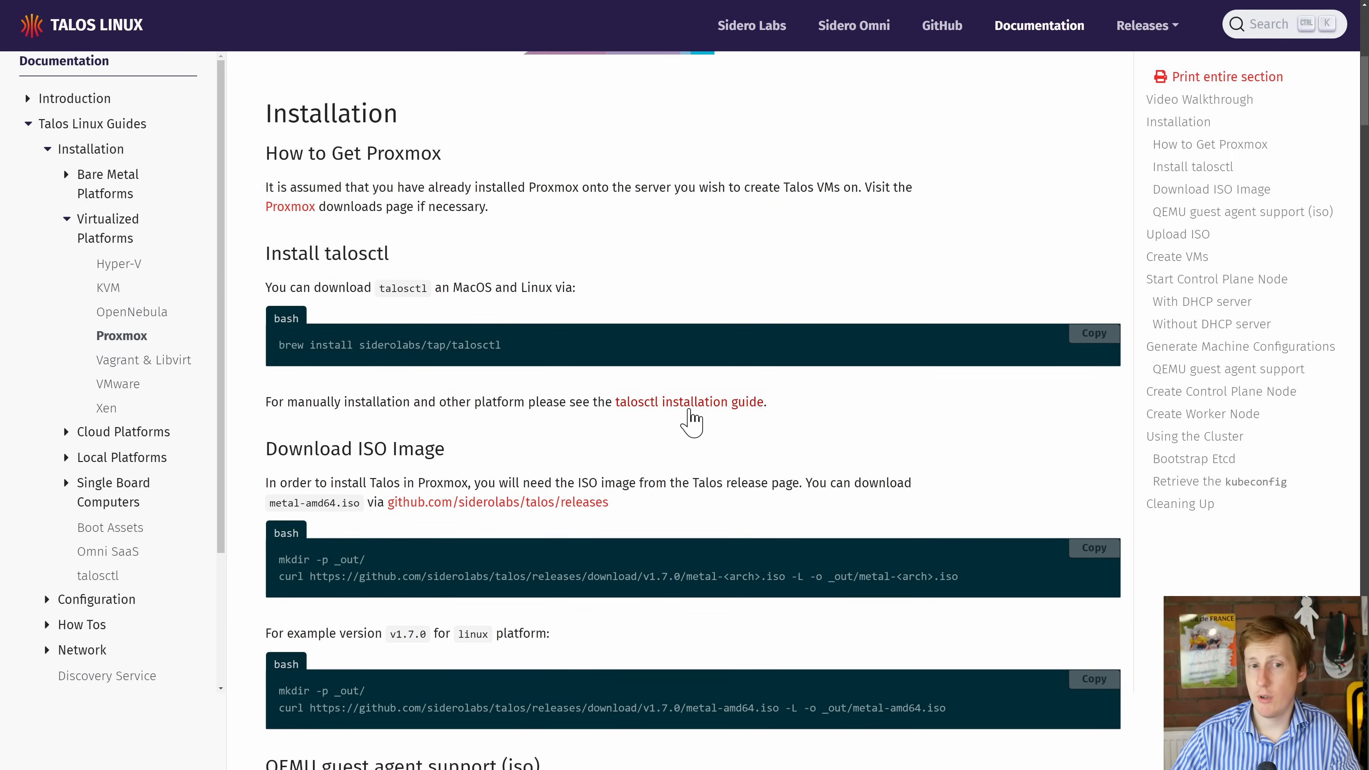
{"action": "mouse_move", "coordinate": [481, 369]}
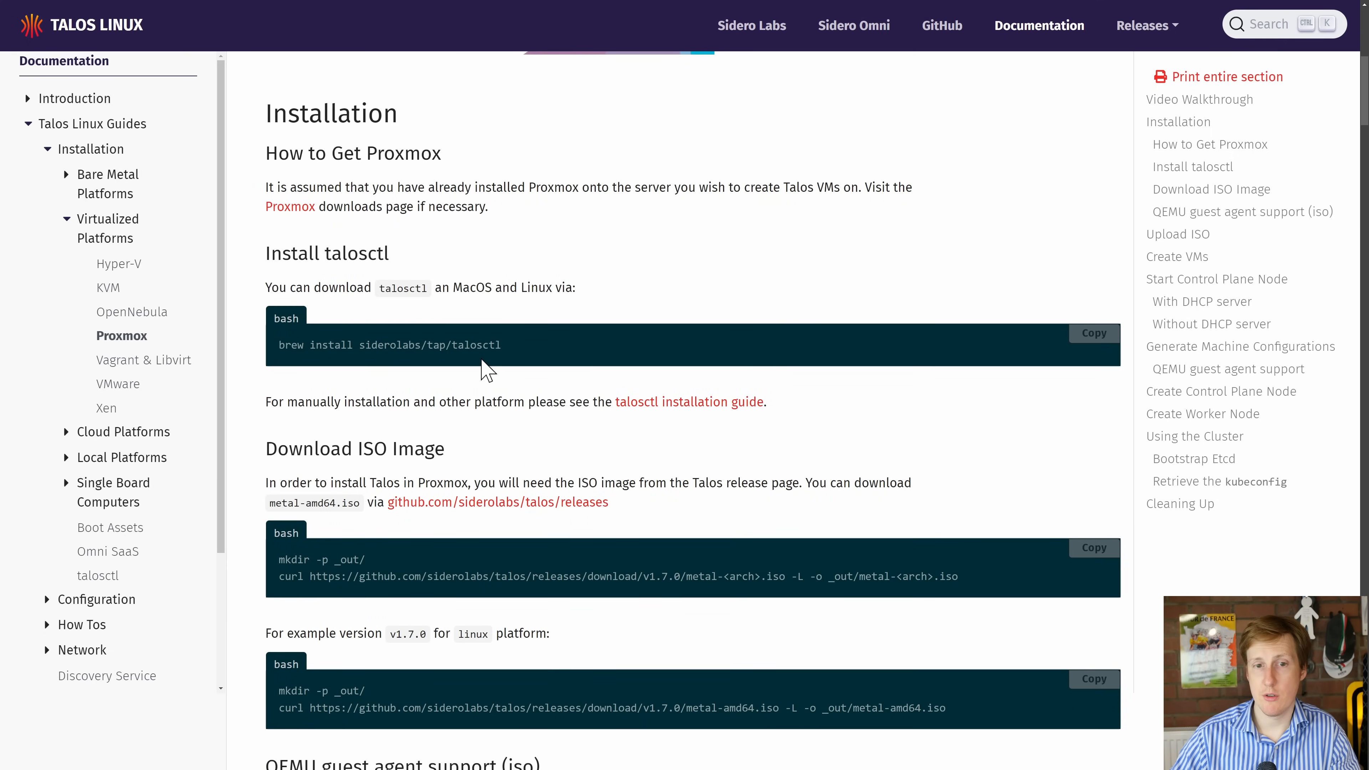
{"action": "mouse_move", "coordinate": [576, 399]}
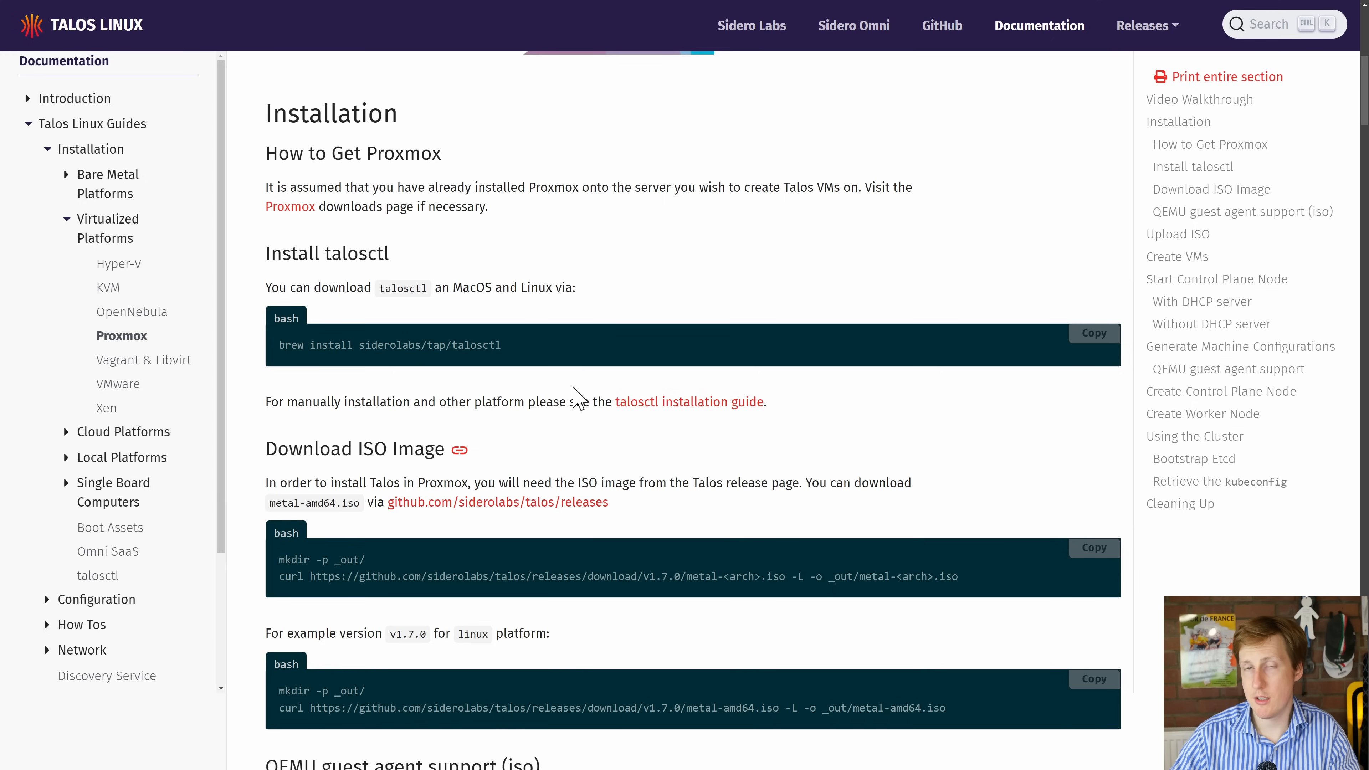
{"action": "scroll", "scroll_direction": "down", "scroll_amount": 3}
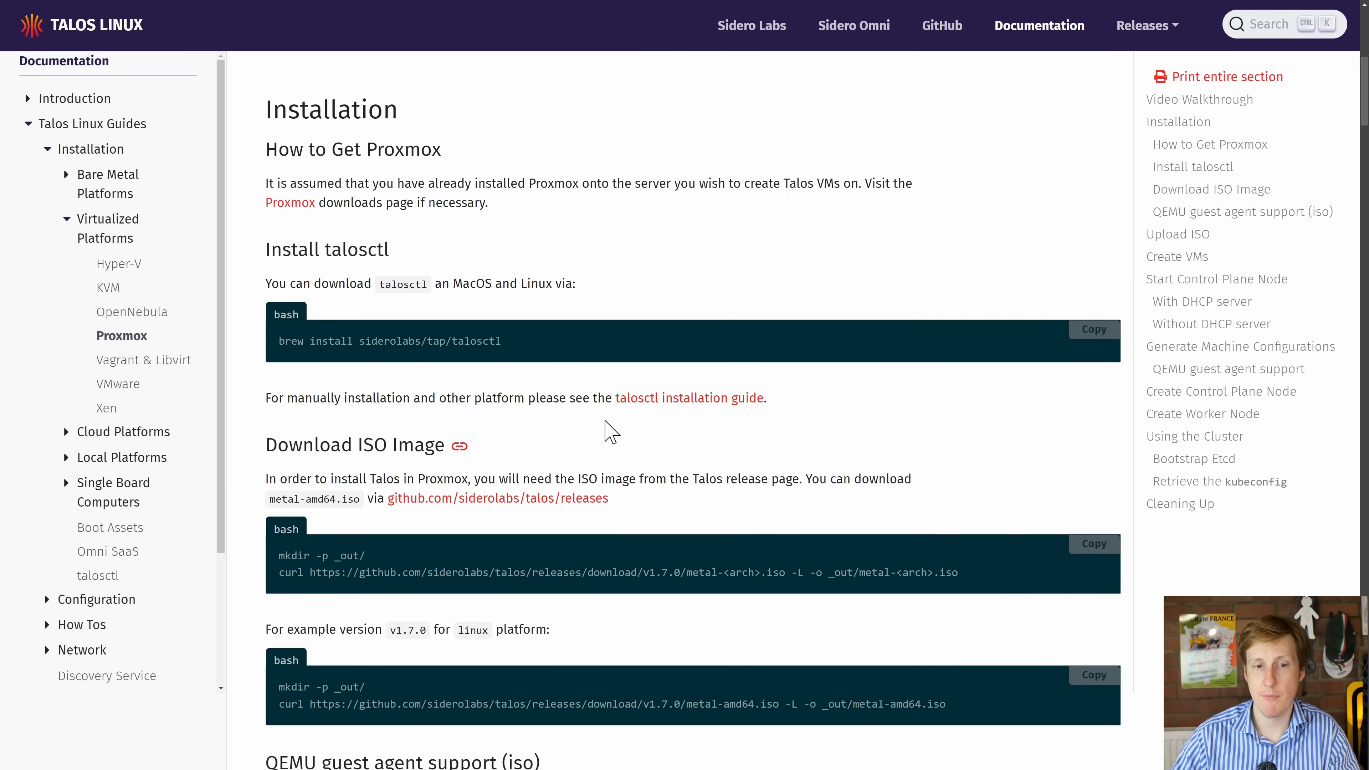
{"action": "scroll", "scroll_direction": "down", "scroll_amount": 3}
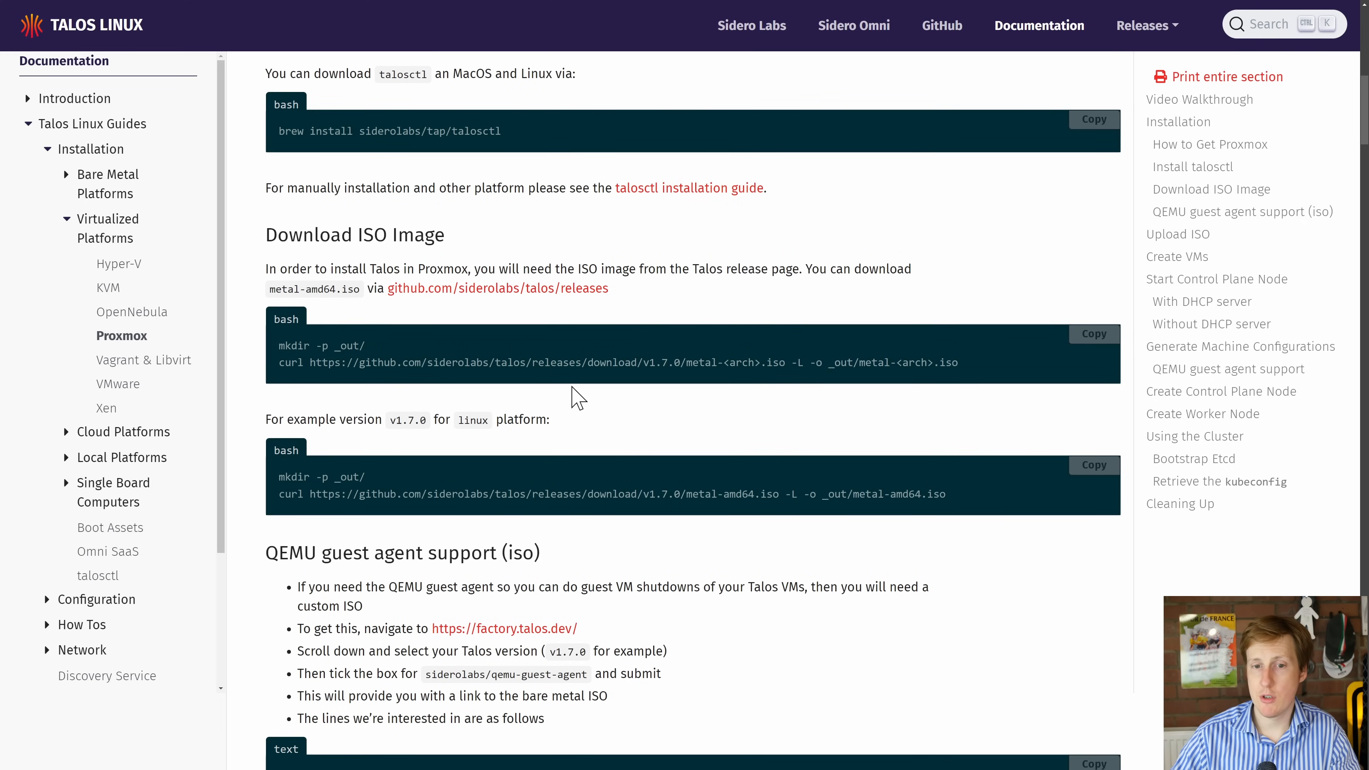
{"action": "scroll", "scroll_direction": "down", "scroll_amount": 3}
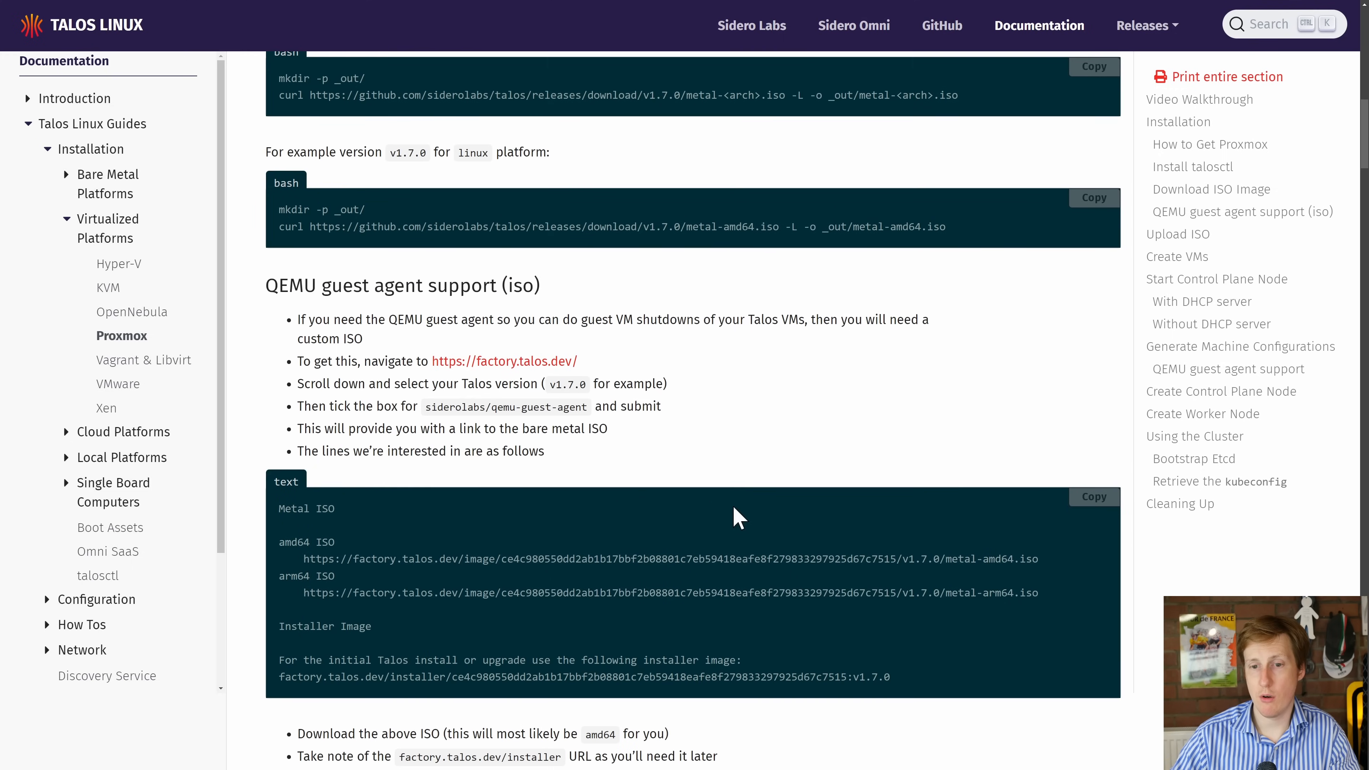
{"action": "mouse_move", "coordinate": [776, 566]}
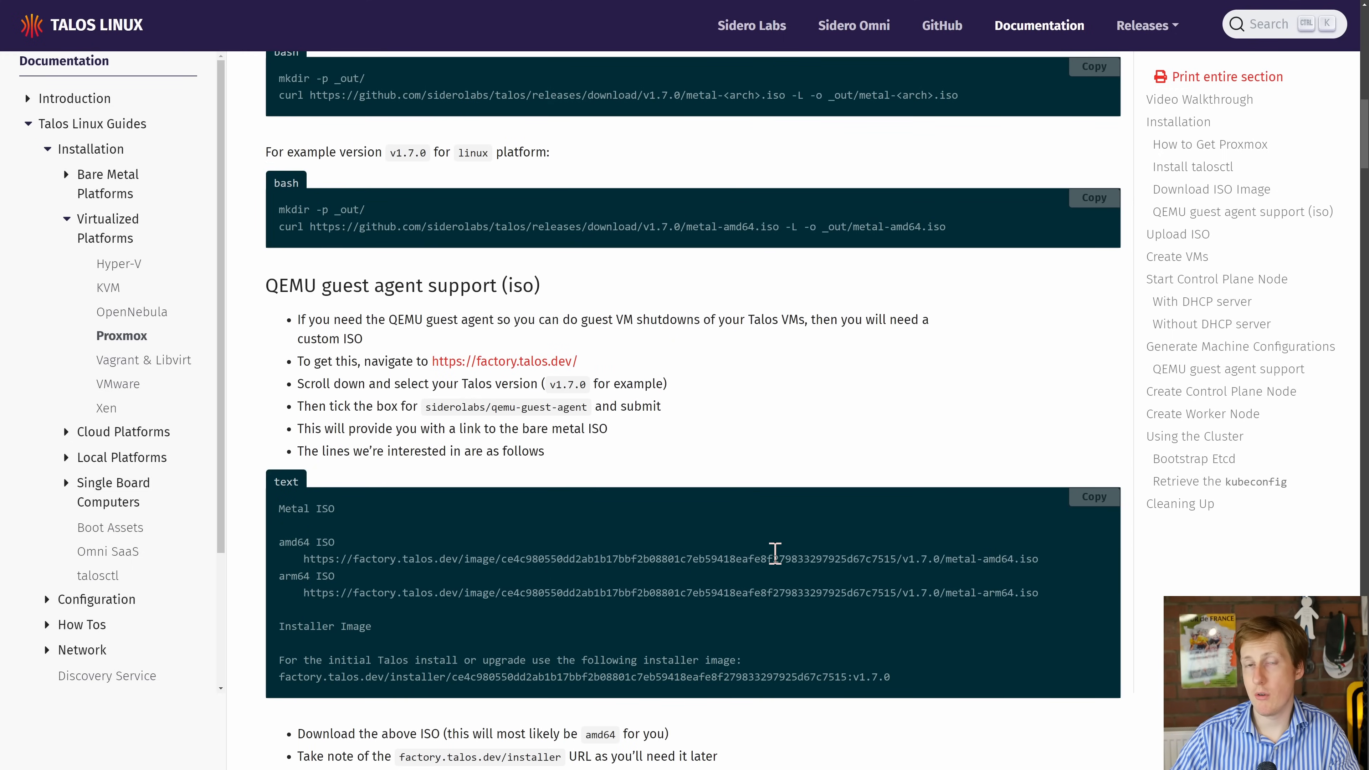
{"action": "mouse_move", "coordinate": [496, 384]}
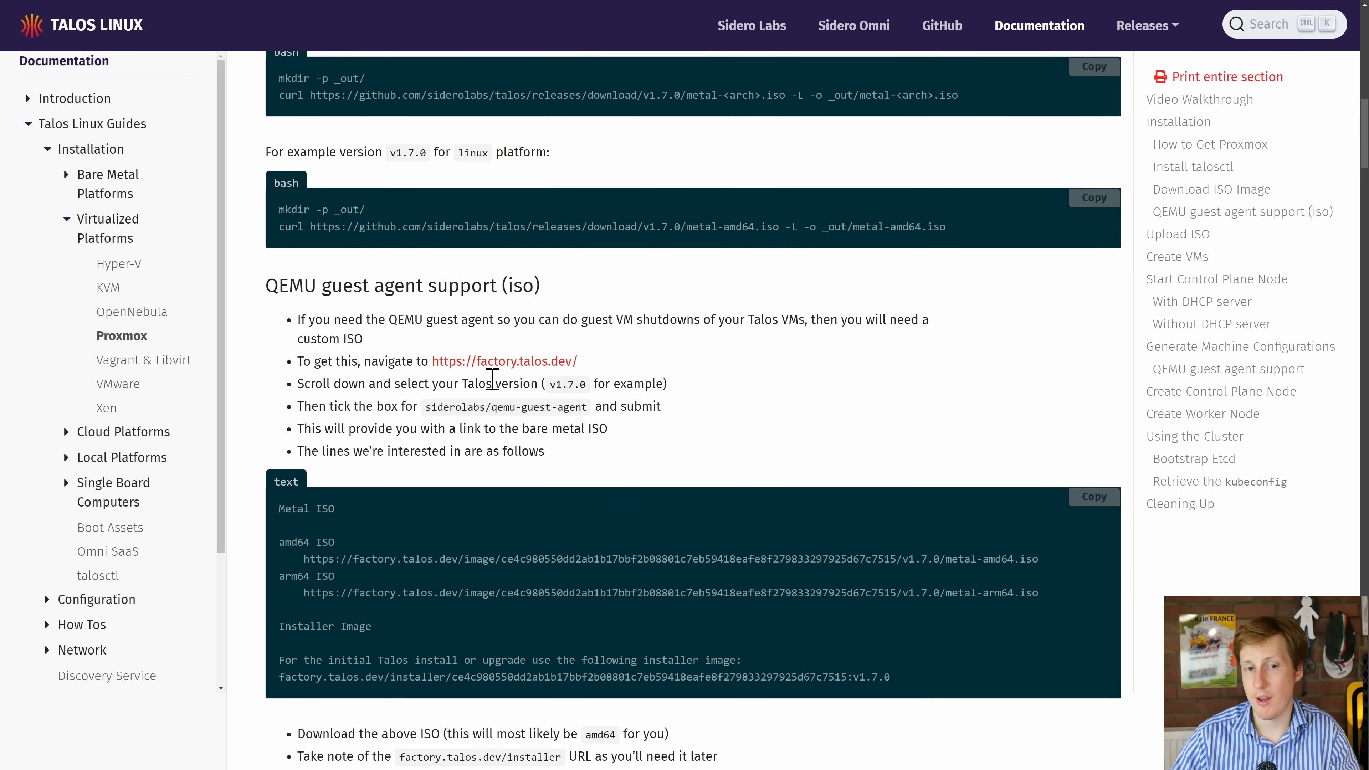
{"action": "scroll", "scroll_direction": "down", "scroll_amount": 3}
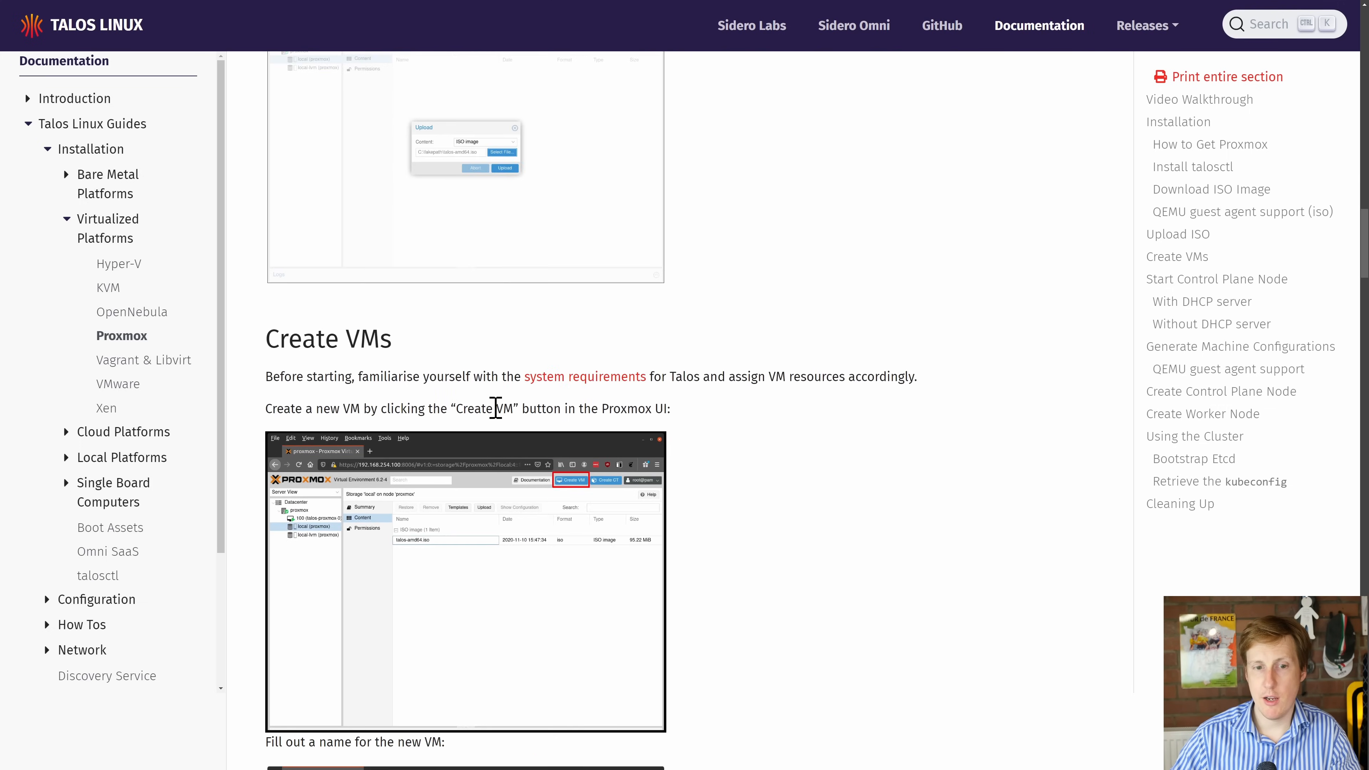
{"action": "scroll", "scroll_direction": "down", "scroll_amount": 3}
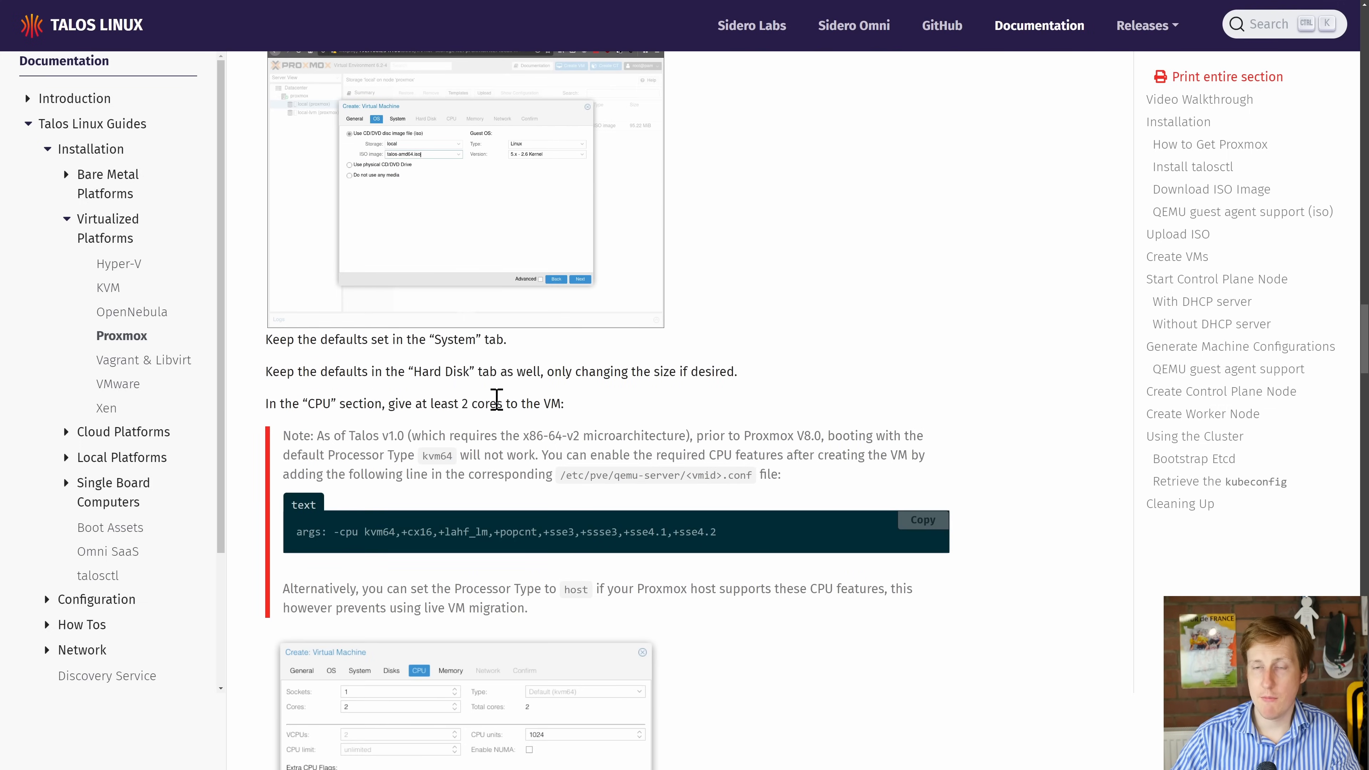
{"action": "mouse_move", "coordinate": [422, 350]}
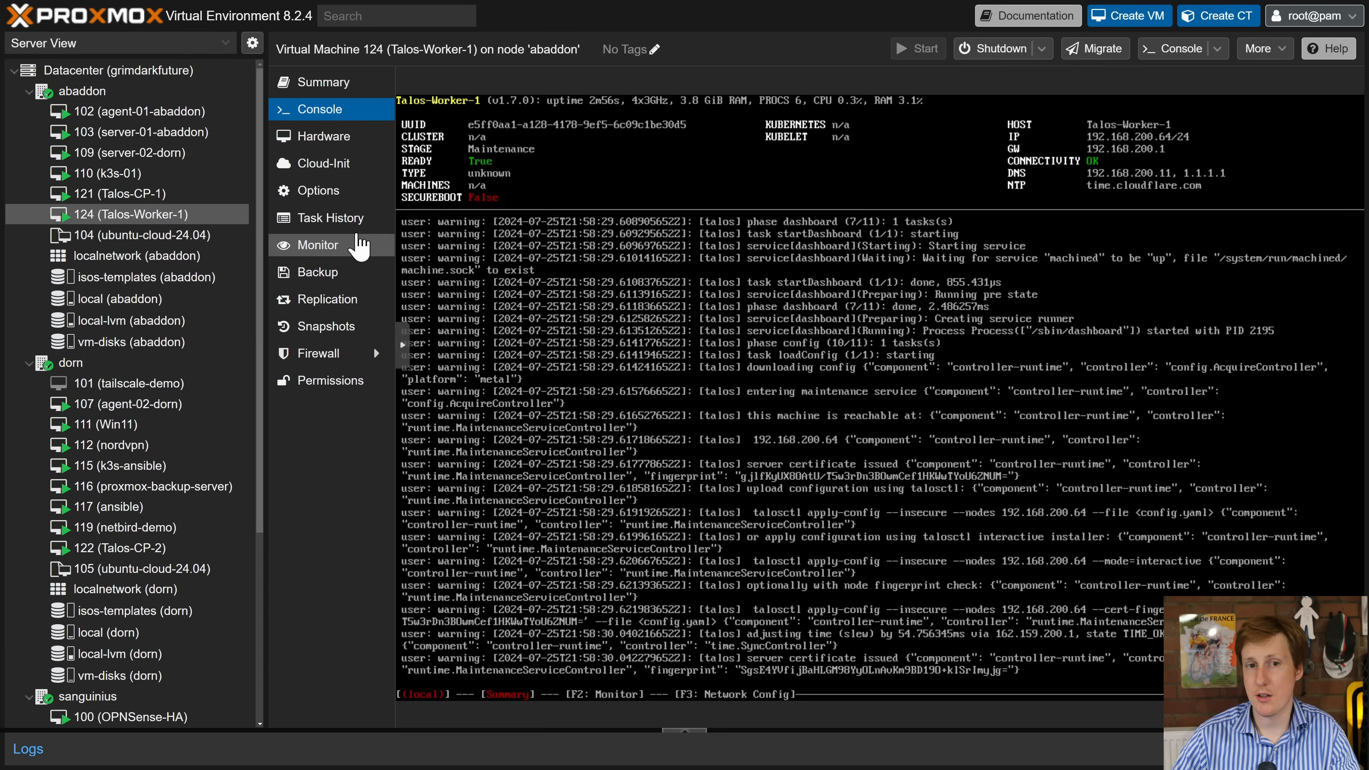
Show Talos-Worker-1's hardware: 4 GiB memory, 4 cores, OVMF UEFI and the metal-amd64 ISO
{"action": "left_click", "coordinate": [324, 136]}
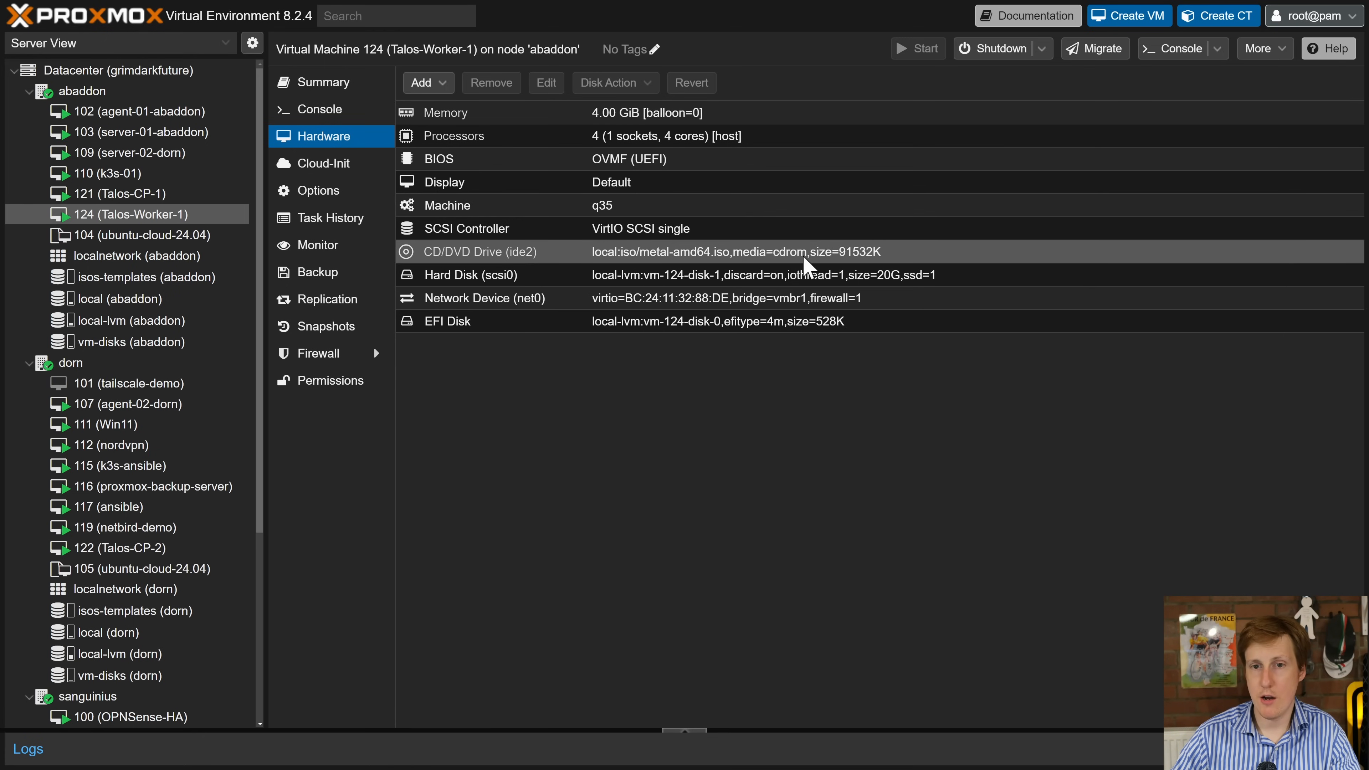
{"action": "mouse_move", "coordinate": [689, 266]}
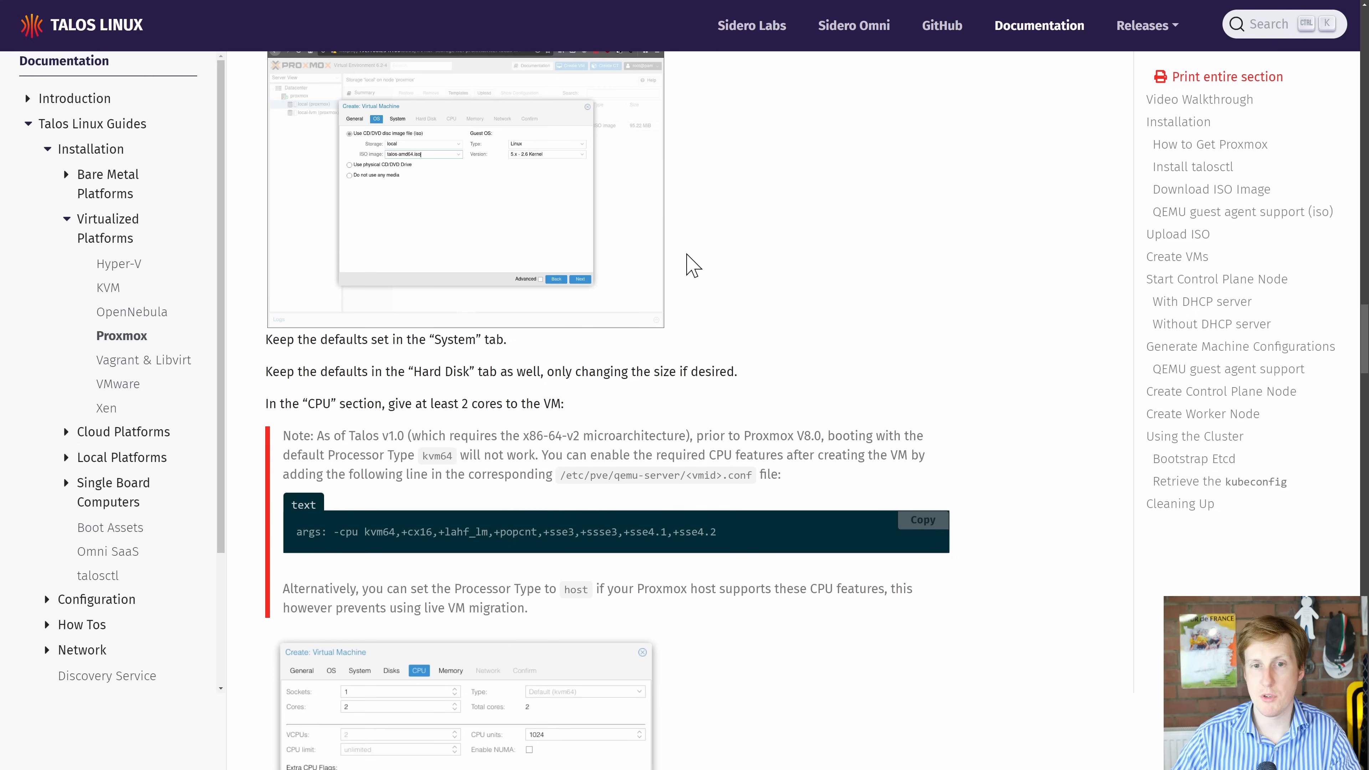
{"action": "scroll", "scroll_direction": "down", "scroll_amount": 3}
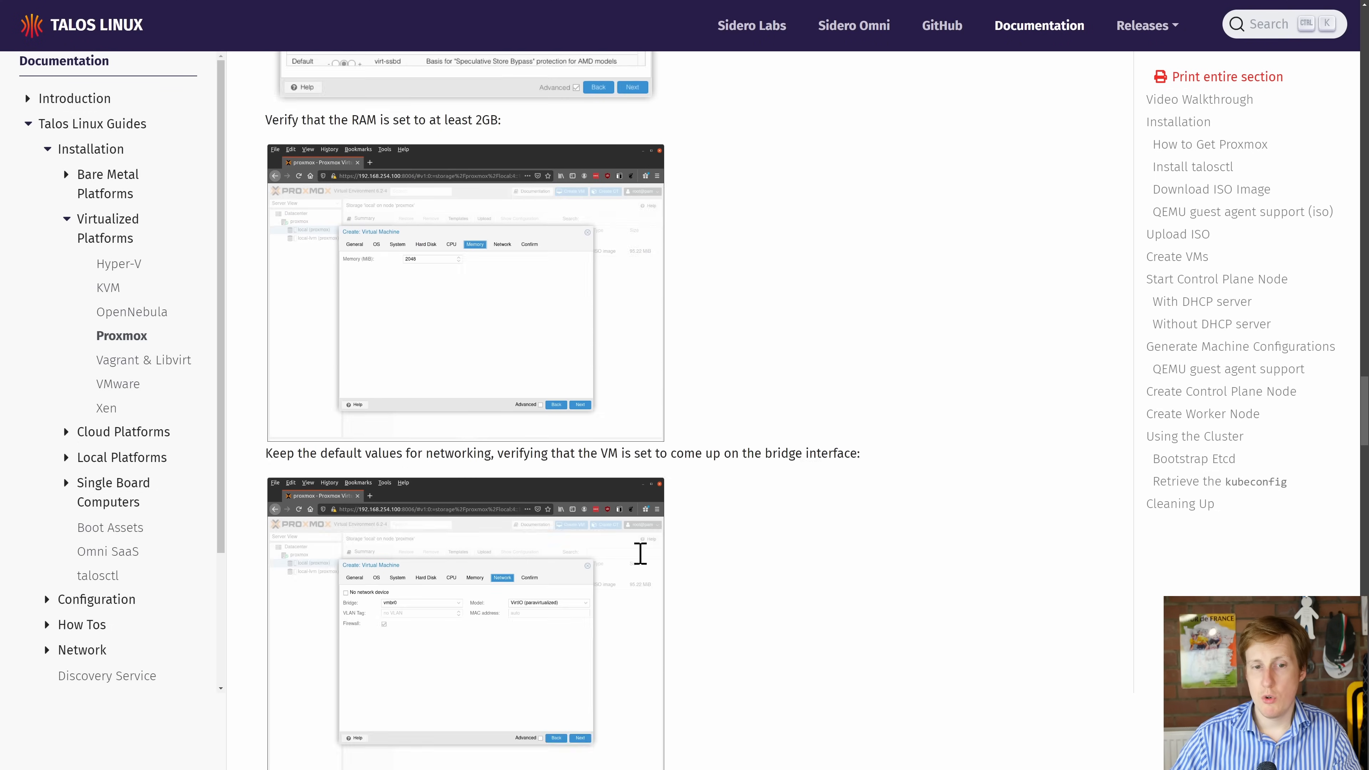
{"action": "scroll", "scroll_direction": "down", "scroll_amount": 3}
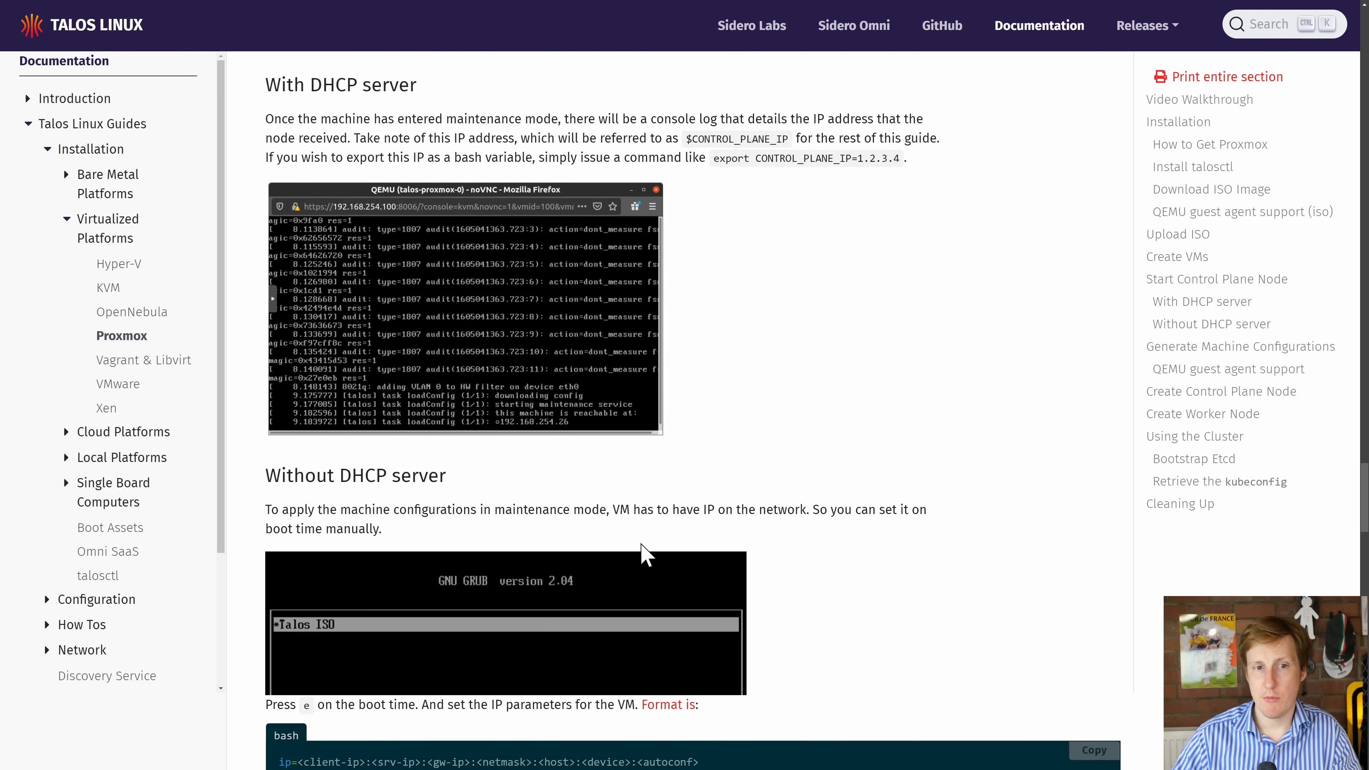
{"action": "scroll", "scroll_direction": "down", "scroll_amount": 3}
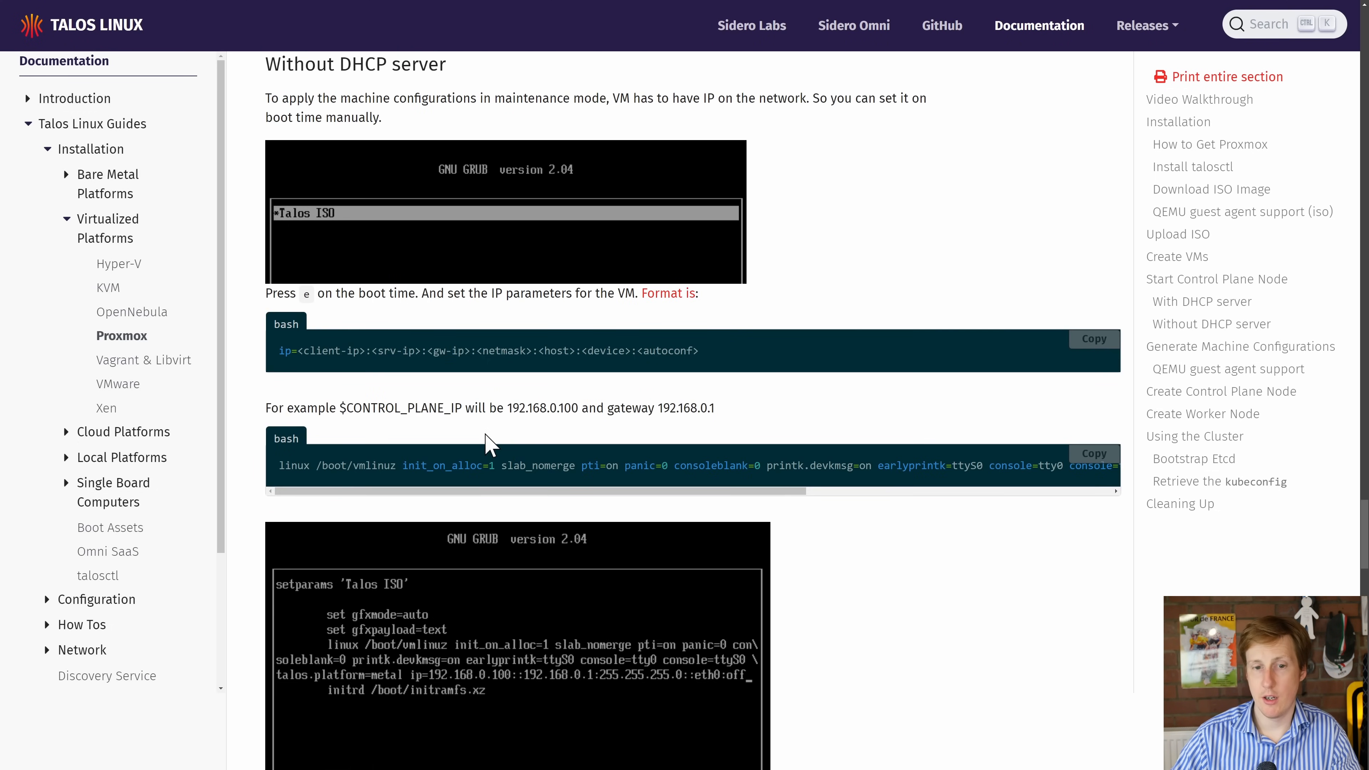
{"action": "scroll", "scroll_direction": "down", "scroll_amount": 3}
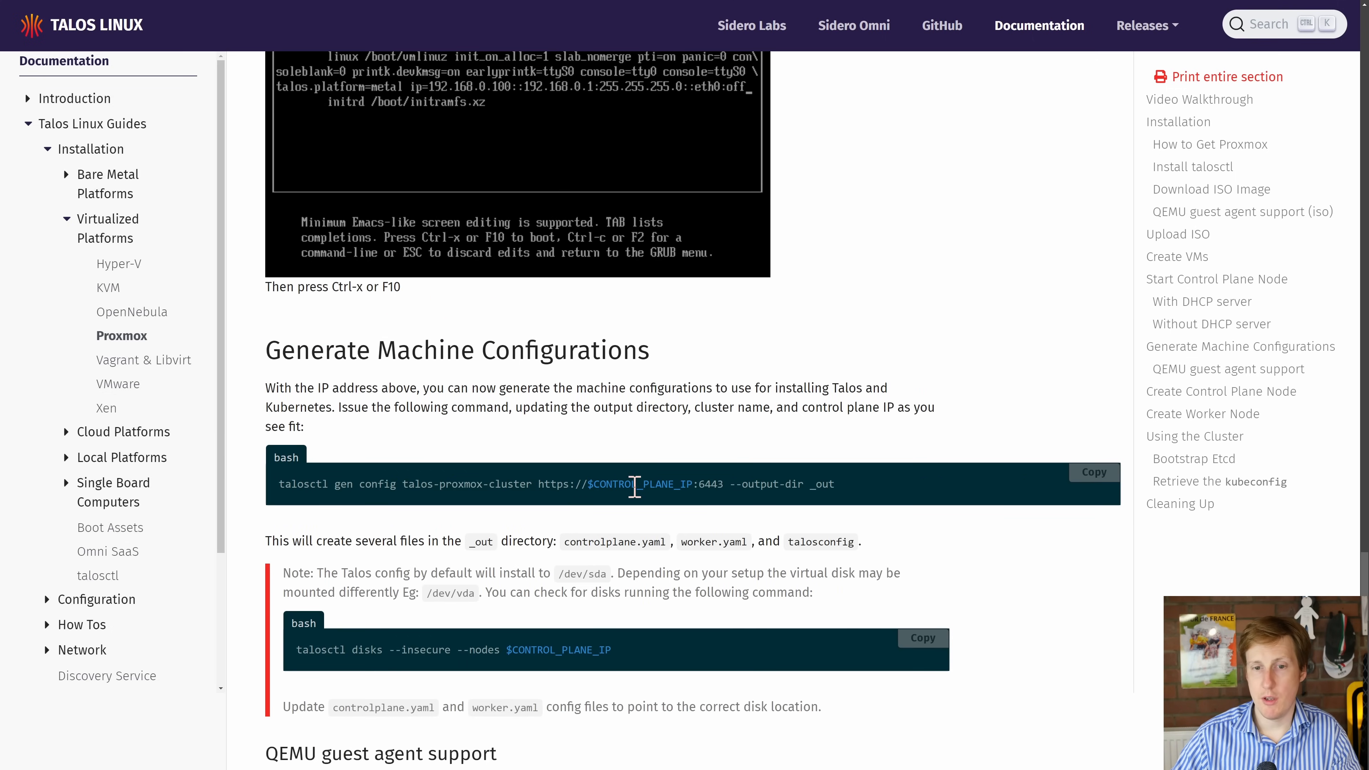
{"action": "scroll", "scroll_direction": "down", "scroll_amount": 3}
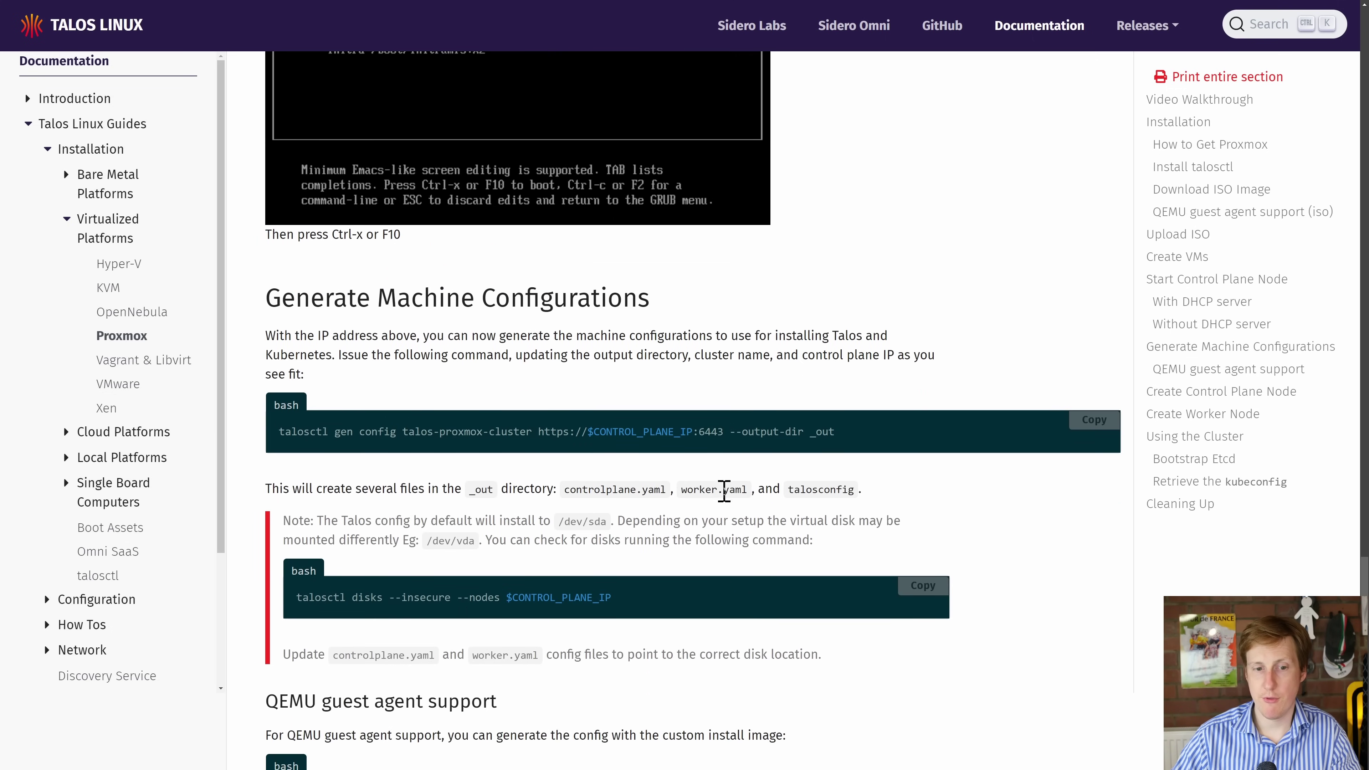
{"action": "scroll", "scroll_direction": "down", "scroll_amount": 3}
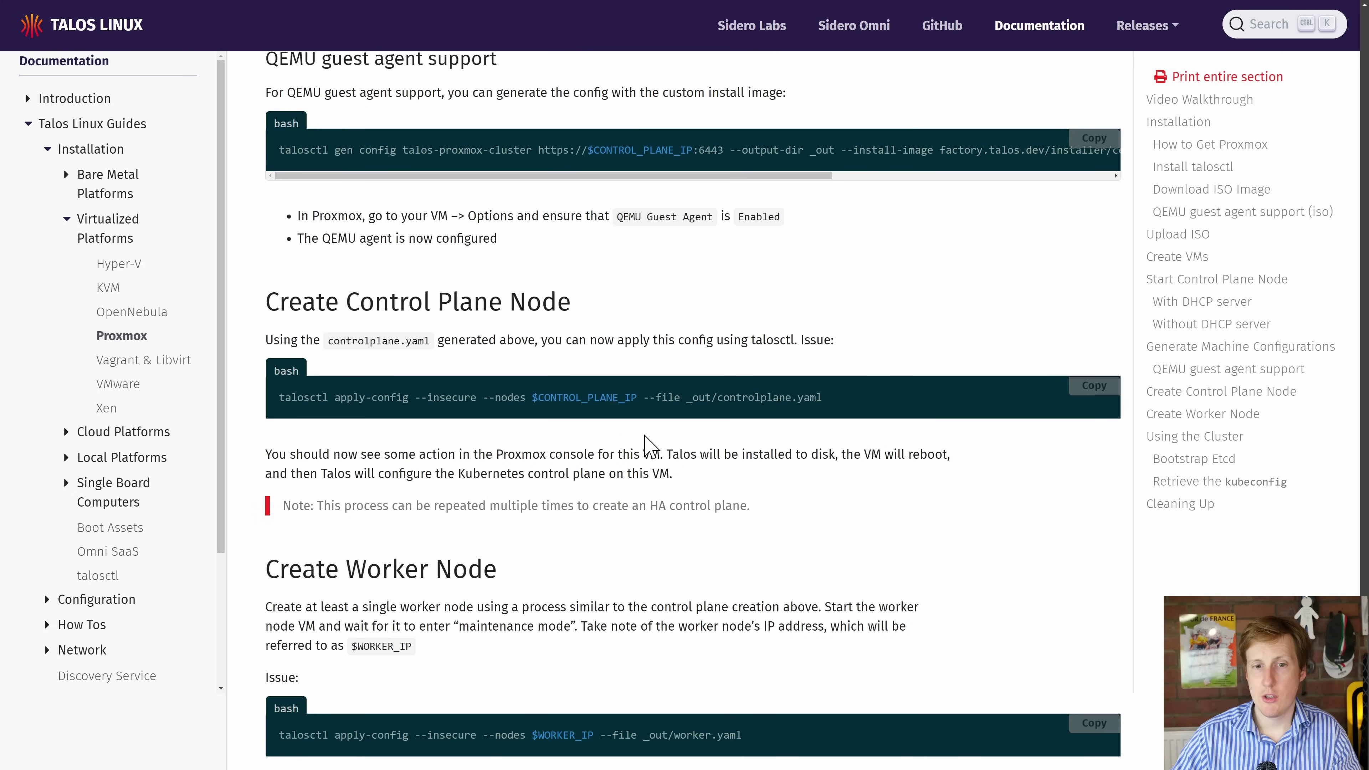
{"action": "mouse_move", "coordinate": [632, 421]}
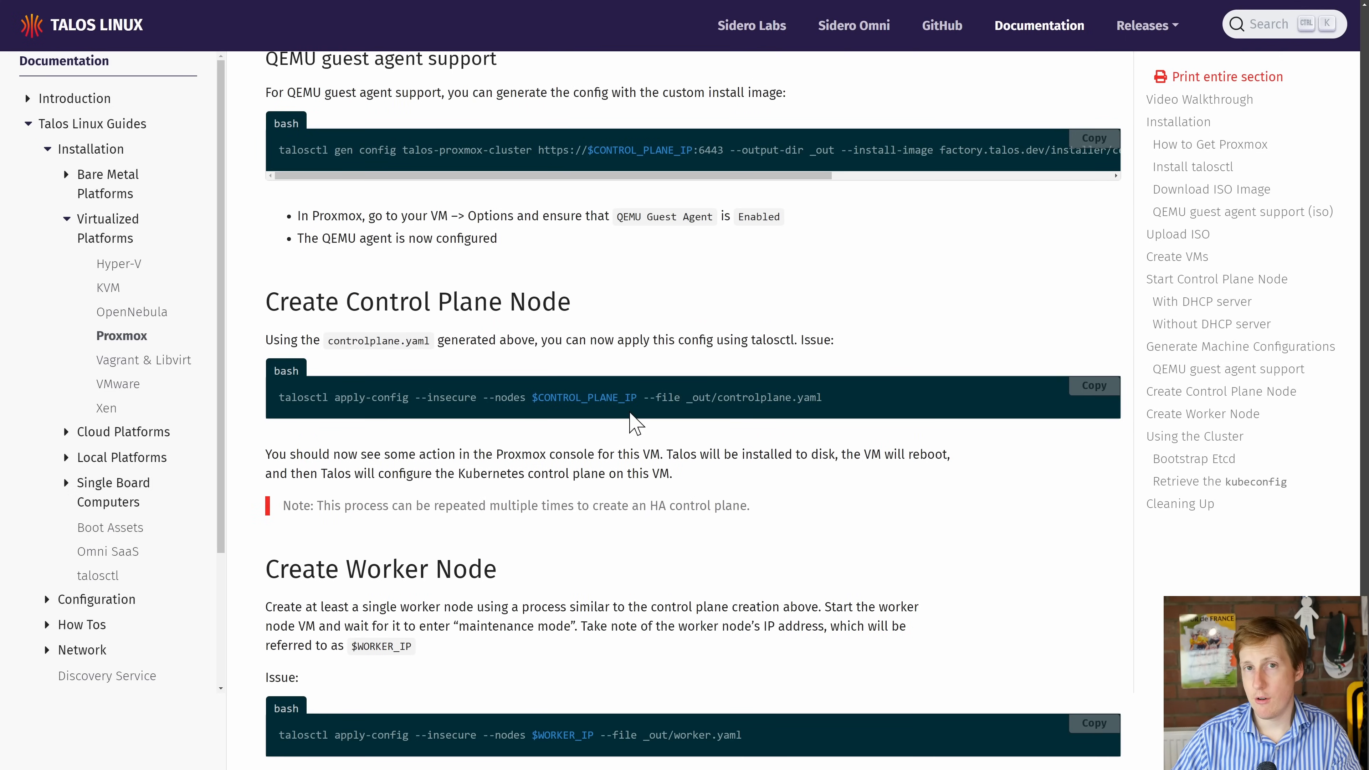
{"action": "scroll", "scroll_direction": "down", "scroll_amount": 3}
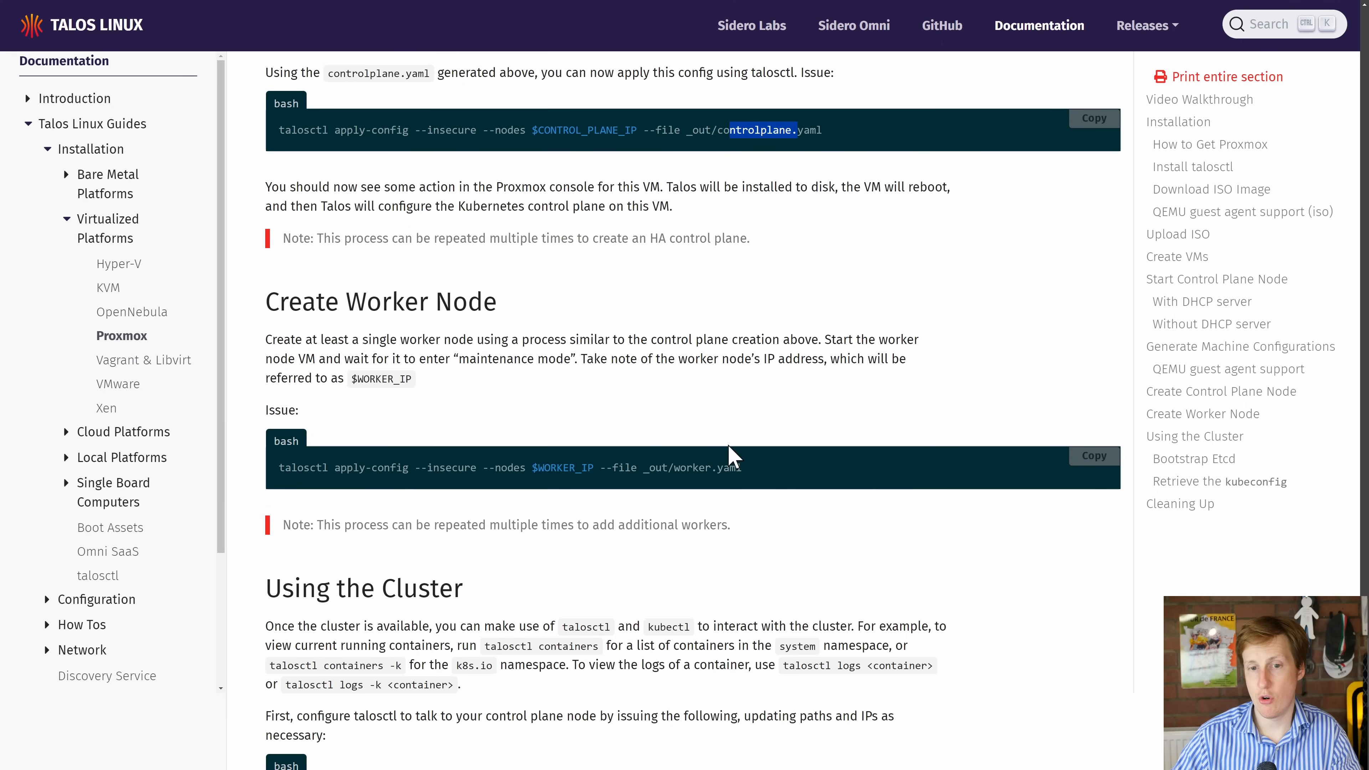
{"action": "scroll", "scroll_direction": "down", "scroll_amount": 3}
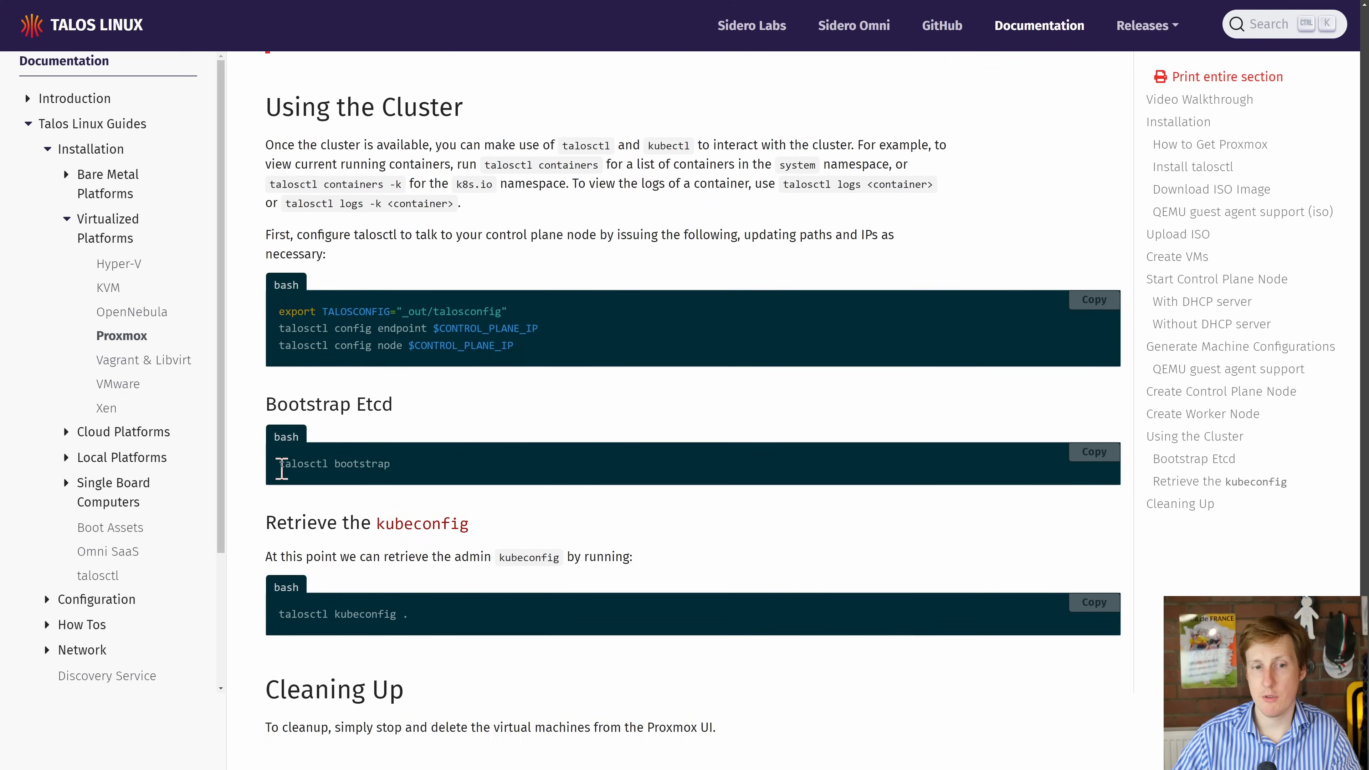
{"action": "mouse_move", "coordinate": [386, 464]}
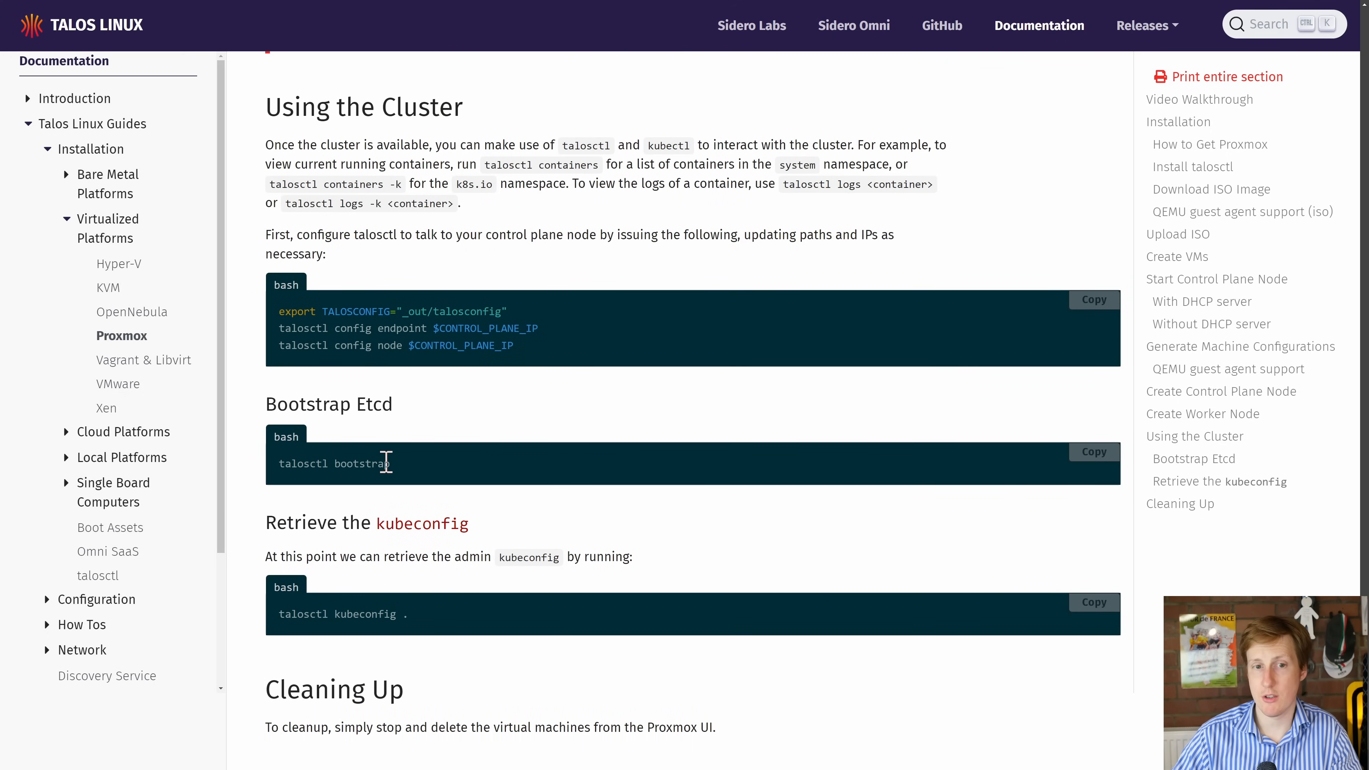
{"action": "mouse_move", "coordinate": [444, 523]}
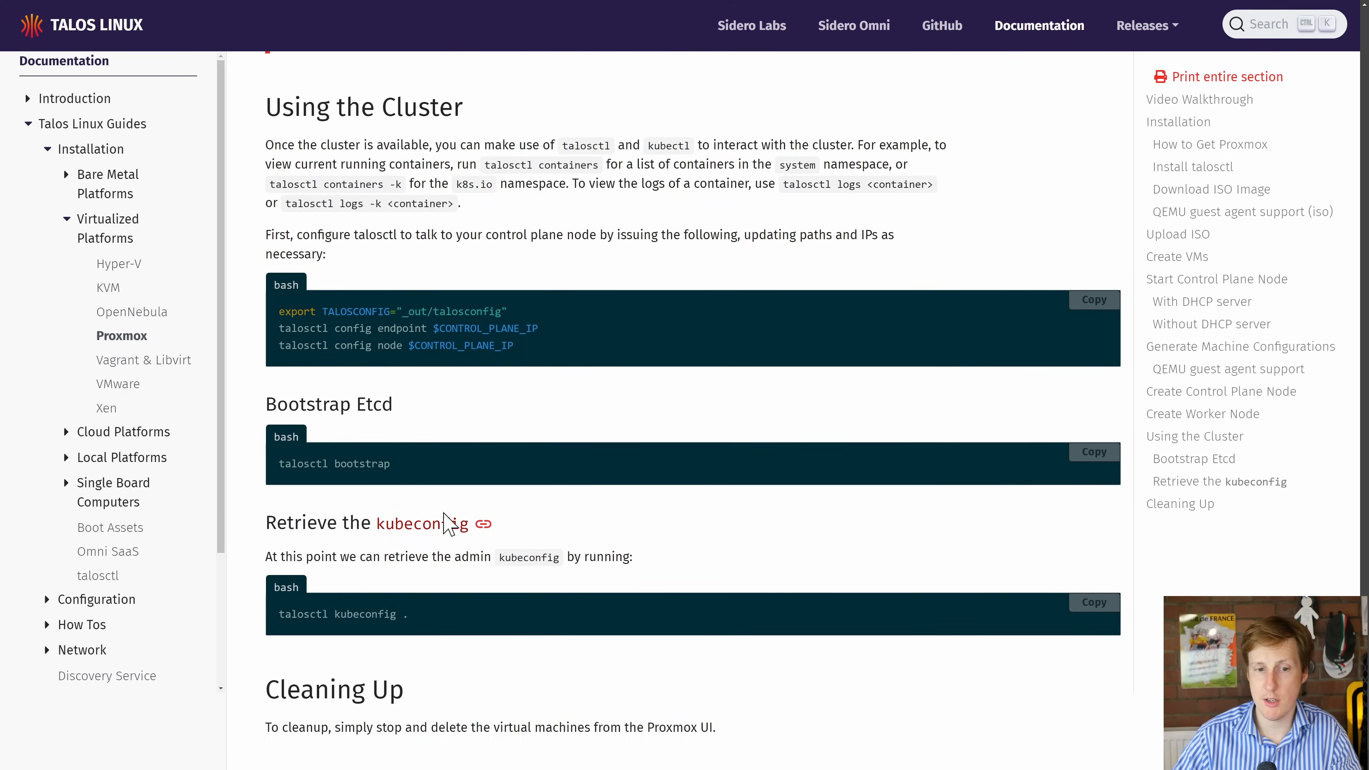
{"action": "scroll", "scroll_direction": "down", "scroll_amount": 3}
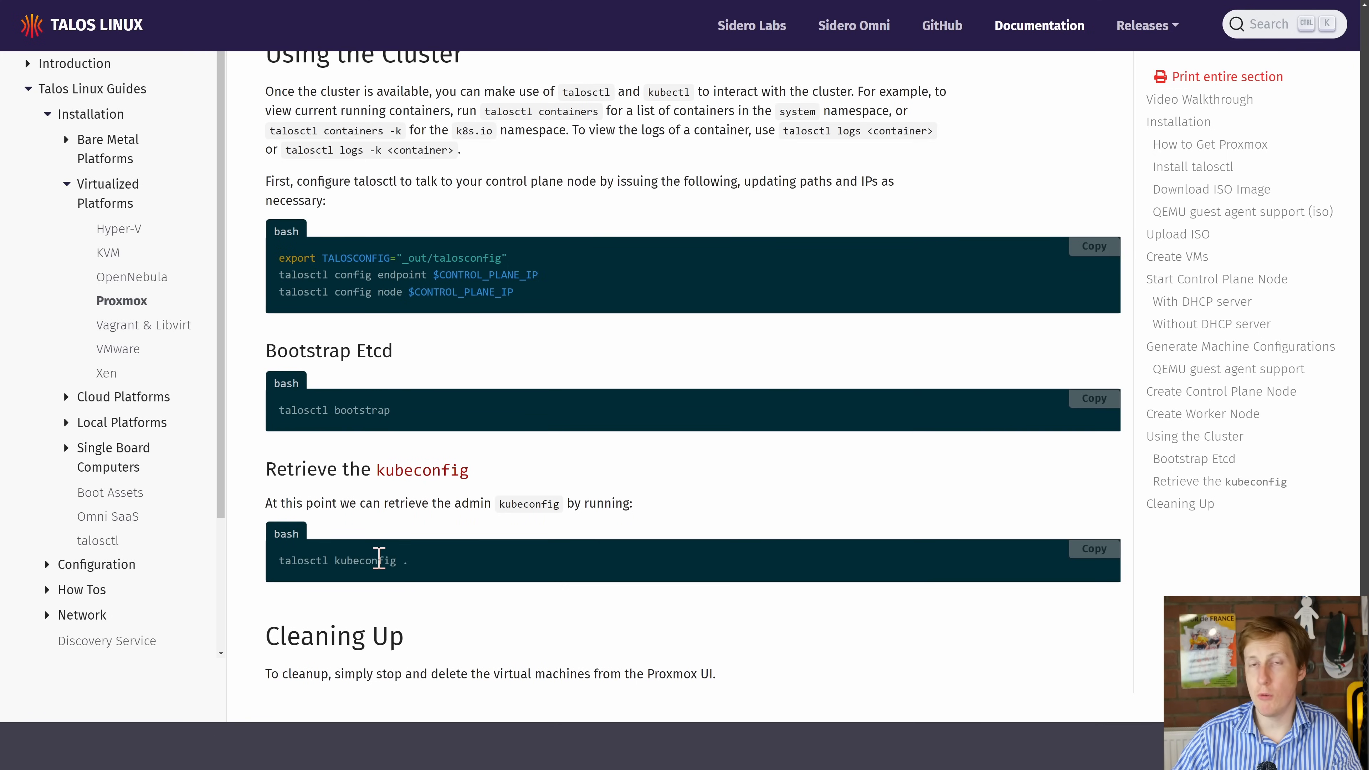
{"action": "mouse_move", "coordinate": [431, 531]}
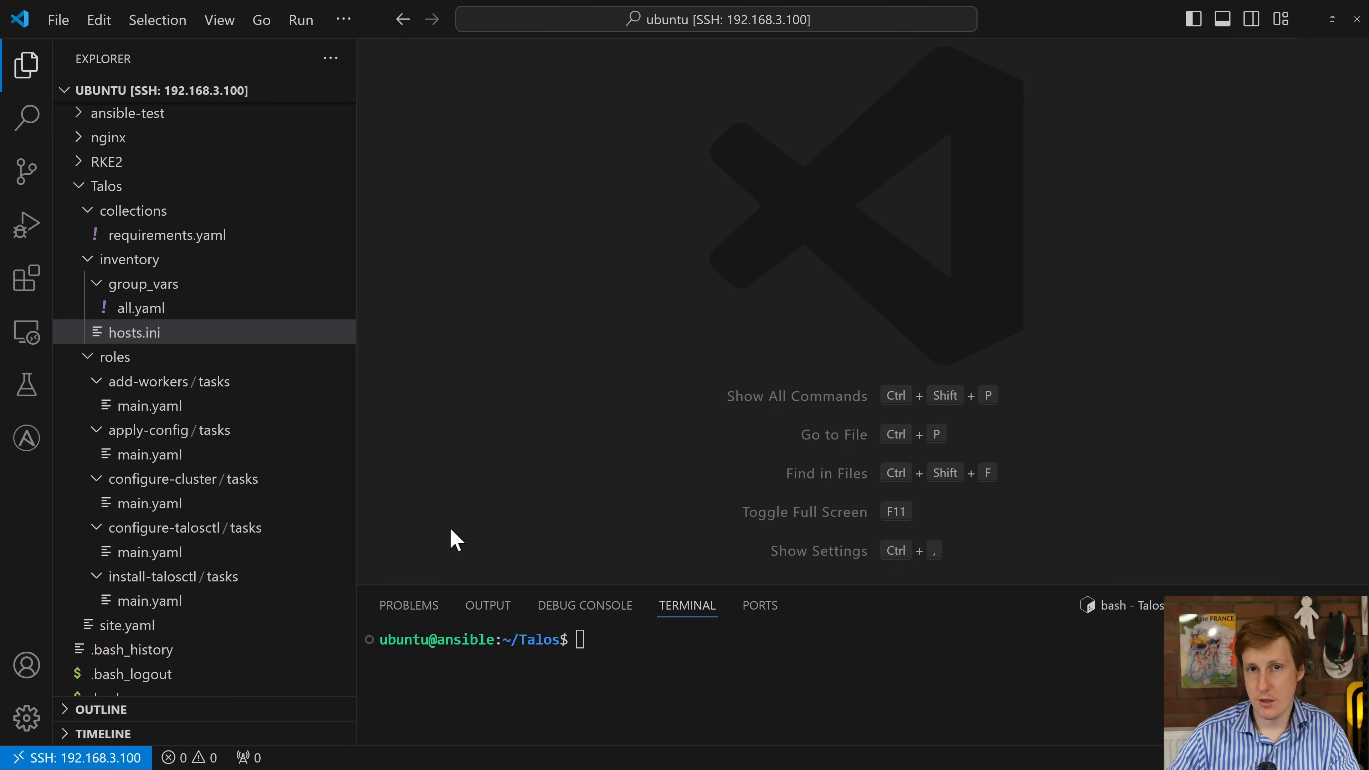
Open Talos/inventory/hosts.ini mapping three servers and two agents to their IPs
{"action": "double_click", "coordinate": [134, 333]}
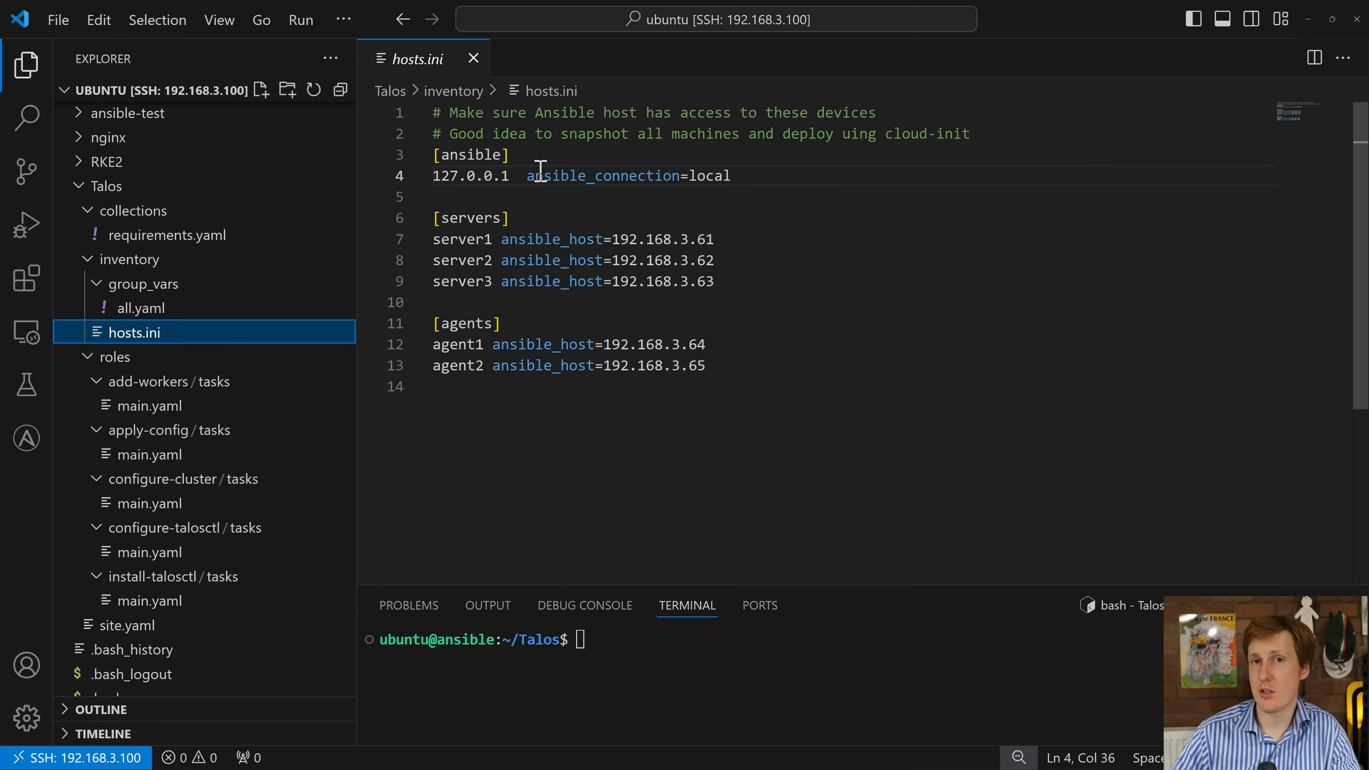
{"action": "mouse_move", "coordinate": [748, 284]}
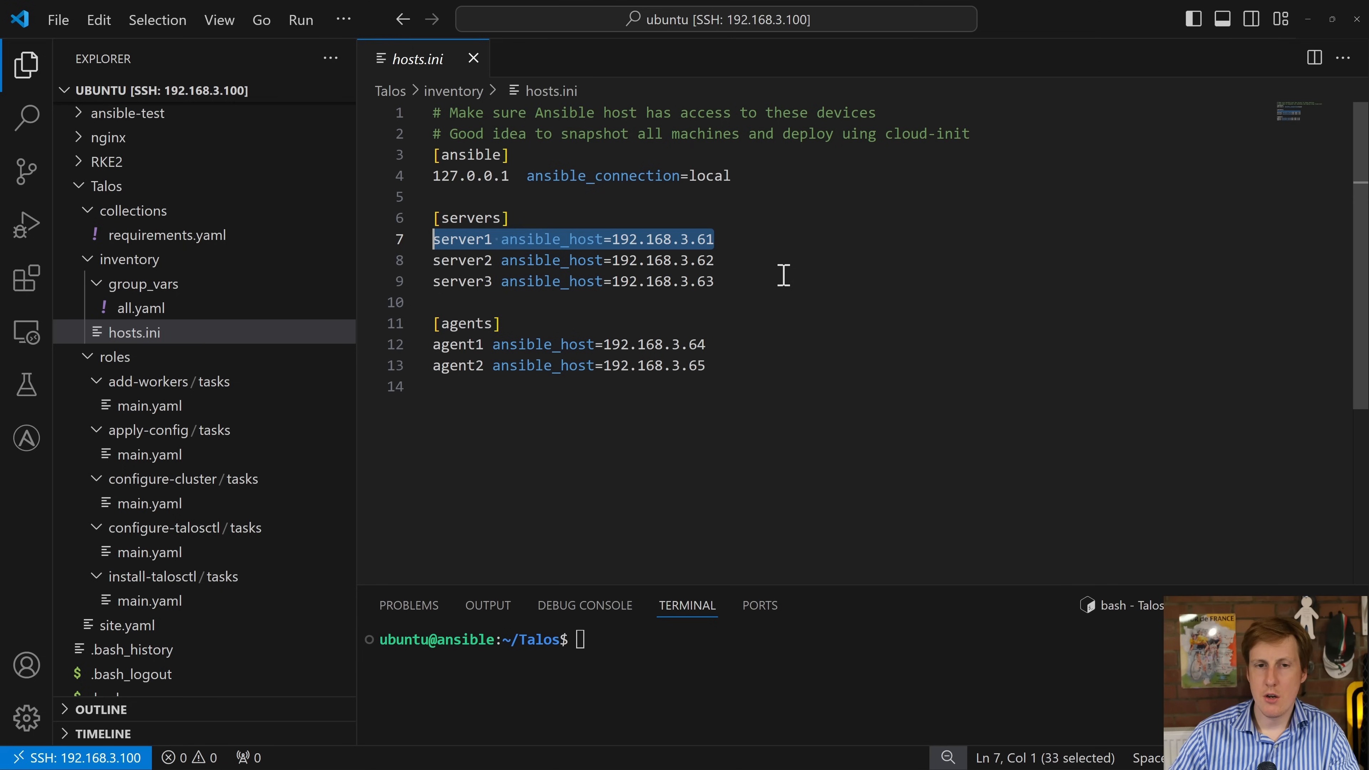
{"action": "mouse_move", "coordinate": [233, 333]}
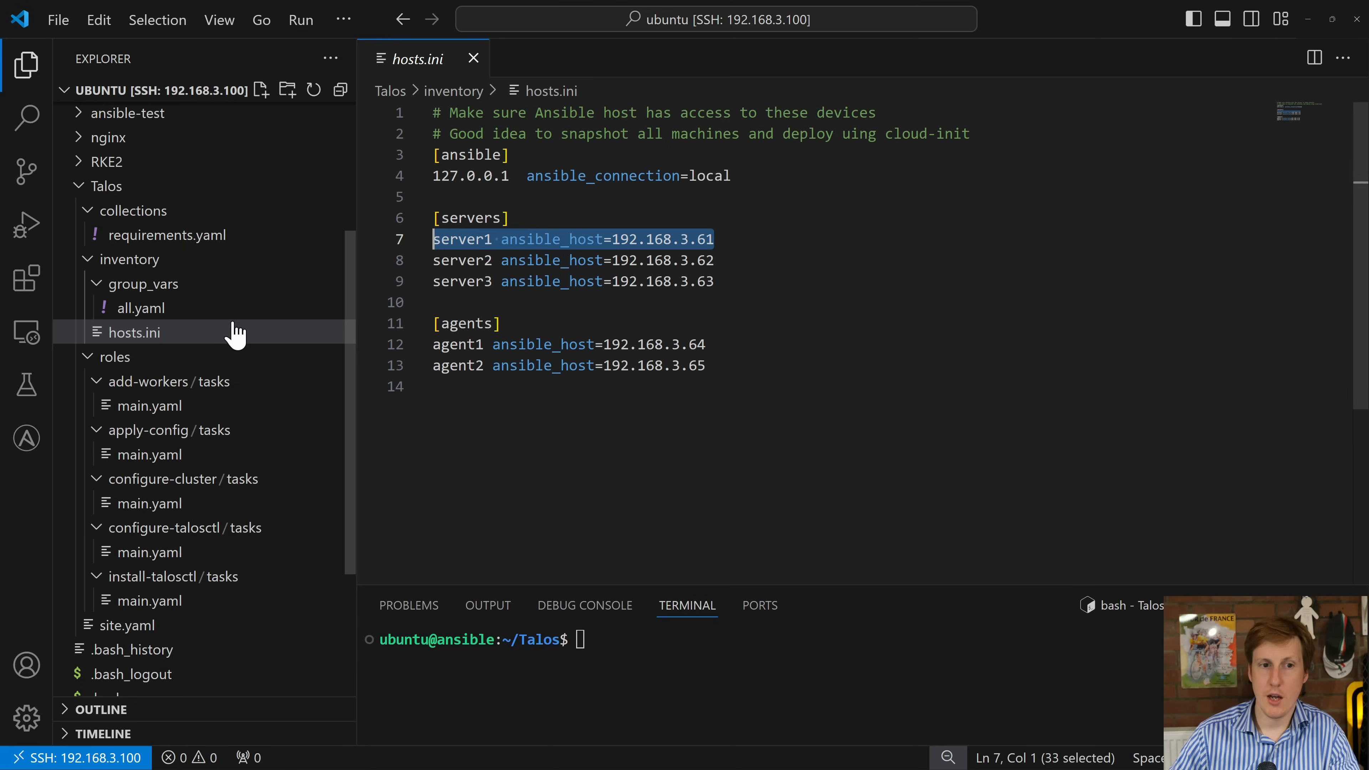
Open group_vars/all.yaml with Talos v1.7.0, node IPs, kube-vip and MetalLB settings
{"action": "left_click", "coordinate": [141, 308]}
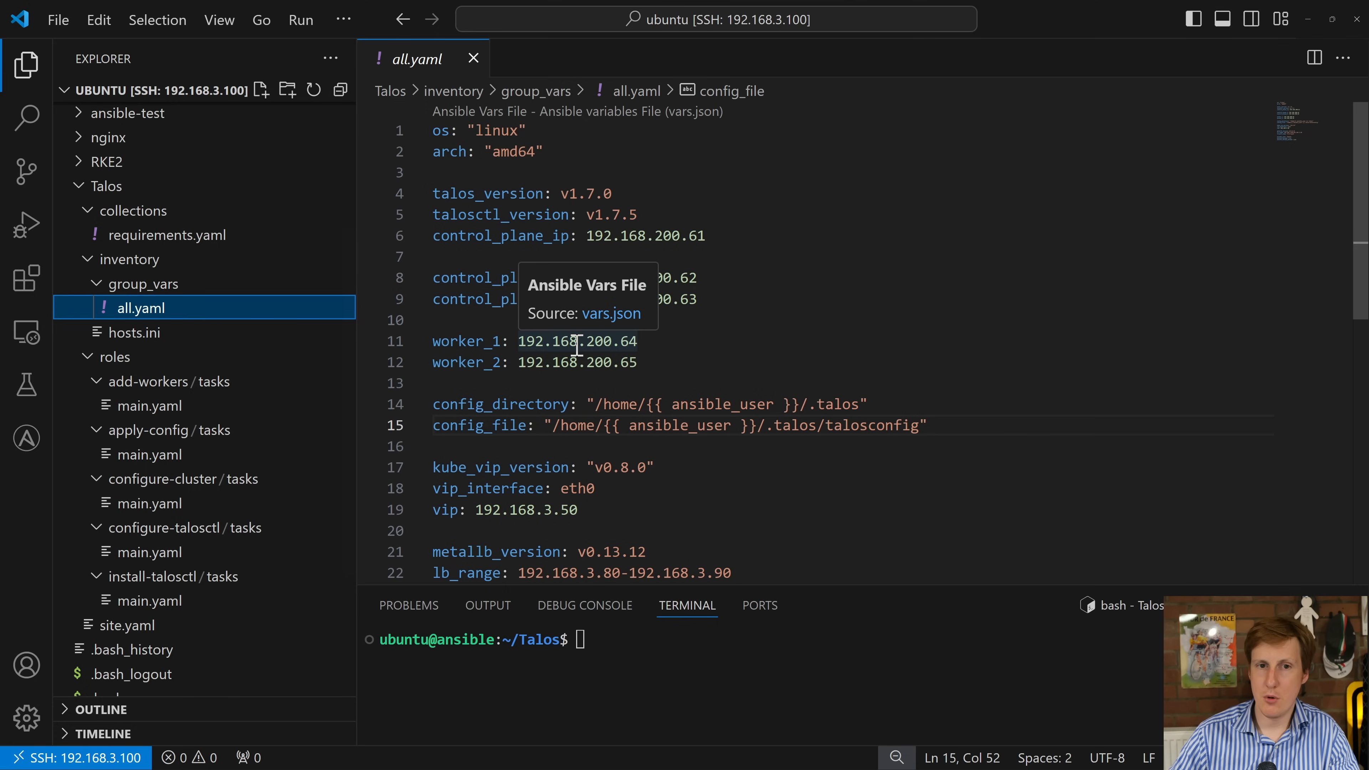
{"action": "scroll", "scroll_direction": "down", "scroll_amount": 3}
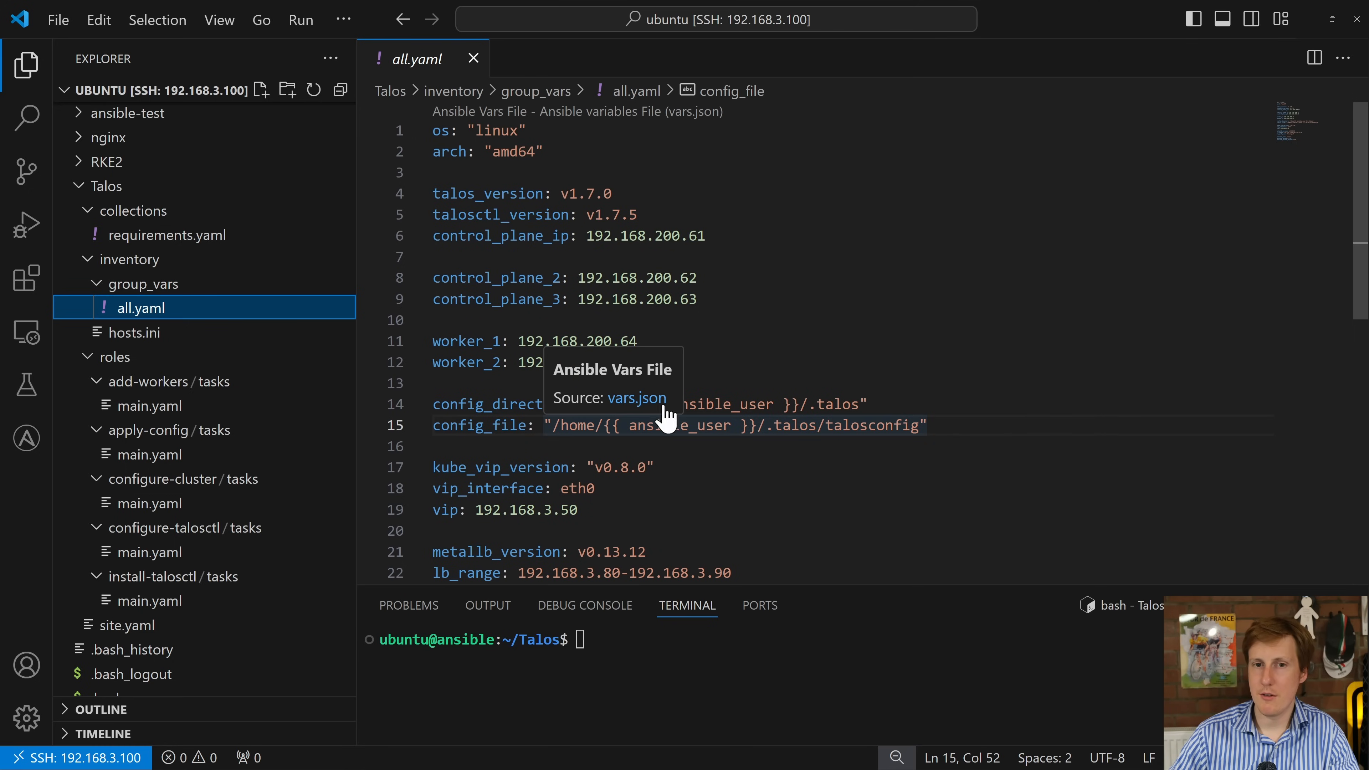
{"action": "mouse_move", "coordinate": [849, 344]}
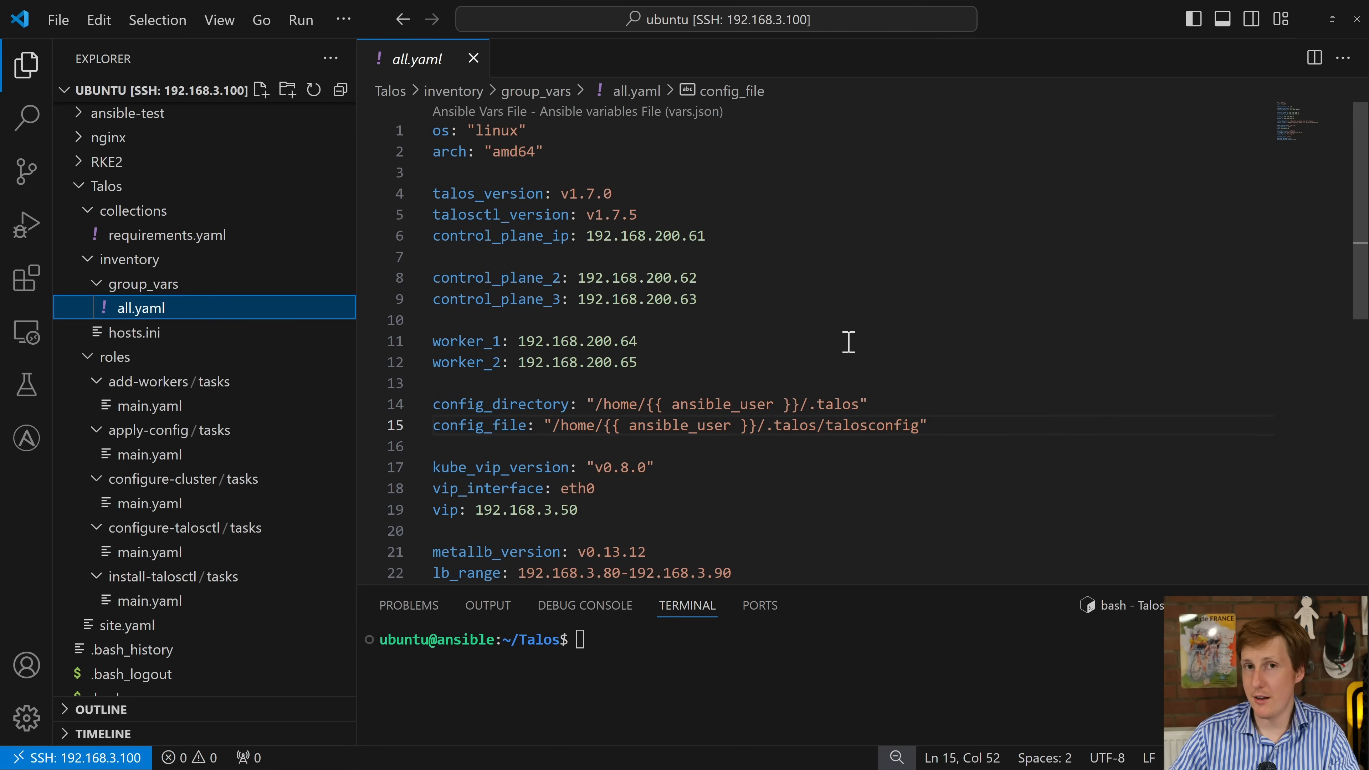
{"action": "mouse_move", "coordinate": [786, 316]}
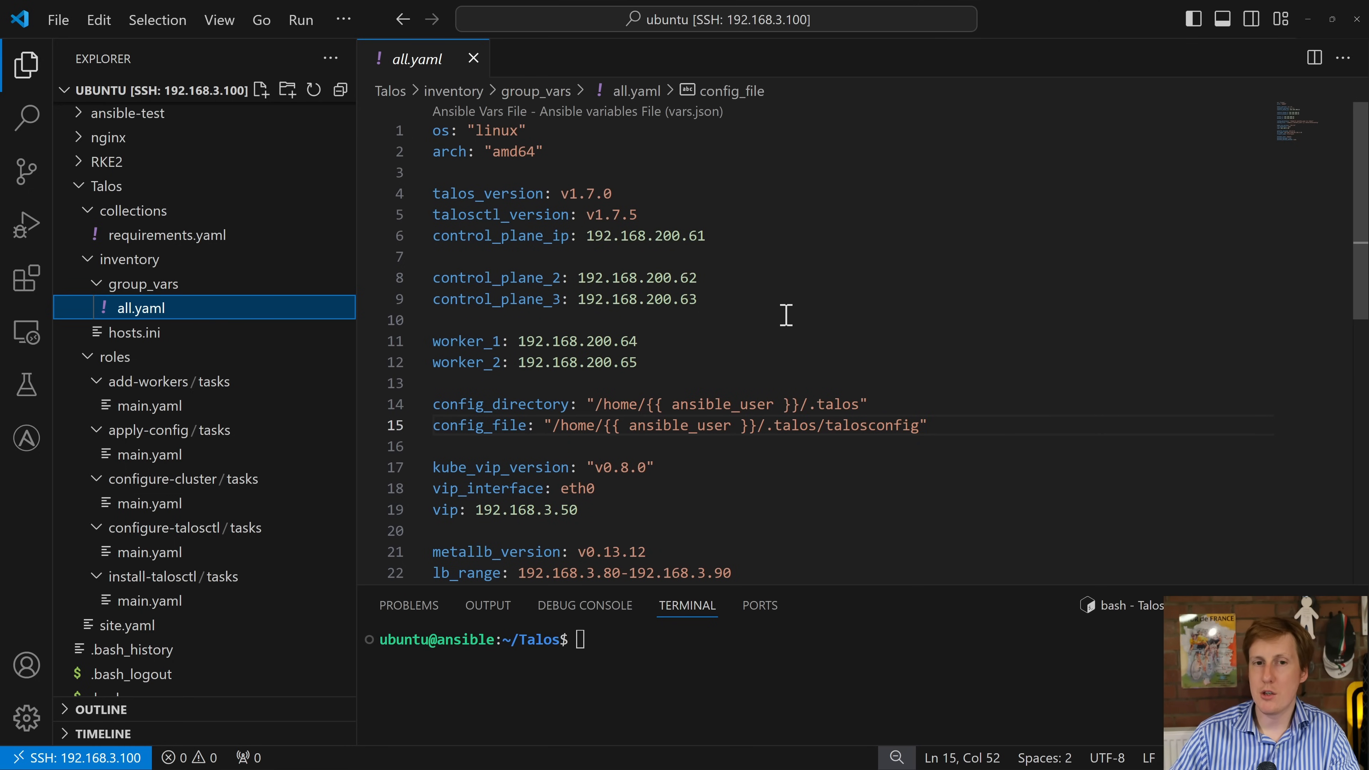
{"action": "mouse_move", "coordinate": [591, 240]}
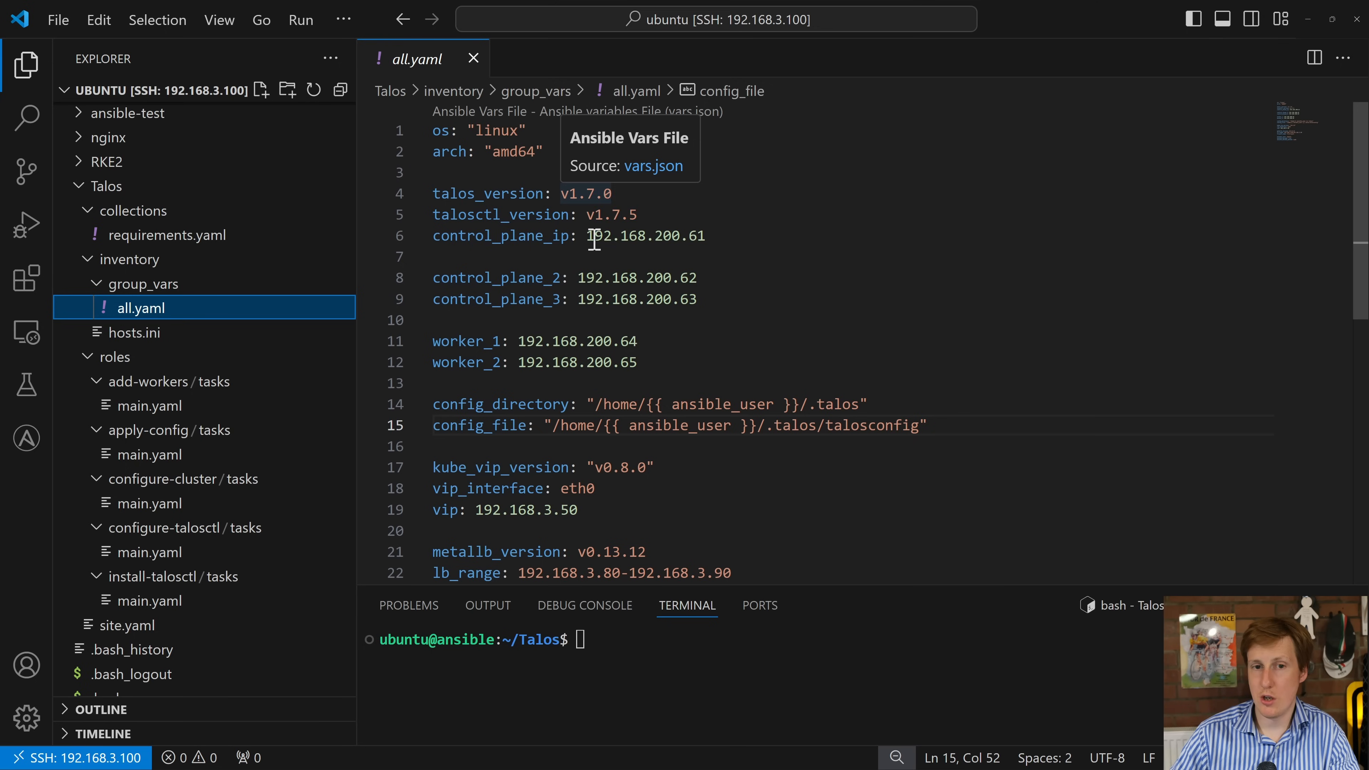
{"action": "mouse_move", "coordinate": [689, 218]}
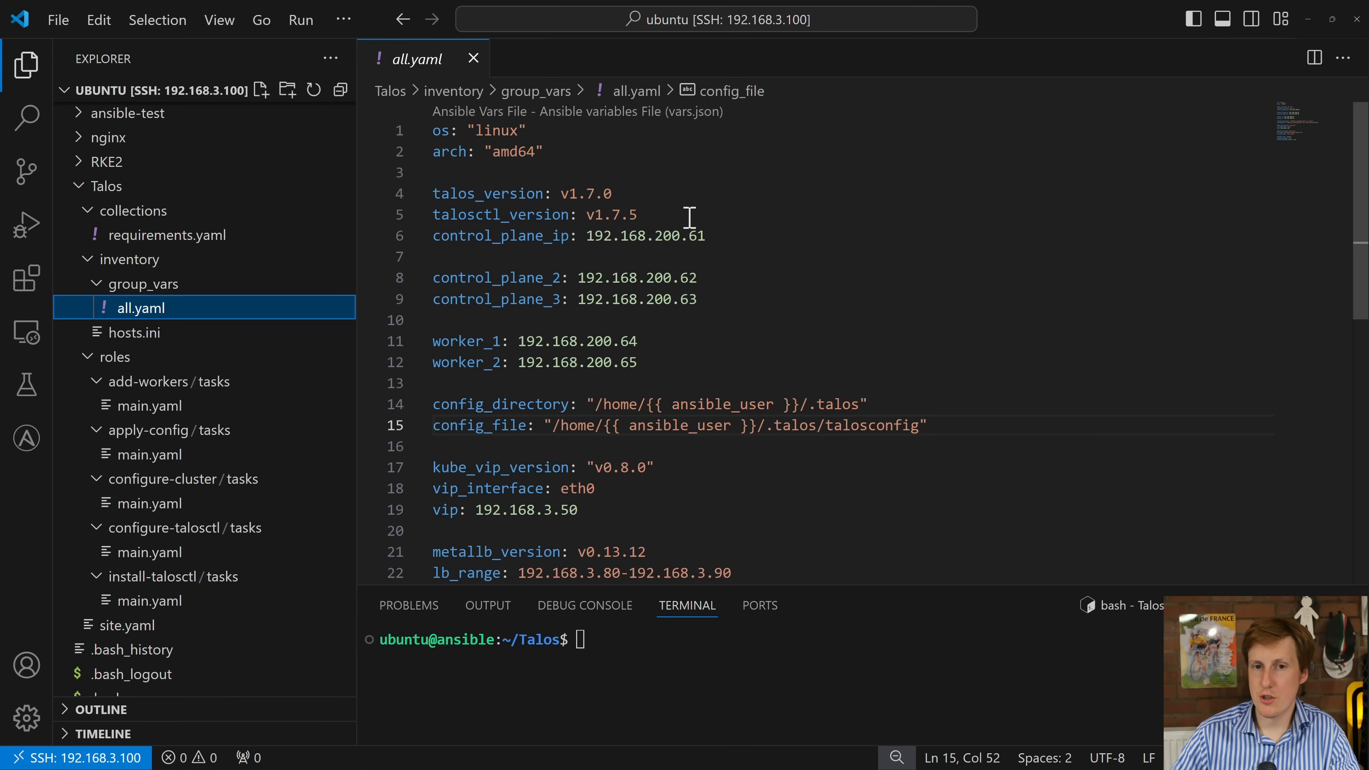
{"action": "mouse_move", "coordinate": [728, 235]}
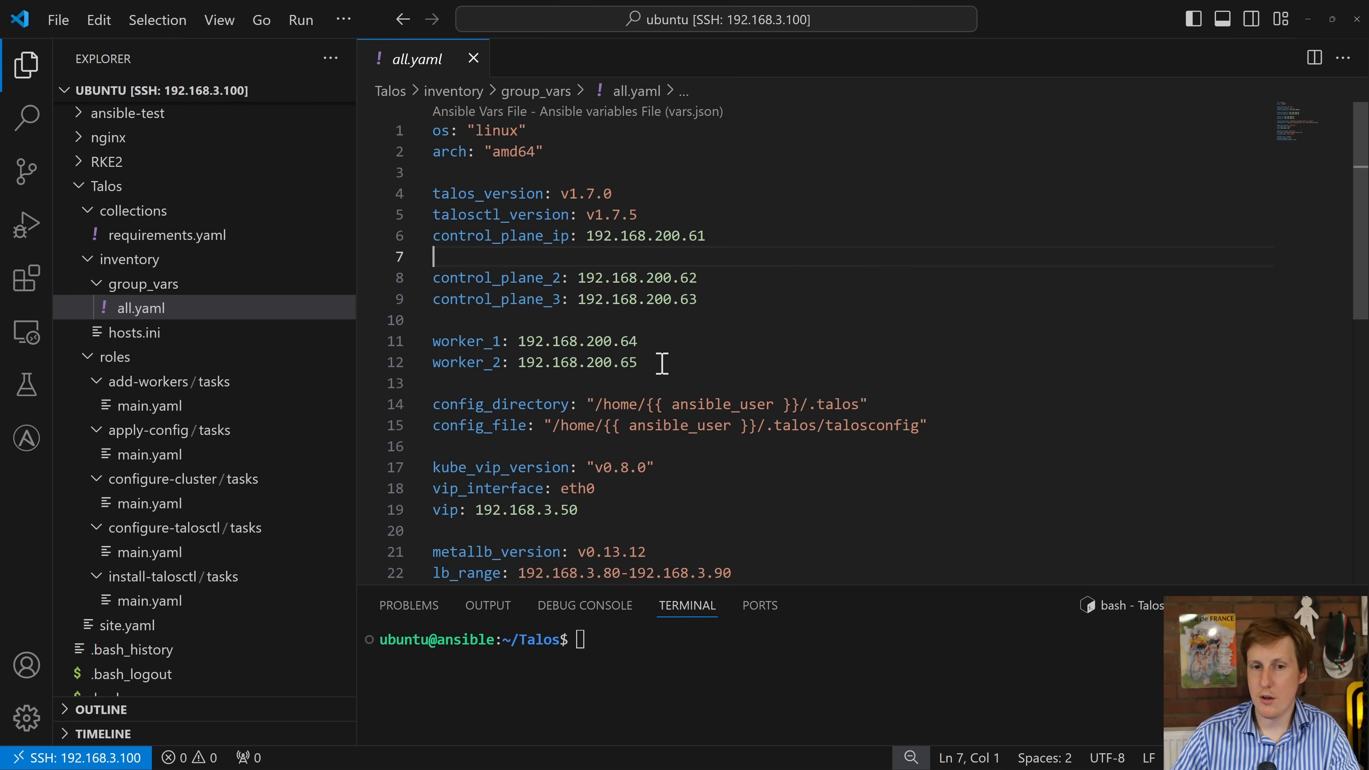
{"action": "mouse_move", "coordinate": [580, 404]}
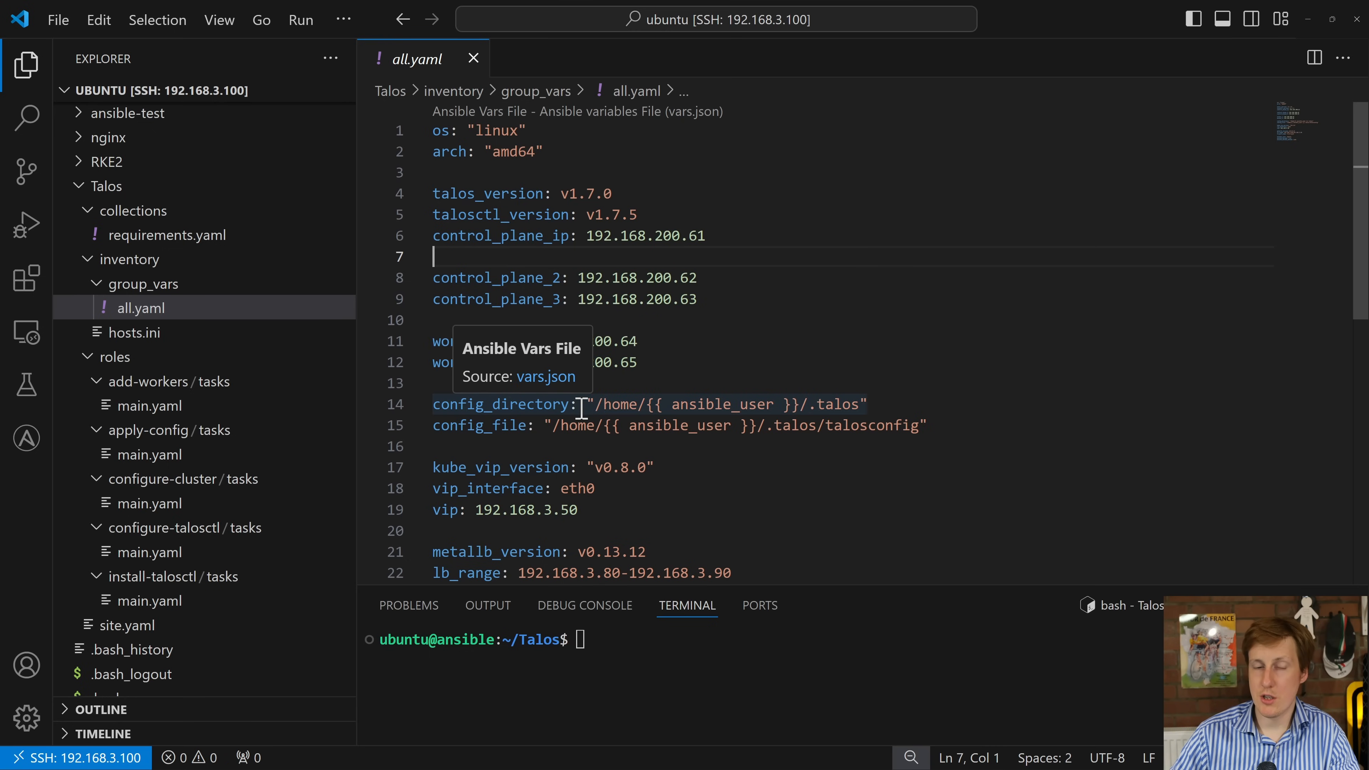
{"action": "mouse_move", "coordinate": [758, 458]}
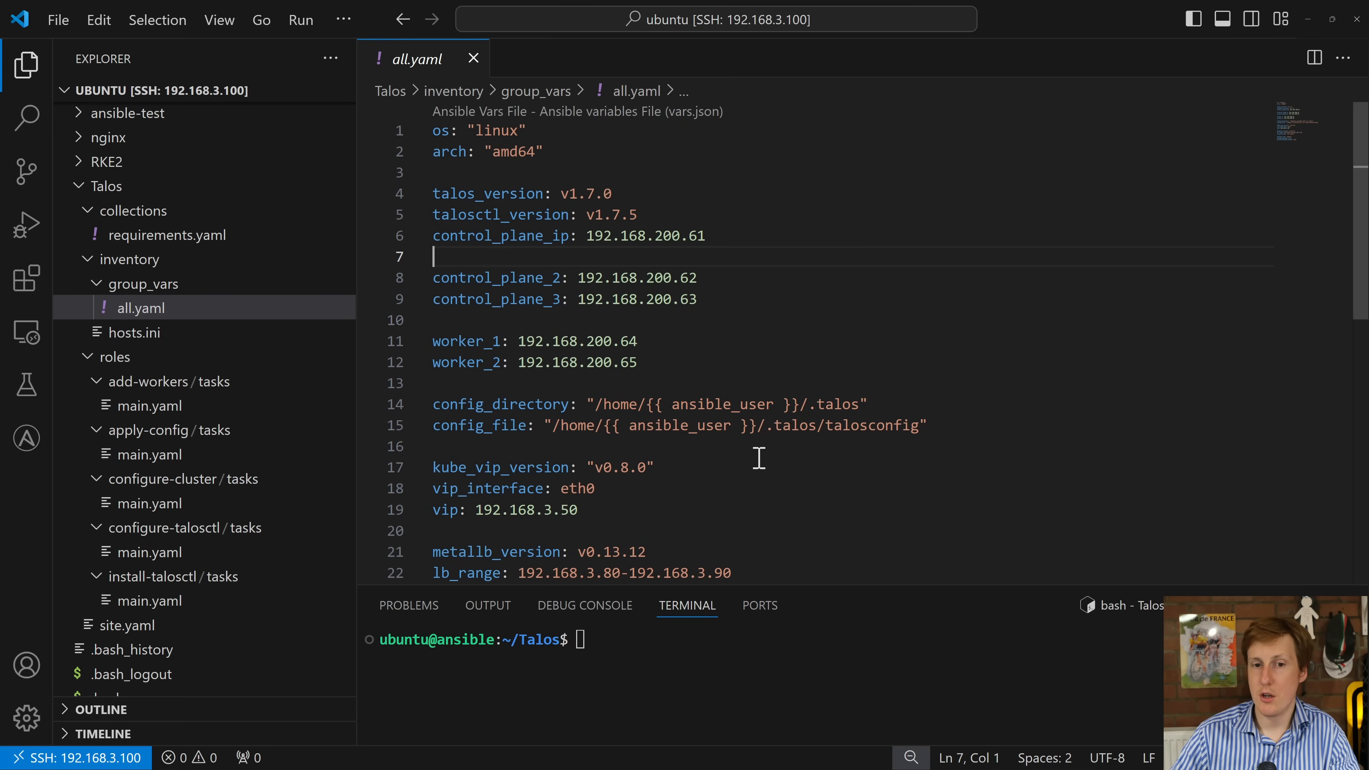
{"action": "mouse_move", "coordinate": [809, 450]}
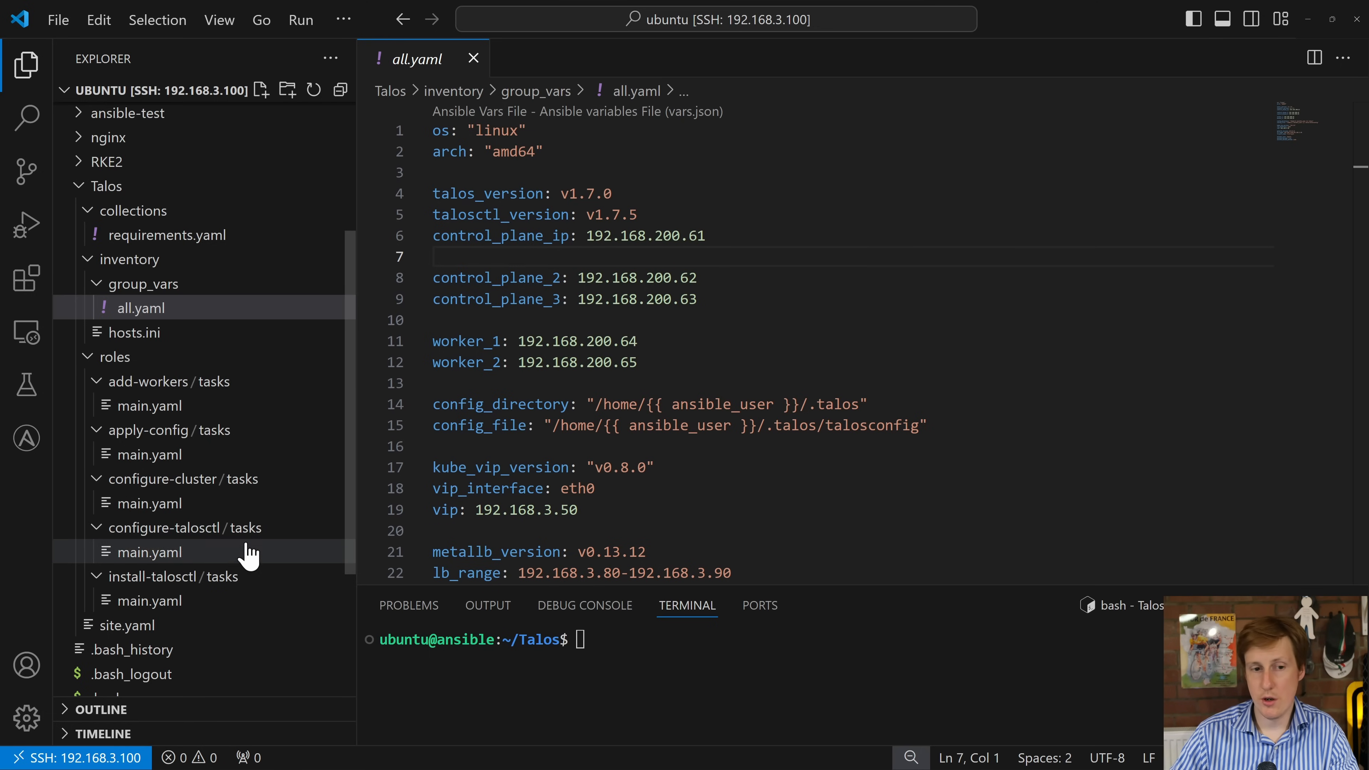
Open site.yaml and read through its install, configure, apply and add-workers plays
{"action": "left_click", "coordinate": [127, 626]}
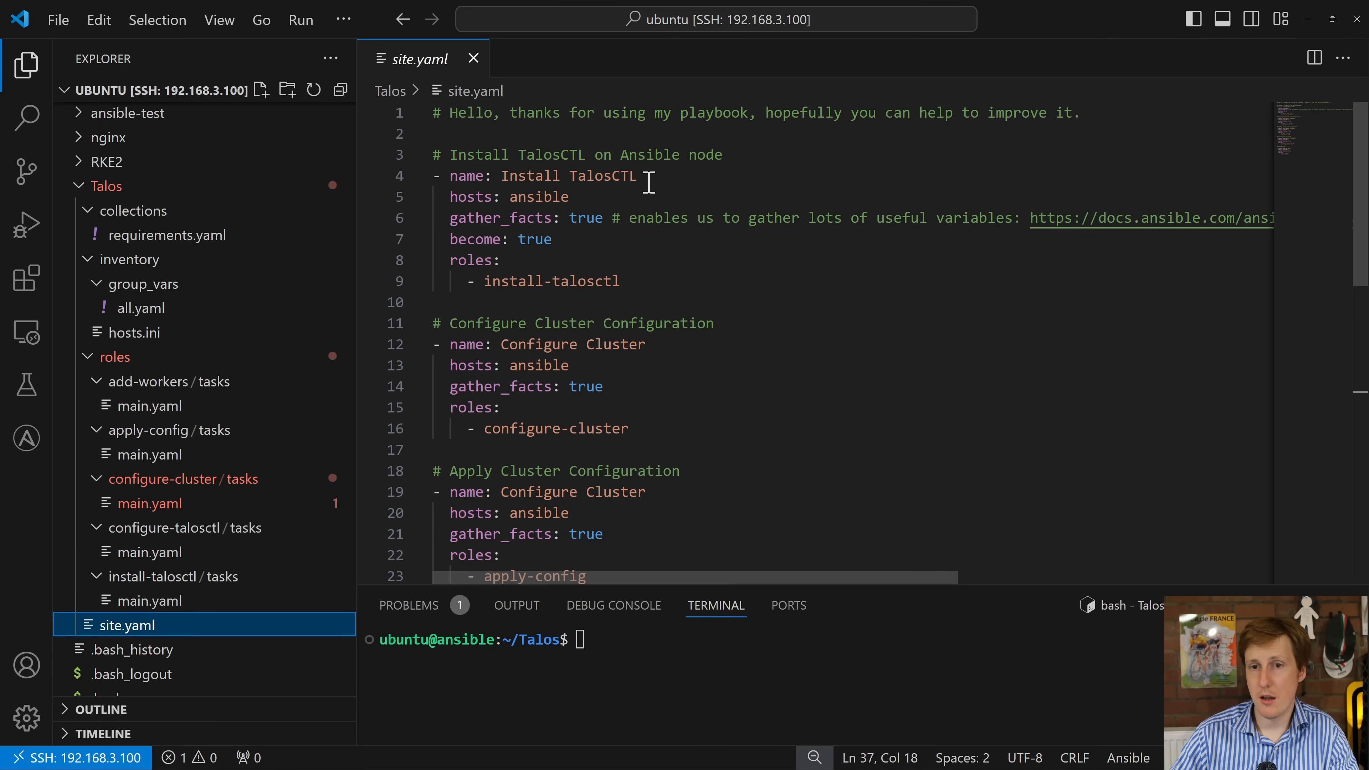
{"action": "mouse_move", "coordinate": [792, 469]}
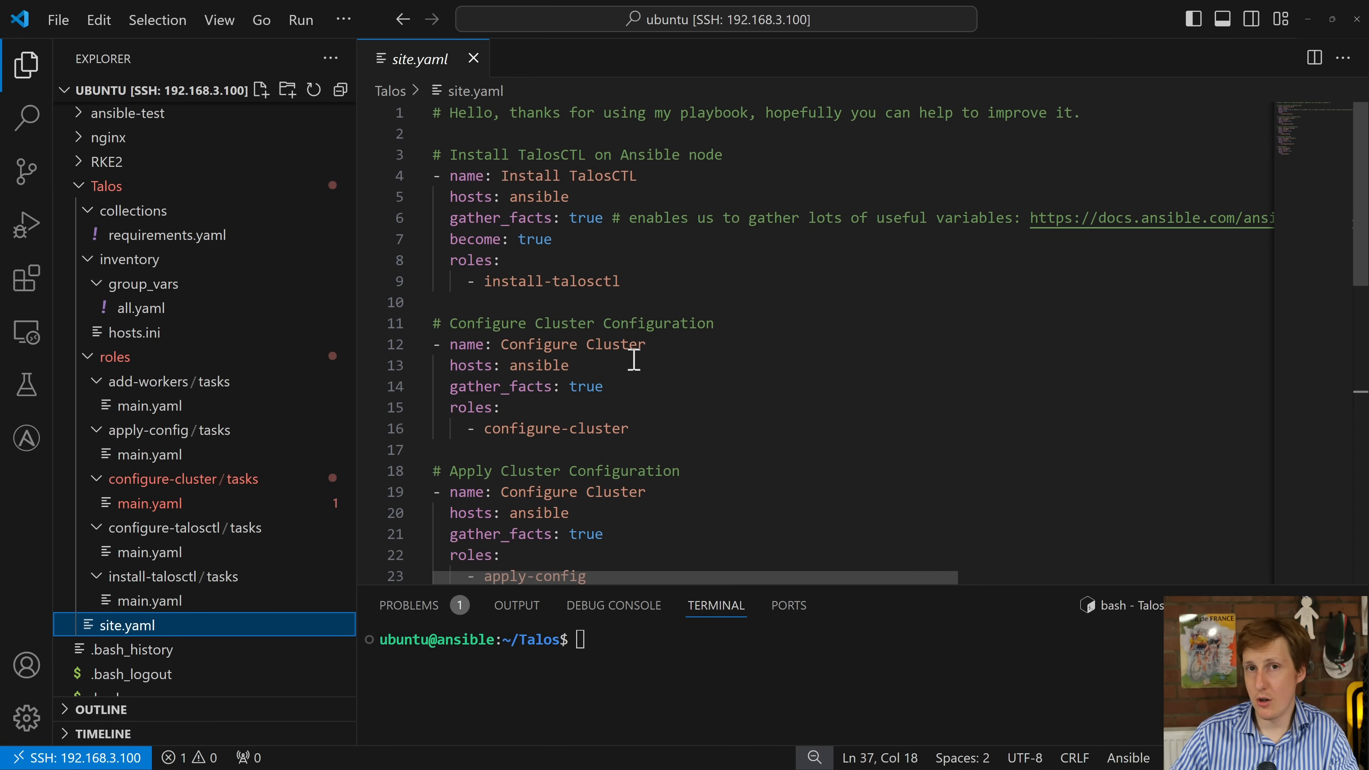
{"action": "scroll", "scroll_direction": "down", "scroll_amount": 3}
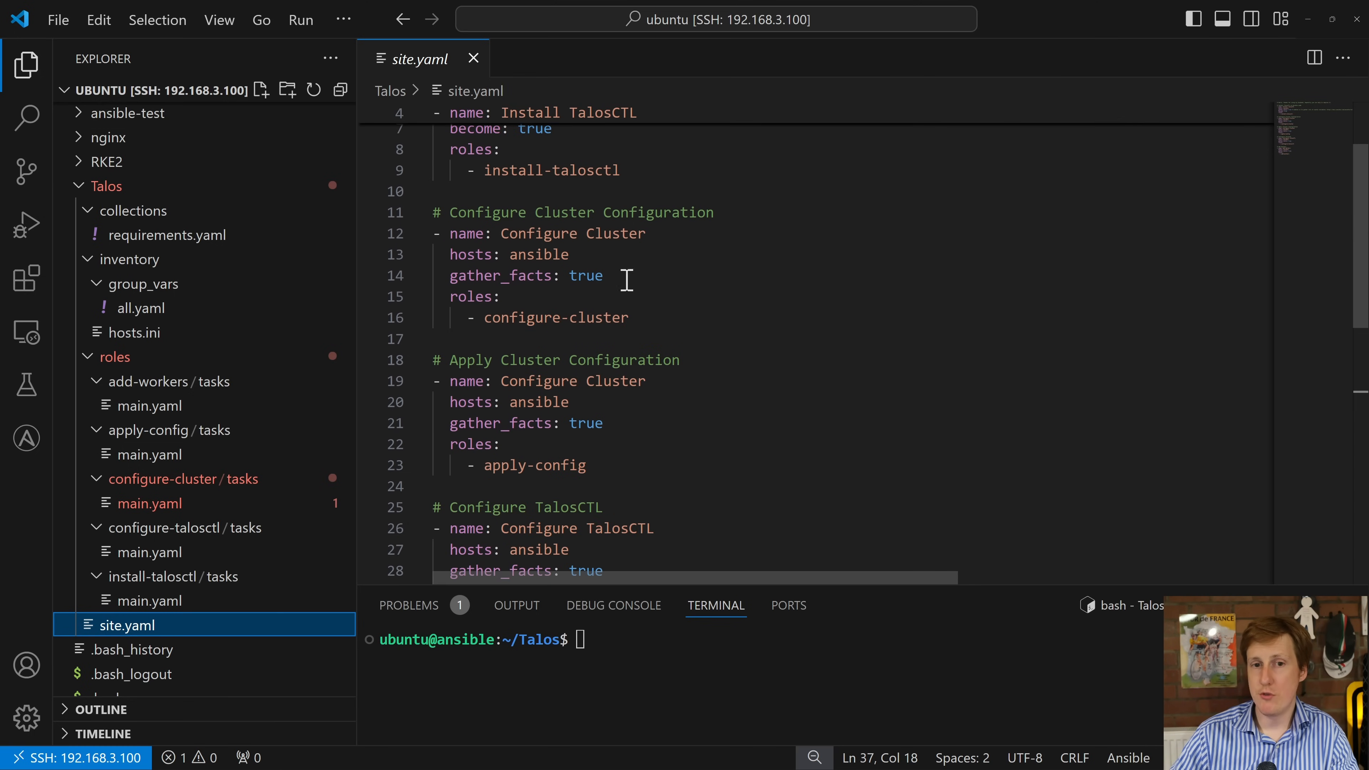
{"action": "mouse_move", "coordinate": [585, 422]}
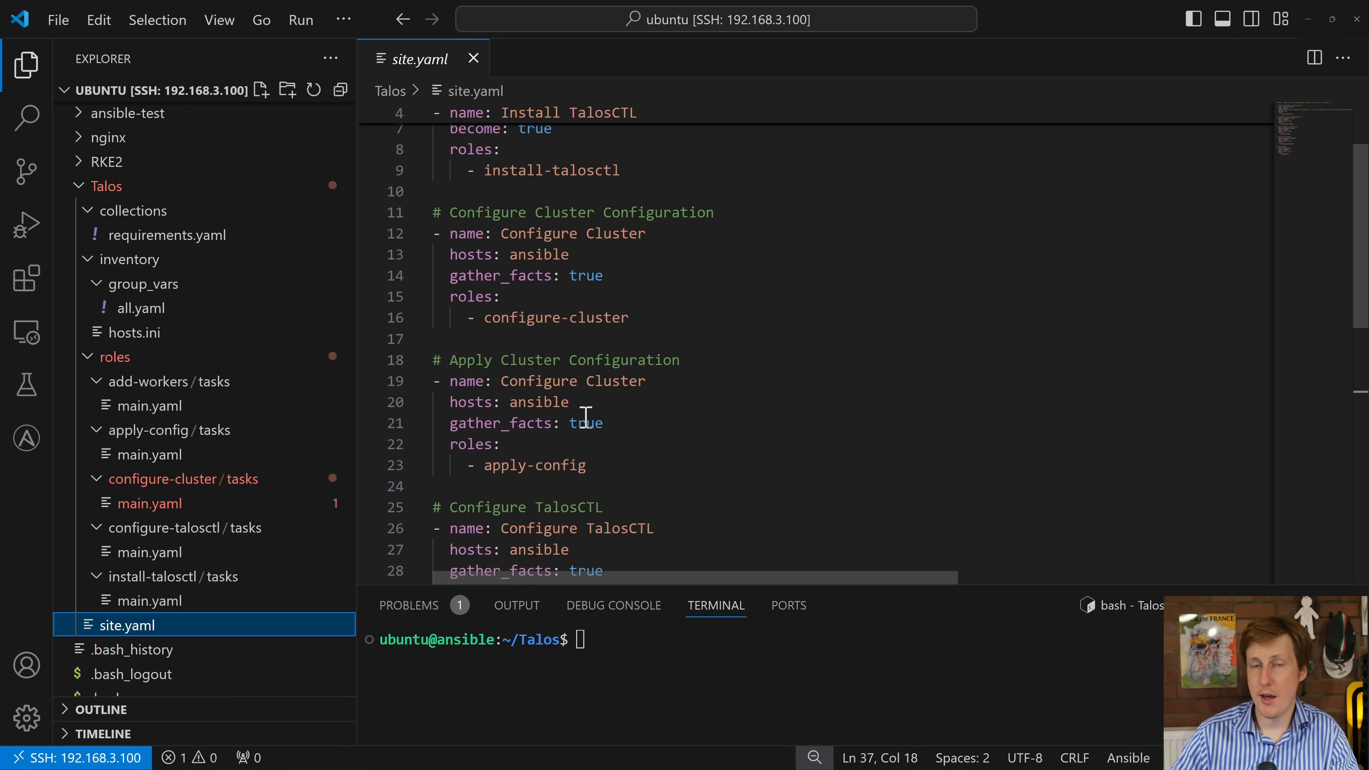
{"action": "mouse_move", "coordinate": [574, 402]}
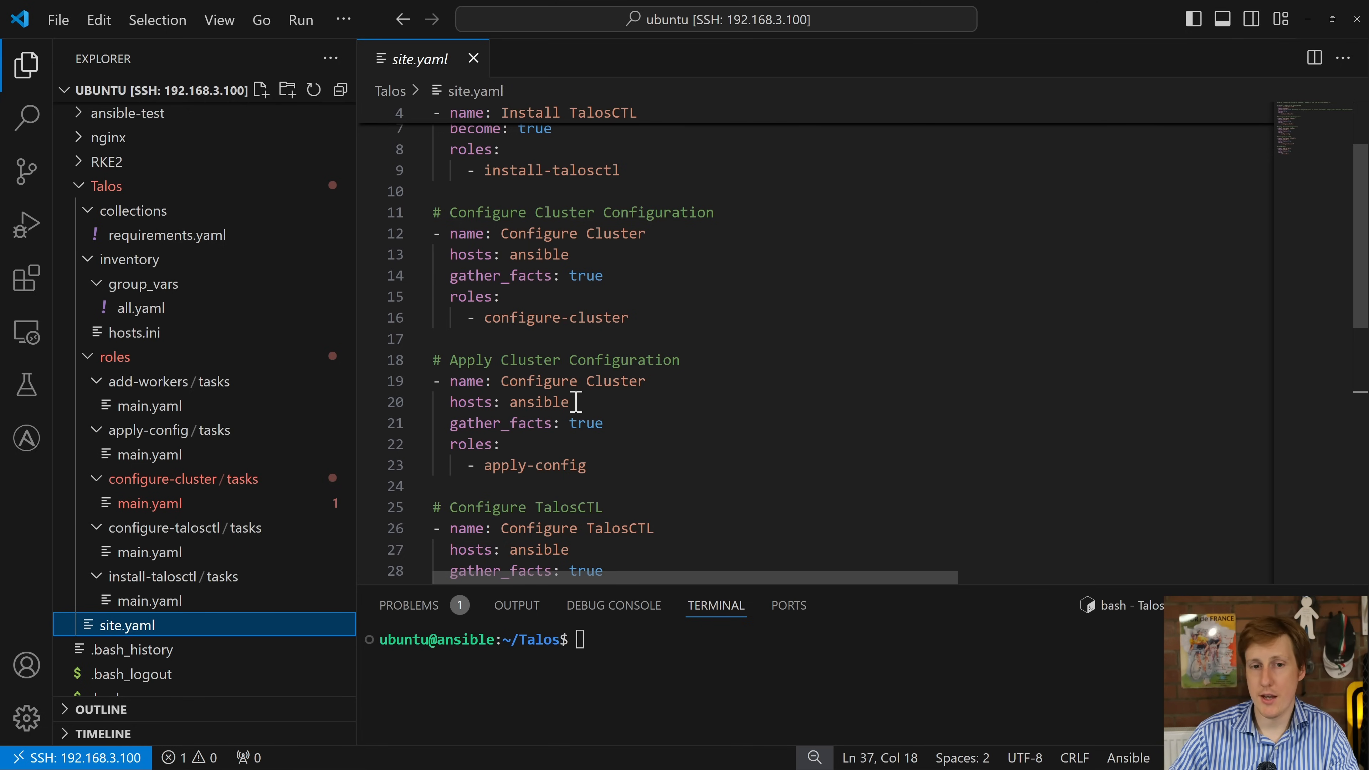
{"action": "scroll", "scroll_direction": "down", "scroll_amount": 3}
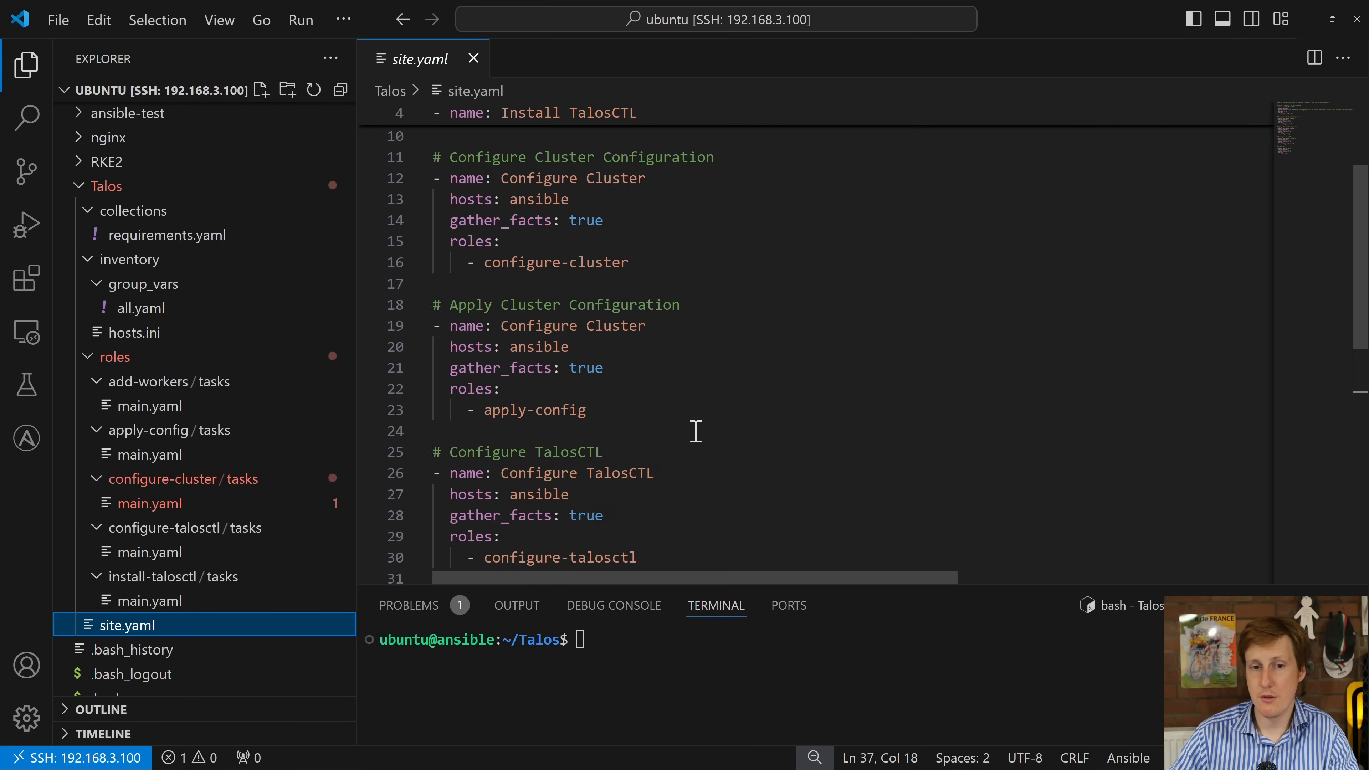
{"action": "scroll", "scroll_direction": "down", "scroll_amount": 3}
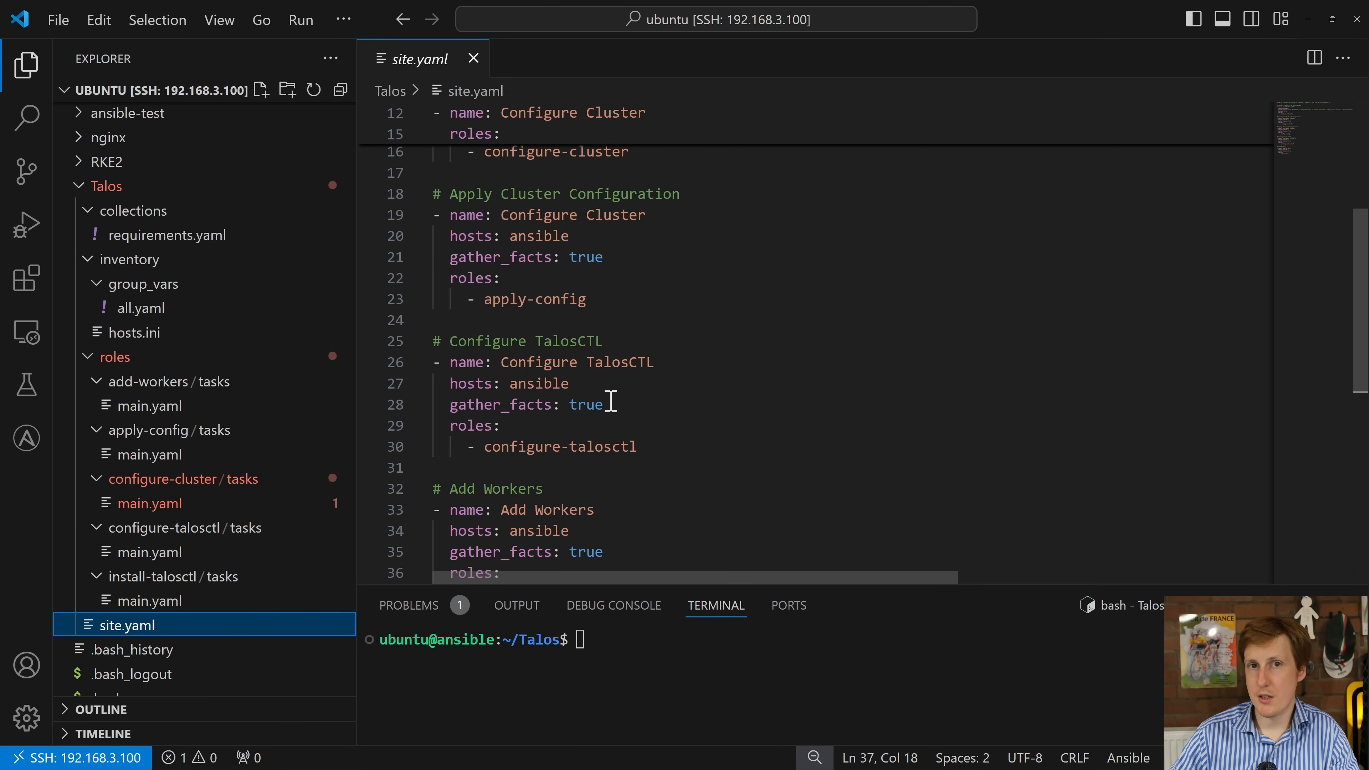
{"action": "mouse_move", "coordinate": [639, 395]}
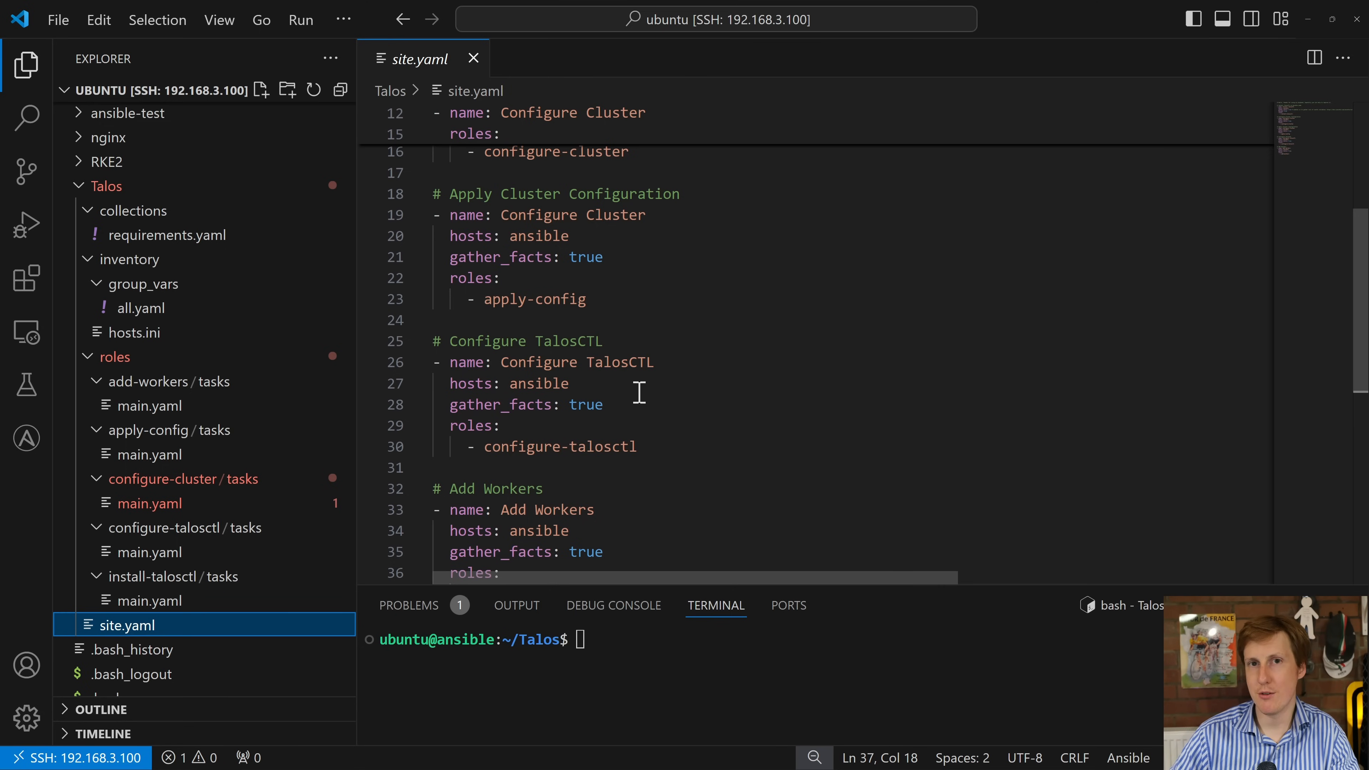
{"action": "mouse_move", "coordinate": [642, 390]}
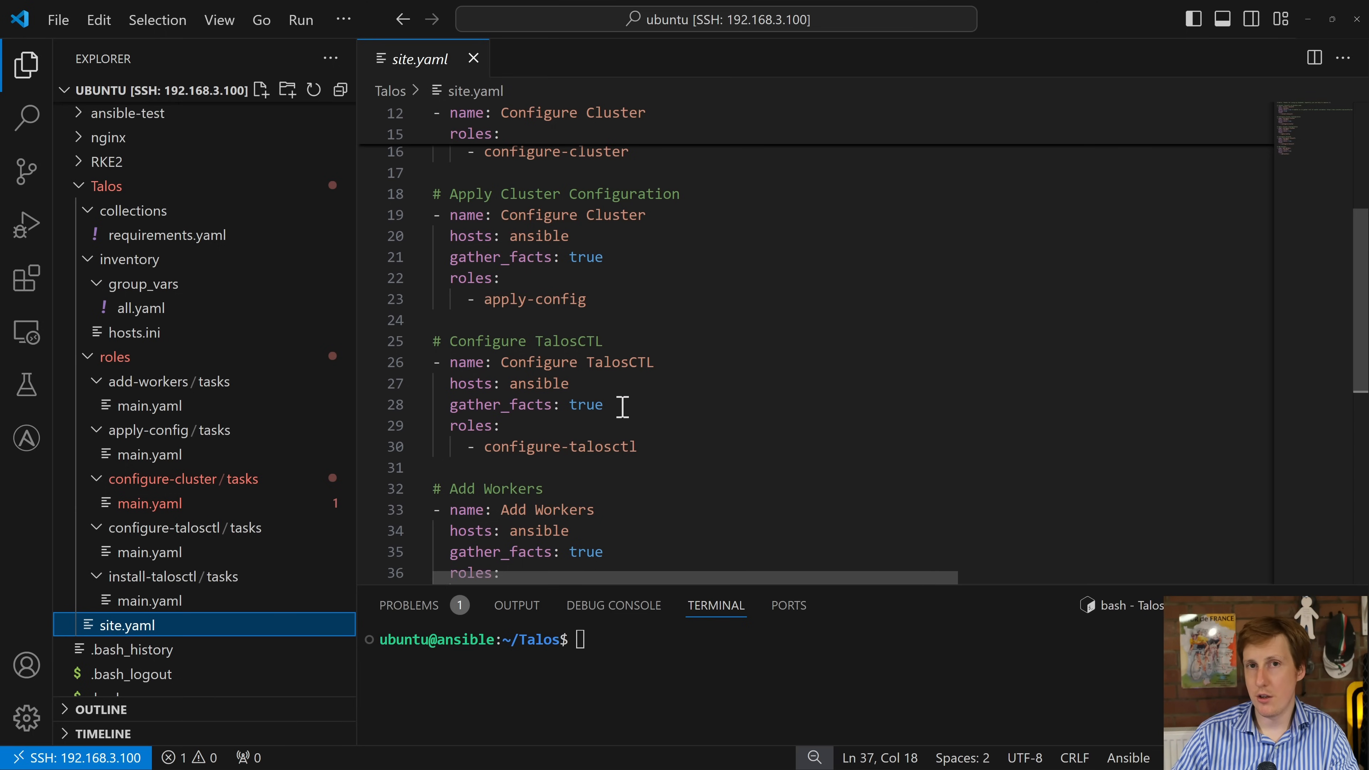
{"action": "scroll", "scroll_direction": "down", "scroll_amount": 3}
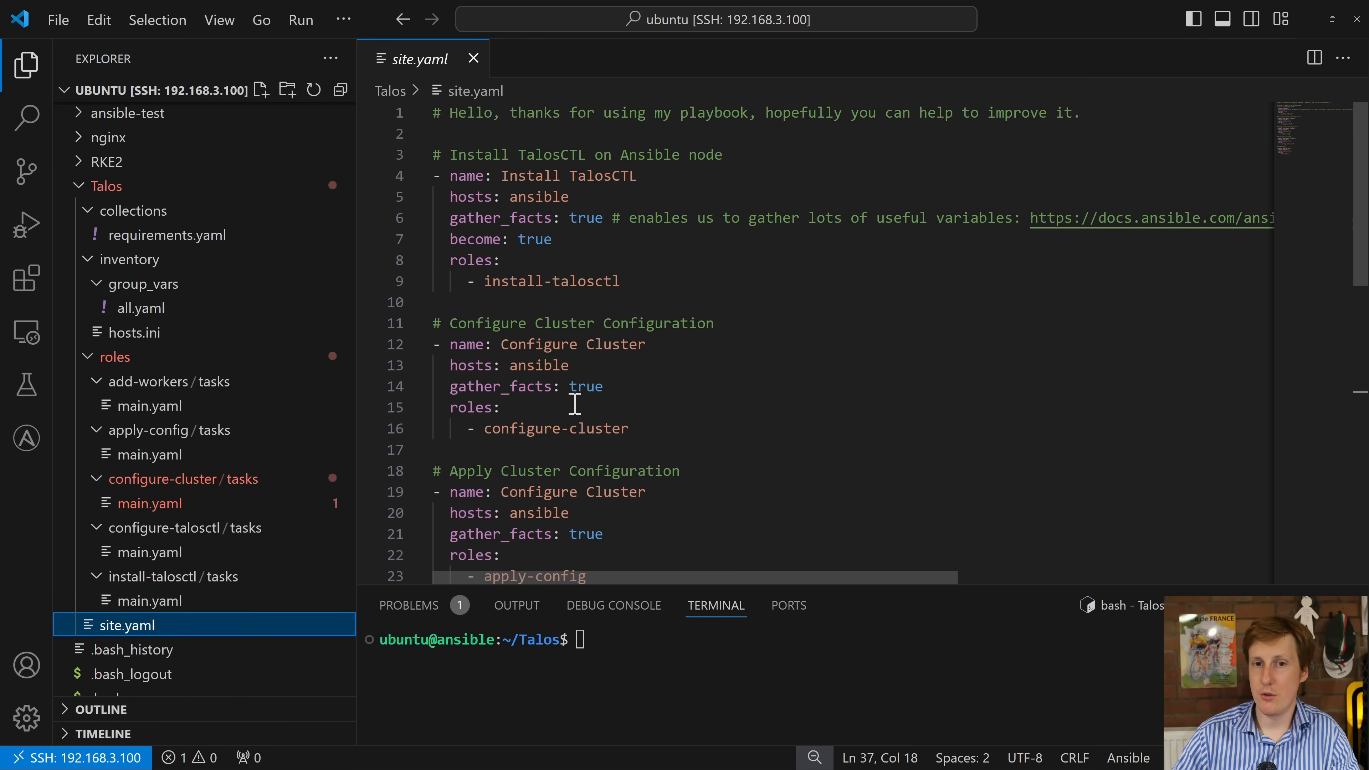
{"action": "mouse_move", "coordinate": [608, 208]}
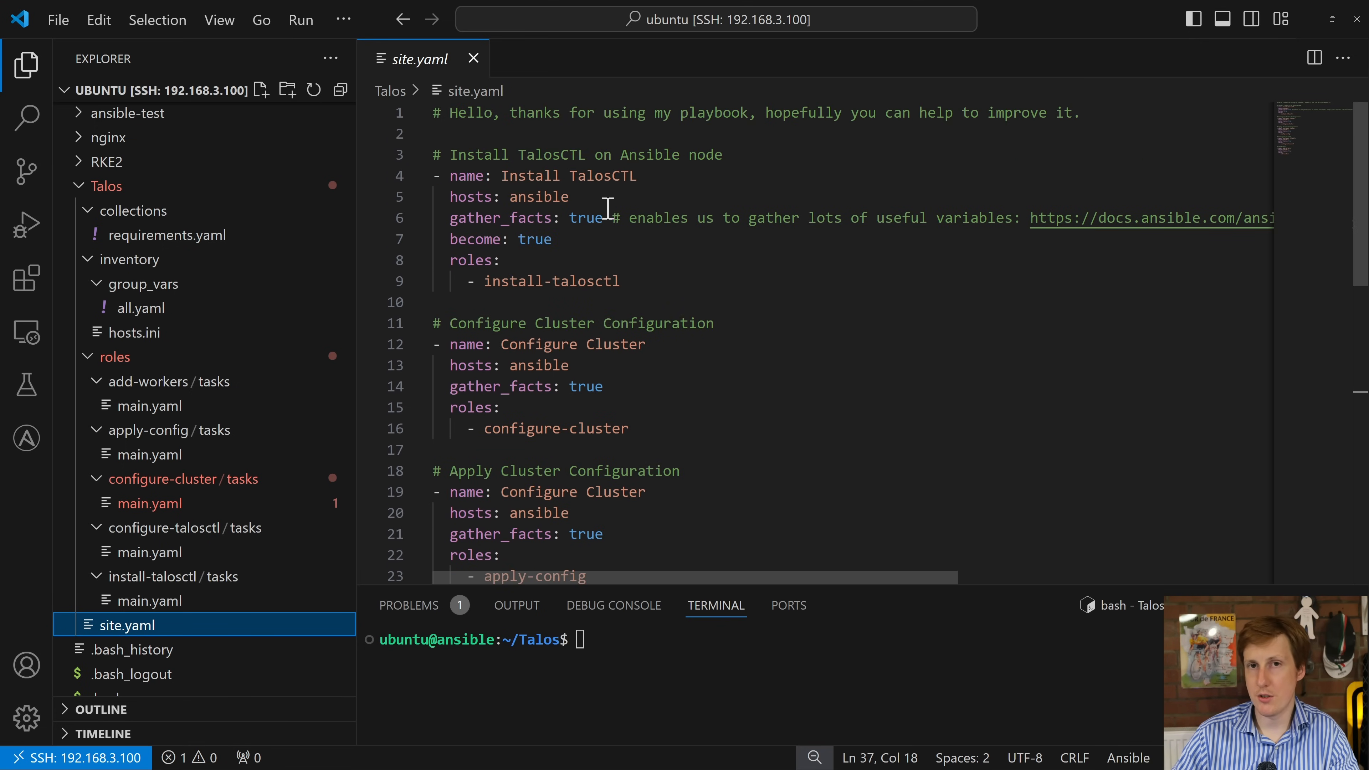
Open roles/install-talosctl/tasks/main.yaml downloading talosctl into /usr/local/bin
{"action": "left_click", "coordinate": [150, 601]}
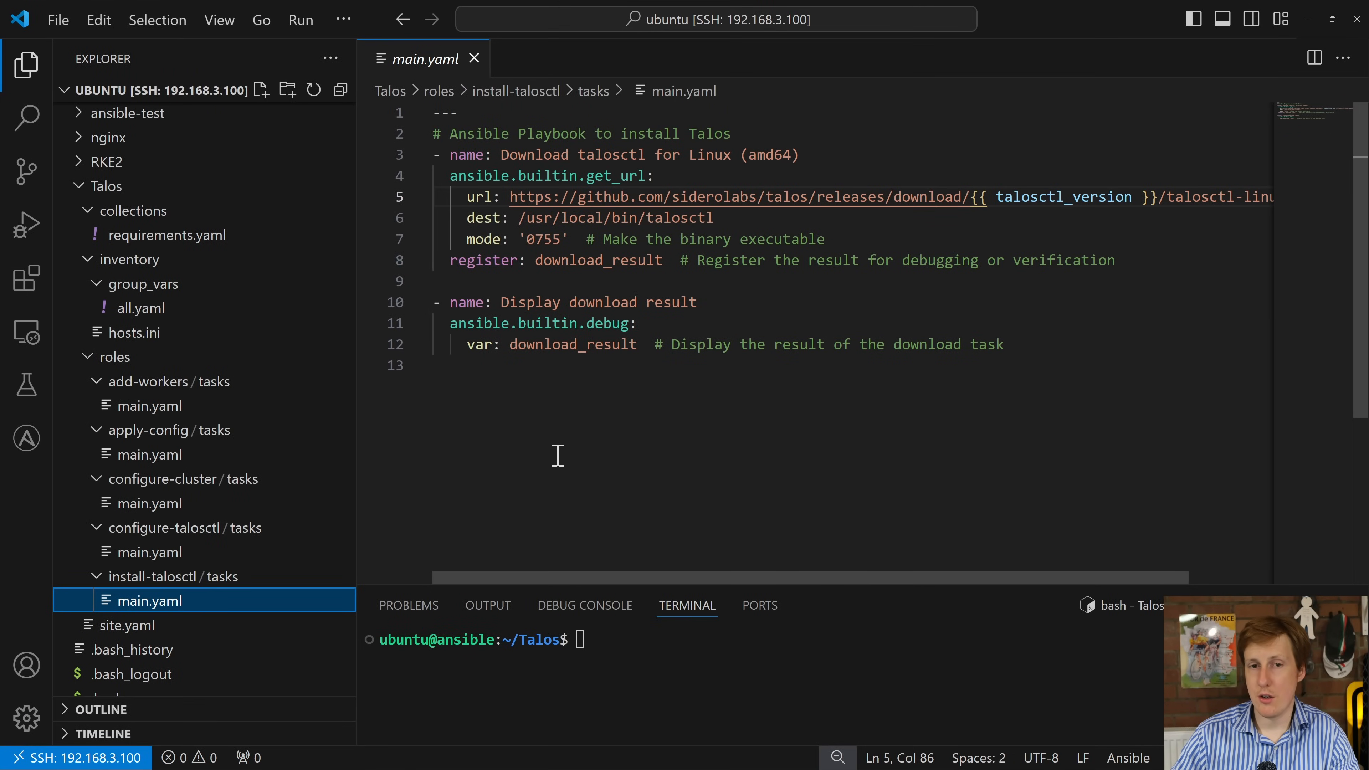
{"action": "mouse_move", "coordinate": [574, 413]}
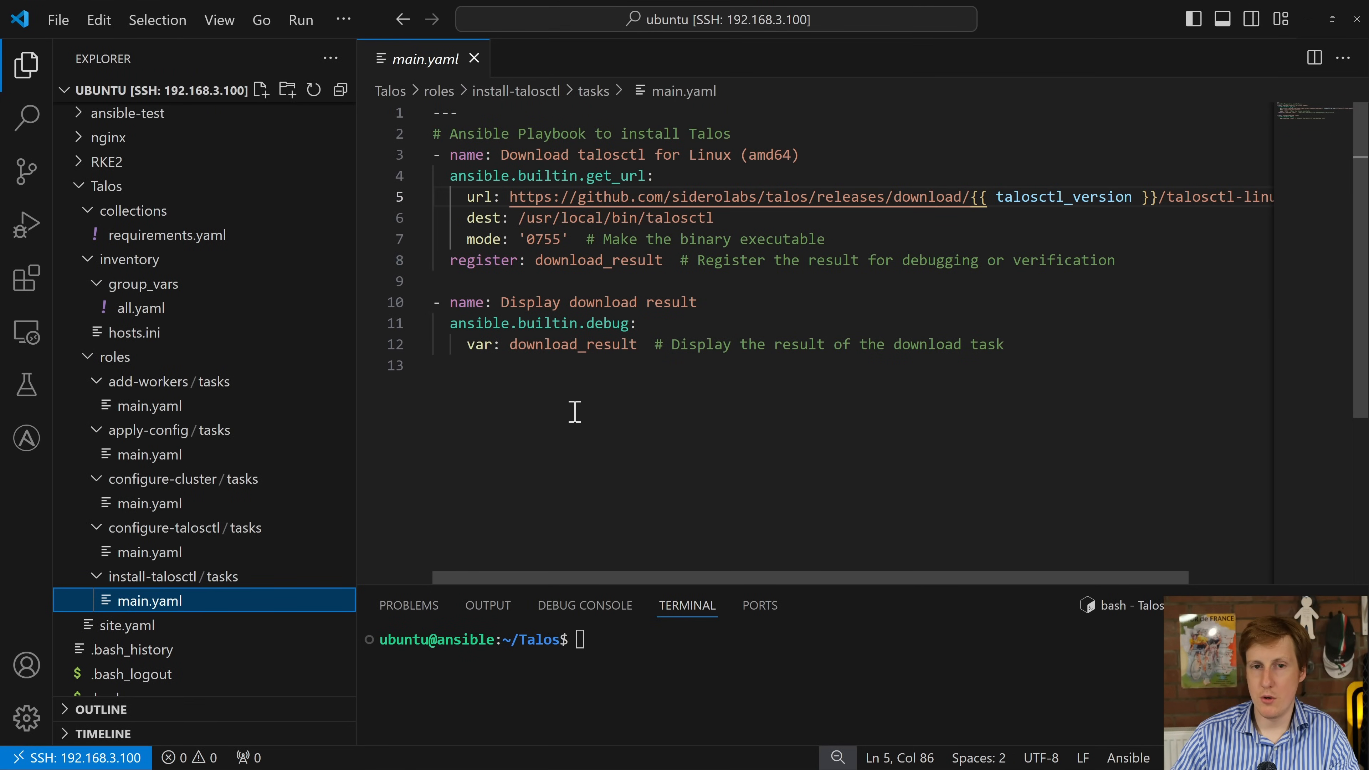
{"action": "mouse_move", "coordinate": [708, 197]}
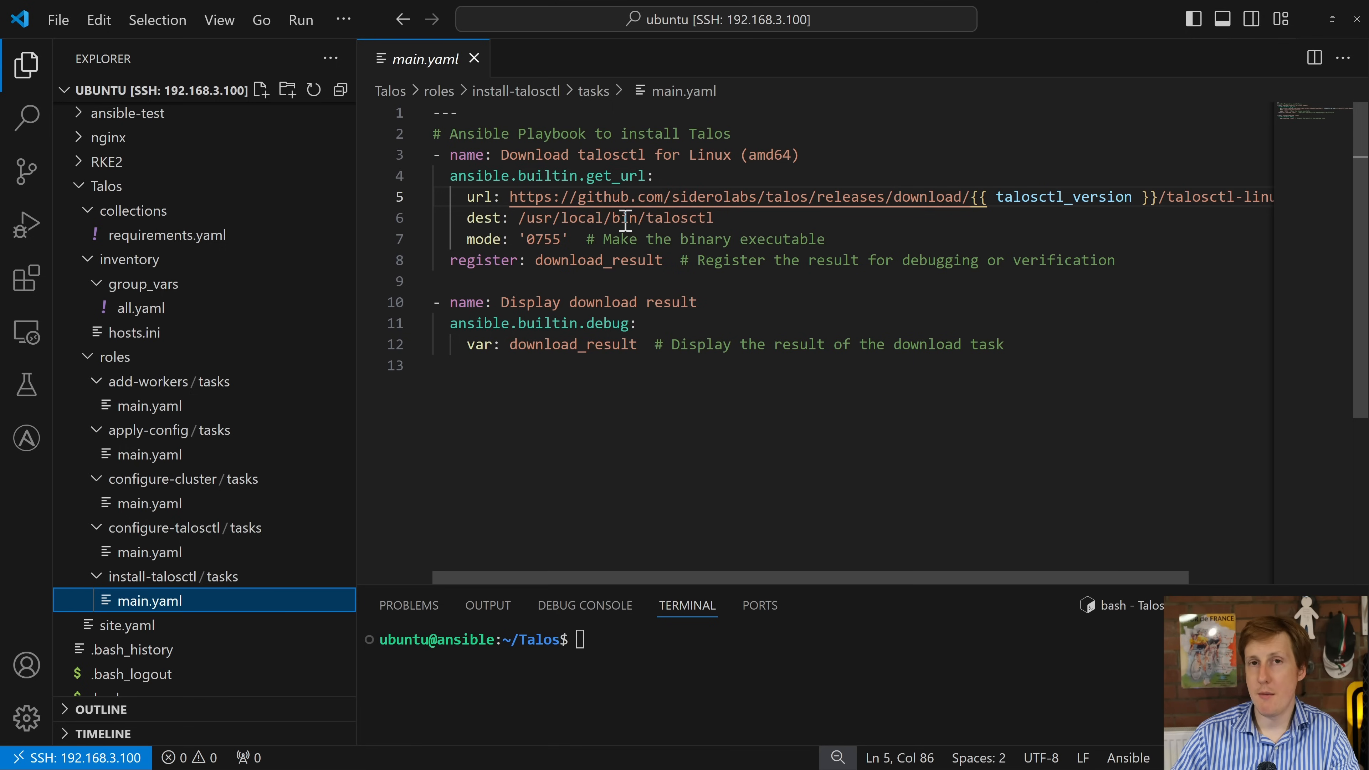
{"action": "mouse_move", "coordinate": [646, 235]}
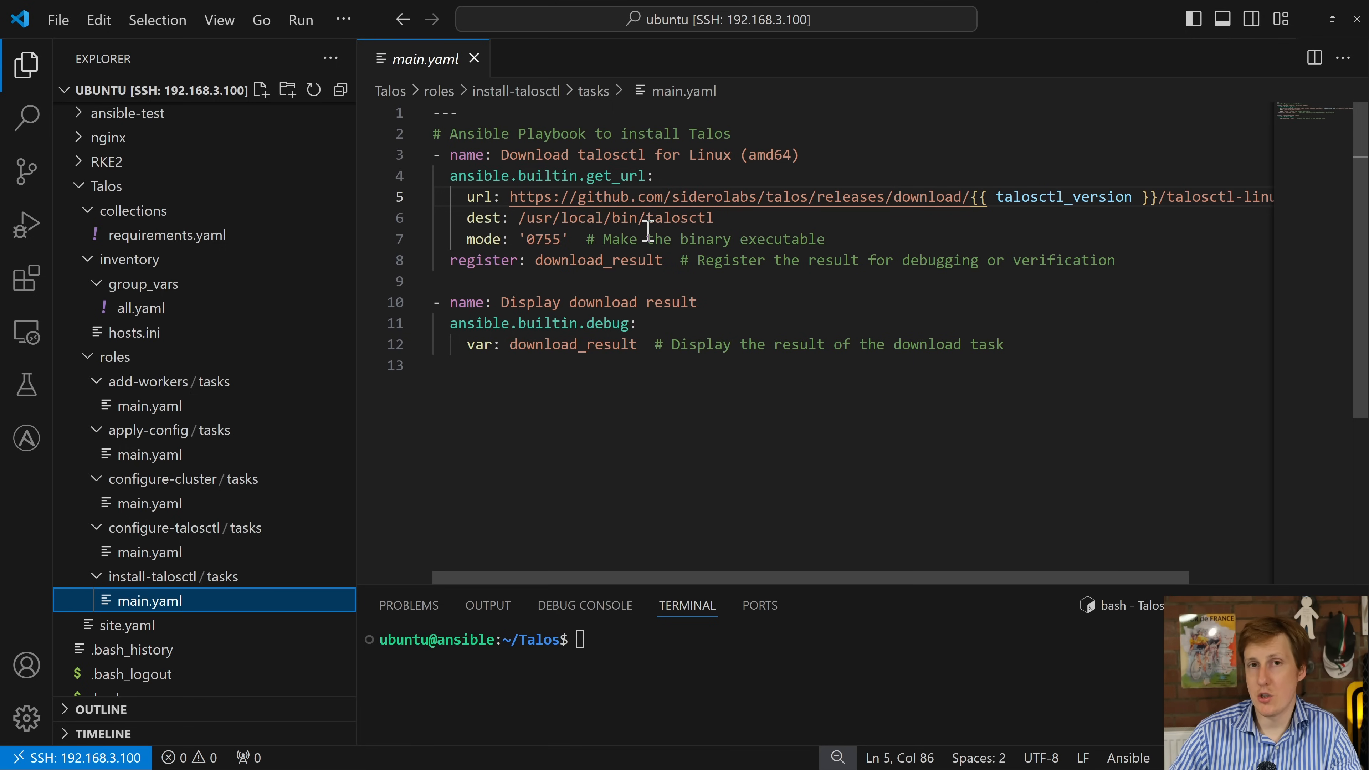
{"action": "mouse_move", "coordinate": [740, 259]}
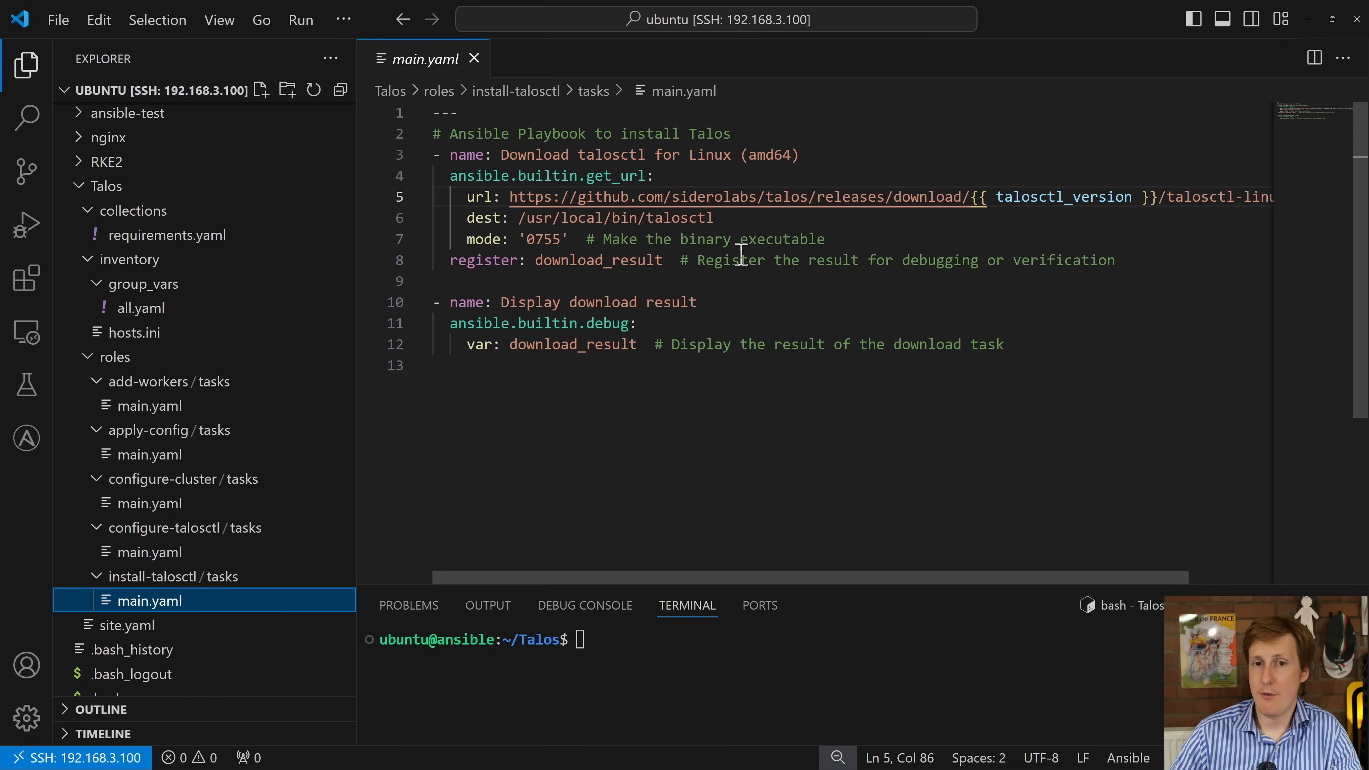
{"action": "mouse_move", "coordinate": [742, 298]}
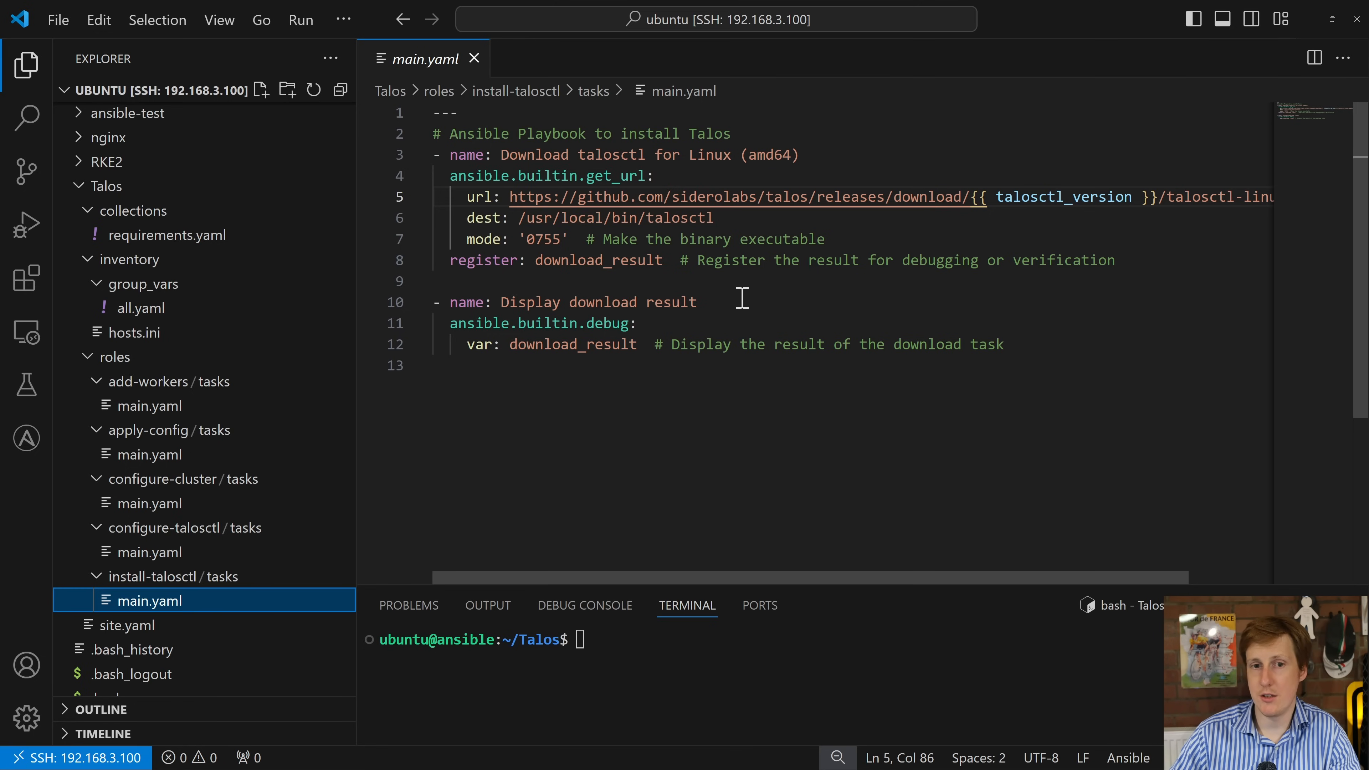
{"action": "mouse_move", "coordinate": [188, 508]}
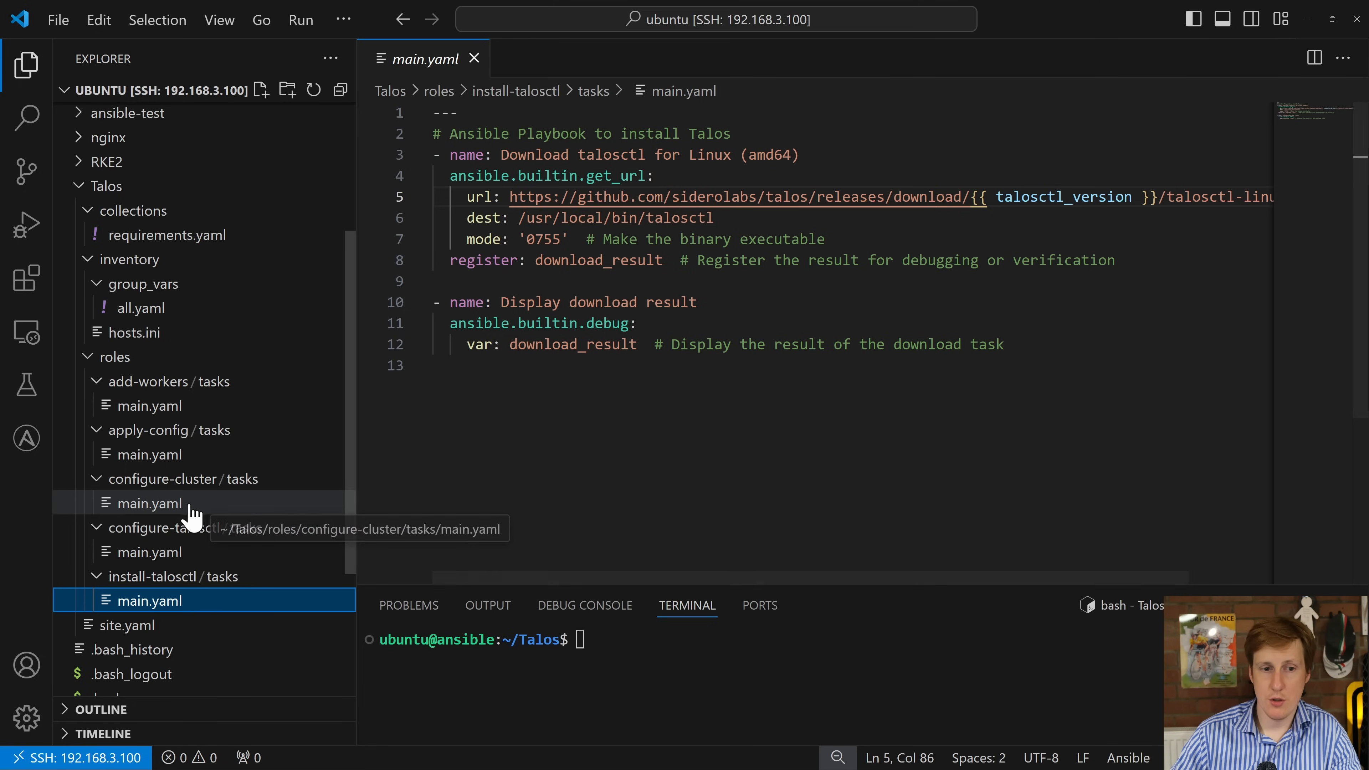
Review configure-cluster/tasks/main.yaml's gen config task with changed_when true, then return to all.yaml
{"action": "left_click", "coordinate": [150, 503]}
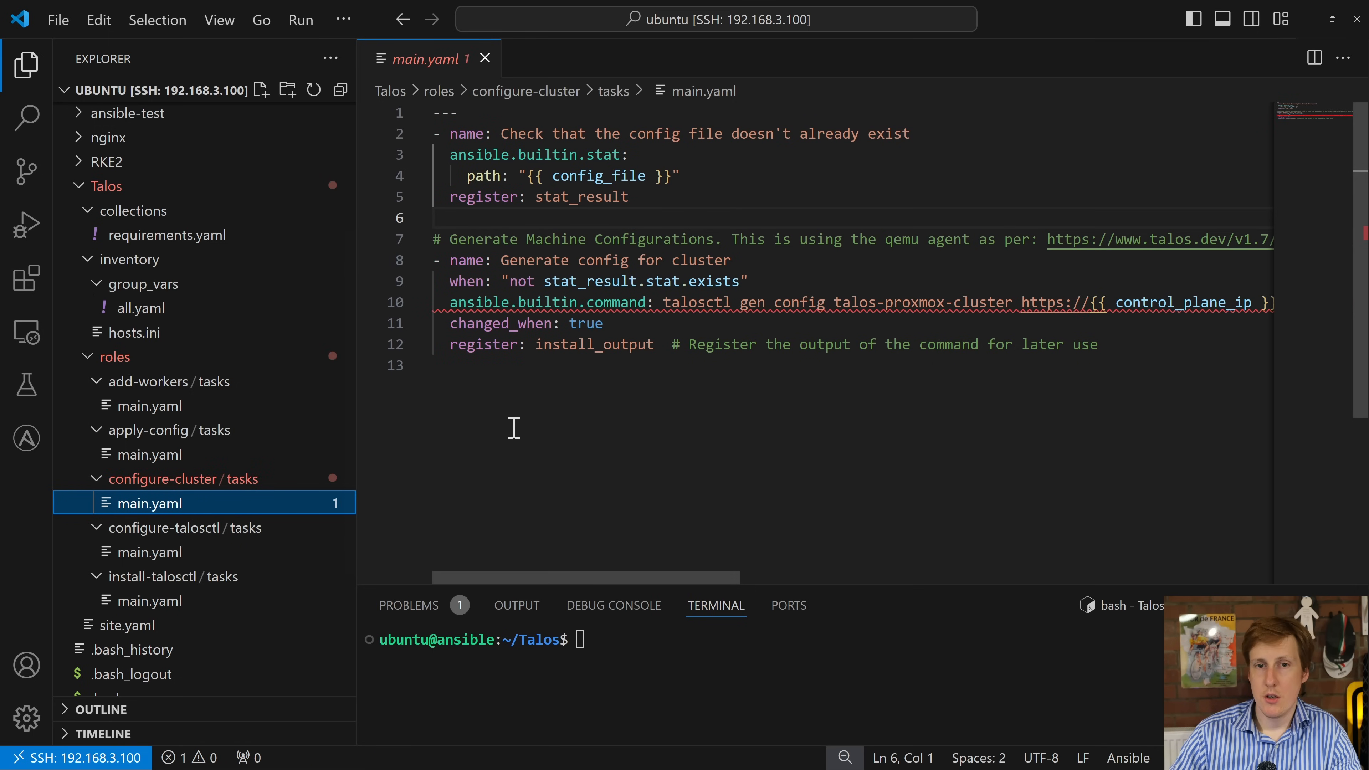
{"action": "mouse_move", "coordinate": [576, 154]}
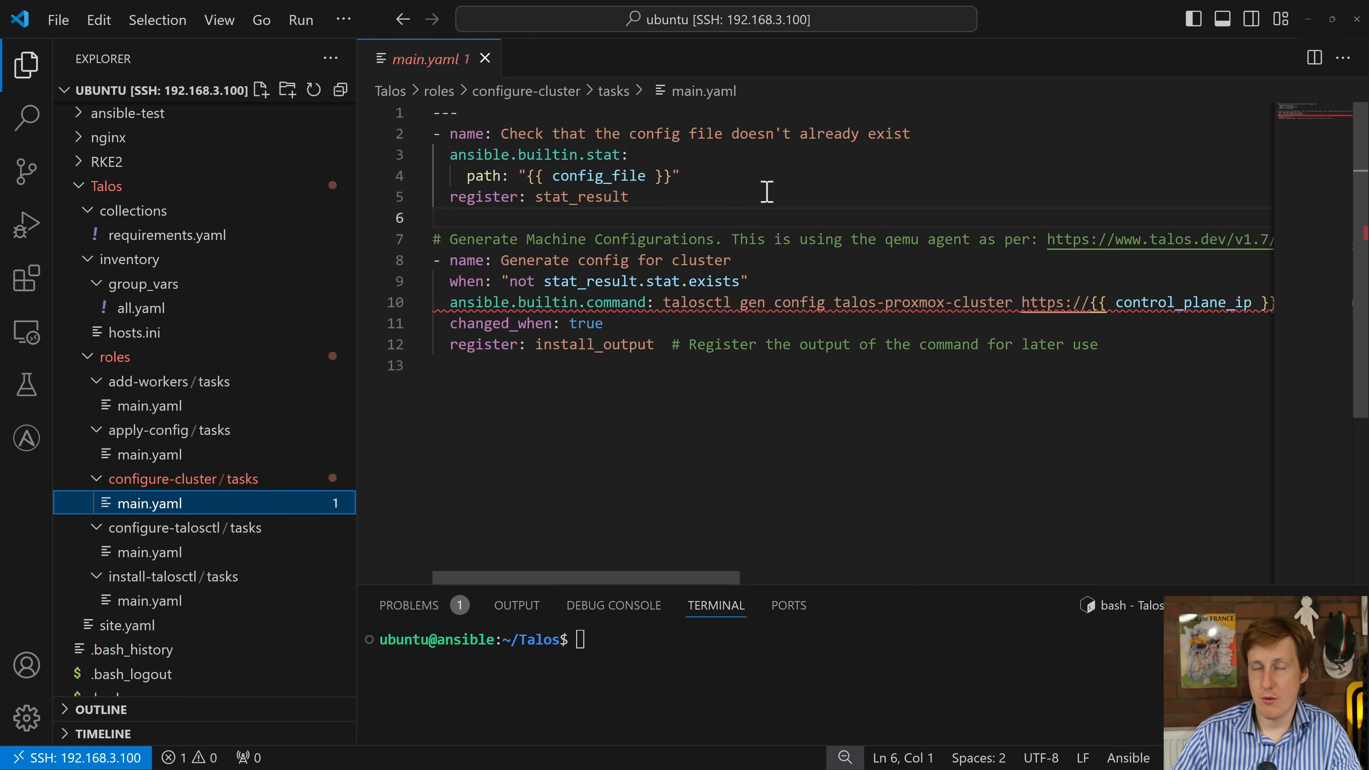
{"action": "mouse_move", "coordinate": [810, 273]}
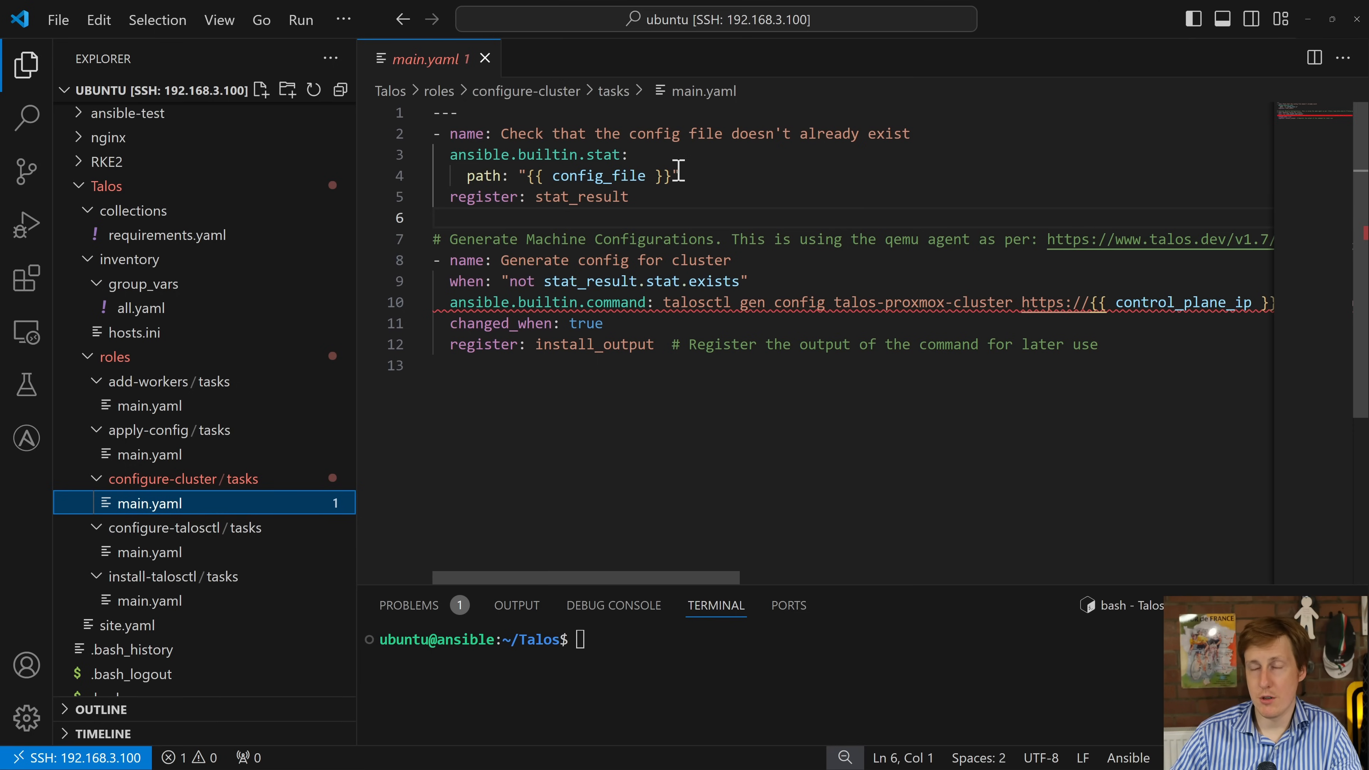
{"action": "mouse_move", "coordinate": [739, 324]}
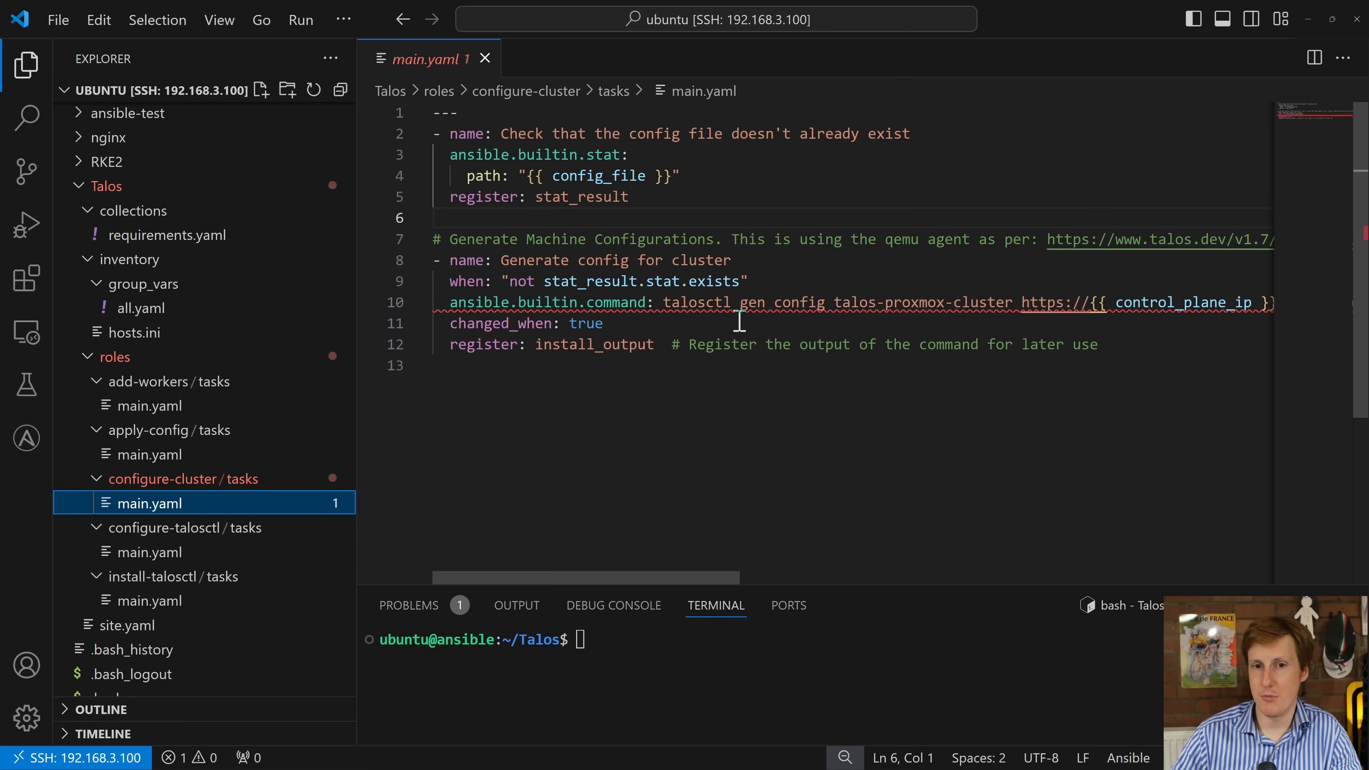
{"action": "mouse_move", "coordinate": [579, 260]}
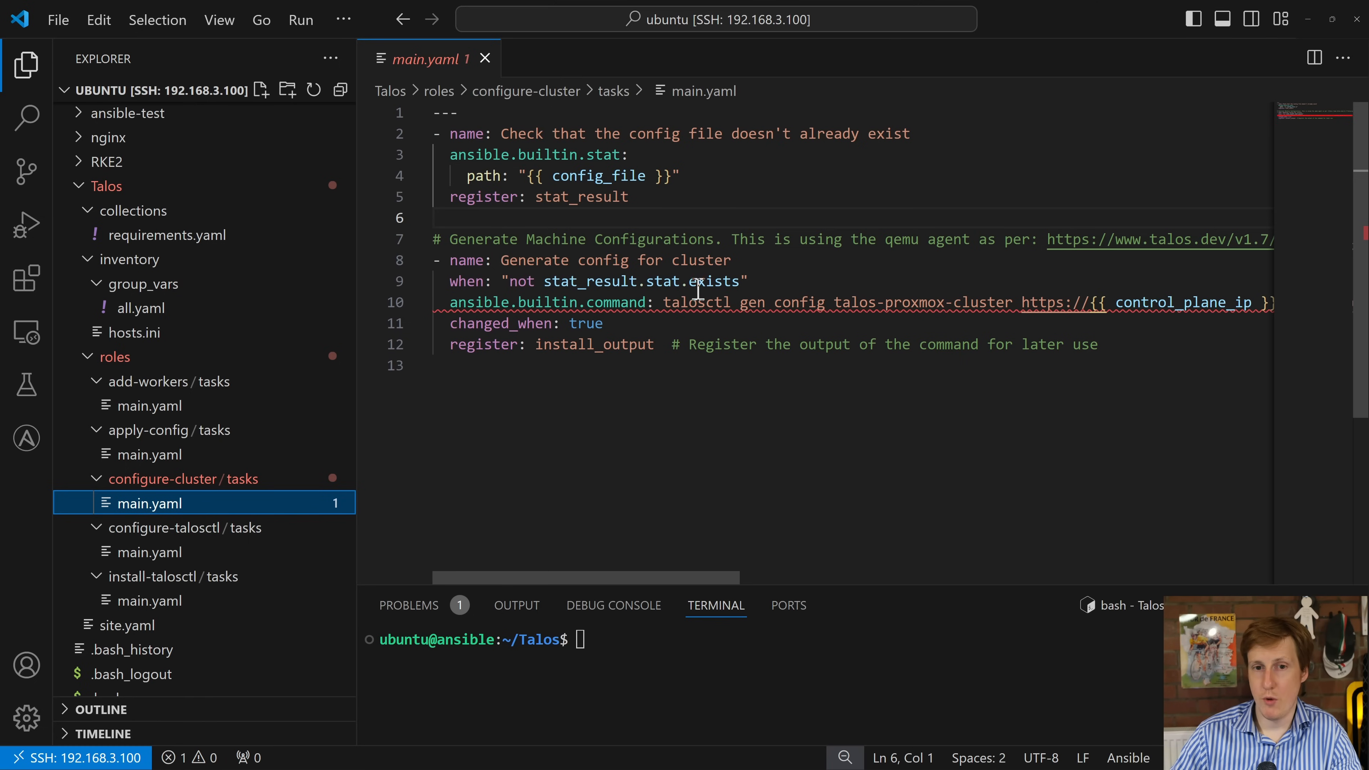
{"action": "mouse_move", "coordinate": [673, 344]}
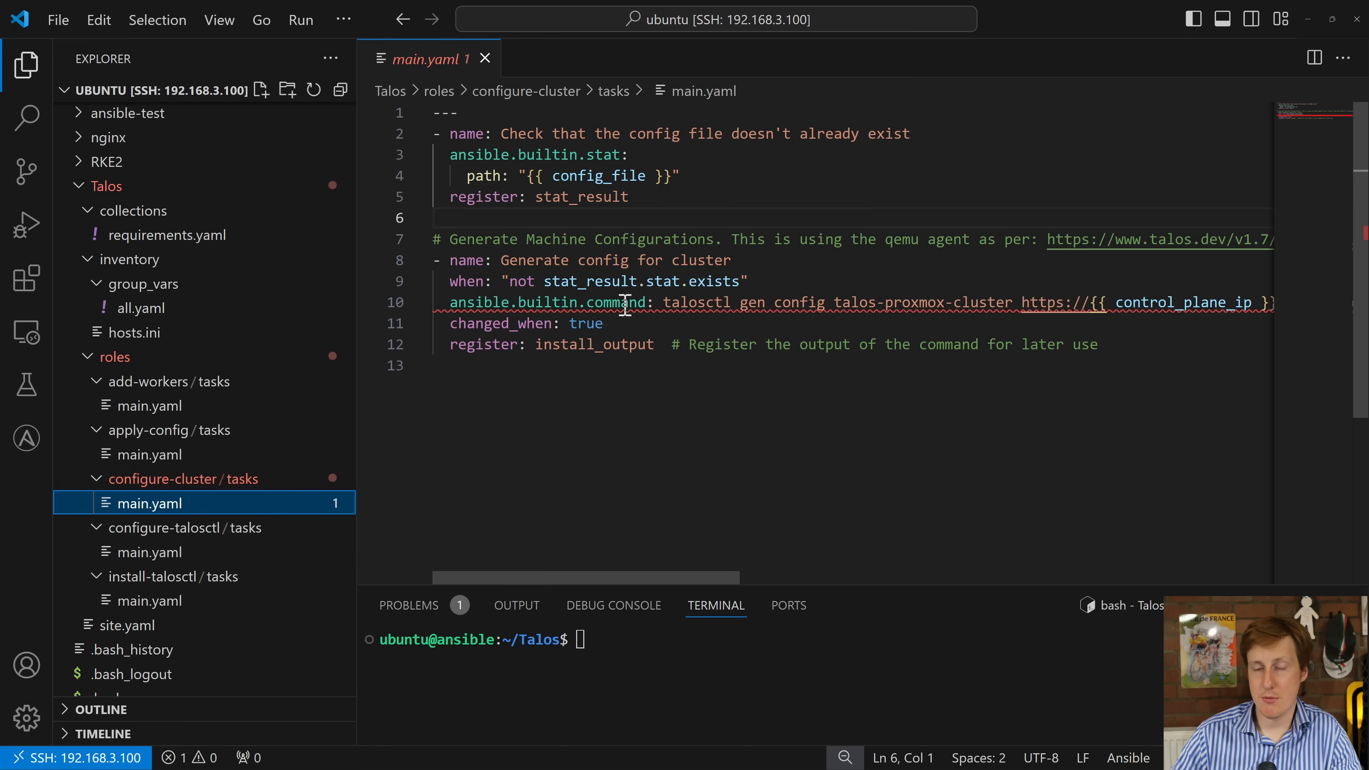
{"action": "double_click", "coordinate": [691, 302]}
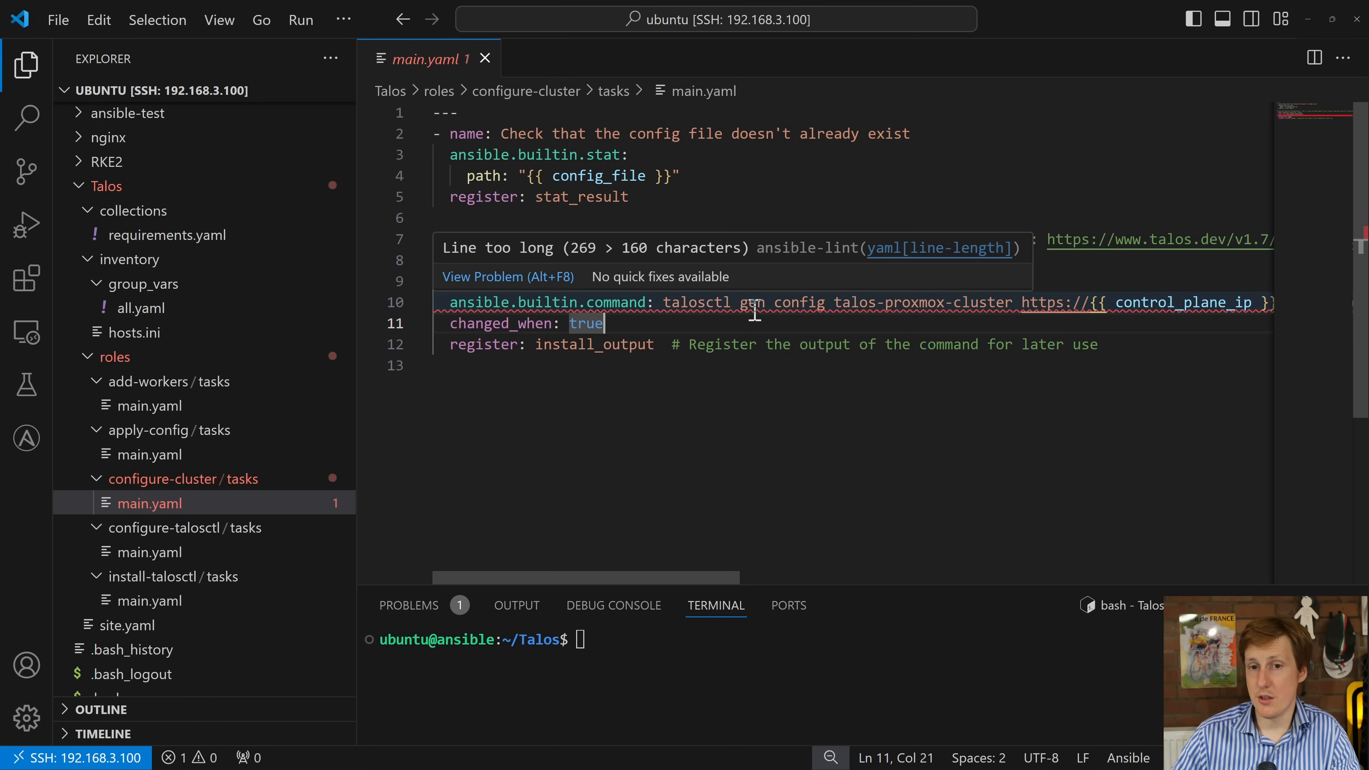
{"action": "mouse_move", "coordinate": [793, 294]}
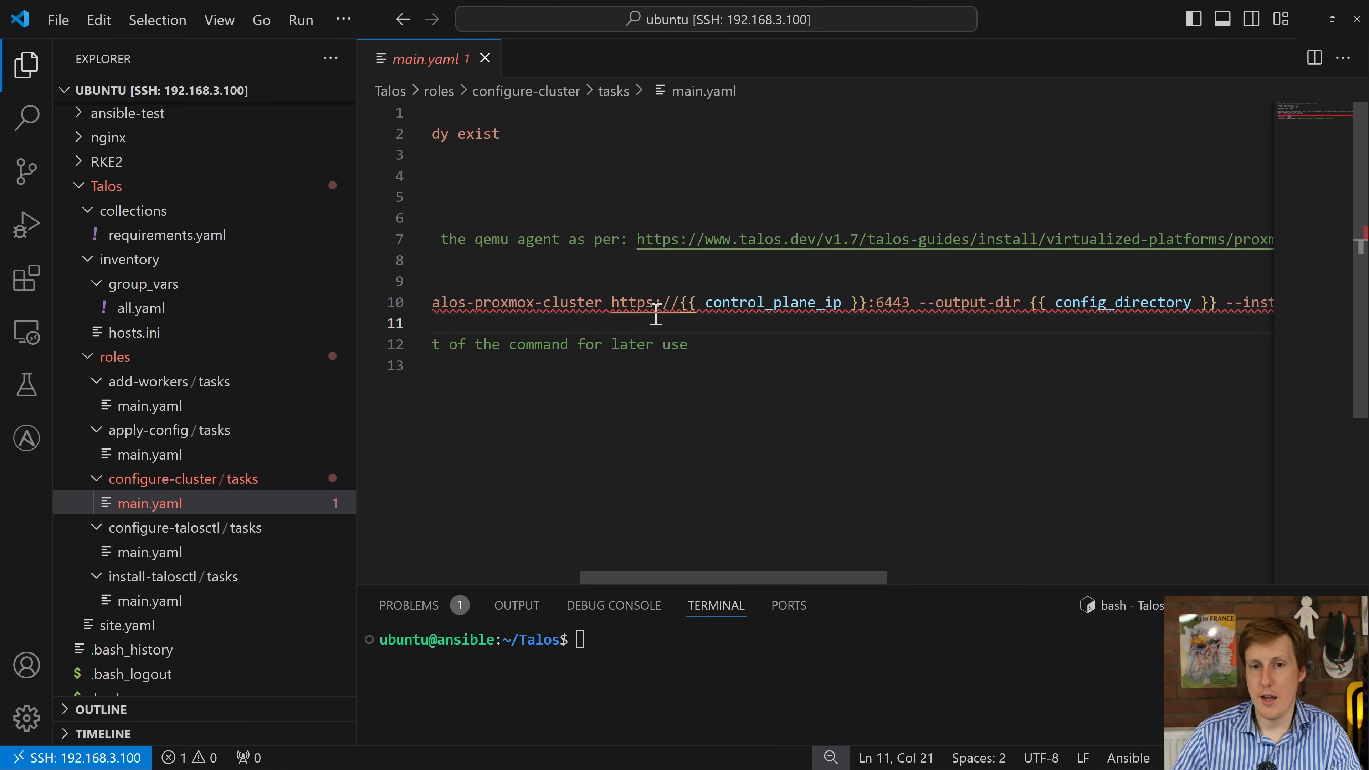
{"action": "mouse_move", "coordinate": [720, 309]}
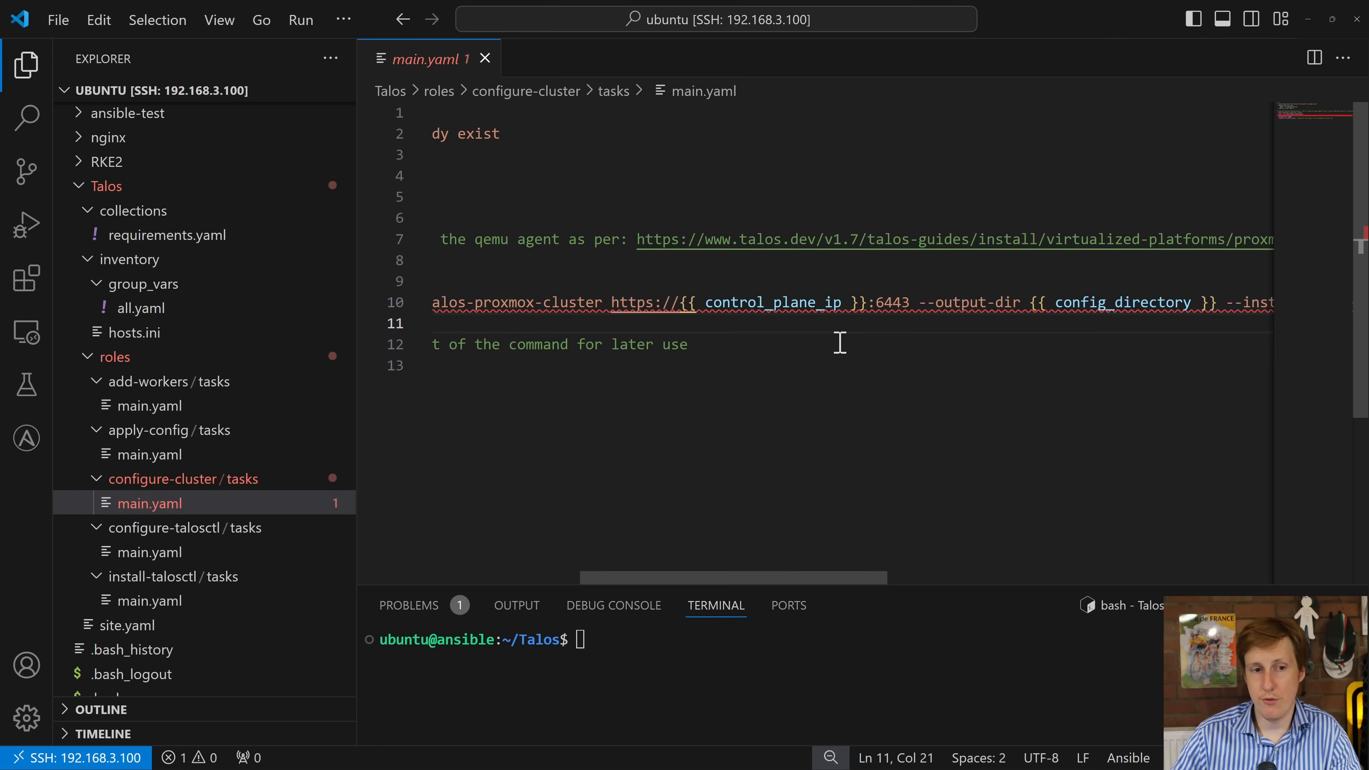
{"action": "left_click", "coordinate": [141, 308]}
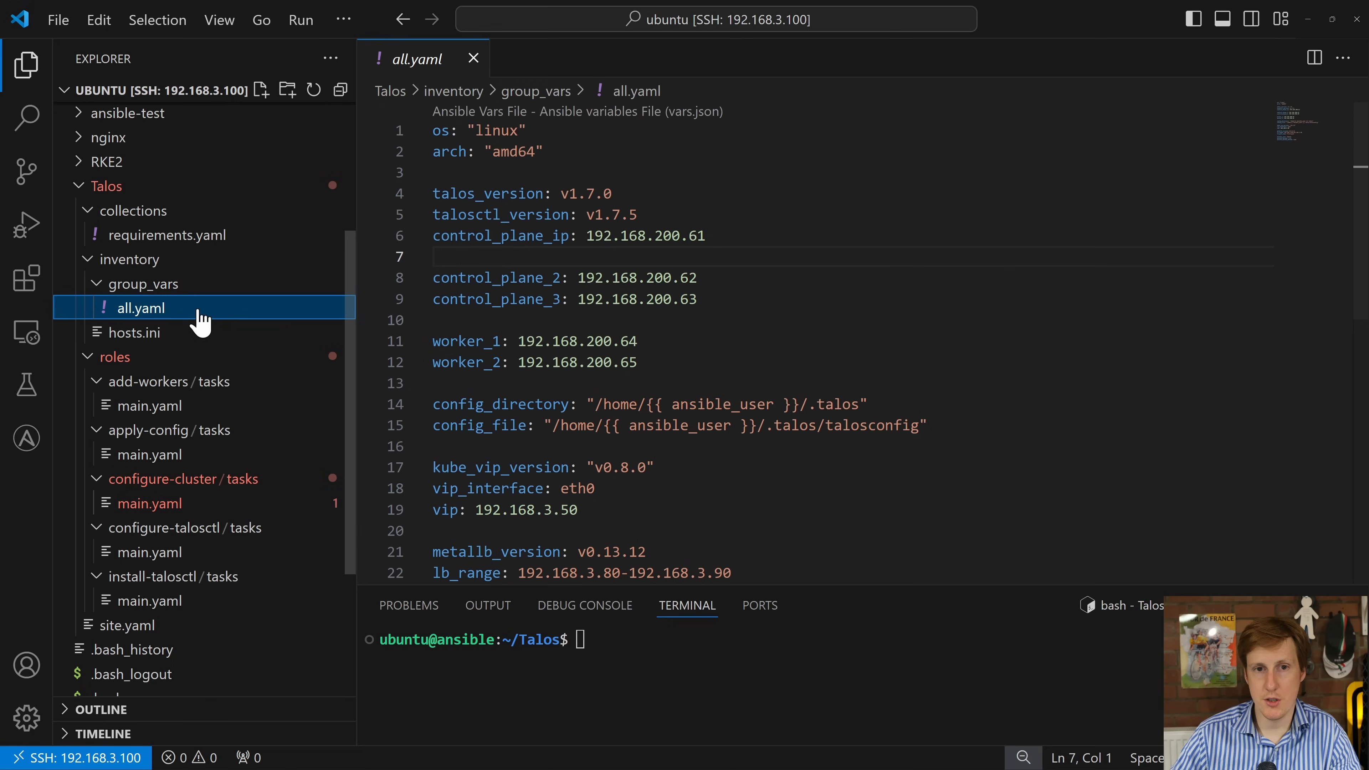
Check control_plane_ip in all.yaml and return to the configure-cluster task's --install-image option
{"action": "left_click", "coordinate": [600, 235]}
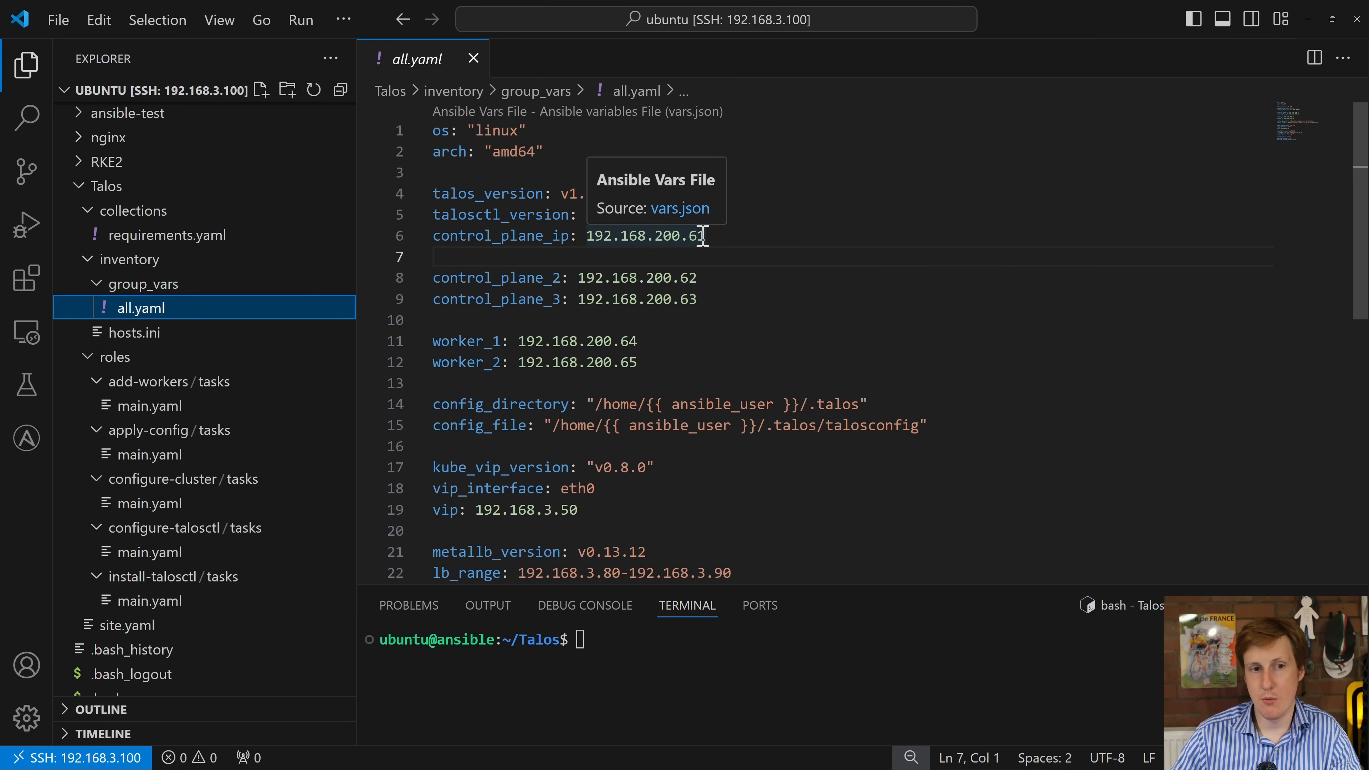
{"action": "mouse_move", "coordinate": [306, 487]}
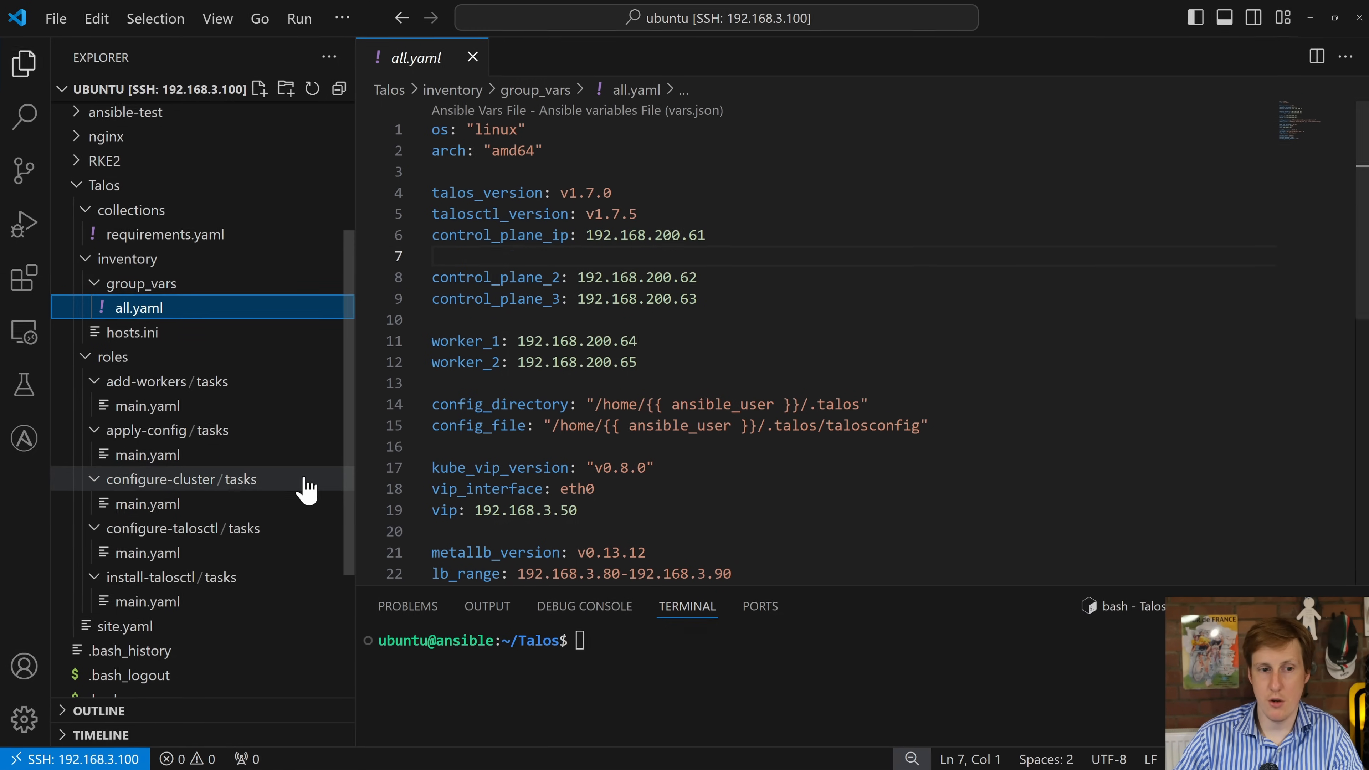
{"action": "left_click", "coordinate": [148, 503]}
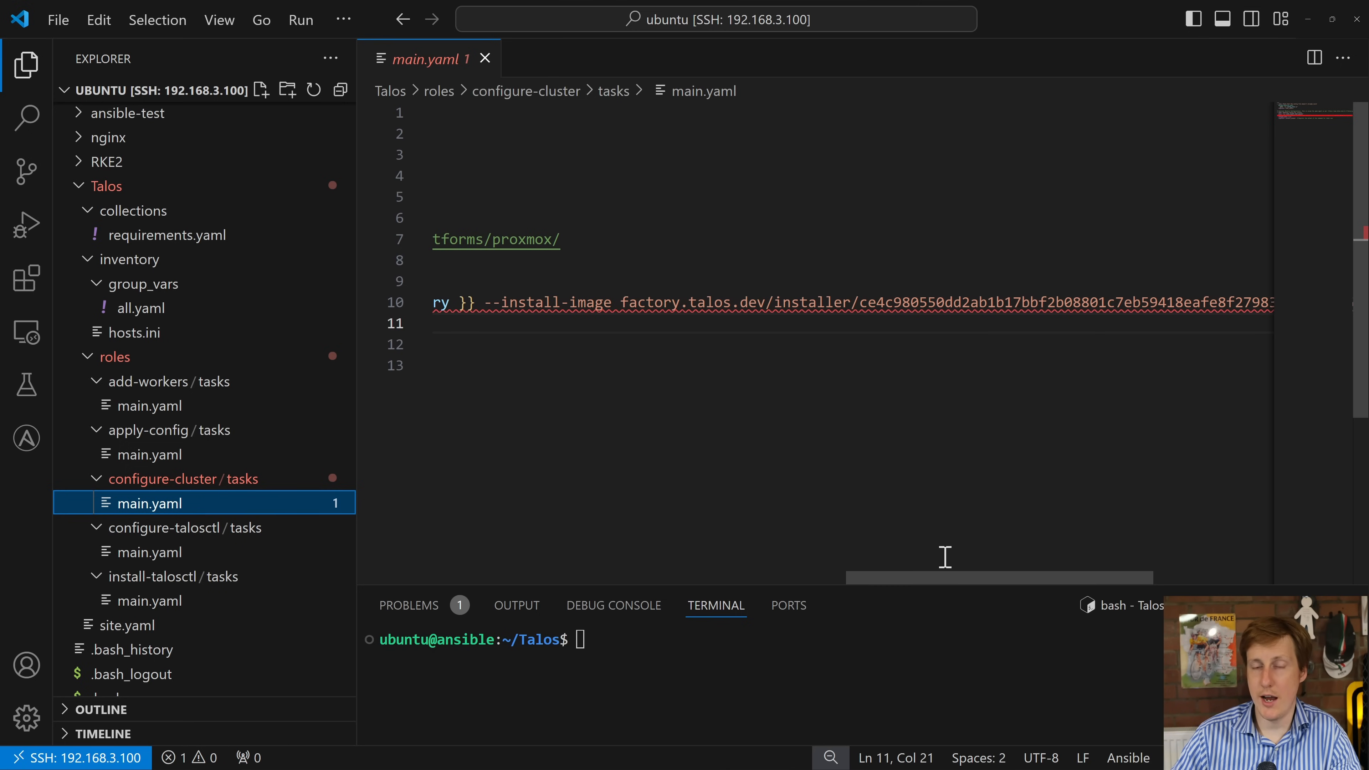
{"action": "mouse_move", "coordinate": [965, 505]}
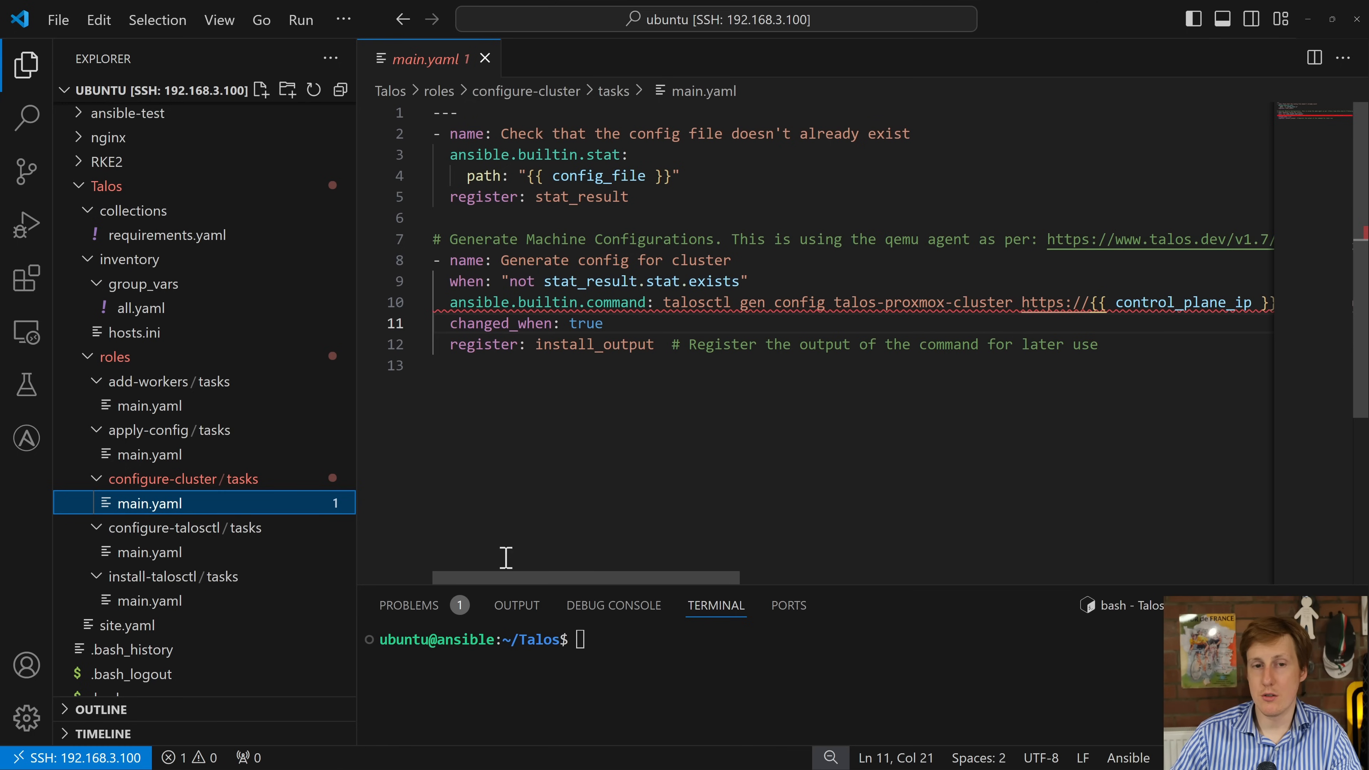
{"action": "mouse_move", "coordinate": [595, 436]}
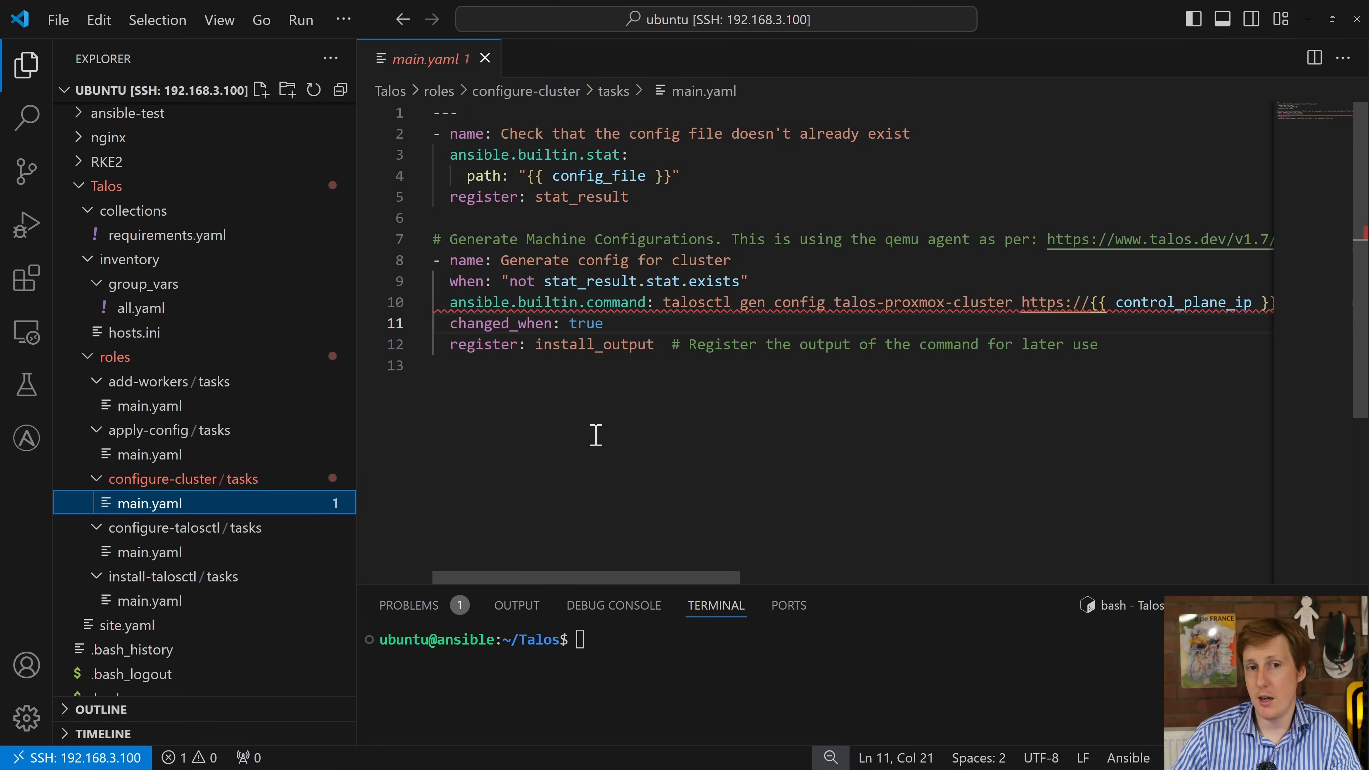
{"action": "mouse_move", "coordinate": [485, 344]}
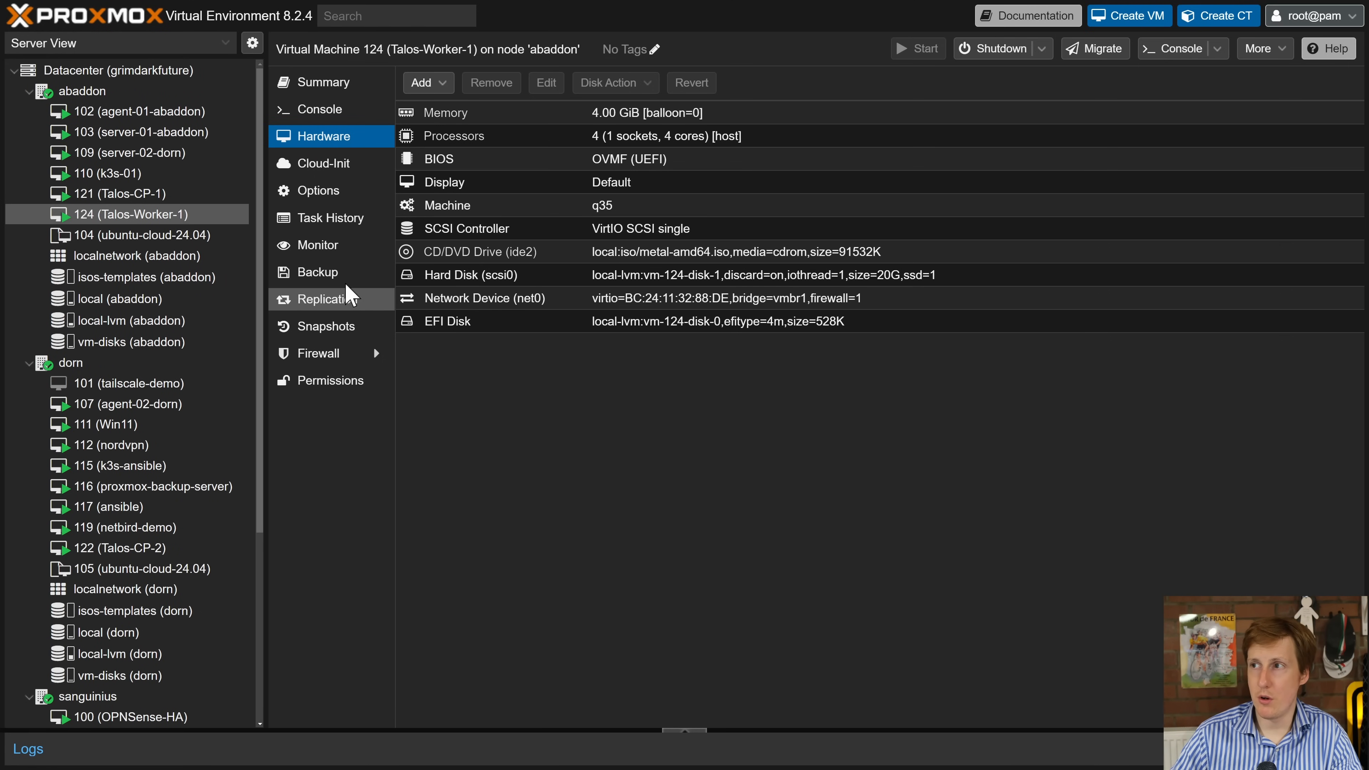
Show Talos-Worker-1's Options confirming QEMU Guest Agent enabled and boot order scsi0, ide2, net0
{"action": "left_click", "coordinate": [318, 190]}
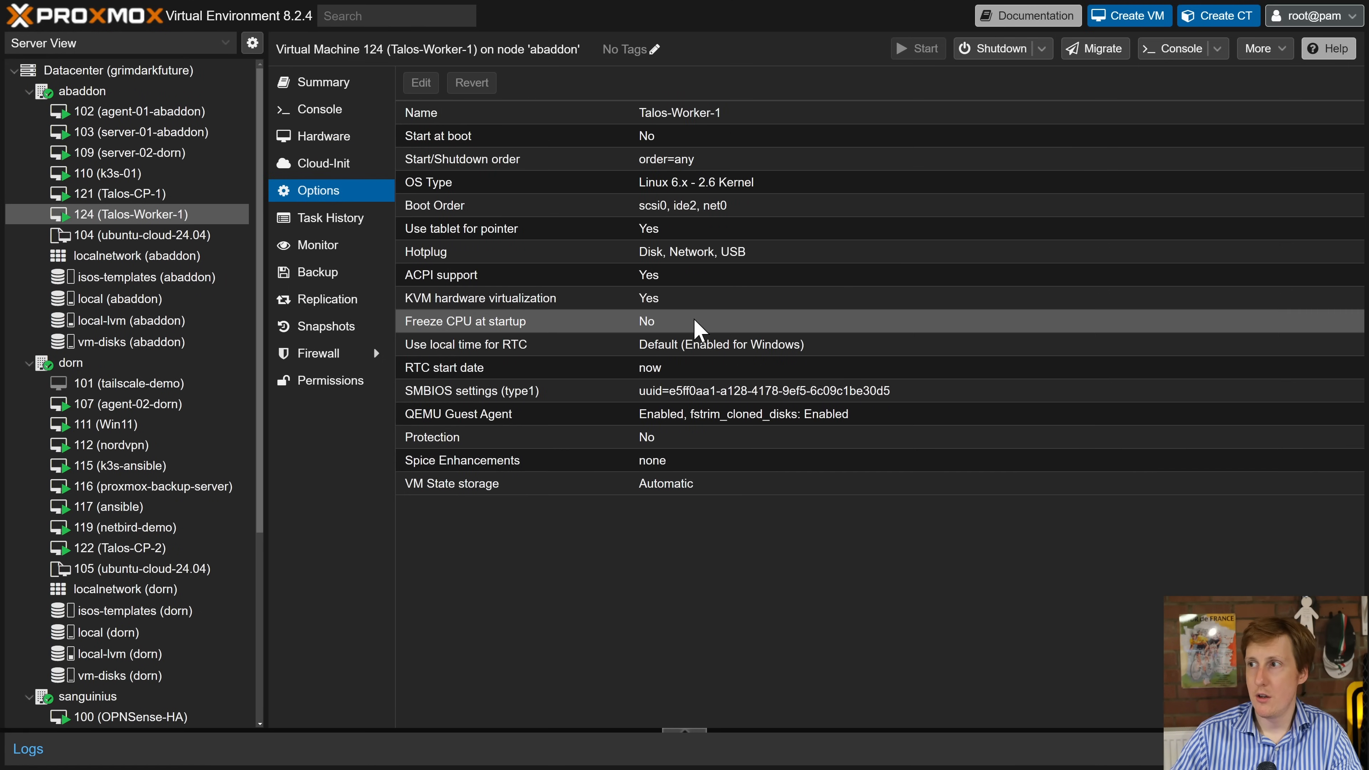
{"action": "mouse_move", "coordinate": [691, 434]}
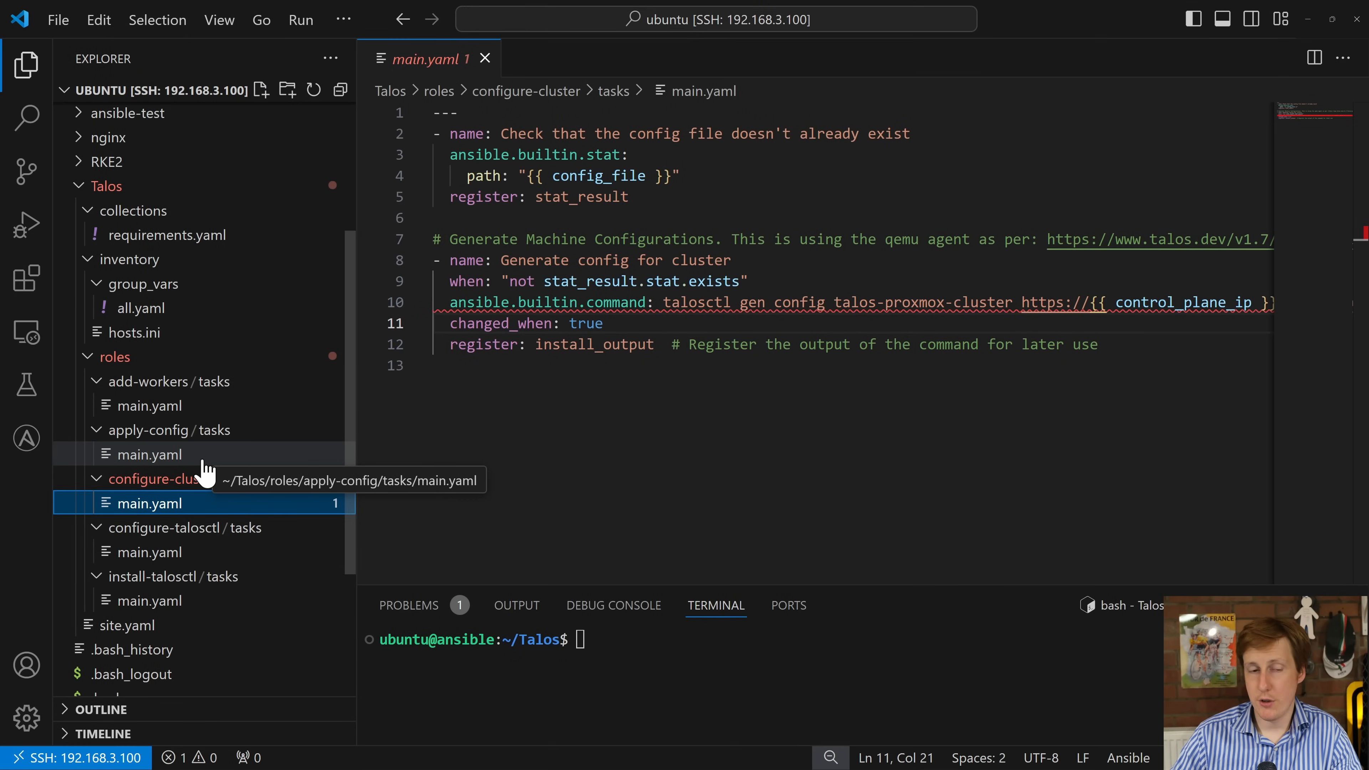
Review apply-config tasks, highlighting the --insecure flag and the control_plane_ip variable
{"action": "left_click", "coordinate": [150, 455]}
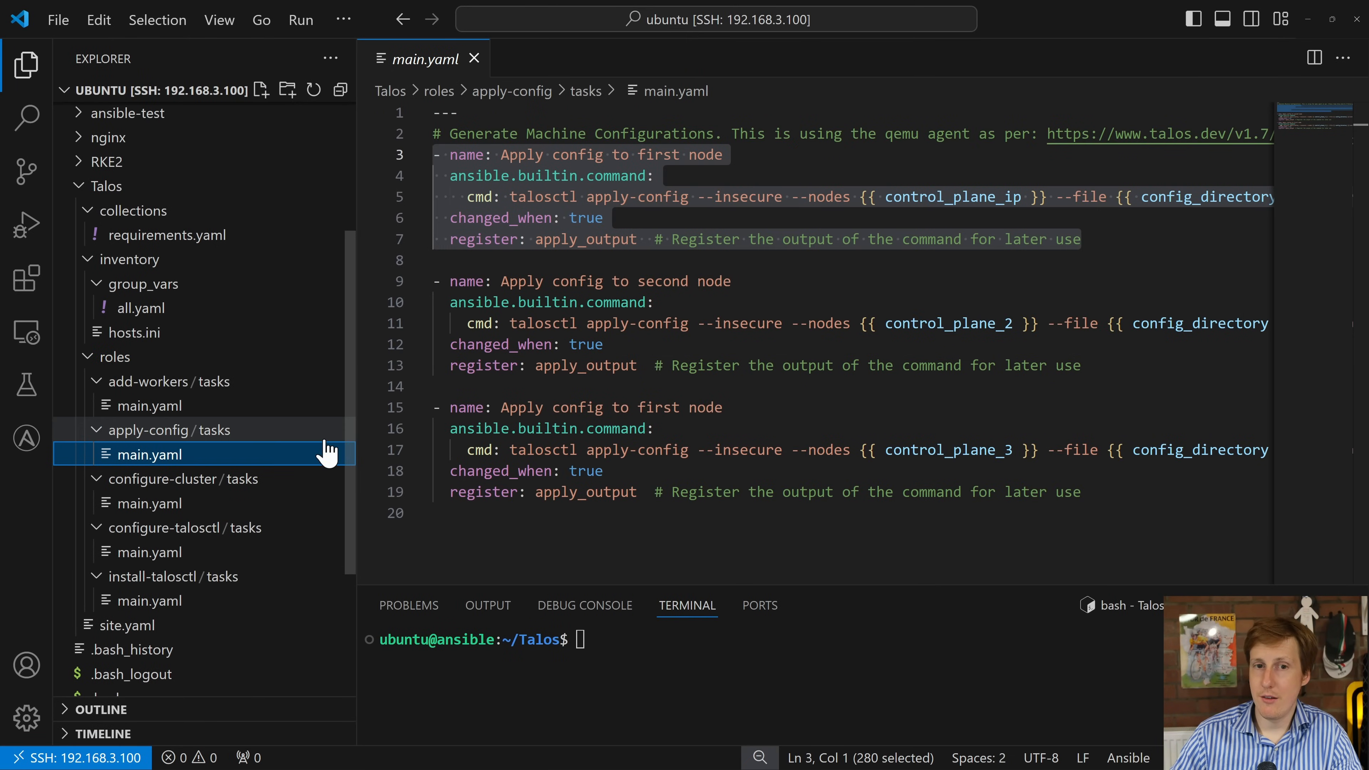
{"action": "left_click", "coordinate": [699, 221]}
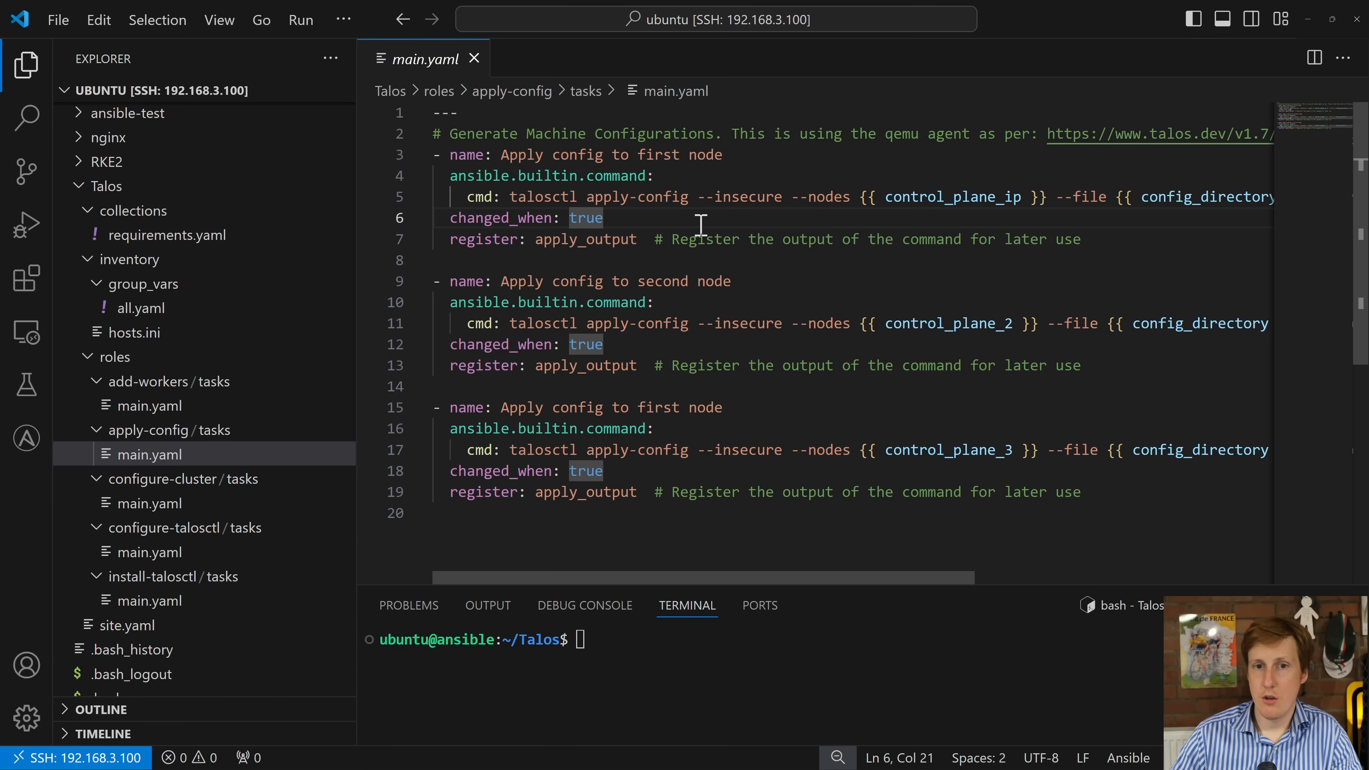
{"action": "mouse_move", "coordinate": [547, 155]}
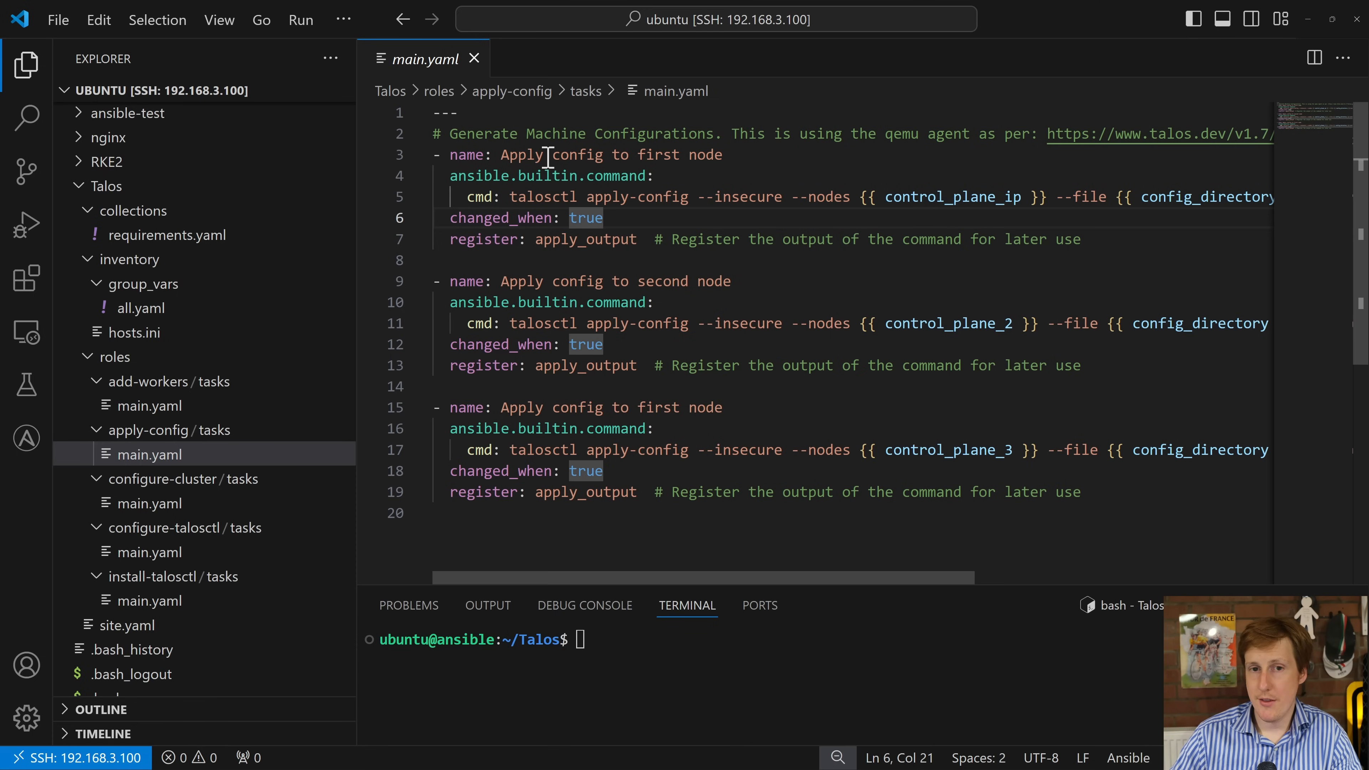
{"action": "mouse_move", "coordinate": [660, 161]}
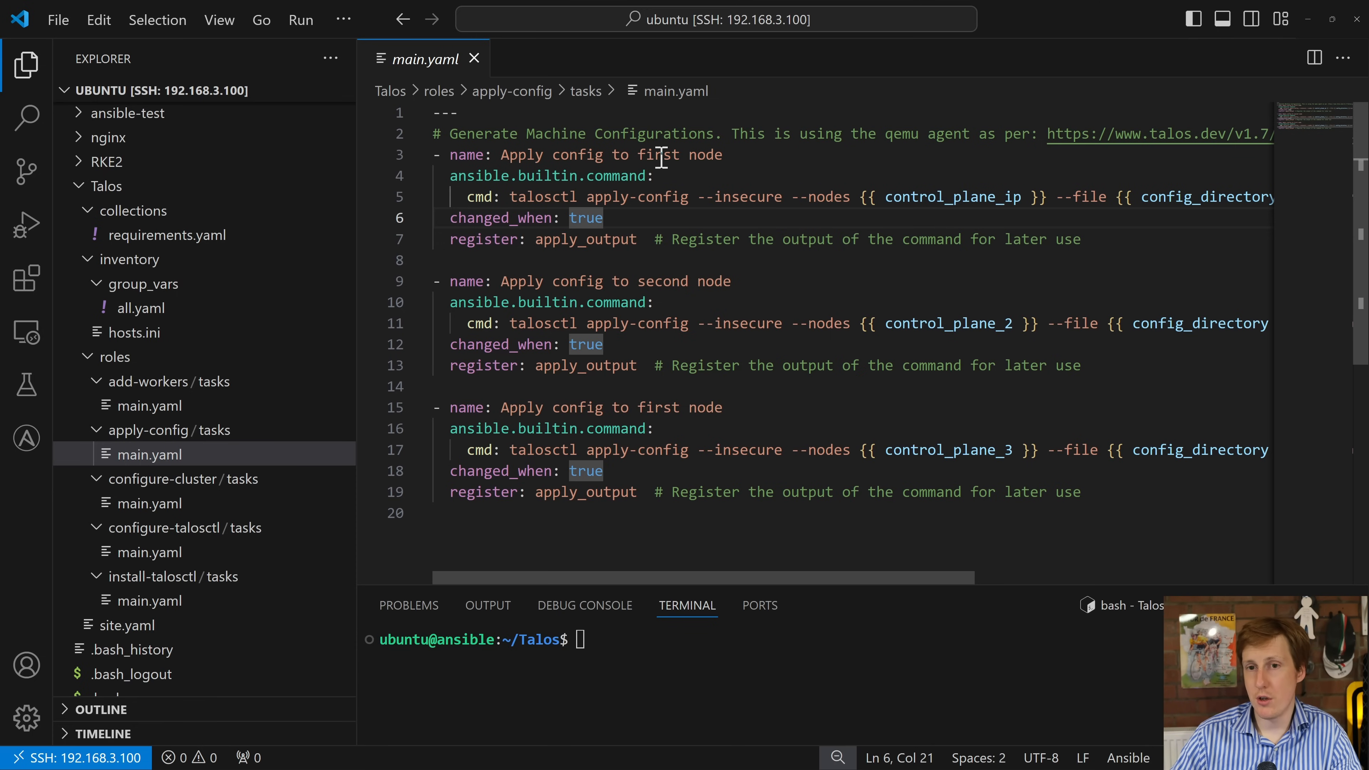
{"action": "mouse_move", "coordinate": [951, 256]}
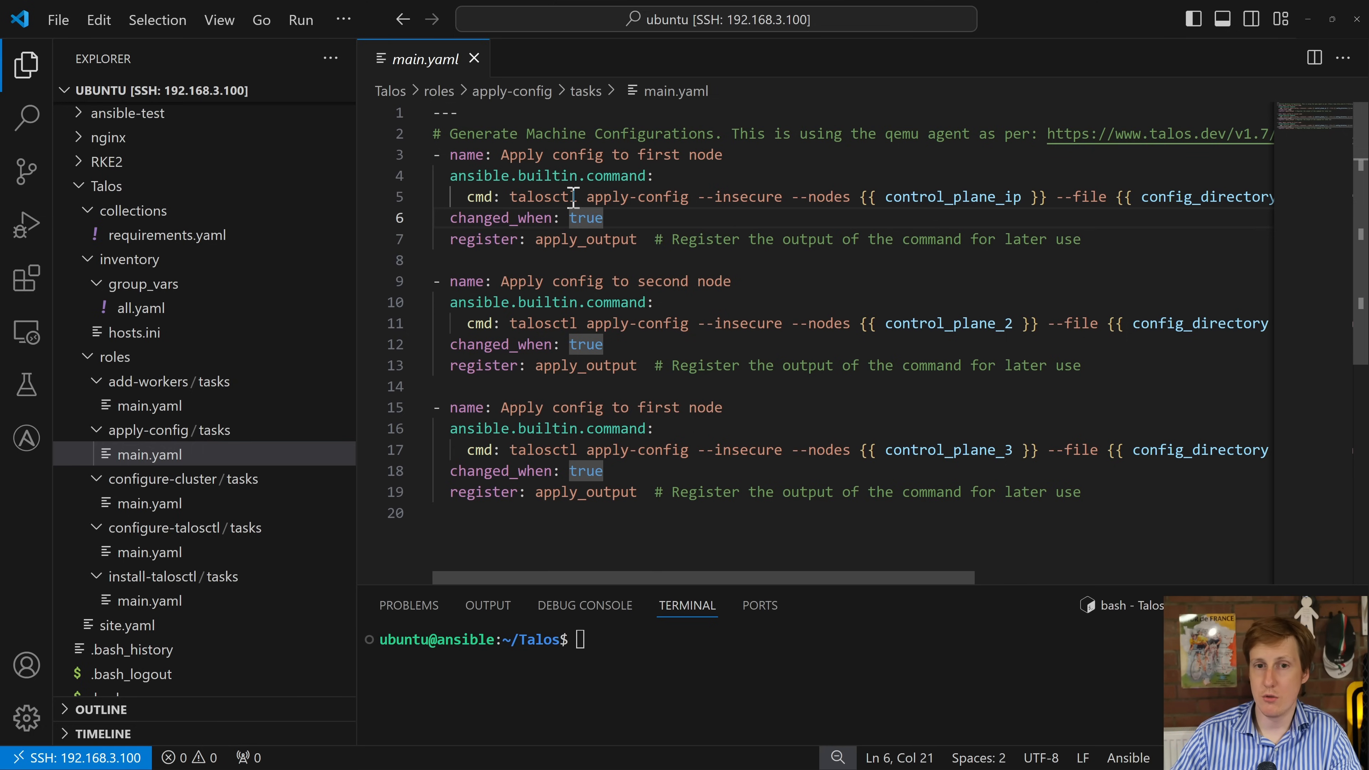
{"action": "double_click", "coordinate": [636, 197]}
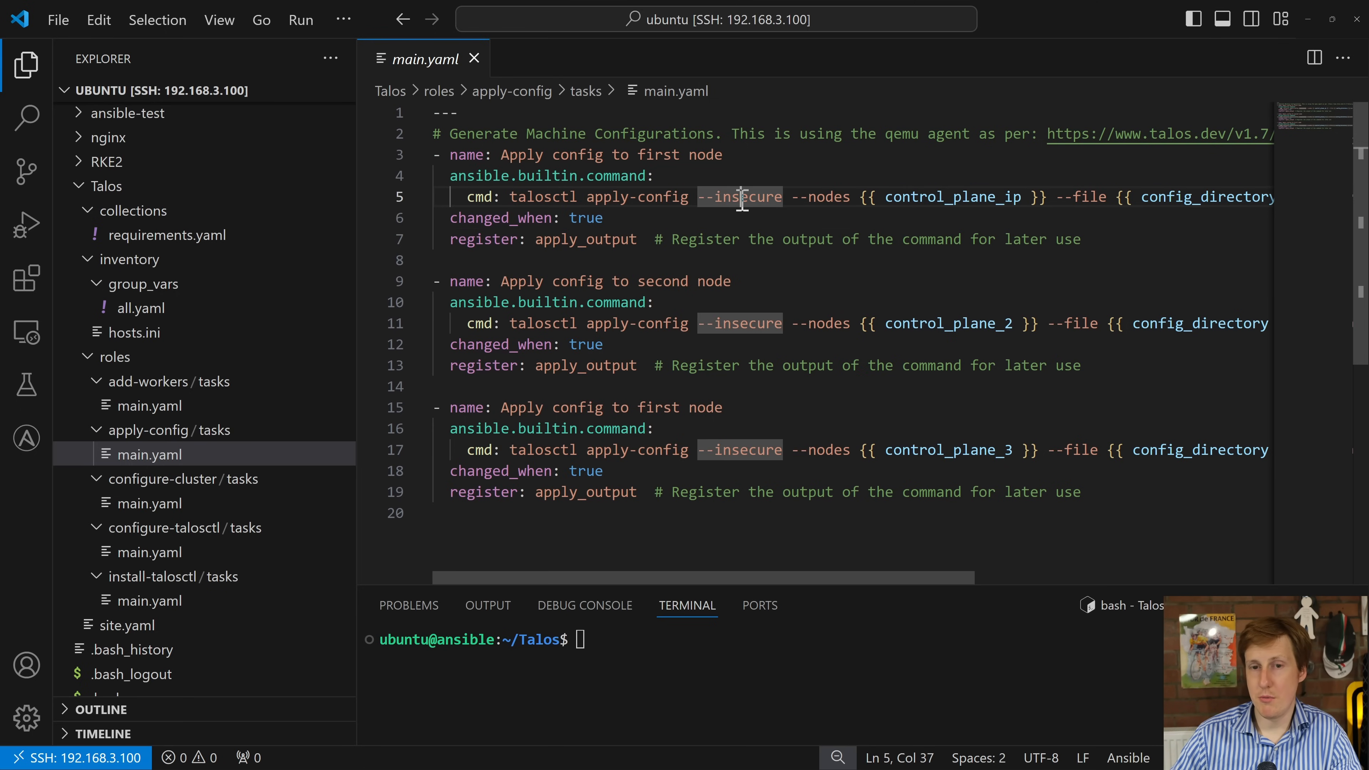
{"action": "mouse_move", "coordinate": [756, 218]}
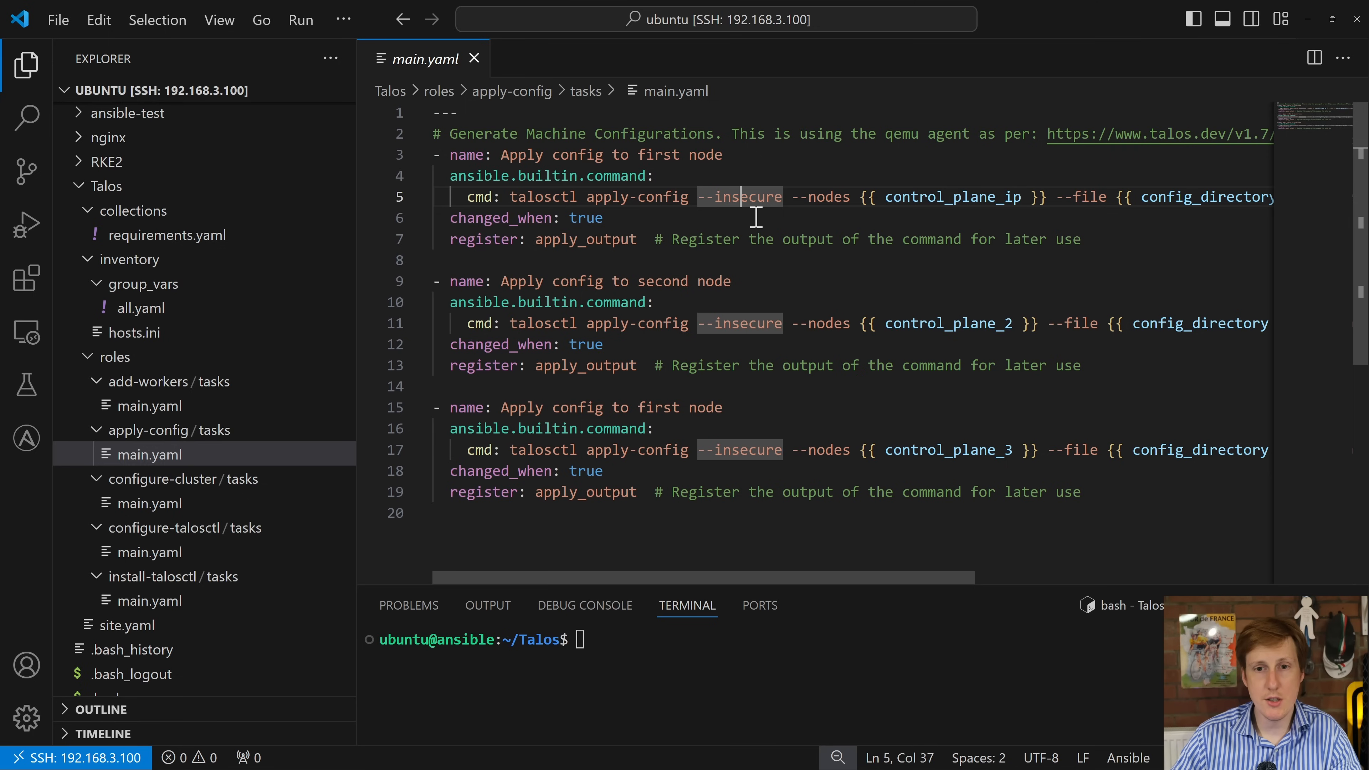
{"action": "mouse_move", "coordinate": [904, 197]}
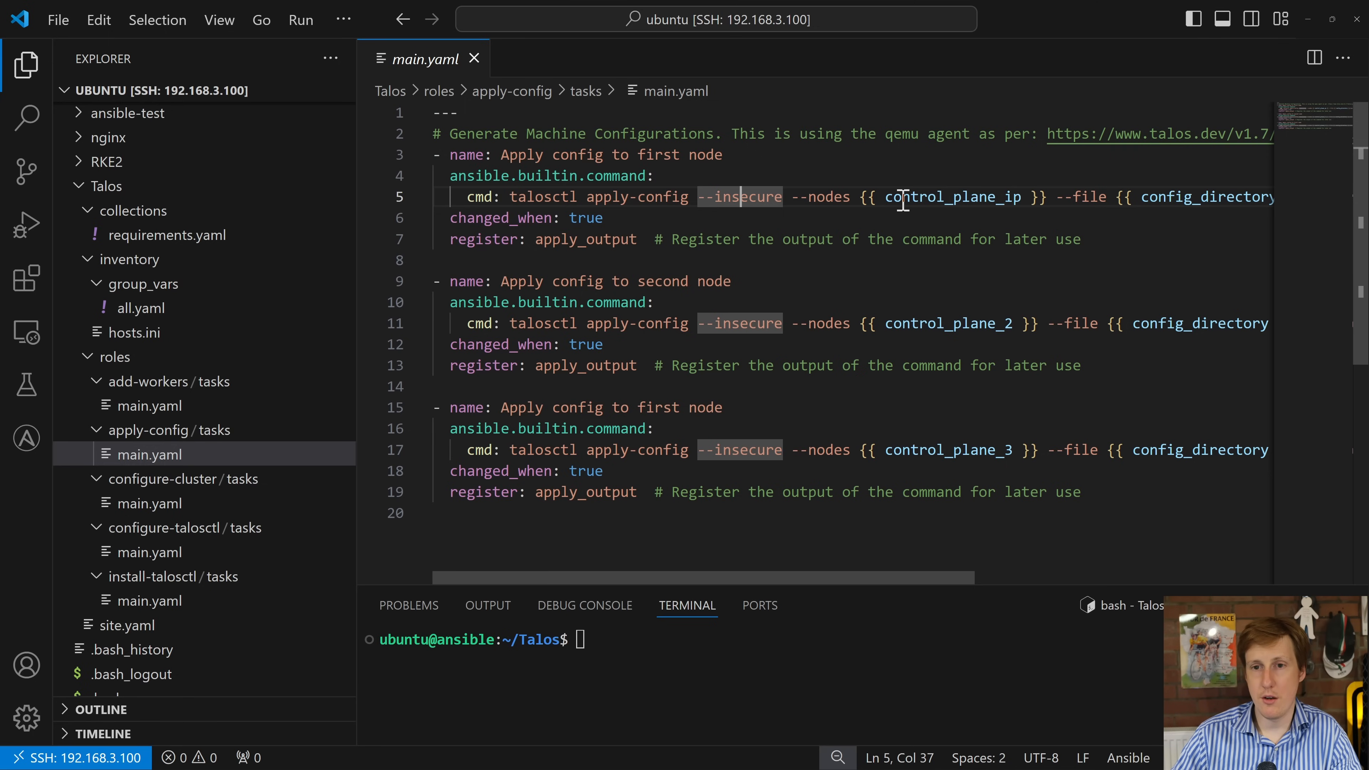
{"action": "double_click", "coordinate": [952, 197]}
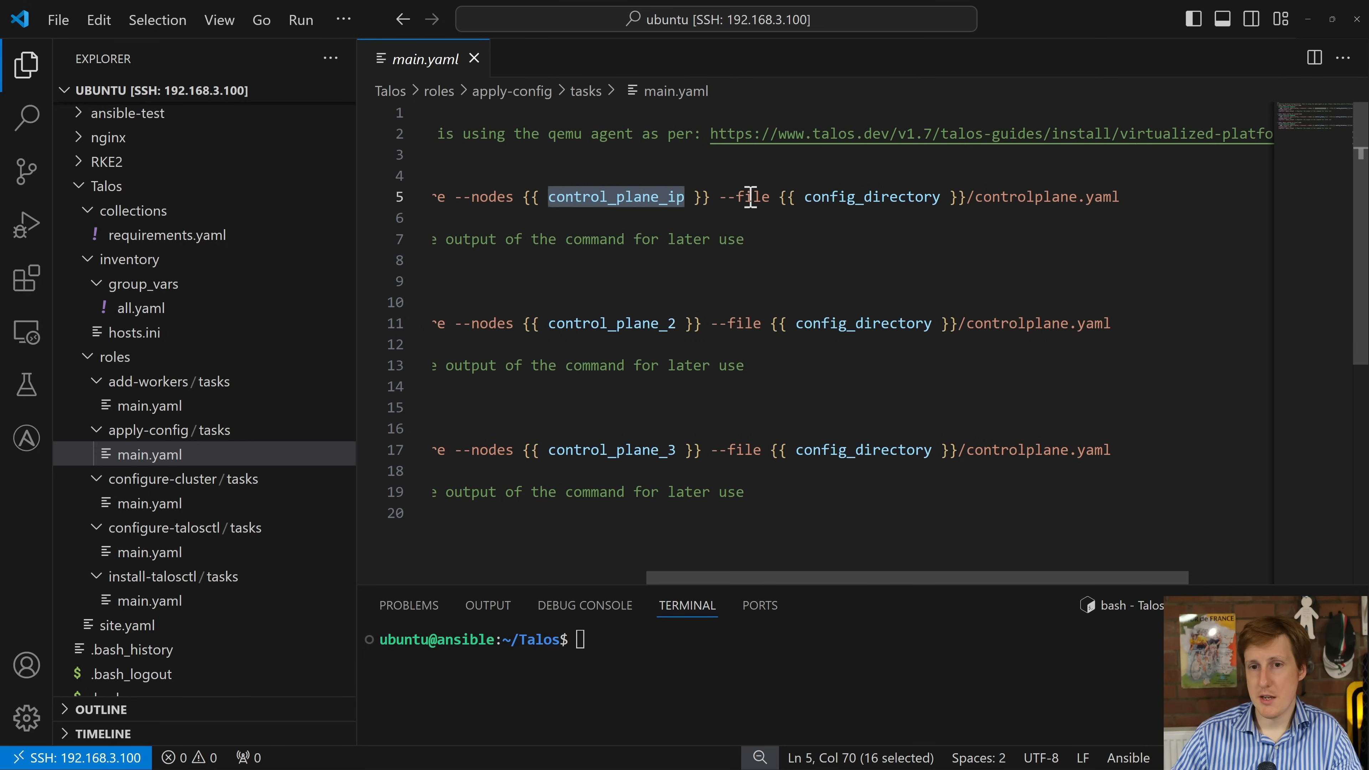
{"action": "mouse_move", "coordinate": [809, 196]}
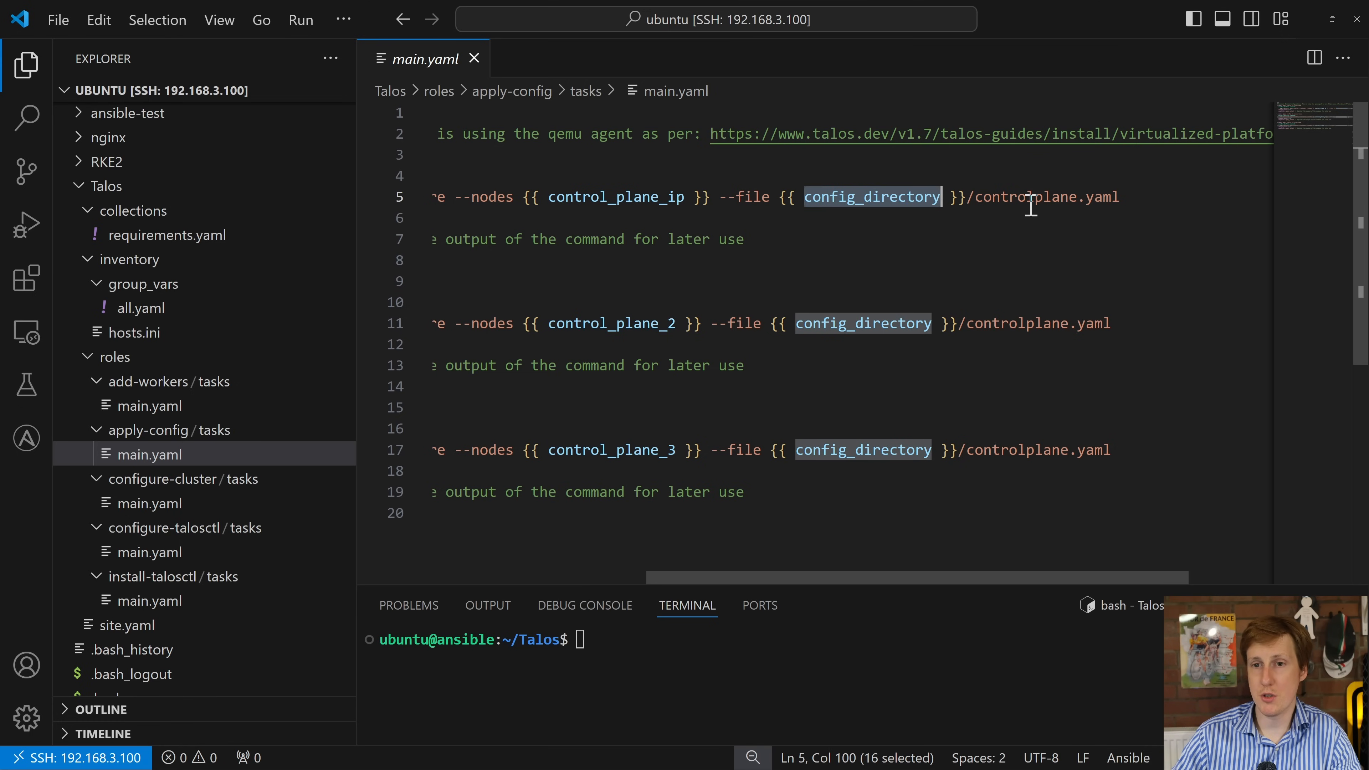
{"action": "mouse_move", "coordinate": [1069, 199]}
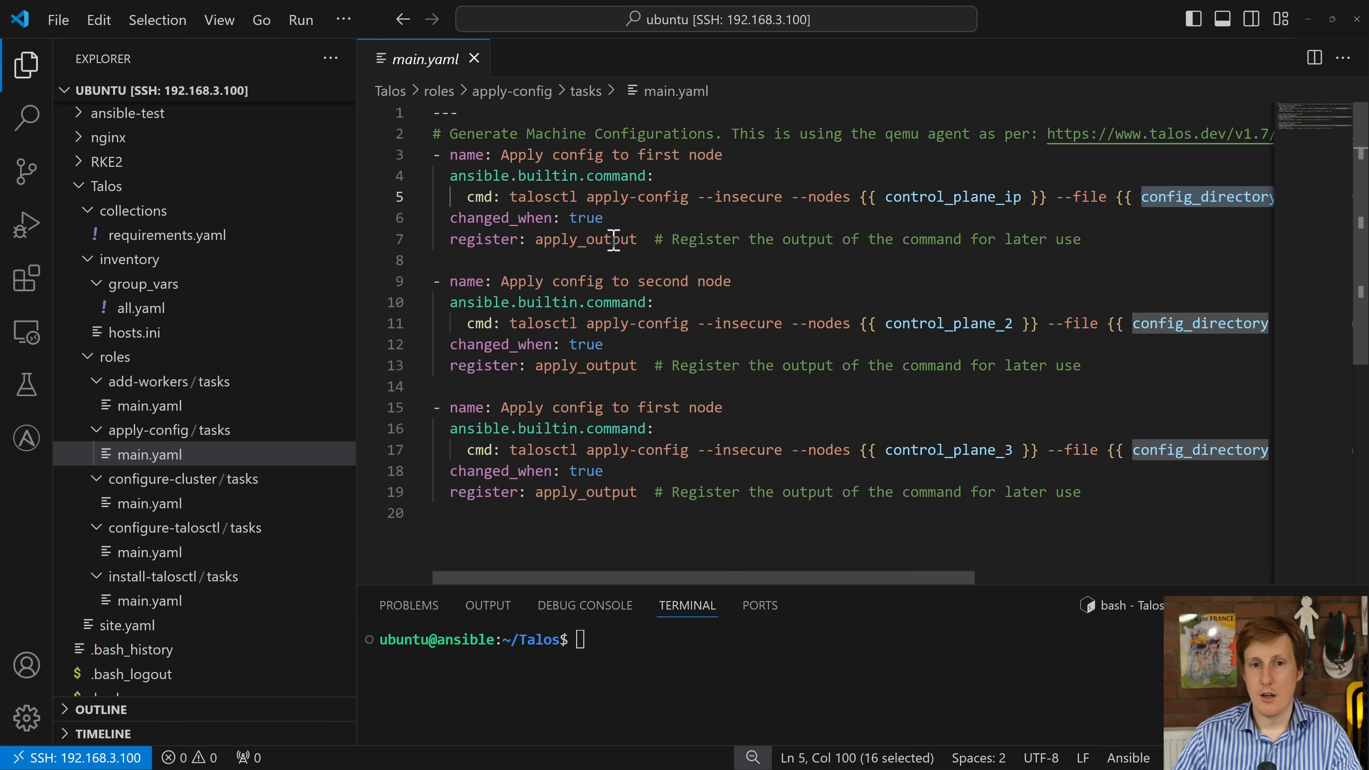
{"action": "mouse_move", "coordinate": [603, 281]}
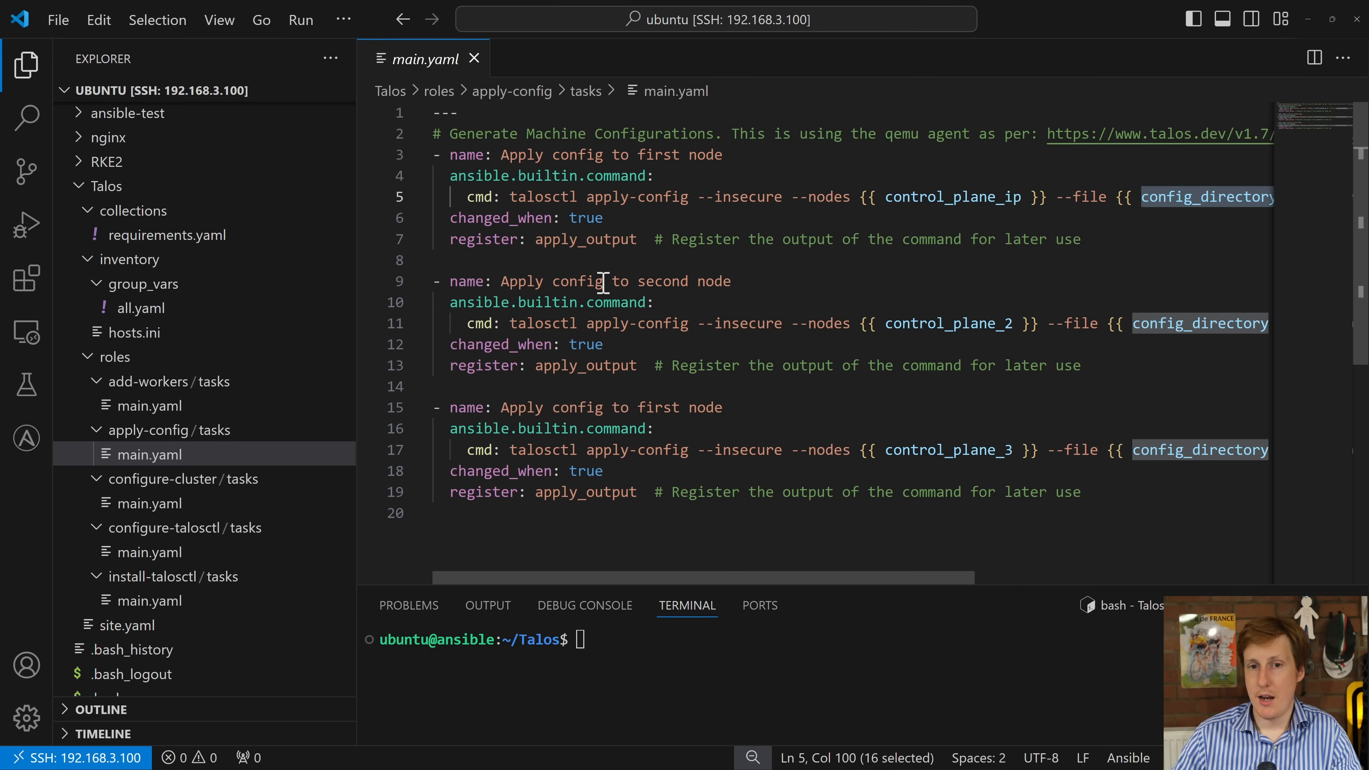
{"action": "mouse_move", "coordinate": [894, 445]}
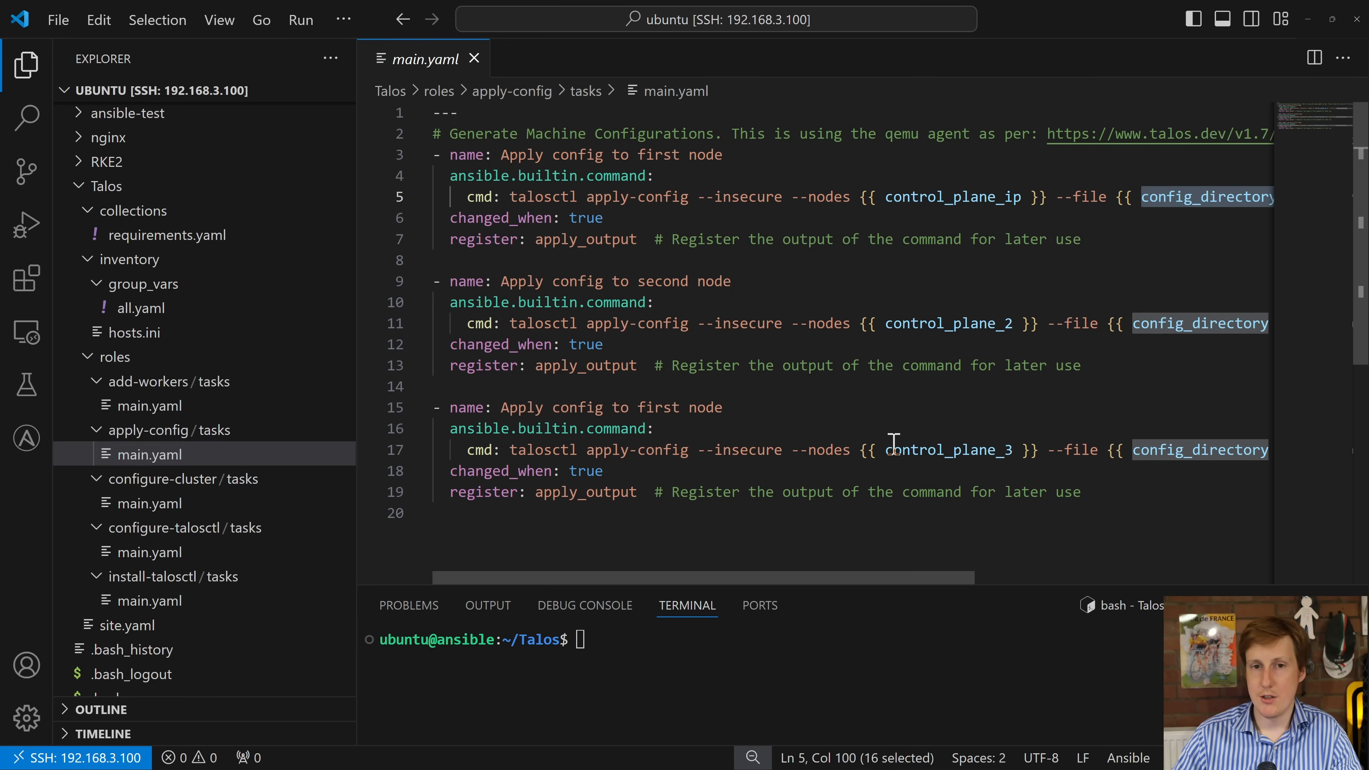
{"action": "mouse_move", "coordinate": [871, 209]}
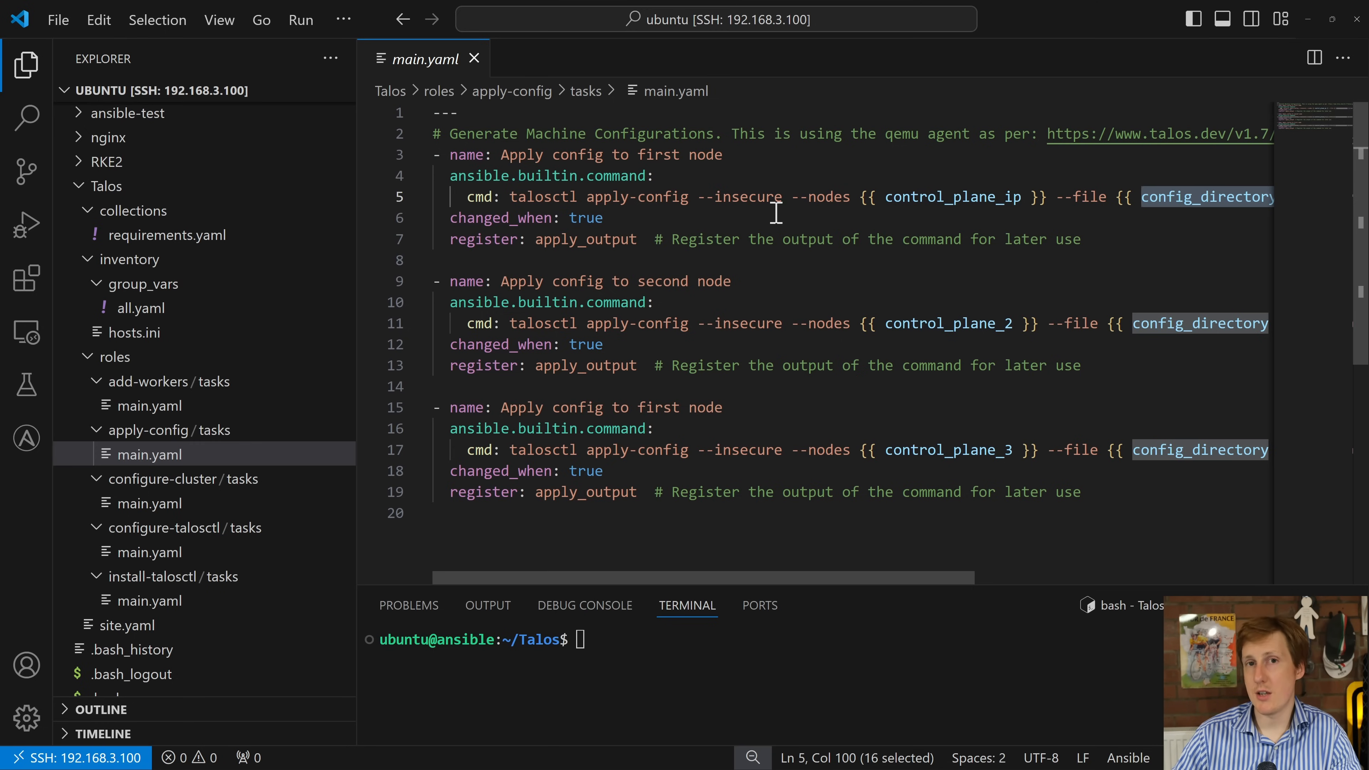
{"action": "mouse_move", "coordinate": [969, 198]}
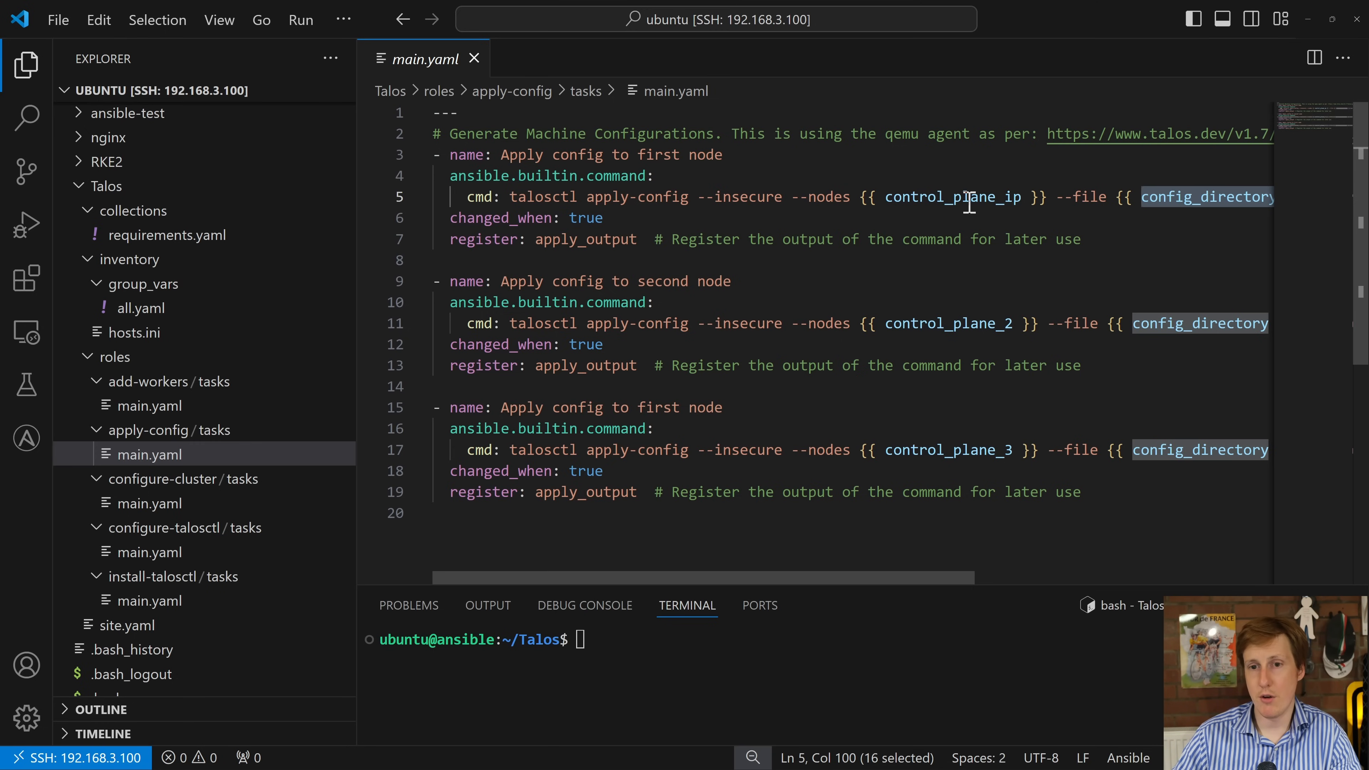
{"action": "mouse_move", "coordinate": [750, 485]}
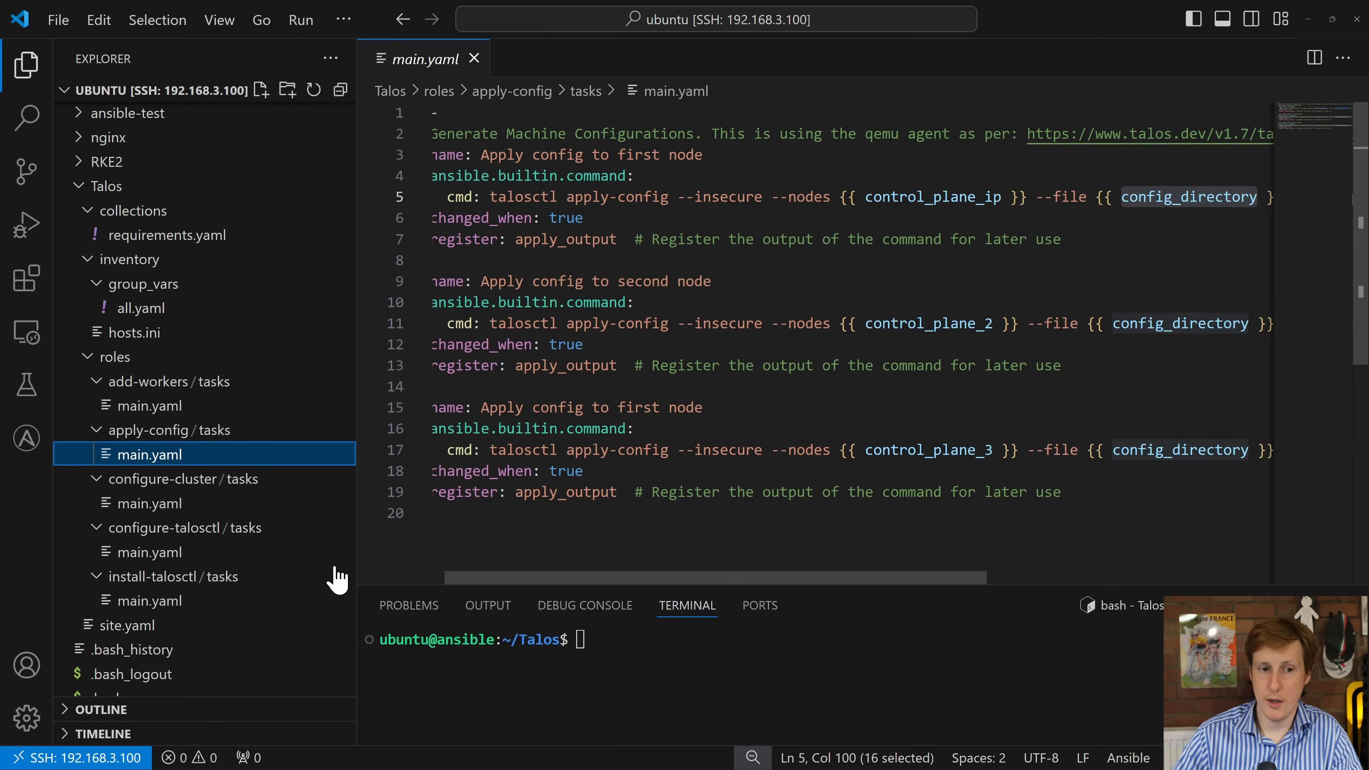
Switch to roles/configure-talosctl/tasks/main.yaml in the Explorer
{"action": "left_click", "coordinate": [150, 552]}
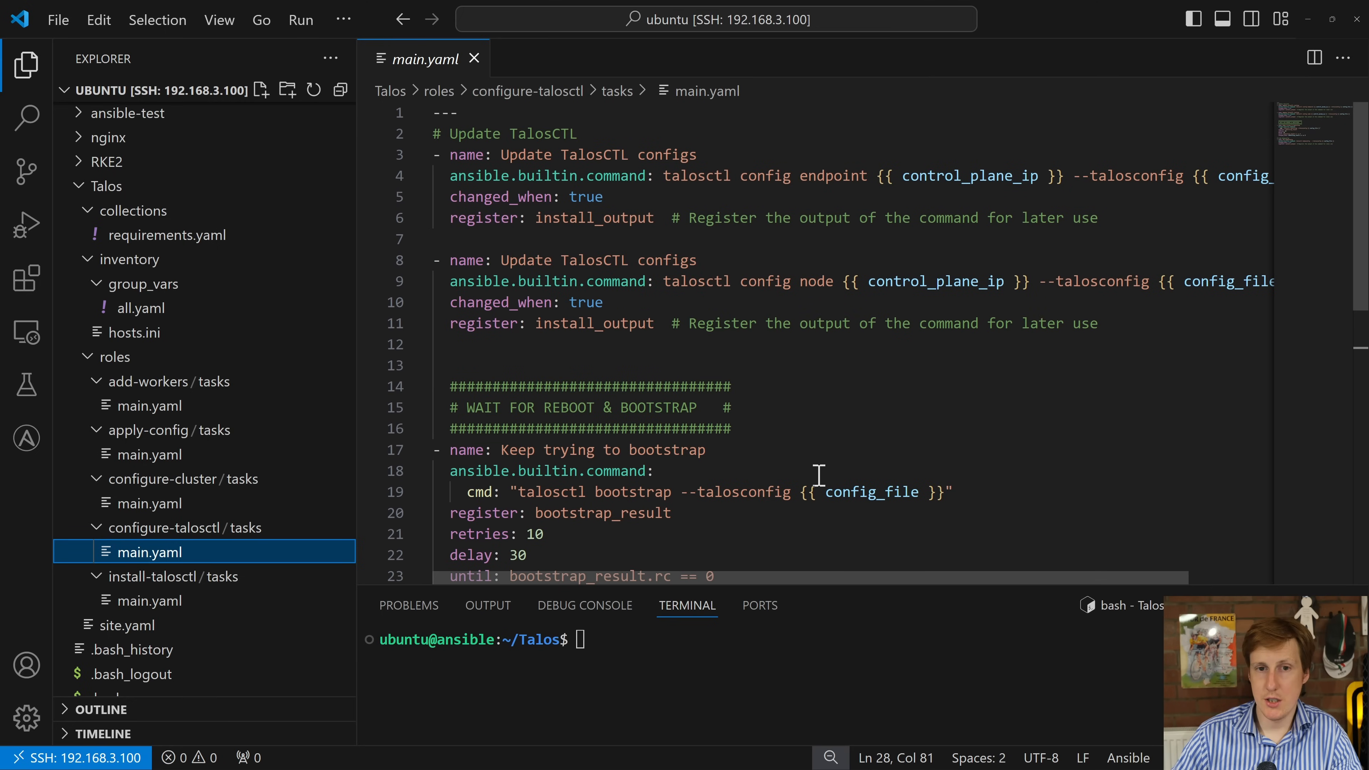
{"action": "mouse_move", "coordinate": [770, 413]}
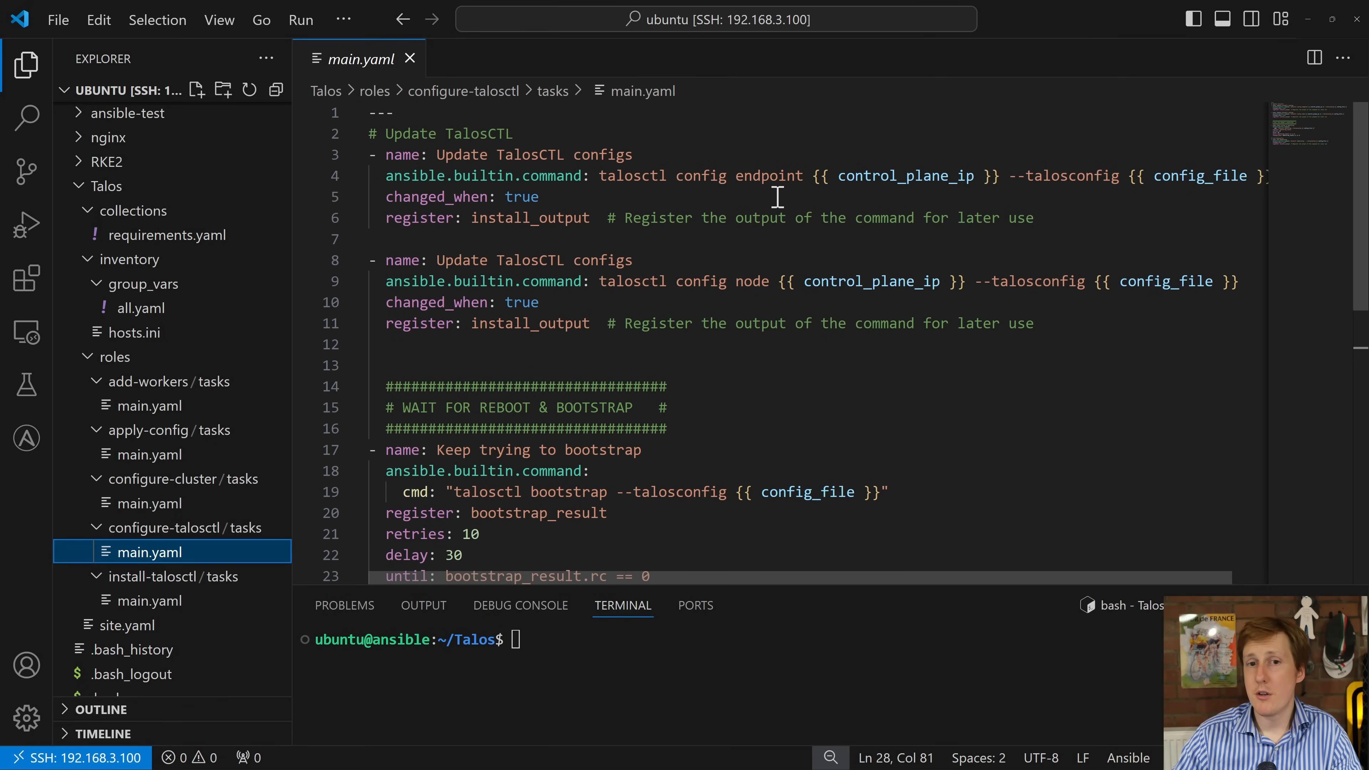
{"action": "mouse_move", "coordinate": [761, 176]}
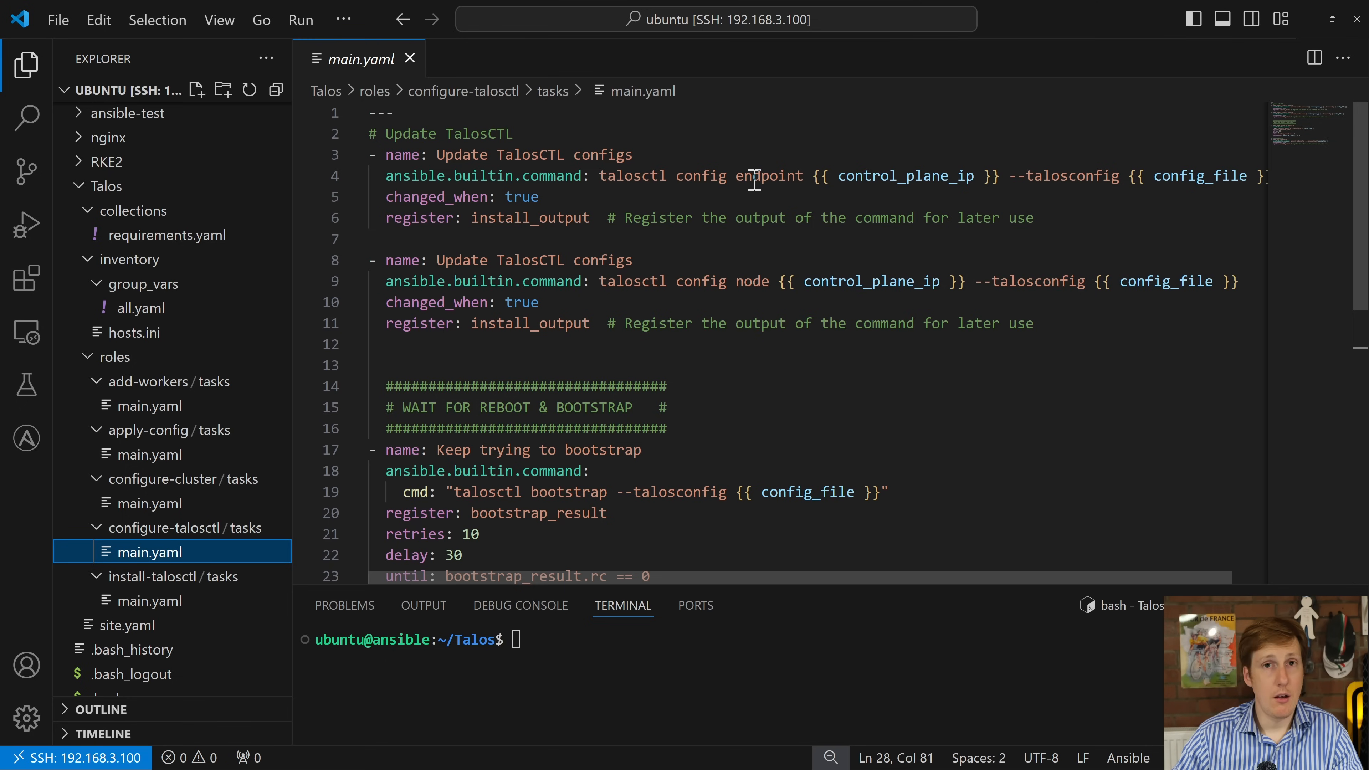
Highlight the talosctl config endpoint command and its control_plane_ip variable
{"action": "left_click_drag", "start_coordinate": [464, 176], "coordinate": [753, 175]}
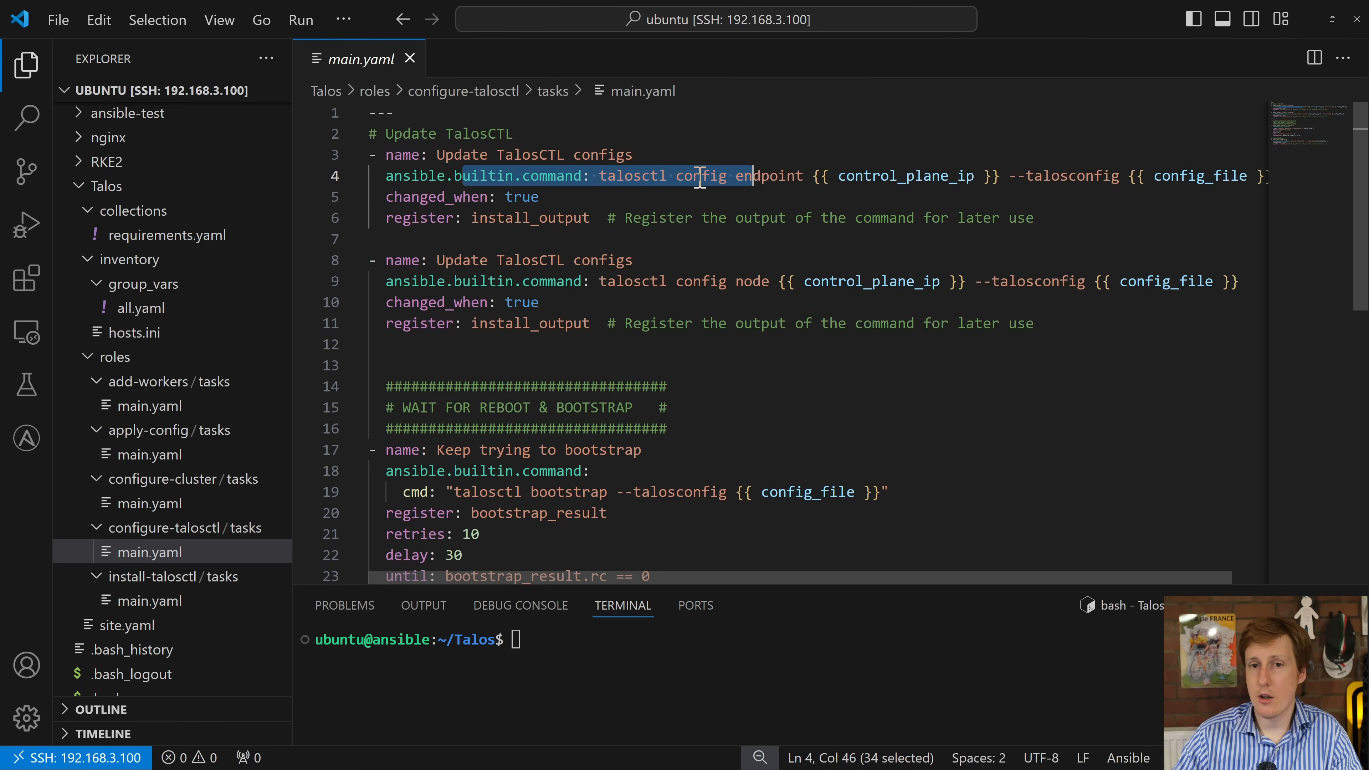
{"action": "double_click", "coordinate": [771, 175]}
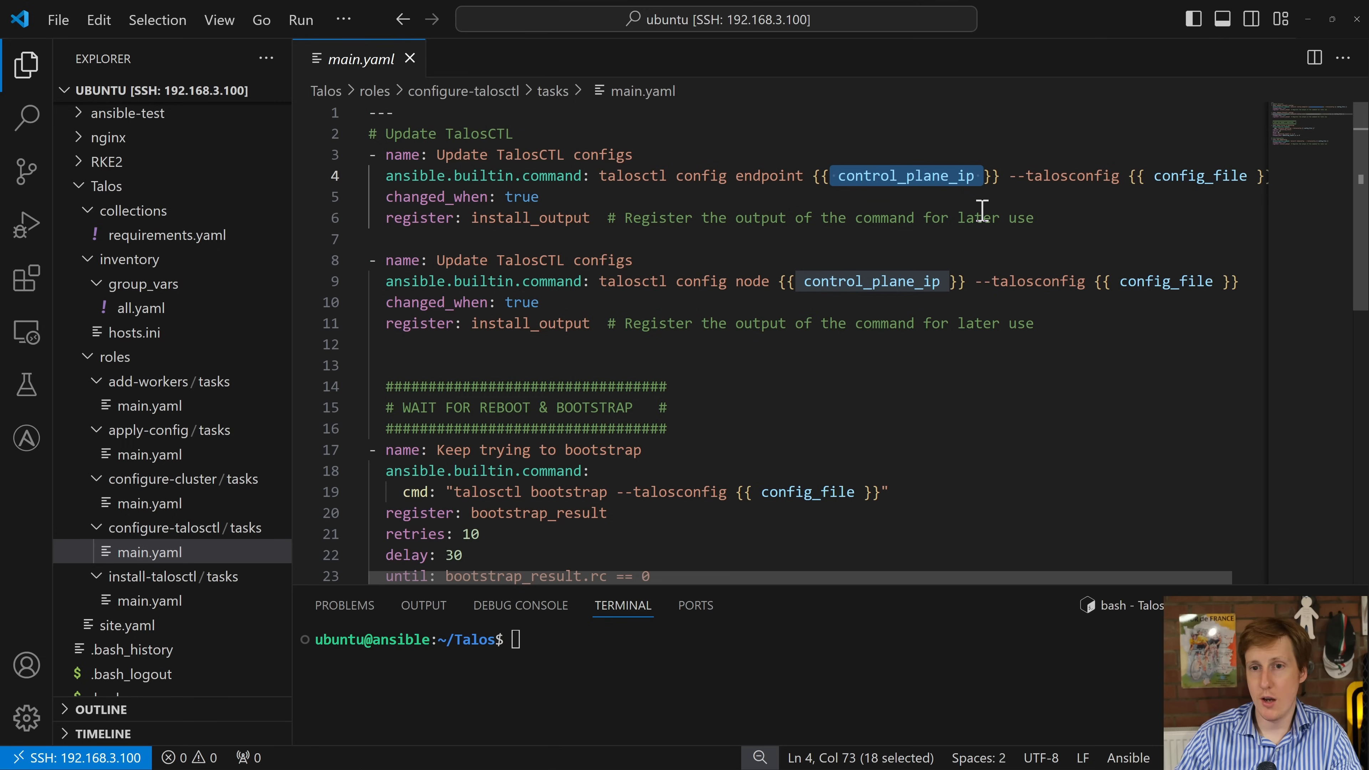
{"action": "mouse_move", "coordinate": [595, 259]}
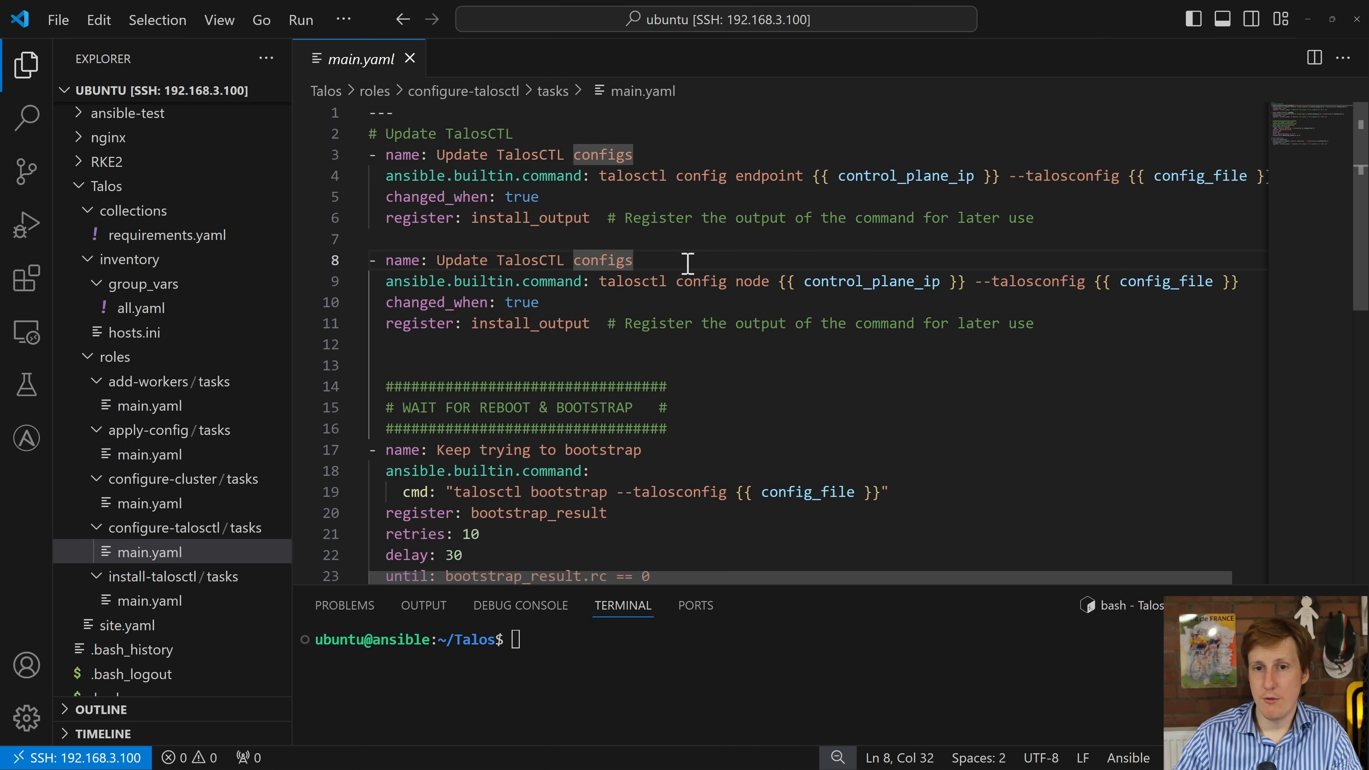
{"action": "mouse_move", "coordinate": [799, 304]}
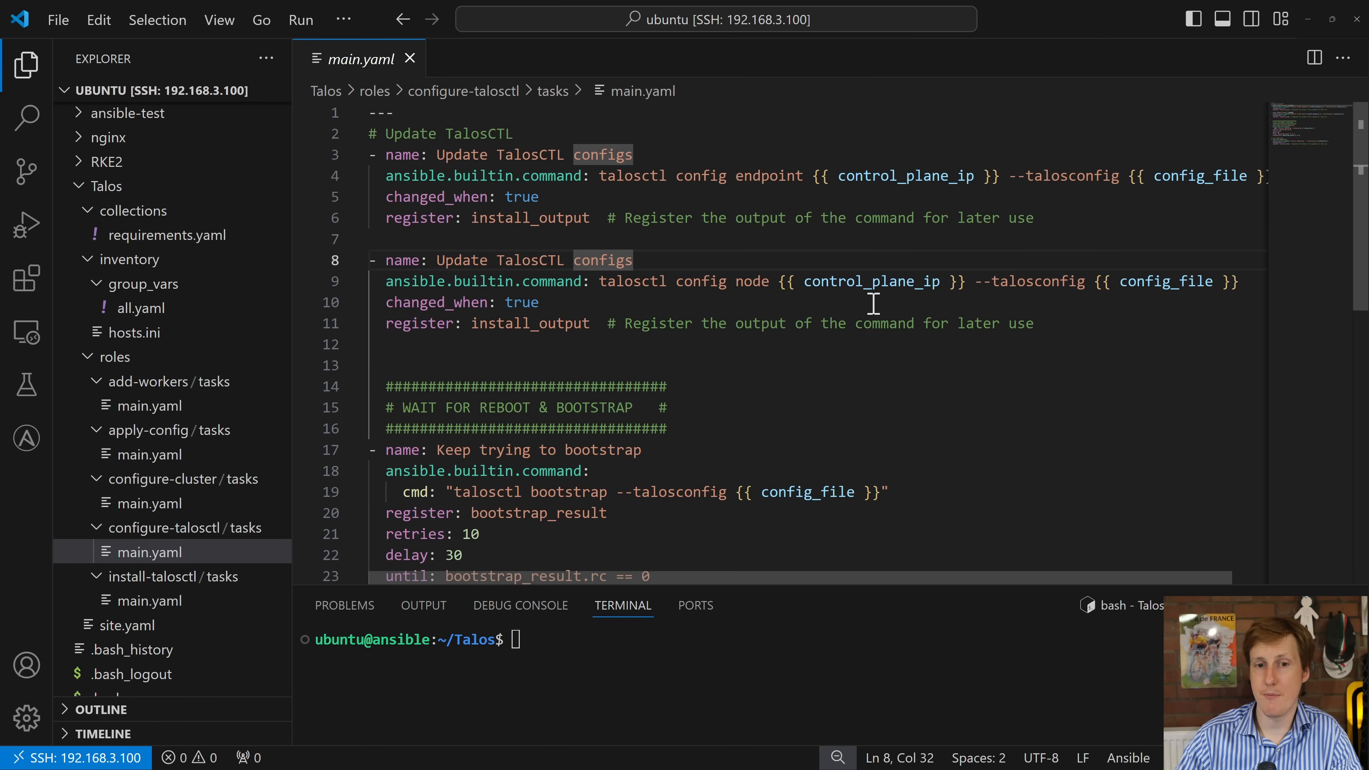
{"action": "scroll", "scroll_direction": "down", "scroll_amount": 3}
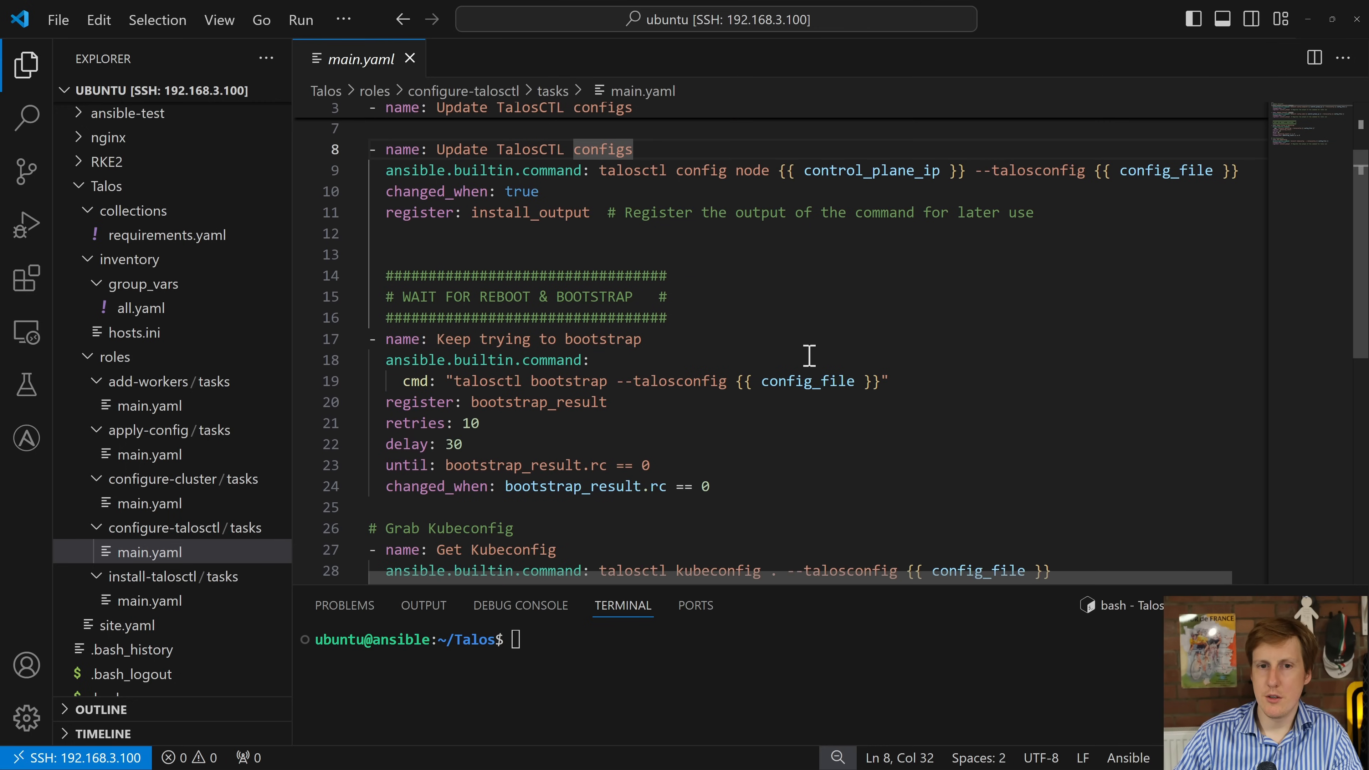
{"action": "mouse_move", "coordinate": [733, 201]}
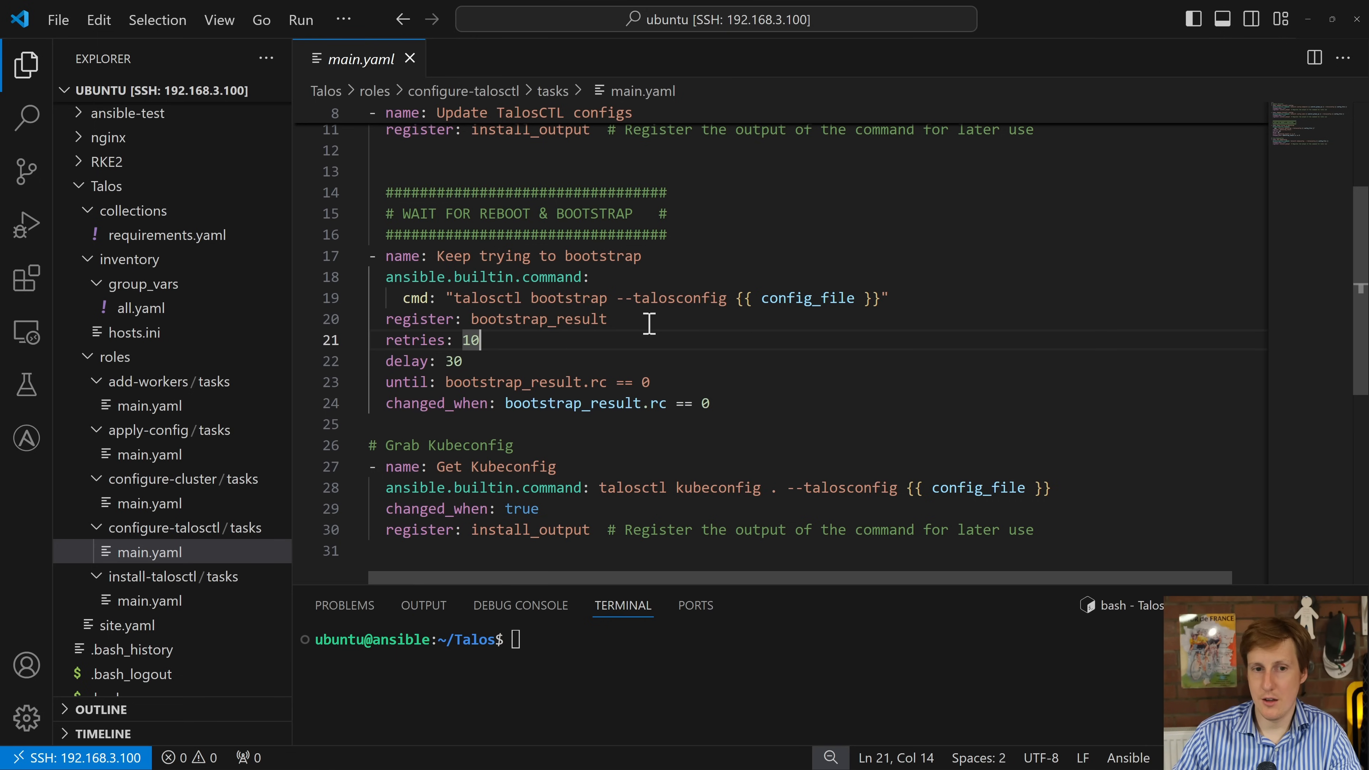
{"action": "mouse_move", "coordinate": [622, 356]}
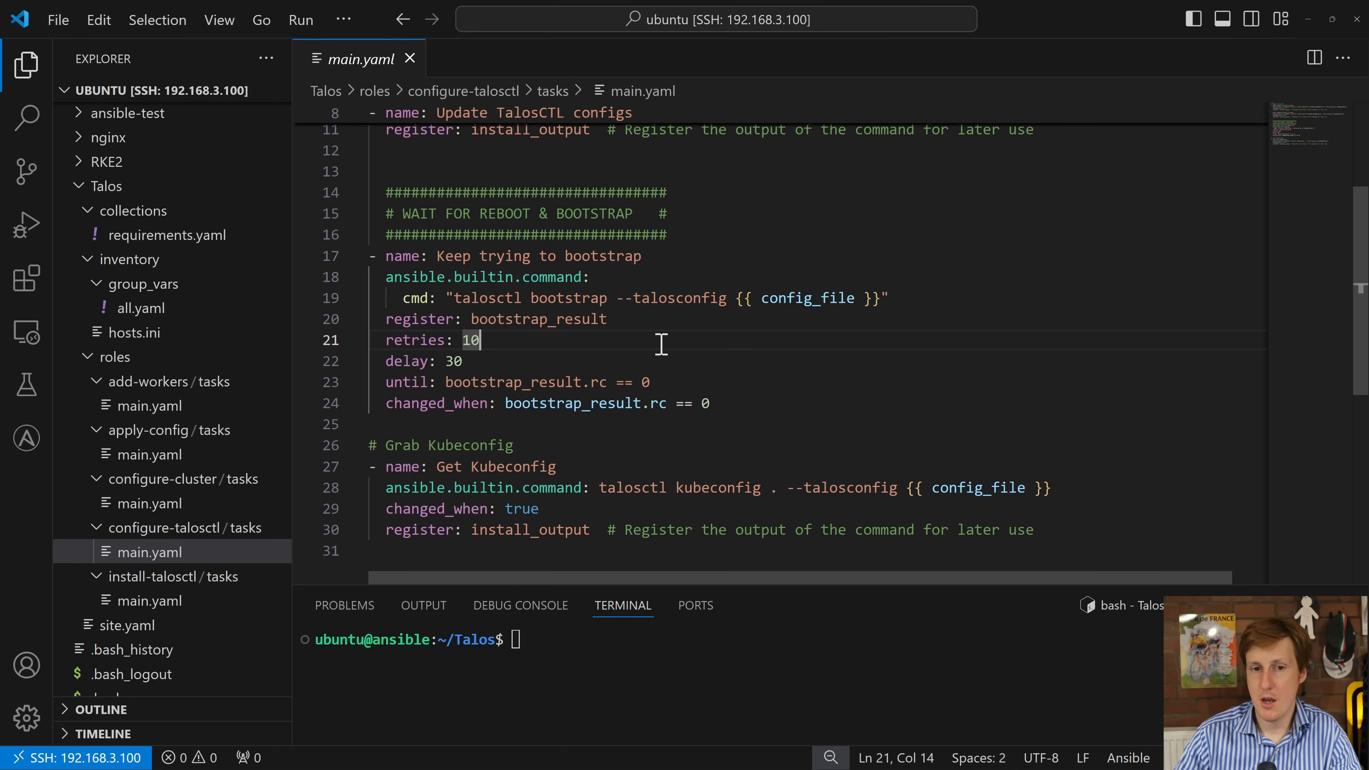
{"action": "mouse_move", "coordinate": [627, 355]}
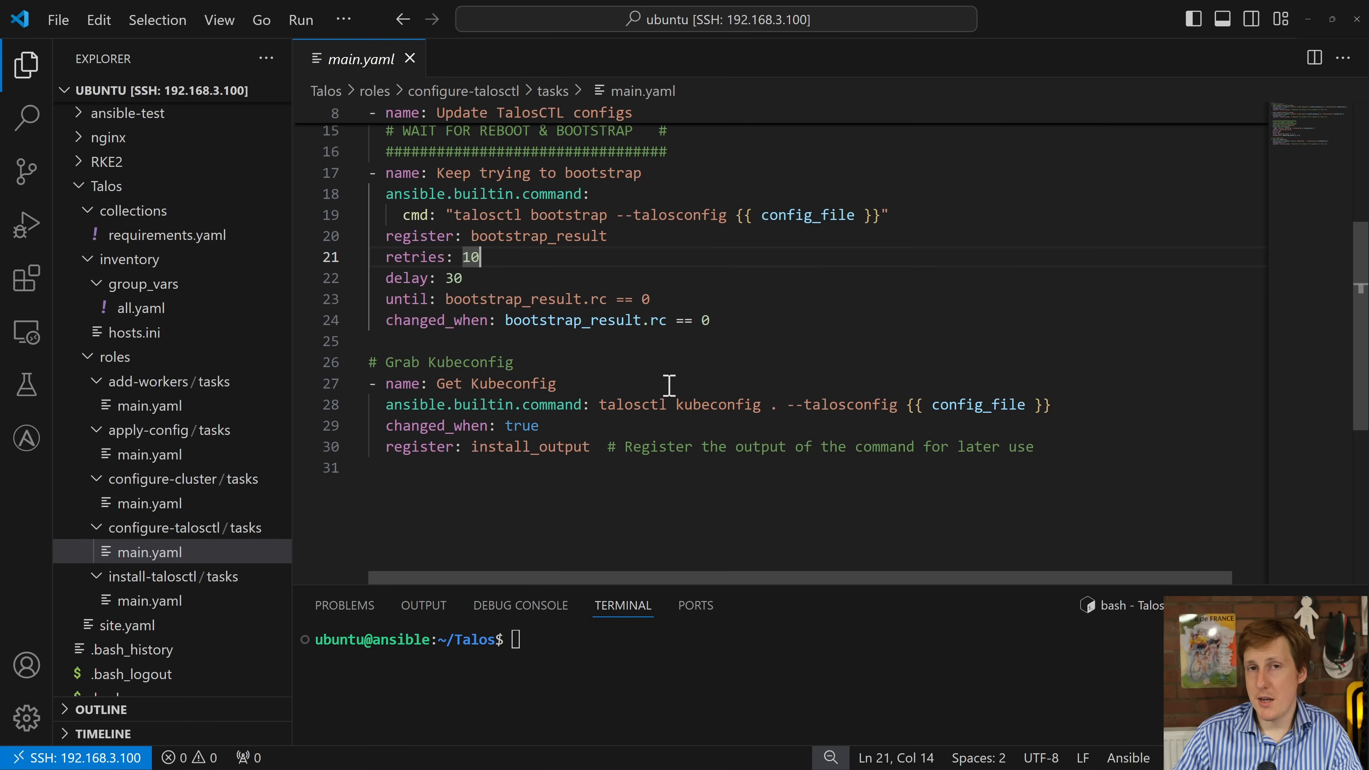
{"action": "mouse_move", "coordinate": [670, 379]}
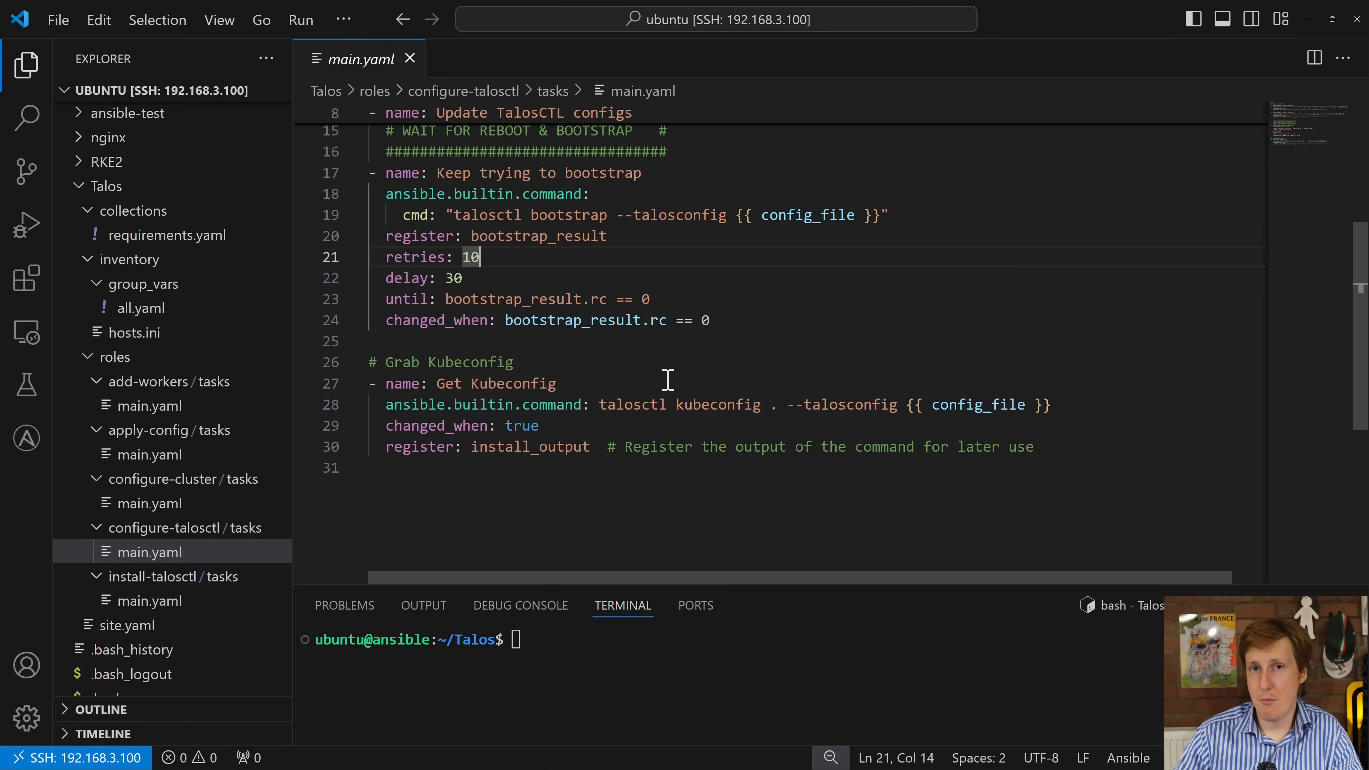
{"action": "mouse_move", "coordinate": [642, 403]}
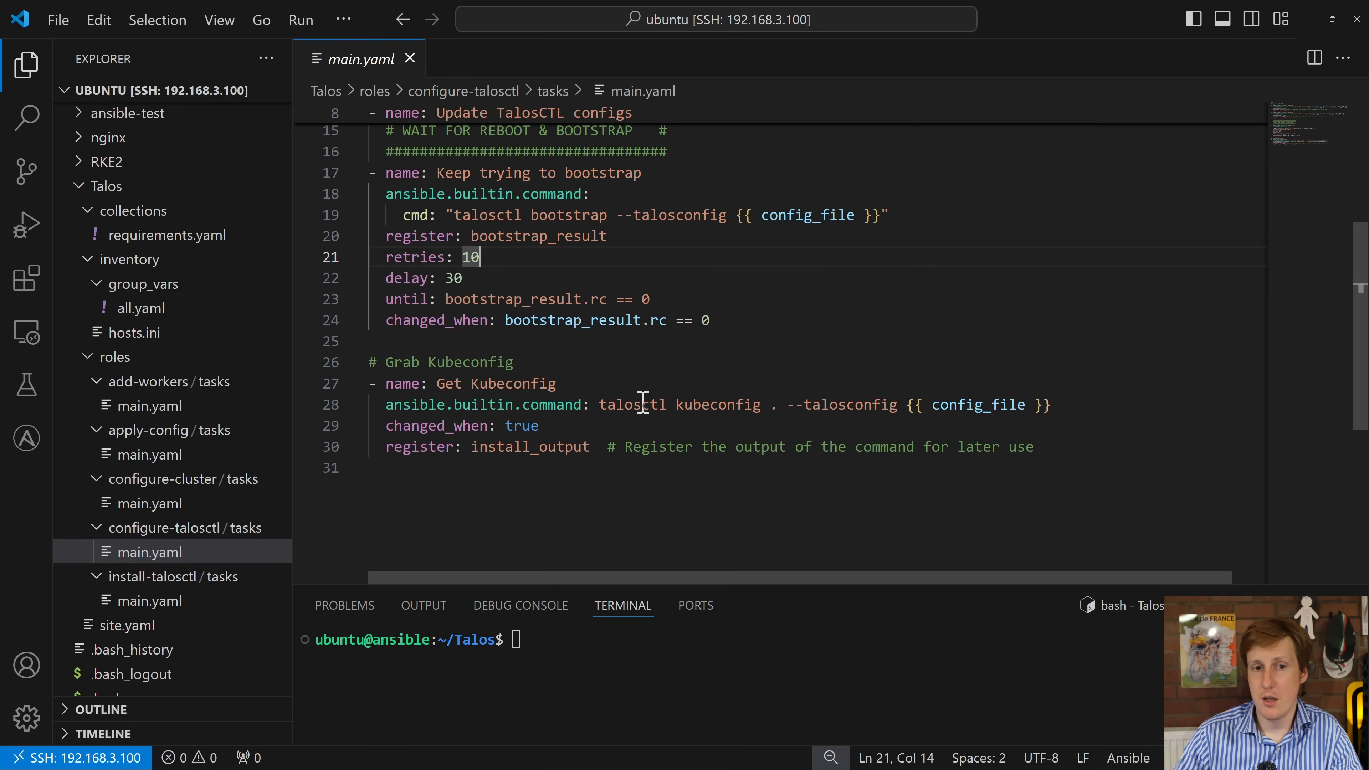
{"action": "mouse_move", "coordinate": [624, 376]}
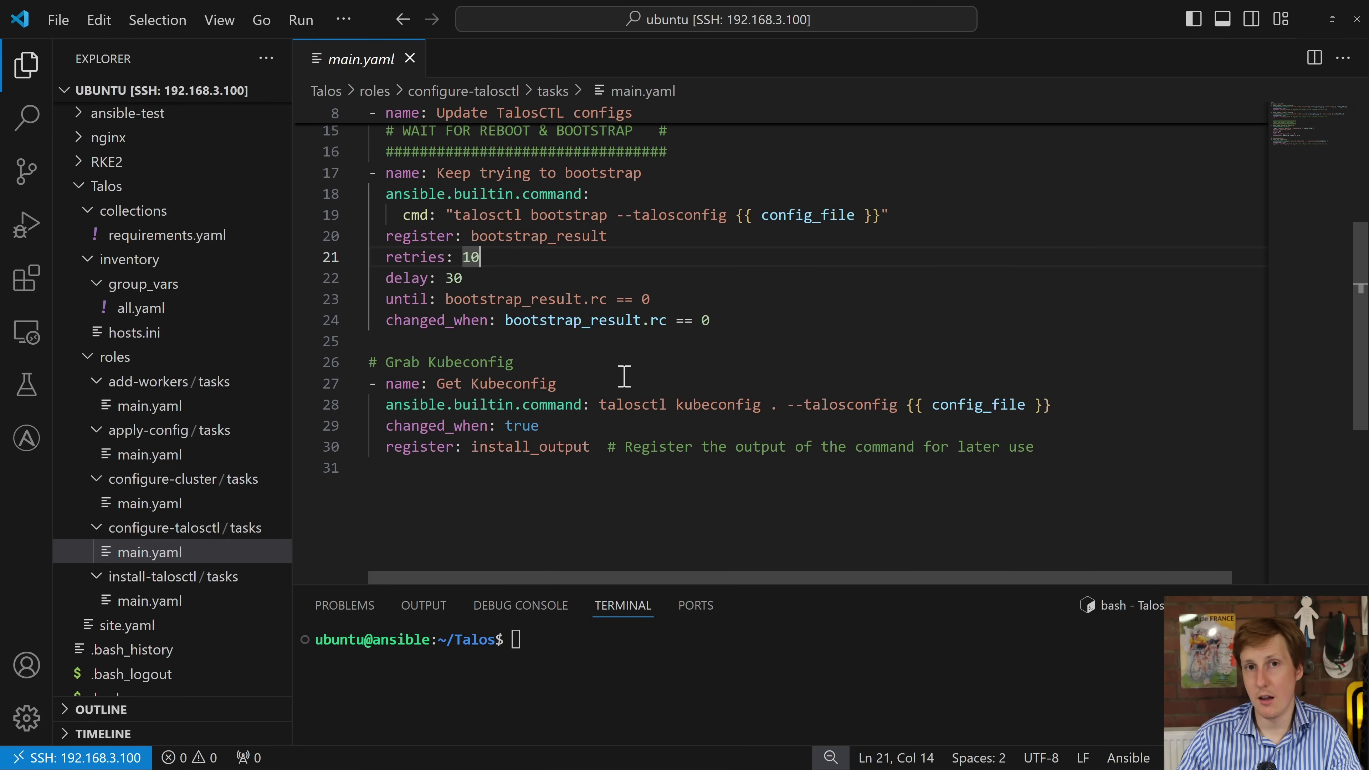
{"action": "mouse_move", "coordinate": [714, 502]}
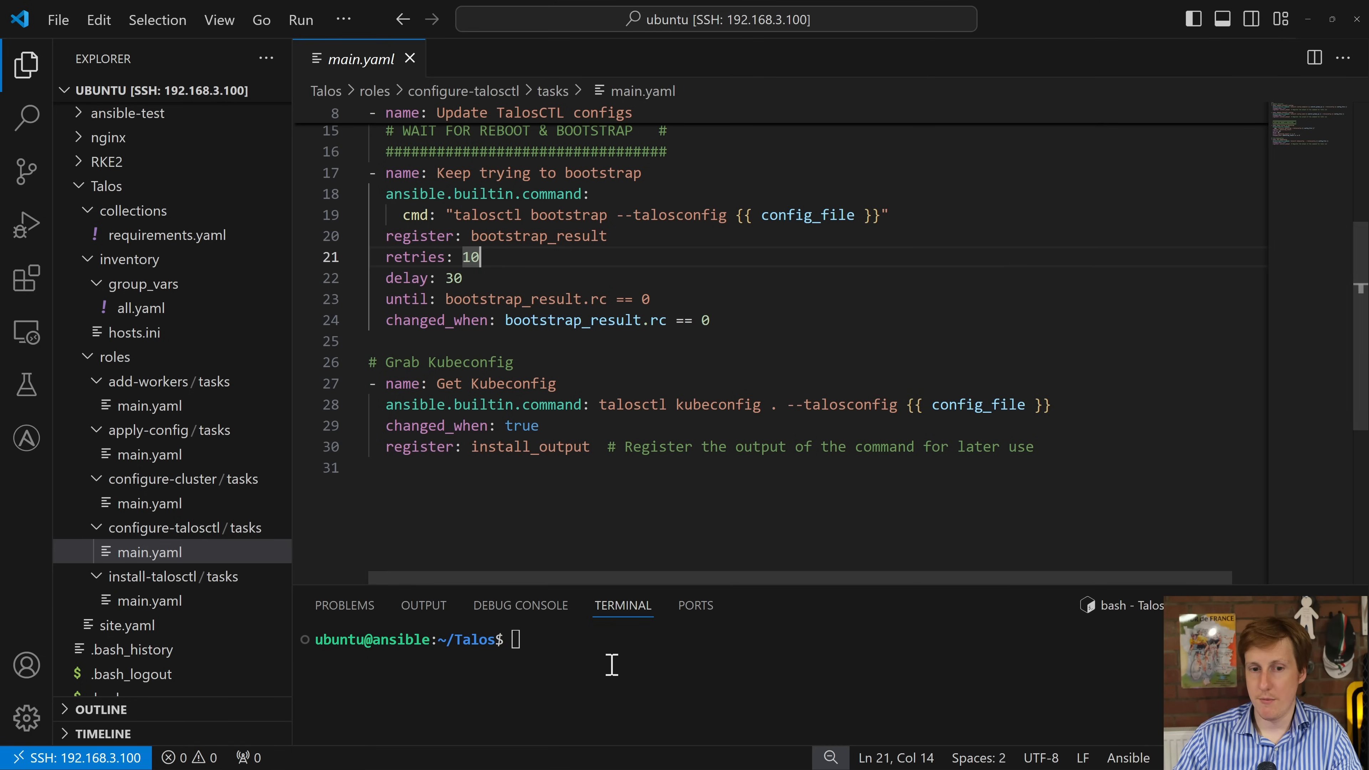
{"action": "mouse_move", "coordinate": [491, 643]}
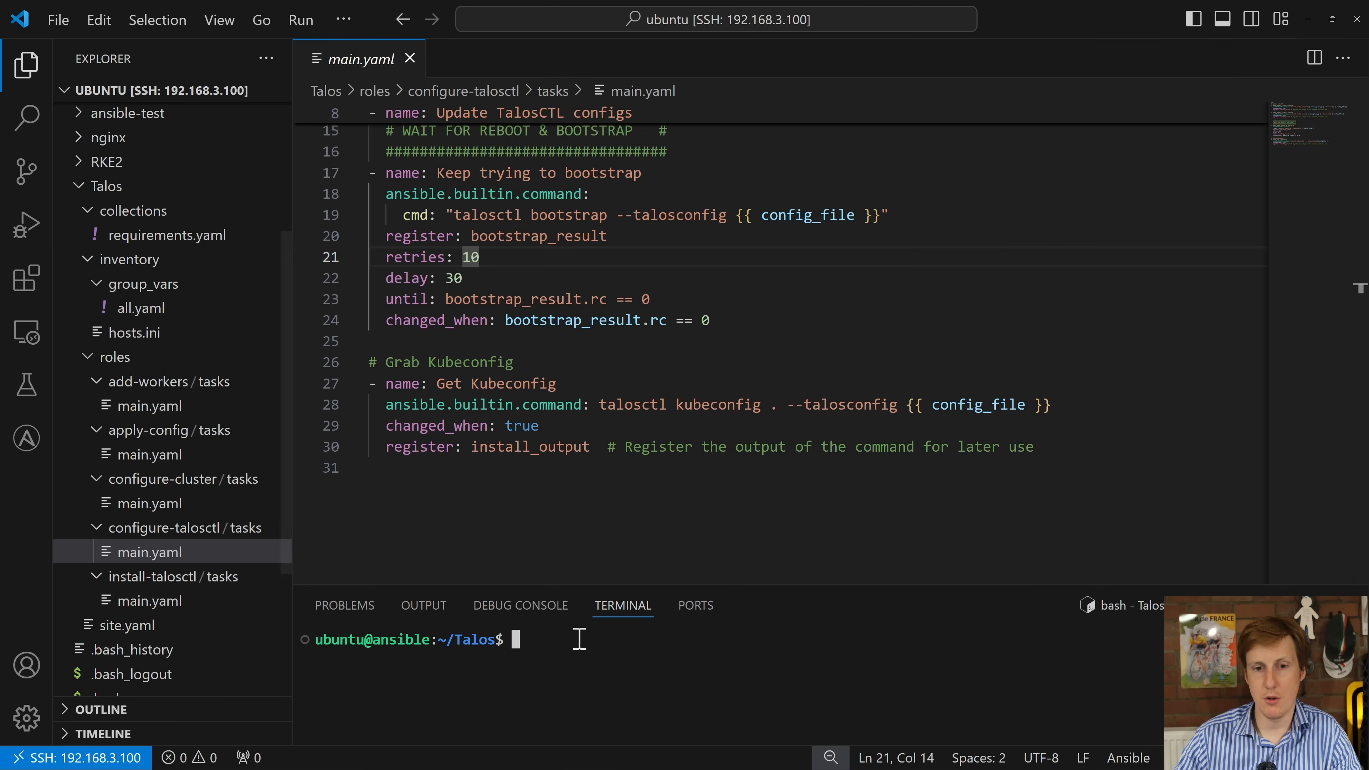
Stage 'ansible-playbook site.yaml -i inventory/hosts.ini --key-file ~/.ssh/id_rsa' at the prompt without running it
{"action": "type", "text": "ansible-playbook site.yaml -i inventory/hosts.ini --key-file ~/.ssh/id_rsa"}
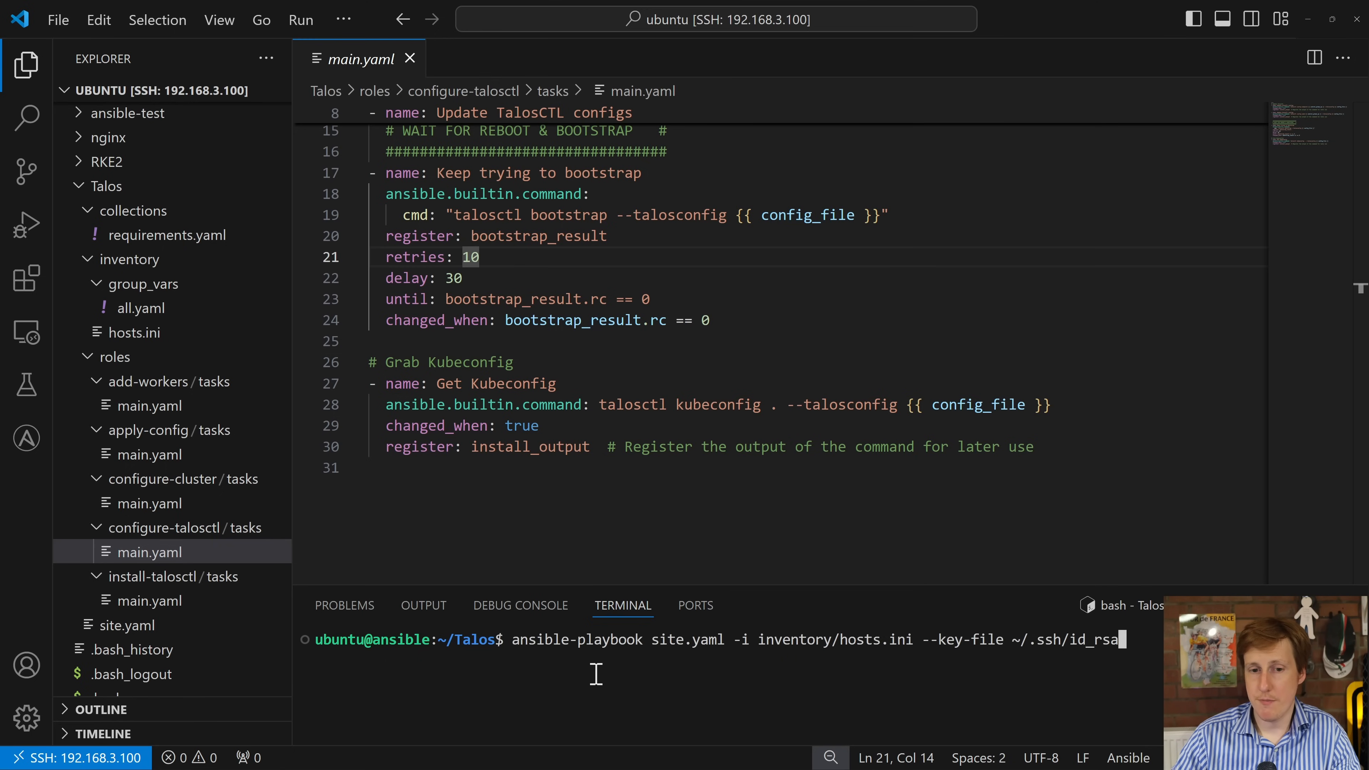
{"action": "mouse_move", "coordinate": [692, 646]}
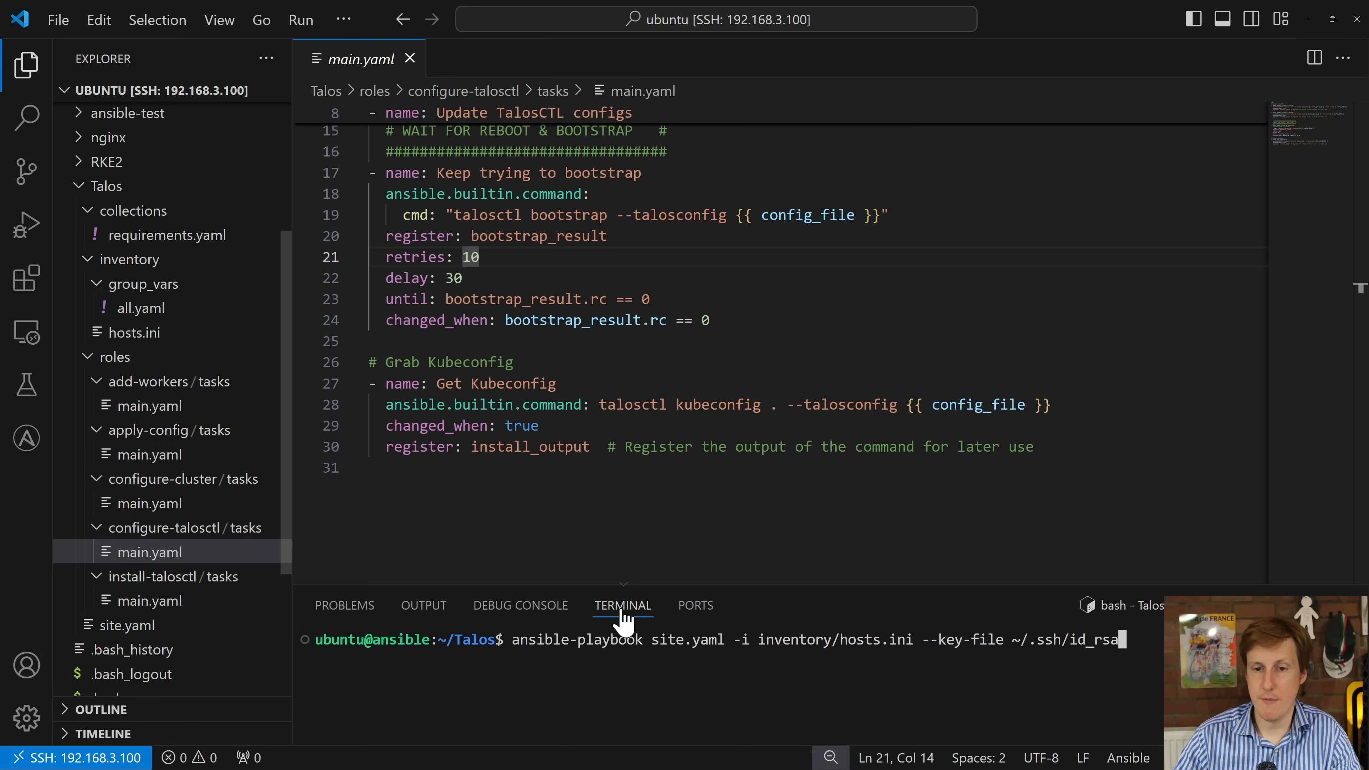
{"action": "mouse_move", "coordinate": [138, 338]}
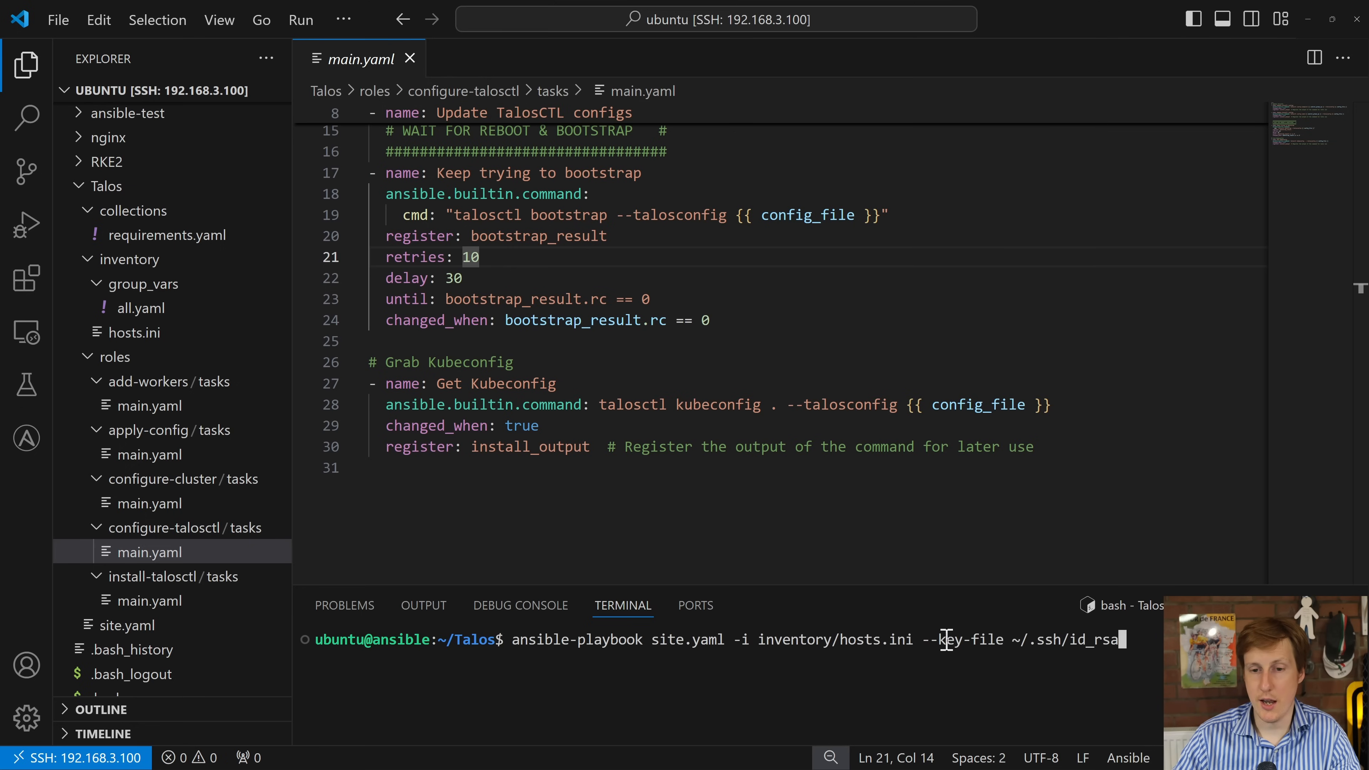
{"action": "mouse_move", "coordinate": [1019, 646]}
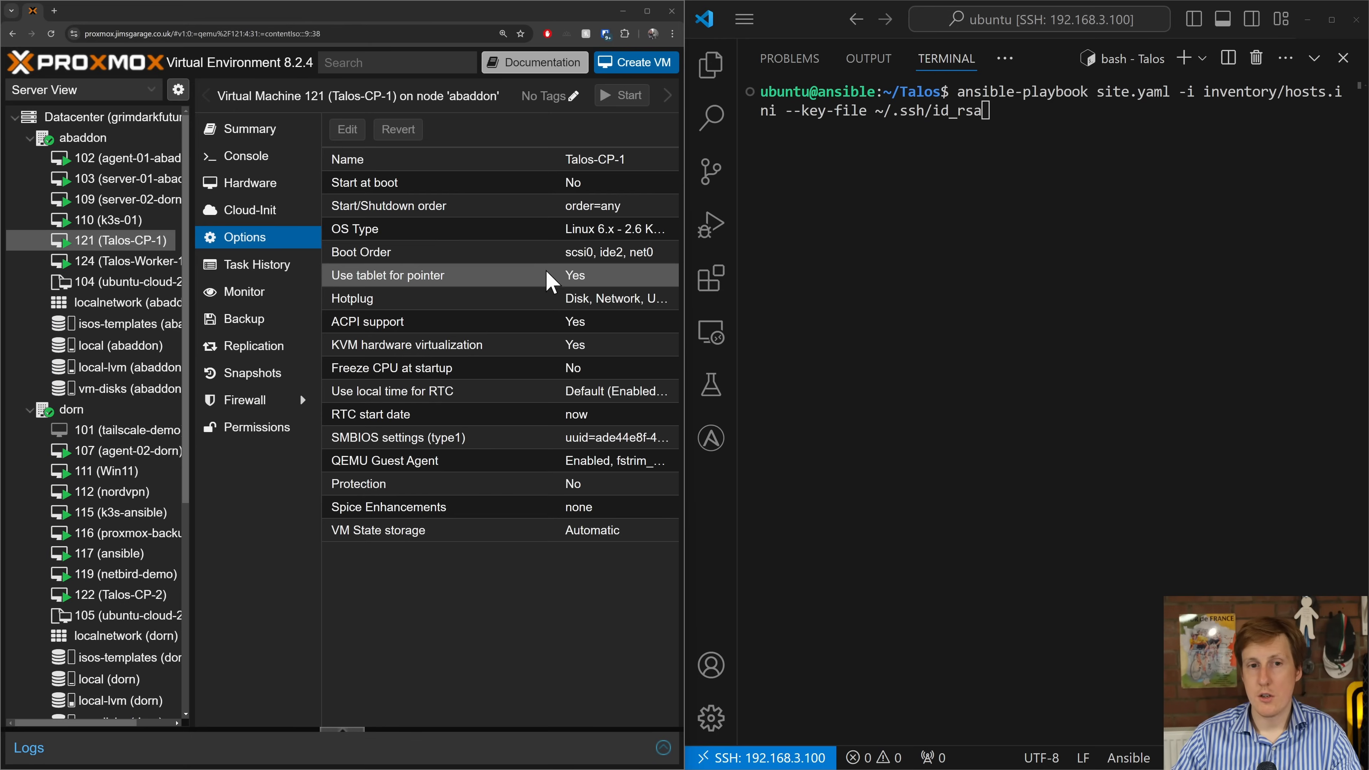
{"action": "mouse_move", "coordinate": [422, 238]}
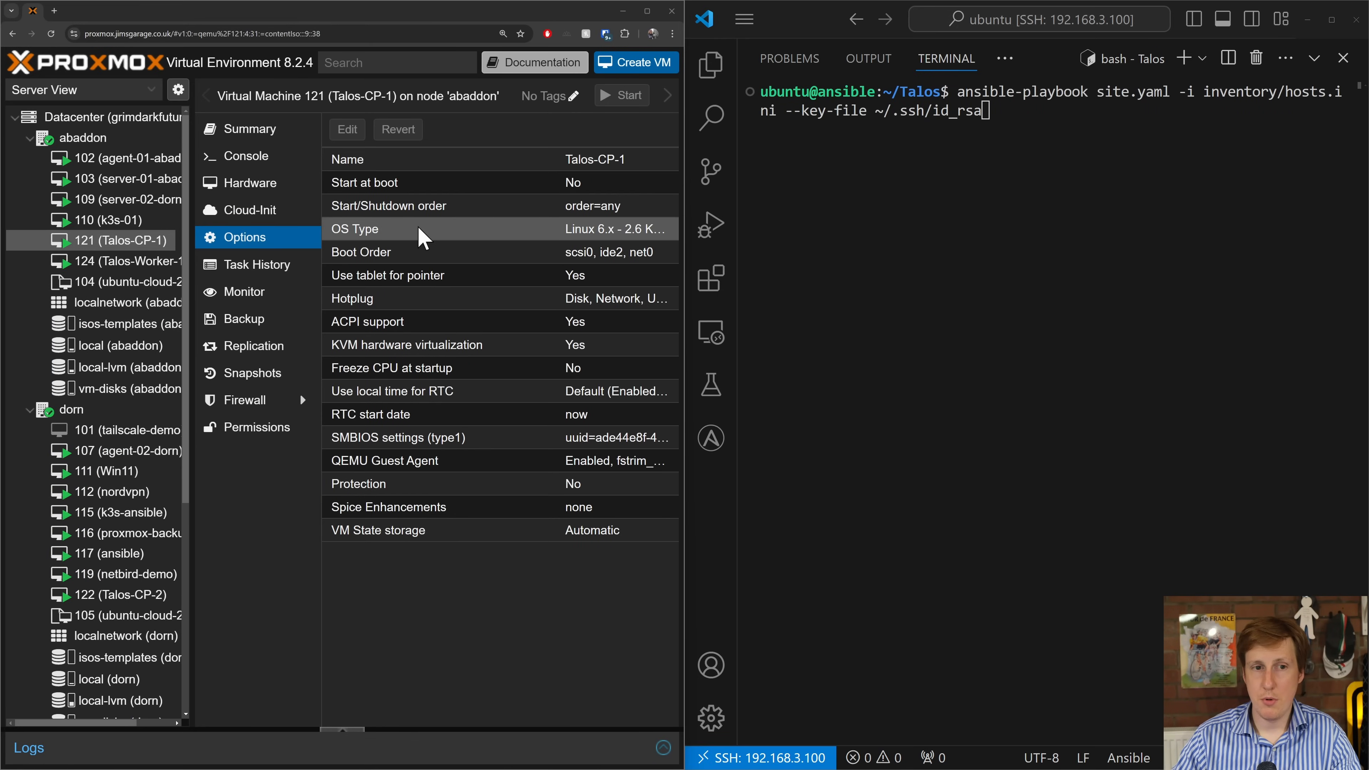
{"action": "left_click", "coordinate": [246, 157]}
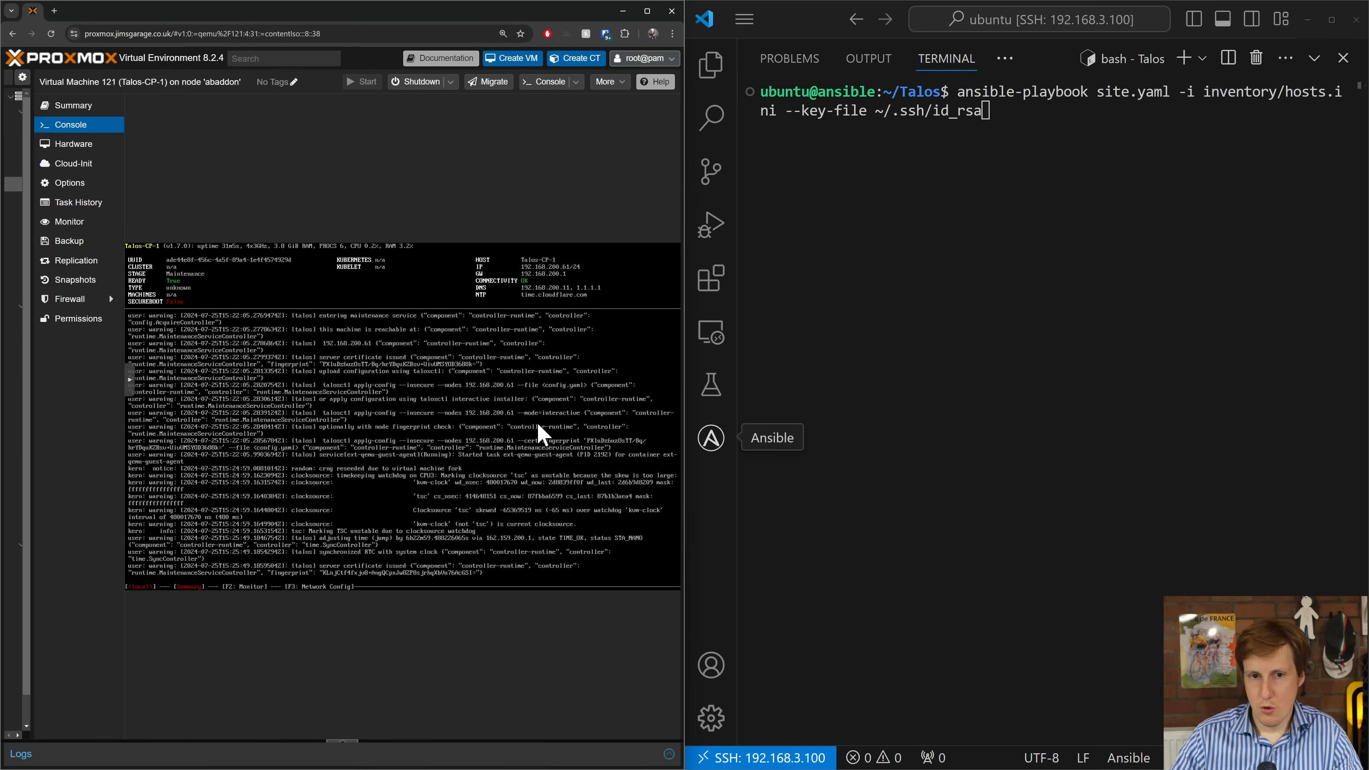
{"action": "mouse_move", "coordinate": [523, 350]}
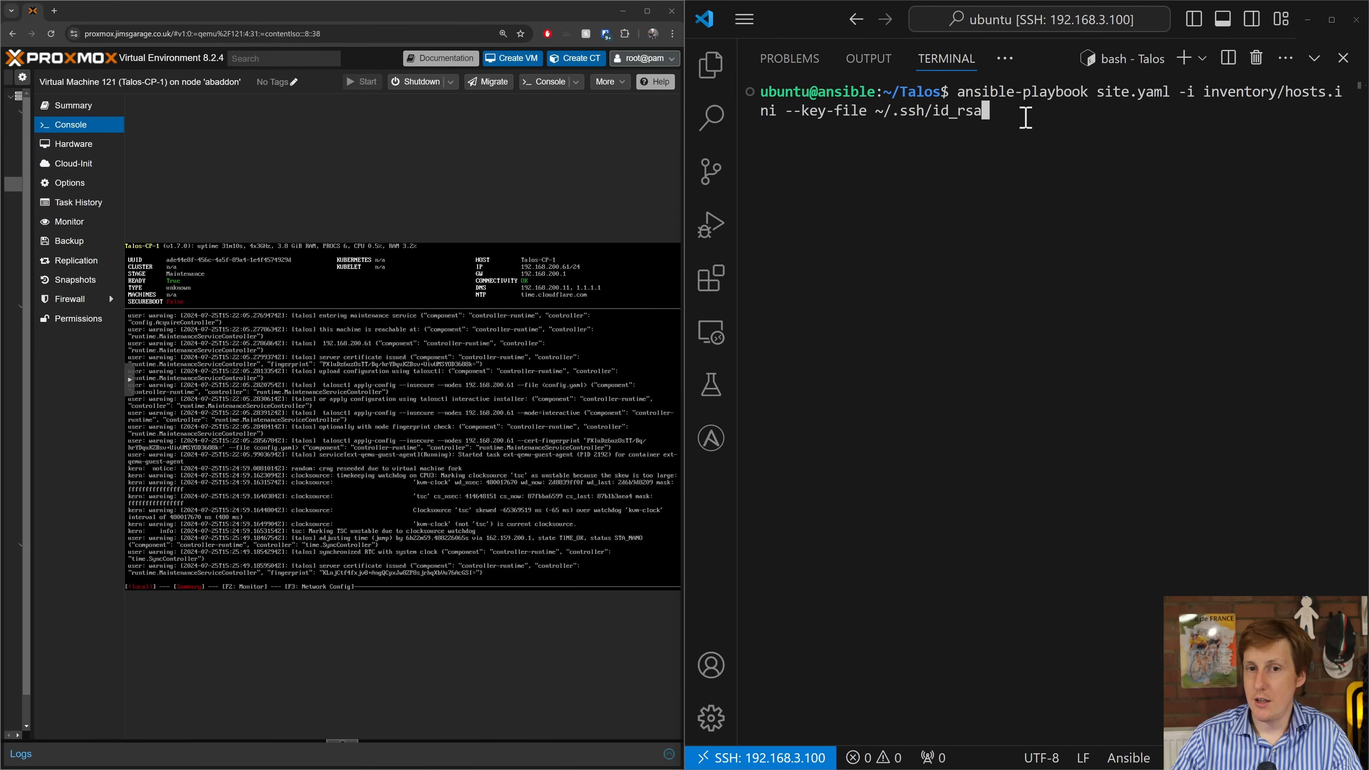
{"action": "mouse_move", "coordinate": [556, 393]}
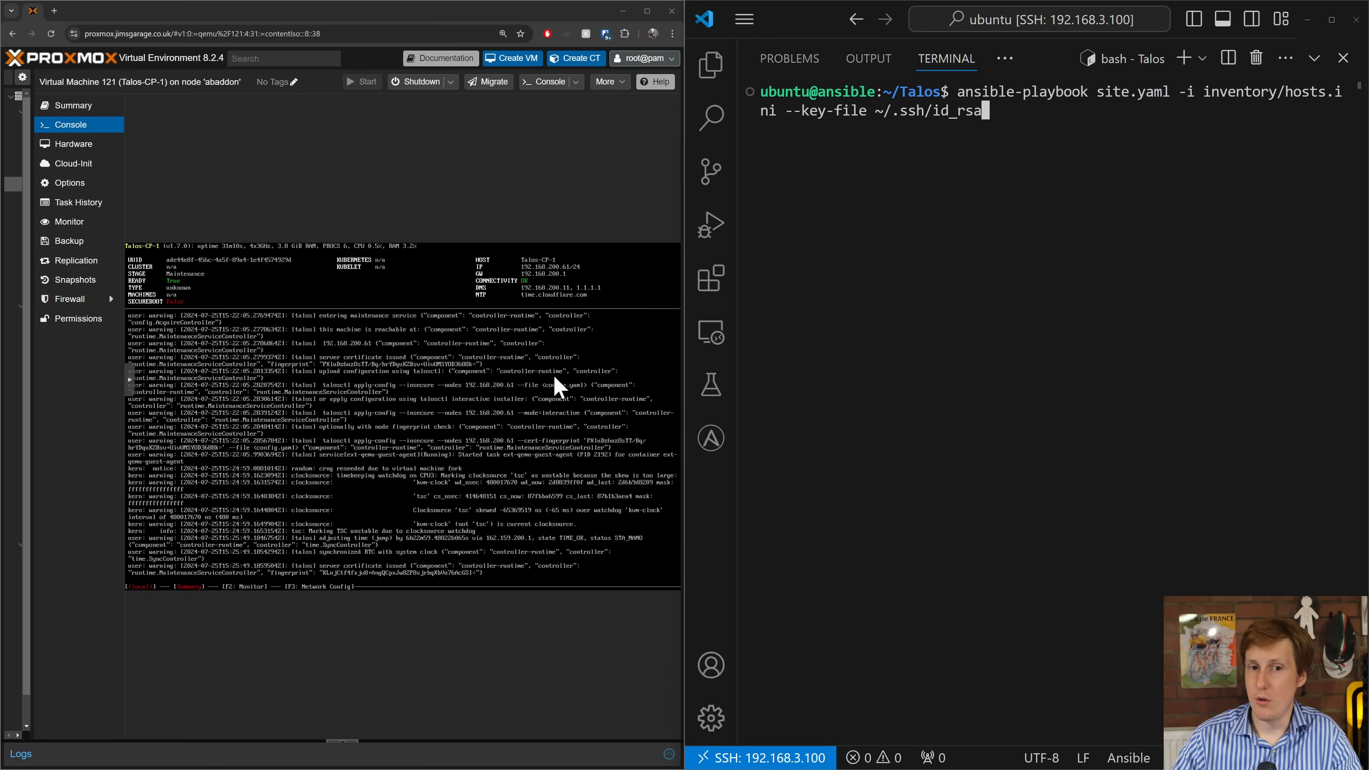
{"action": "mouse_move", "coordinate": [857, 251]}
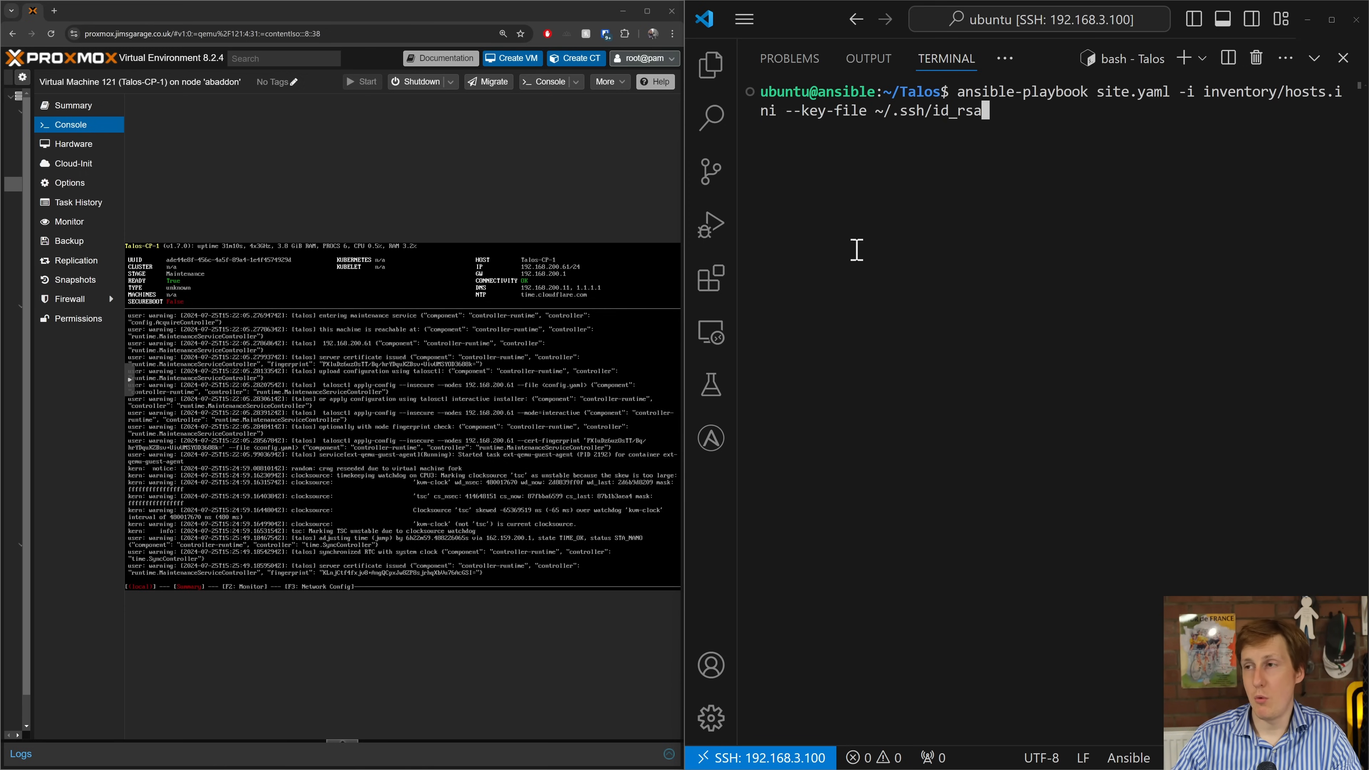
{"action": "mouse_move", "coordinate": [173, 321]}
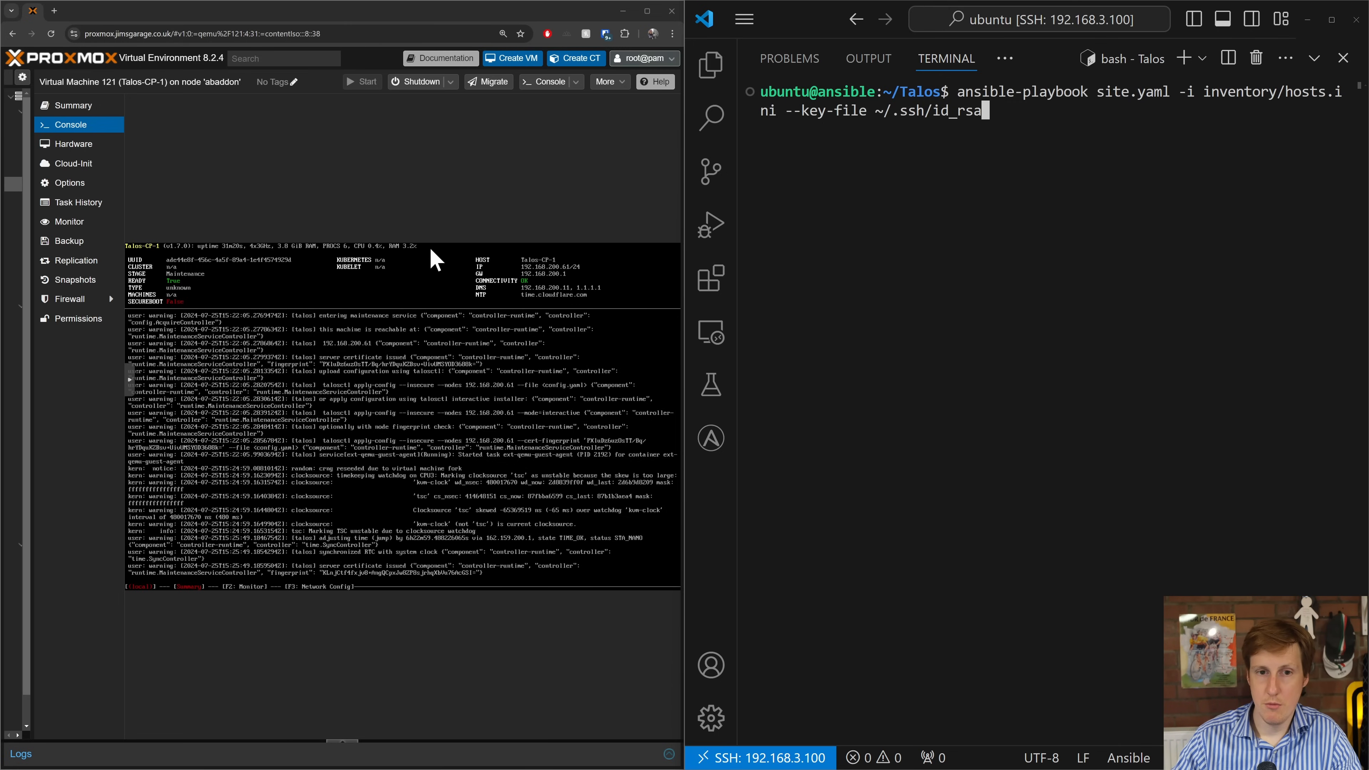
{"action": "mouse_move", "coordinate": [381, 282]}
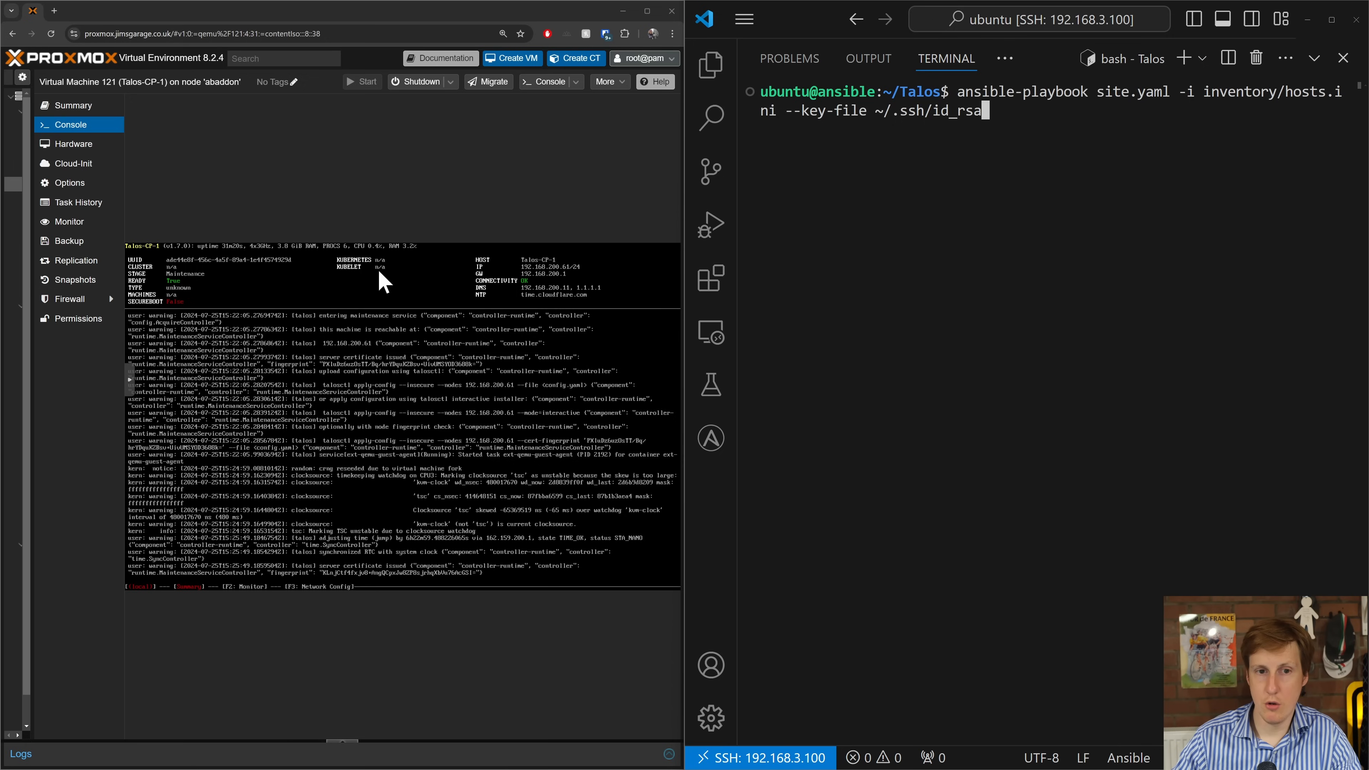
{"action": "mouse_move", "coordinate": [981, 228]}
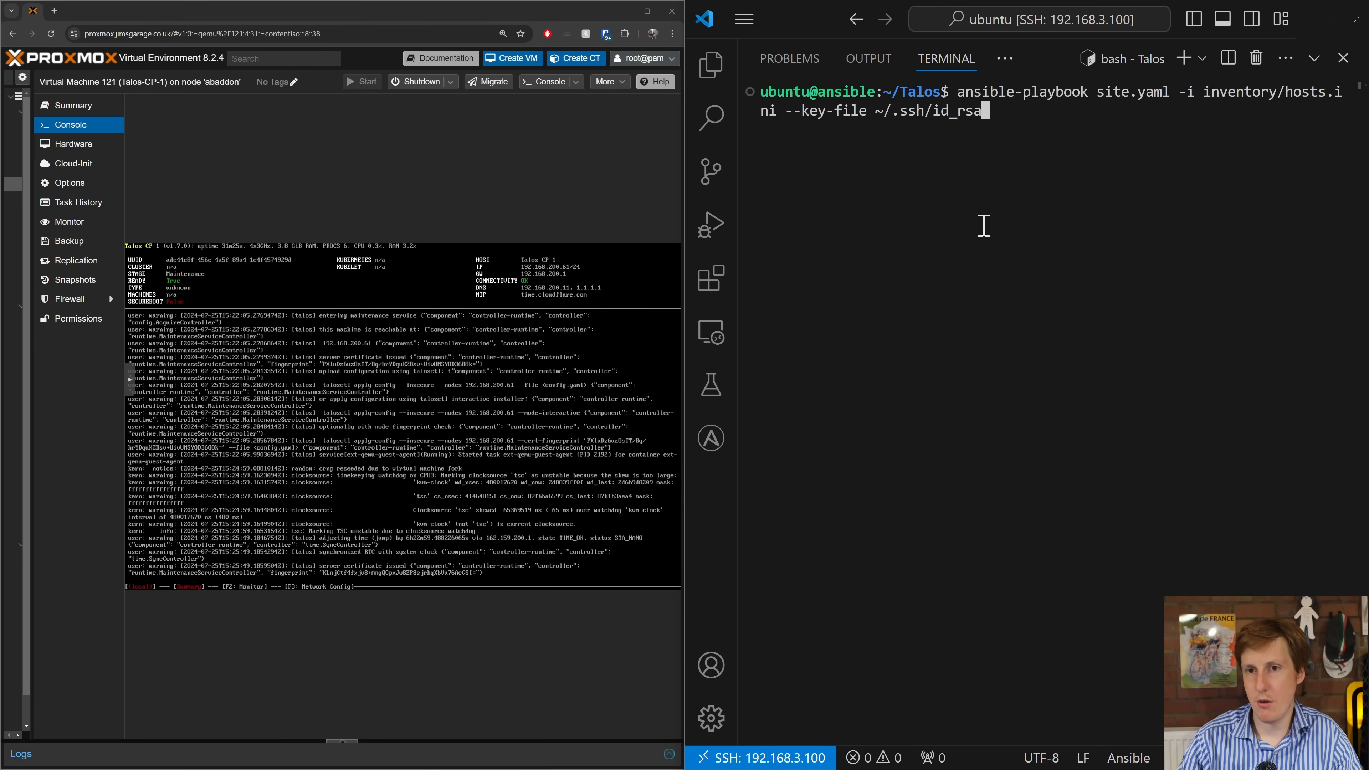
Run the Talos deployment playbook and let it apply configs to the nodes
{"action": "key", "text": "Enter"}
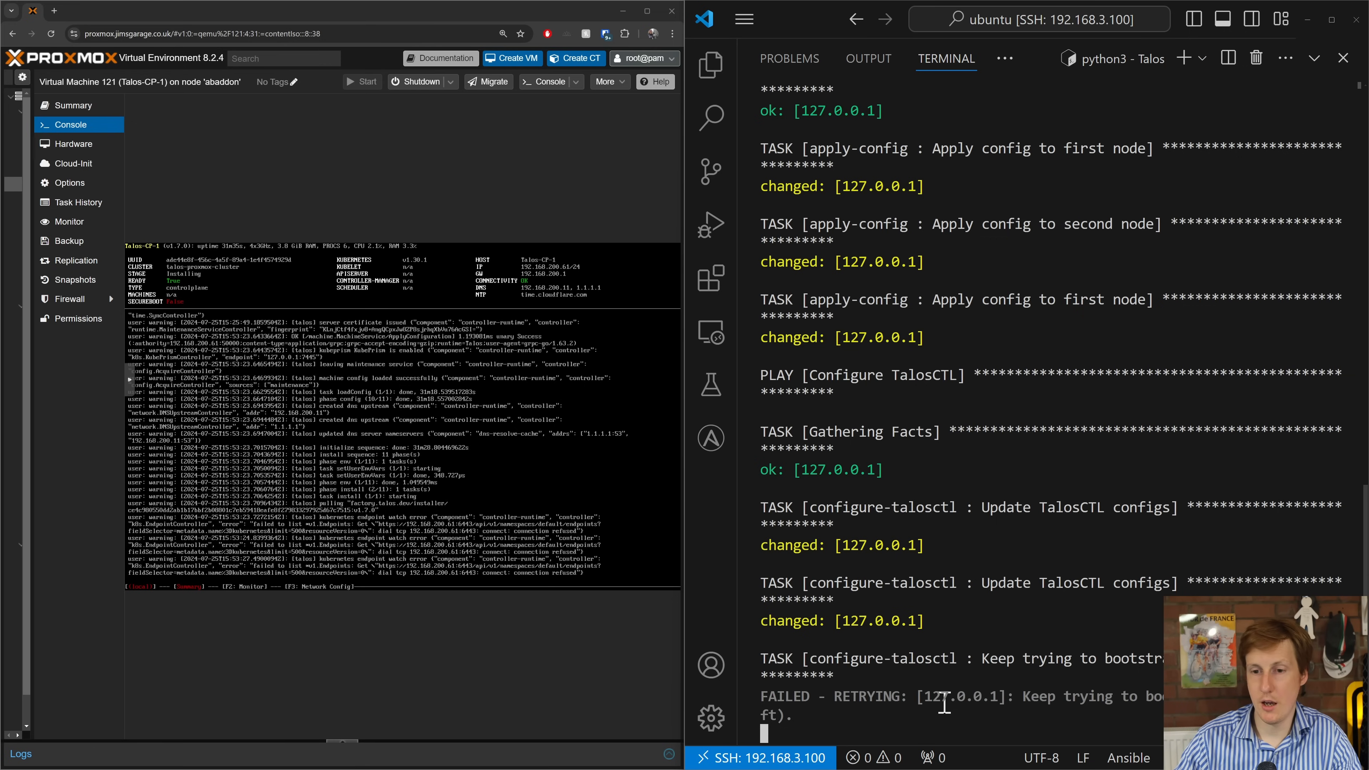
{"action": "mouse_move", "coordinate": [1061, 715]}
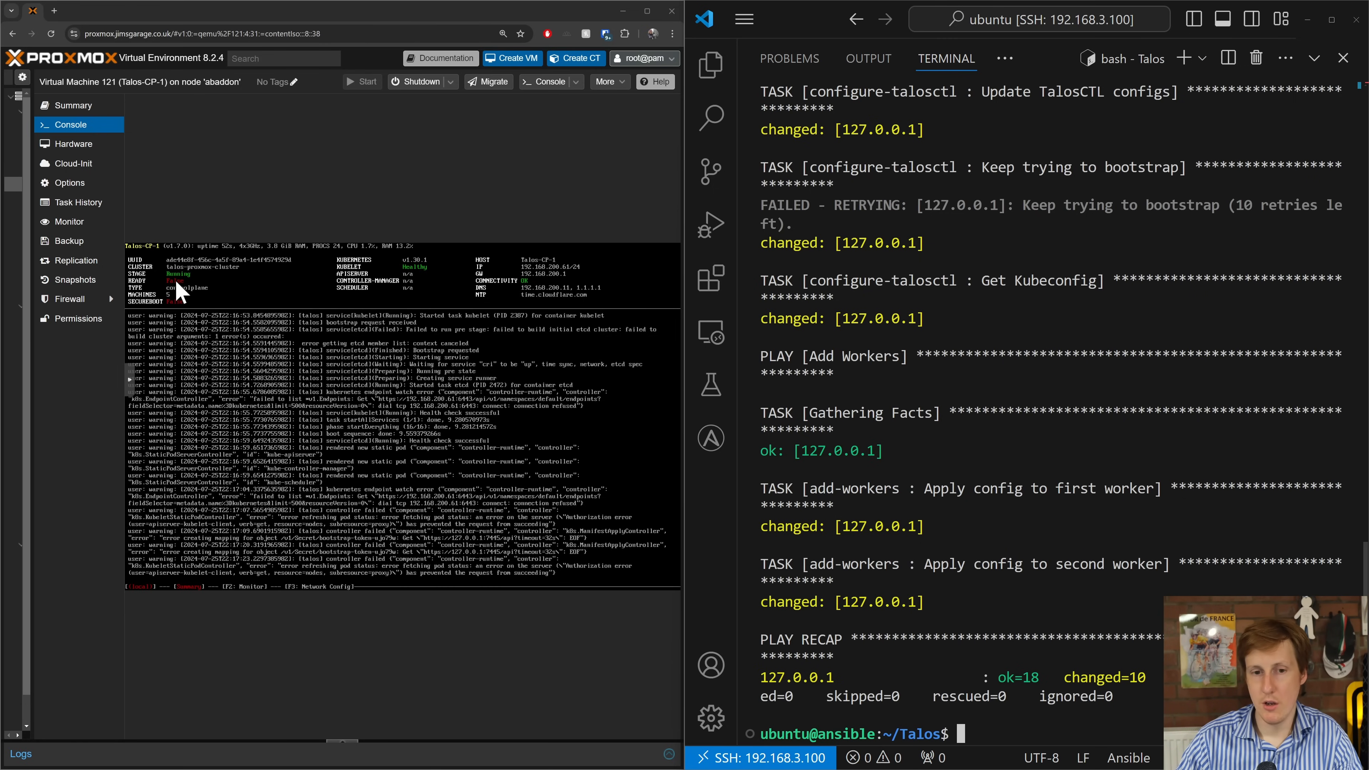
{"action": "mouse_move", "coordinate": [309, 442]}
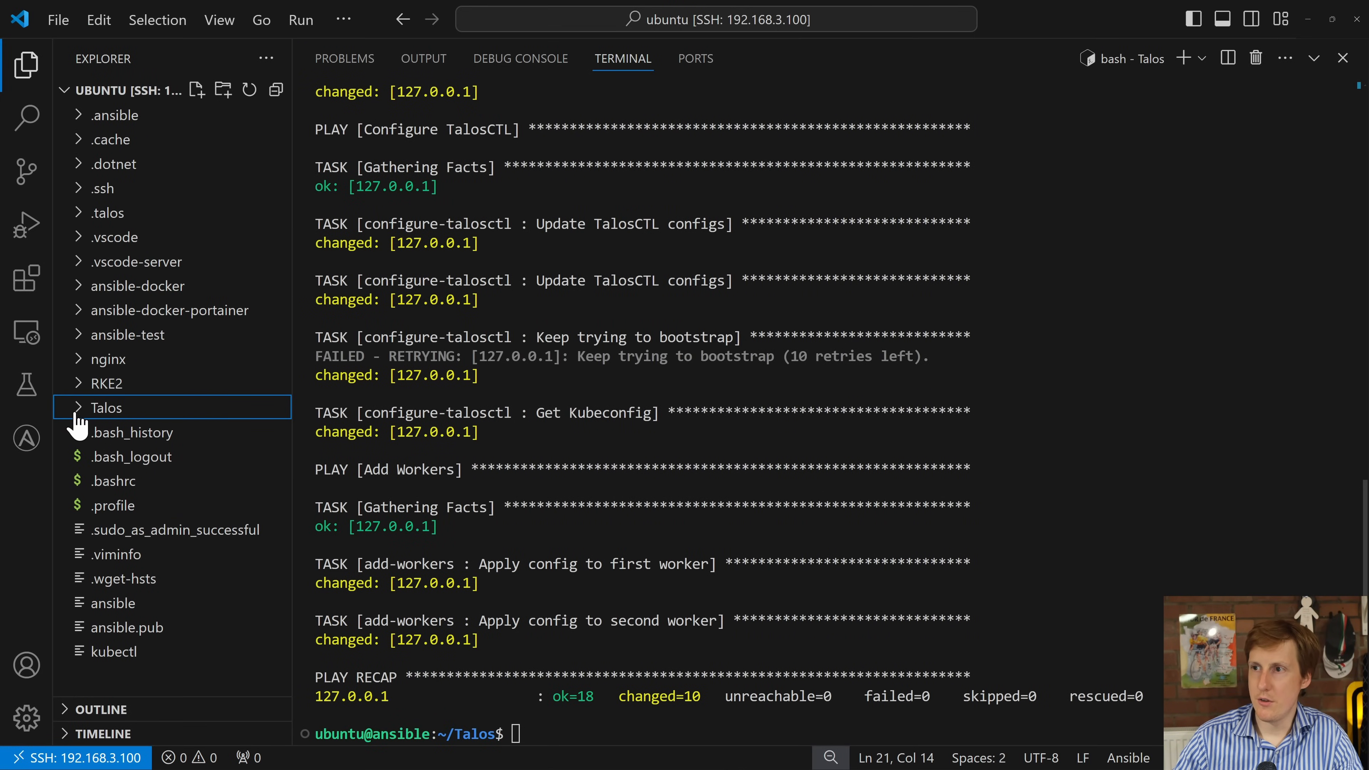
Expand the Talos and .talos folders to reveal the generated kubeconfig and config files
{"action": "left_click", "coordinate": [106, 408]}
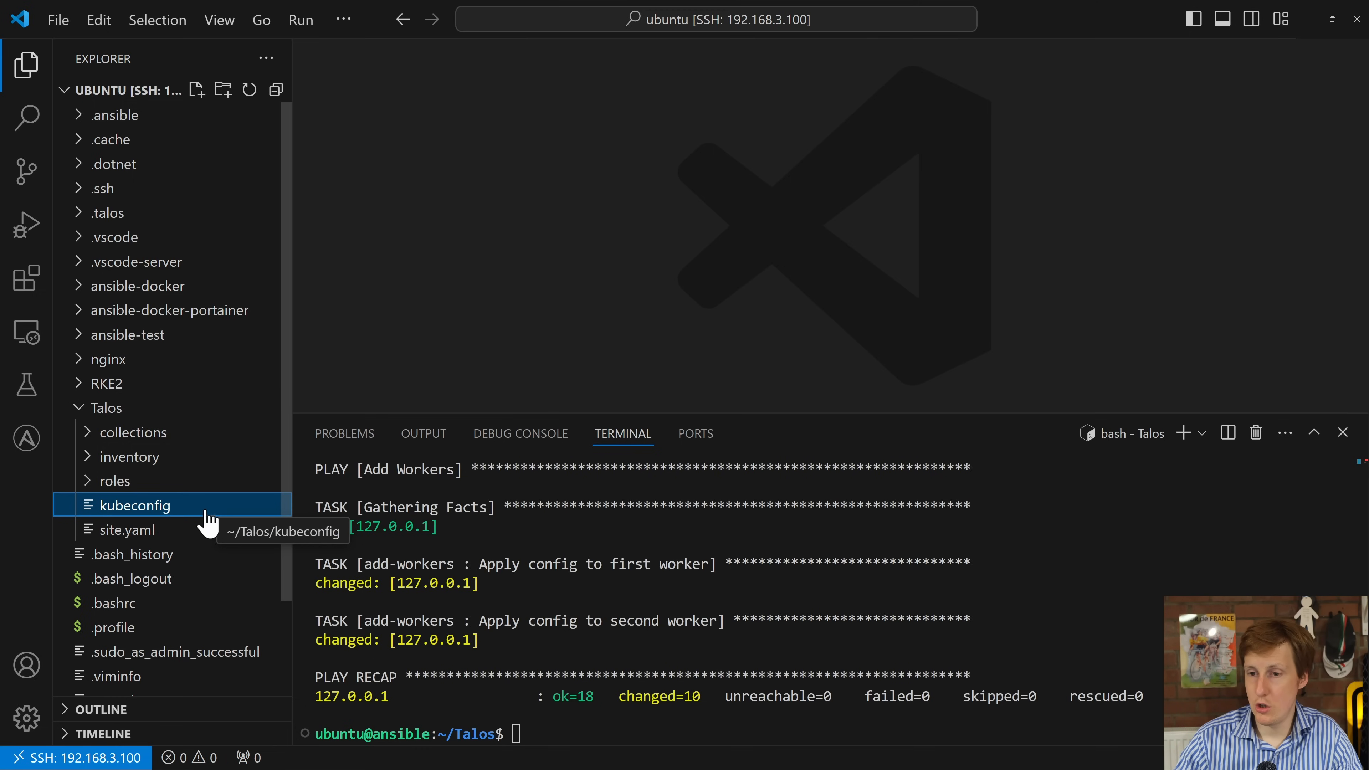
{"action": "mouse_move", "coordinate": [189, 519]}
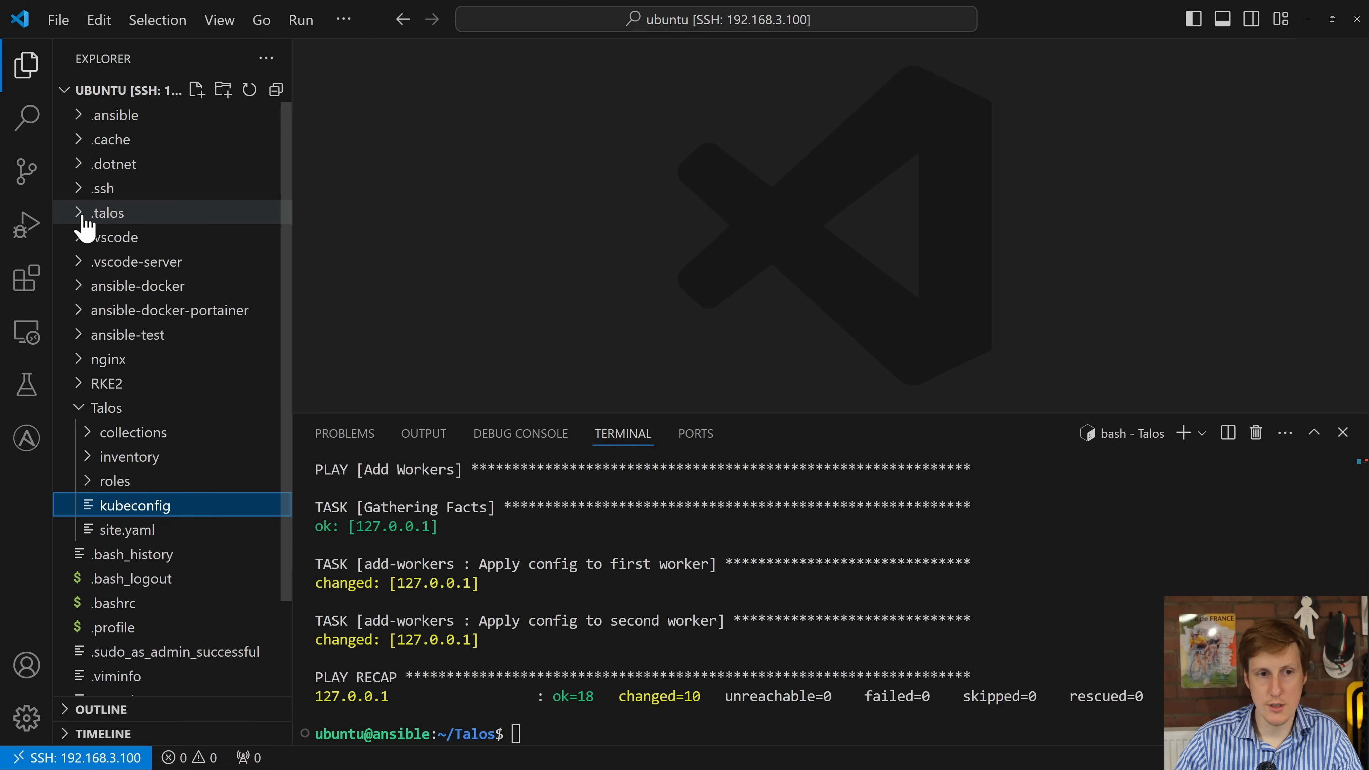
{"action": "left_click", "coordinate": [107, 212]}
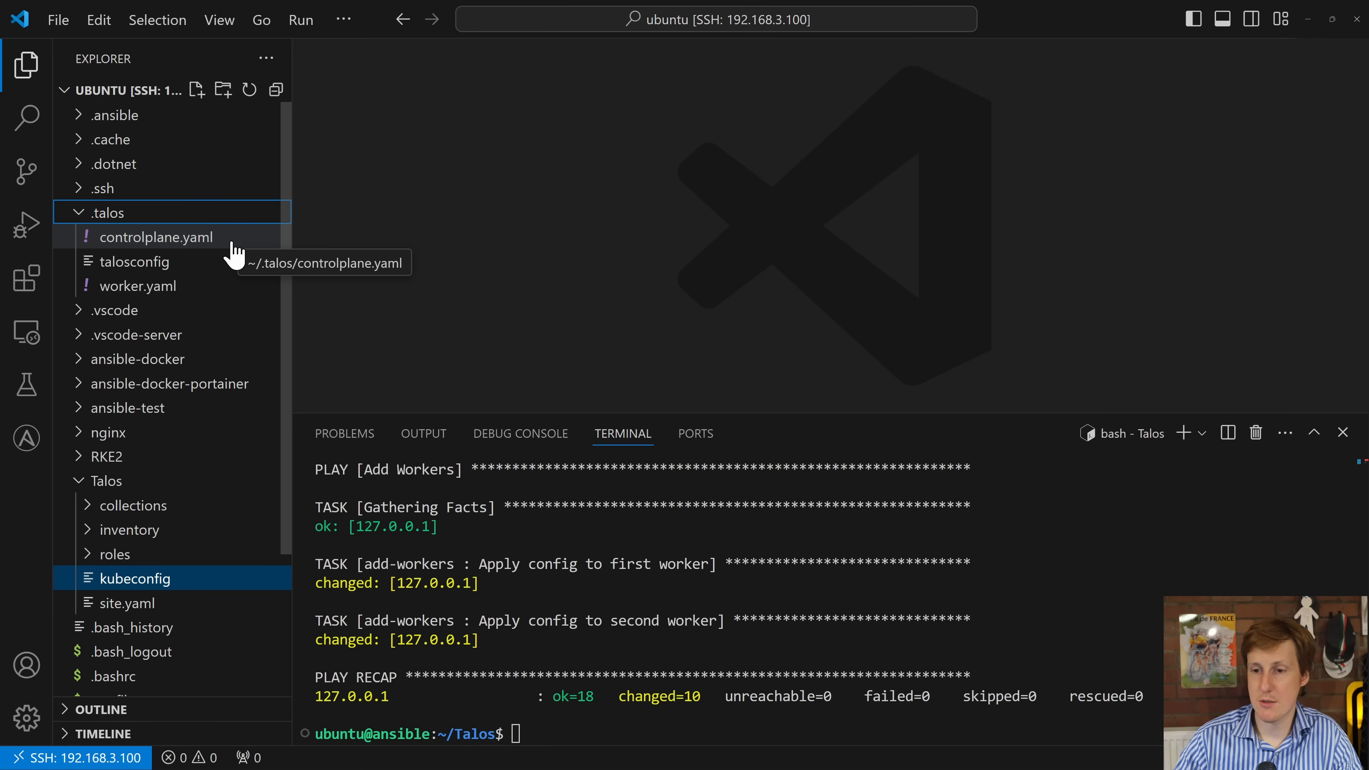
{"action": "mouse_move", "coordinate": [121, 220]}
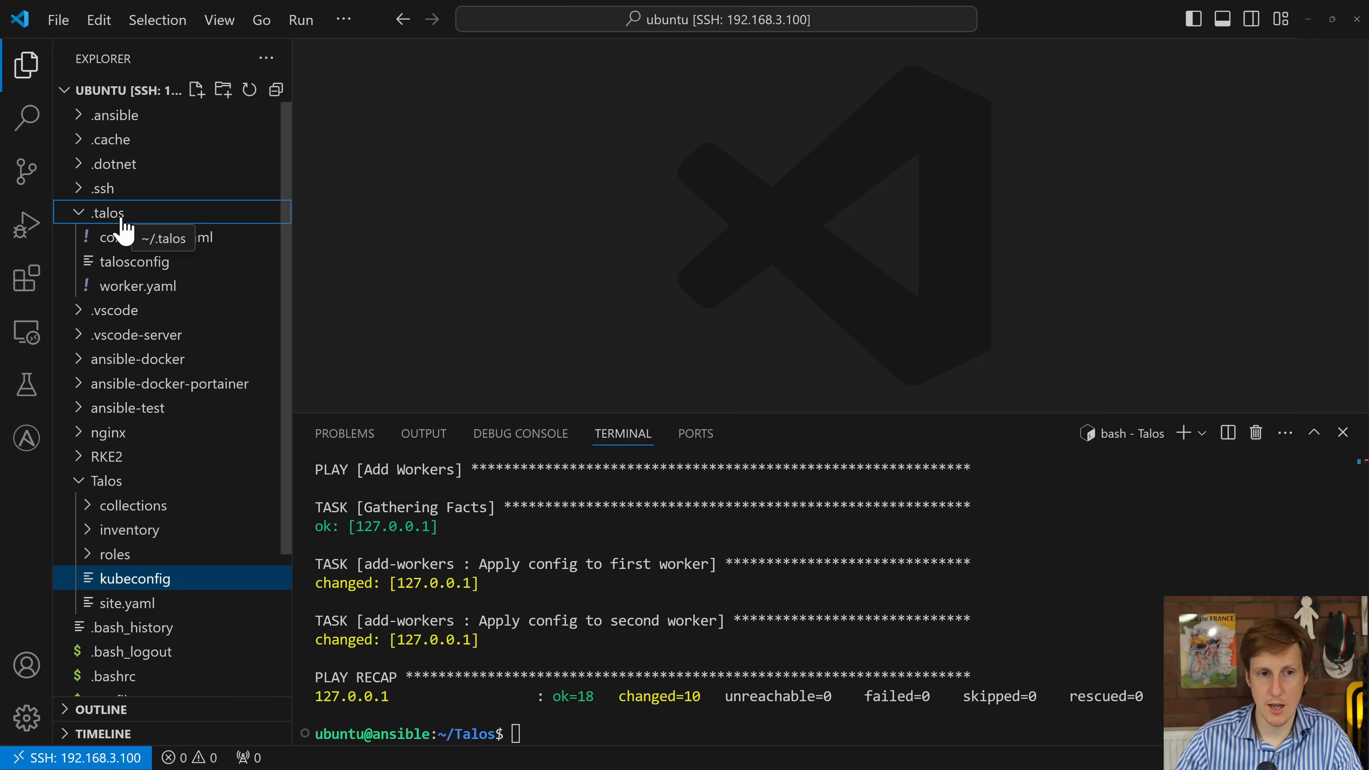
{"action": "mouse_move", "coordinate": [223, 264]}
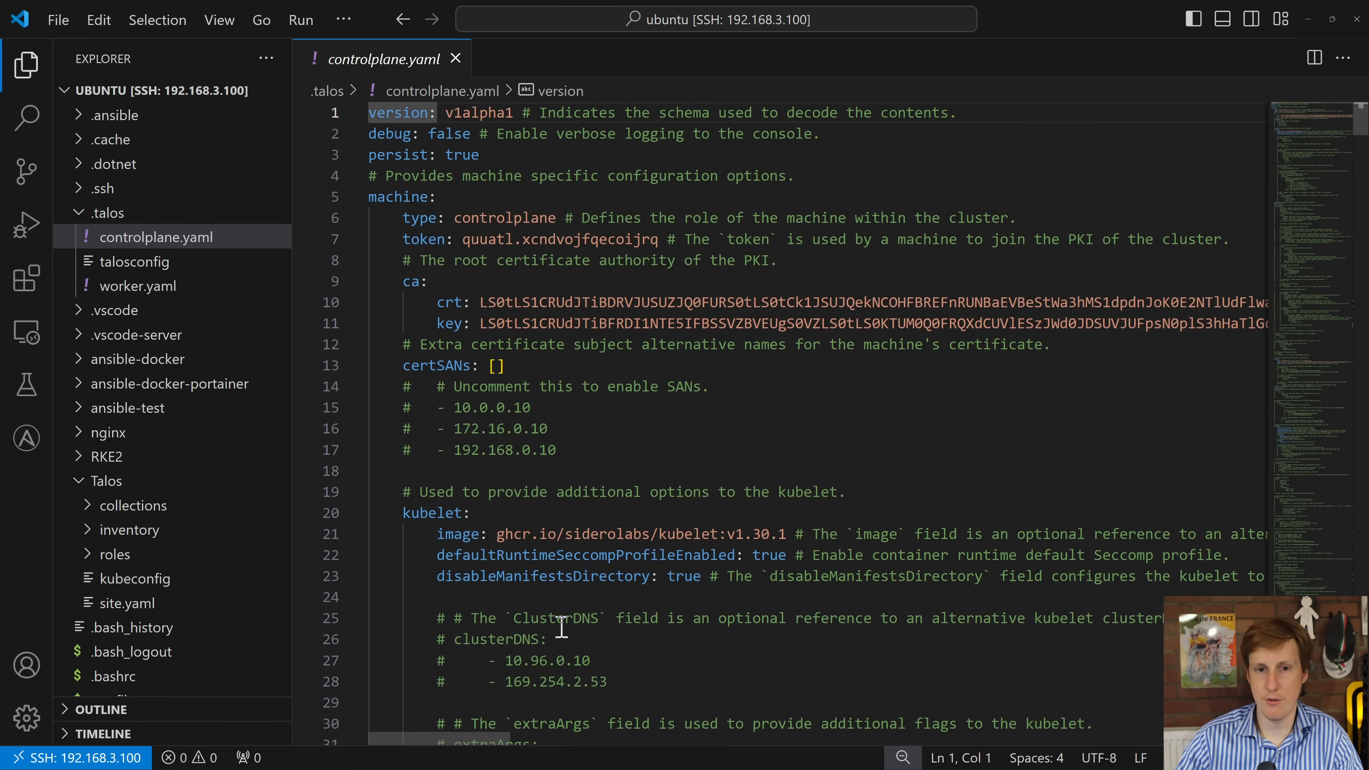
Skim controlplane.yaml, then view talosconfig with endpoint 192.168.200.61 selected
{"action": "scroll", "scroll_direction": "down", "scroll_amount": 3}
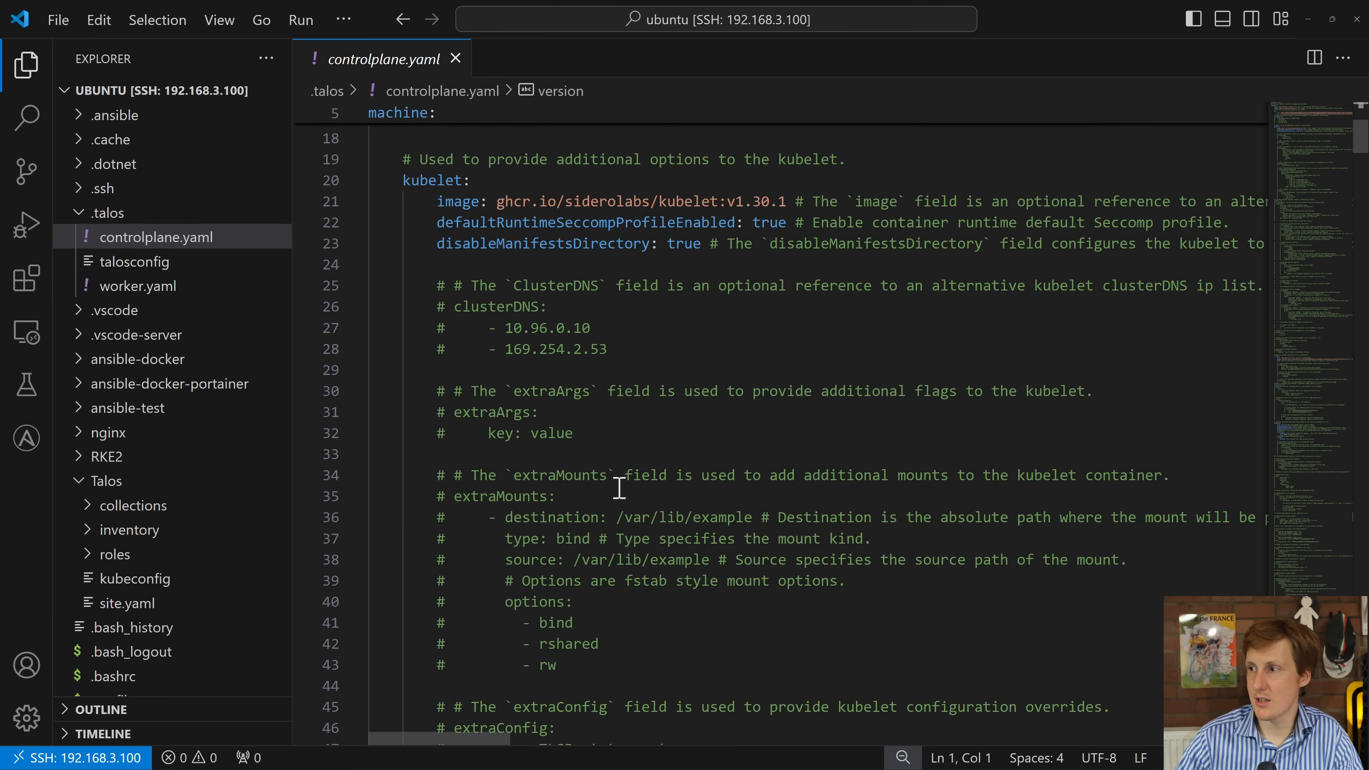
{"action": "scroll", "scroll_direction": "down", "scroll_amount": 3}
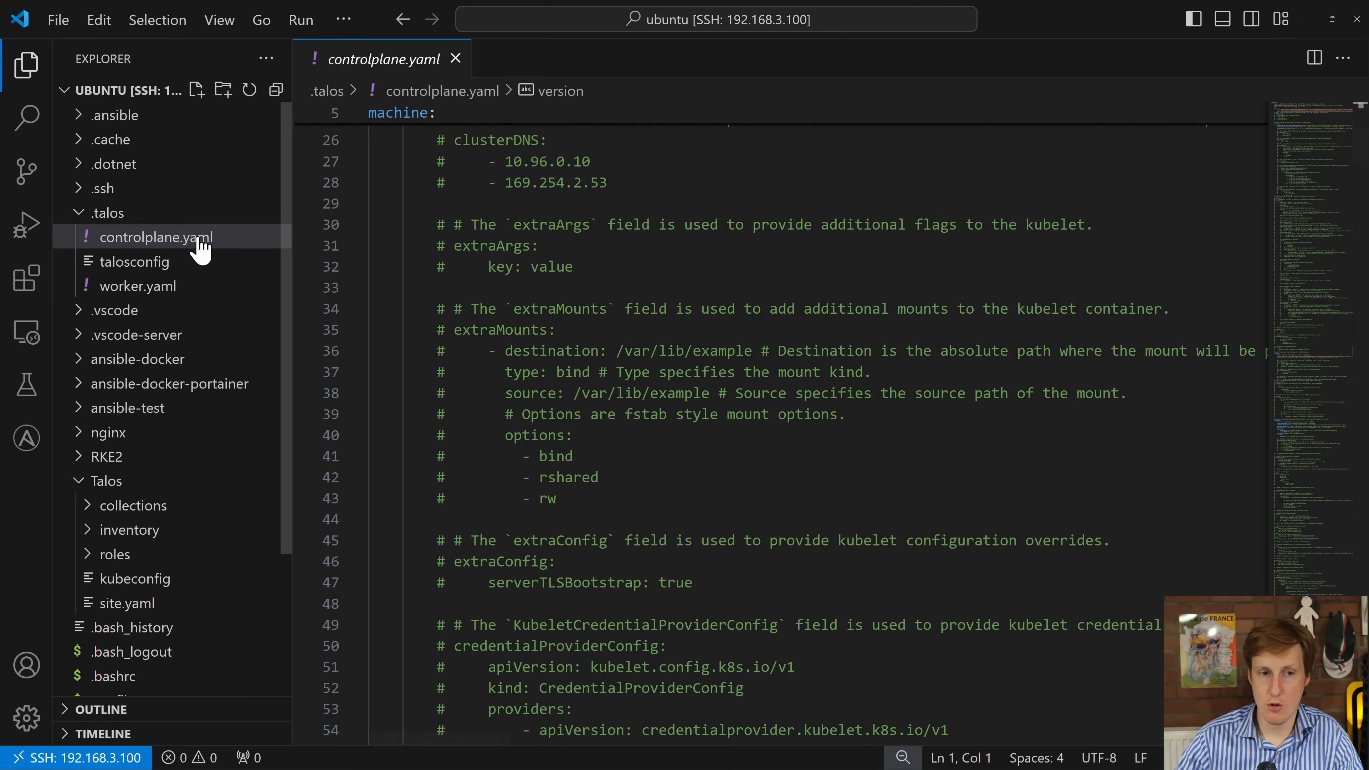
{"action": "left_click", "coordinate": [137, 286]}
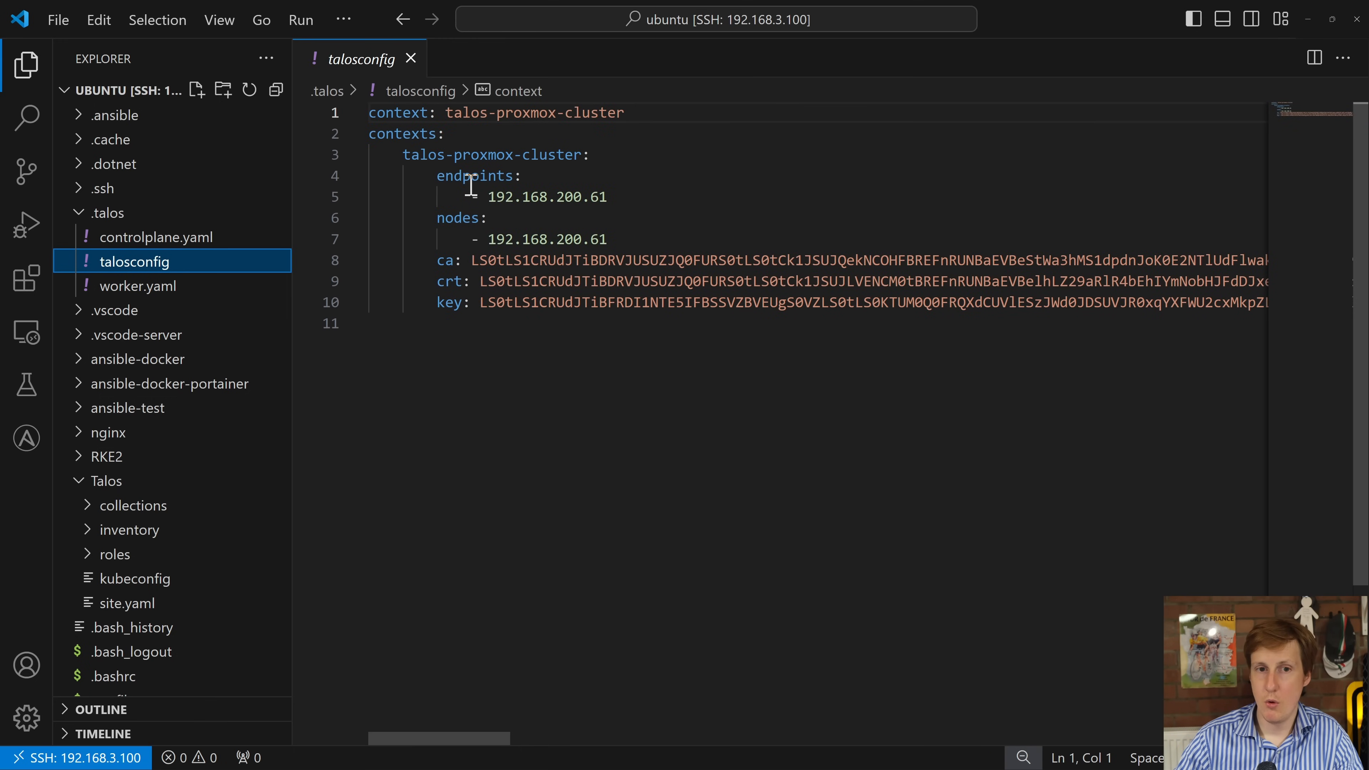
{"action": "double_click", "coordinate": [546, 196]}
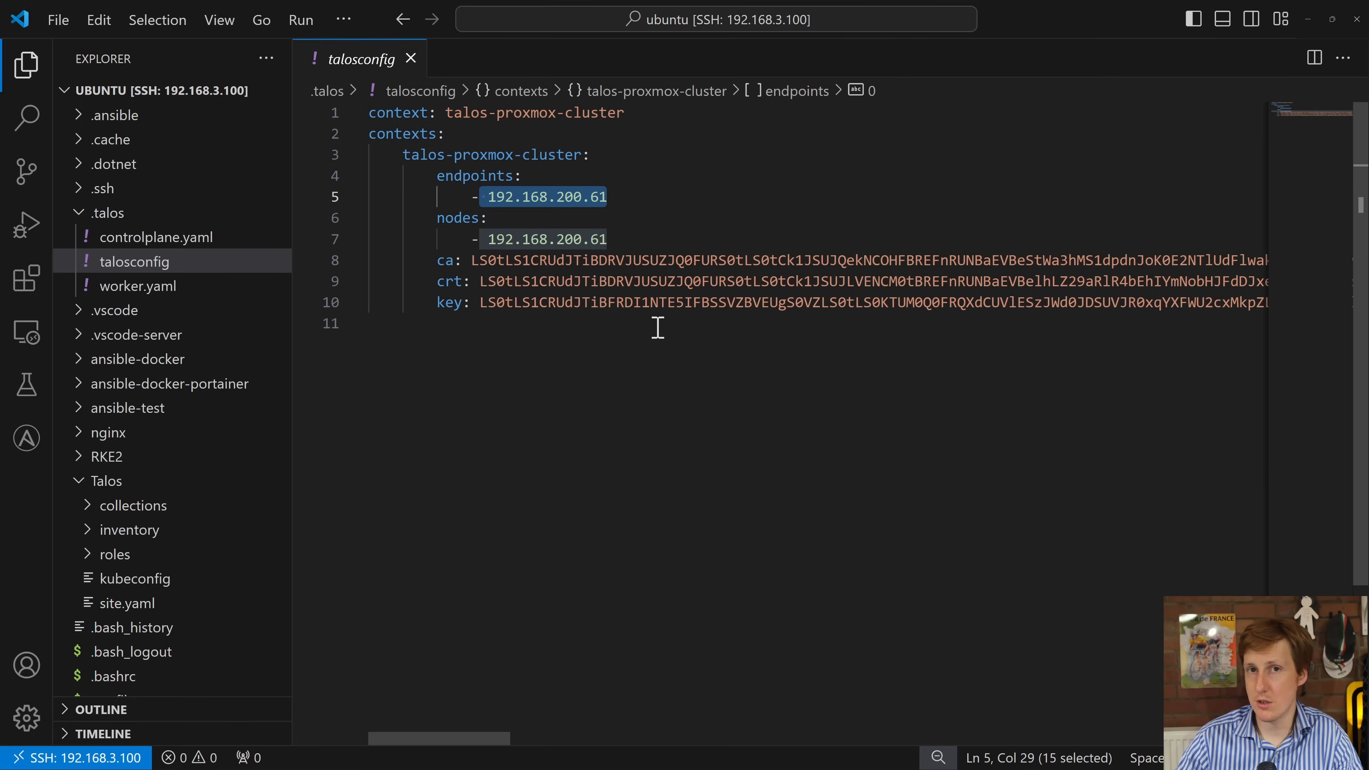
{"action": "mouse_move", "coordinate": [528, 197]}
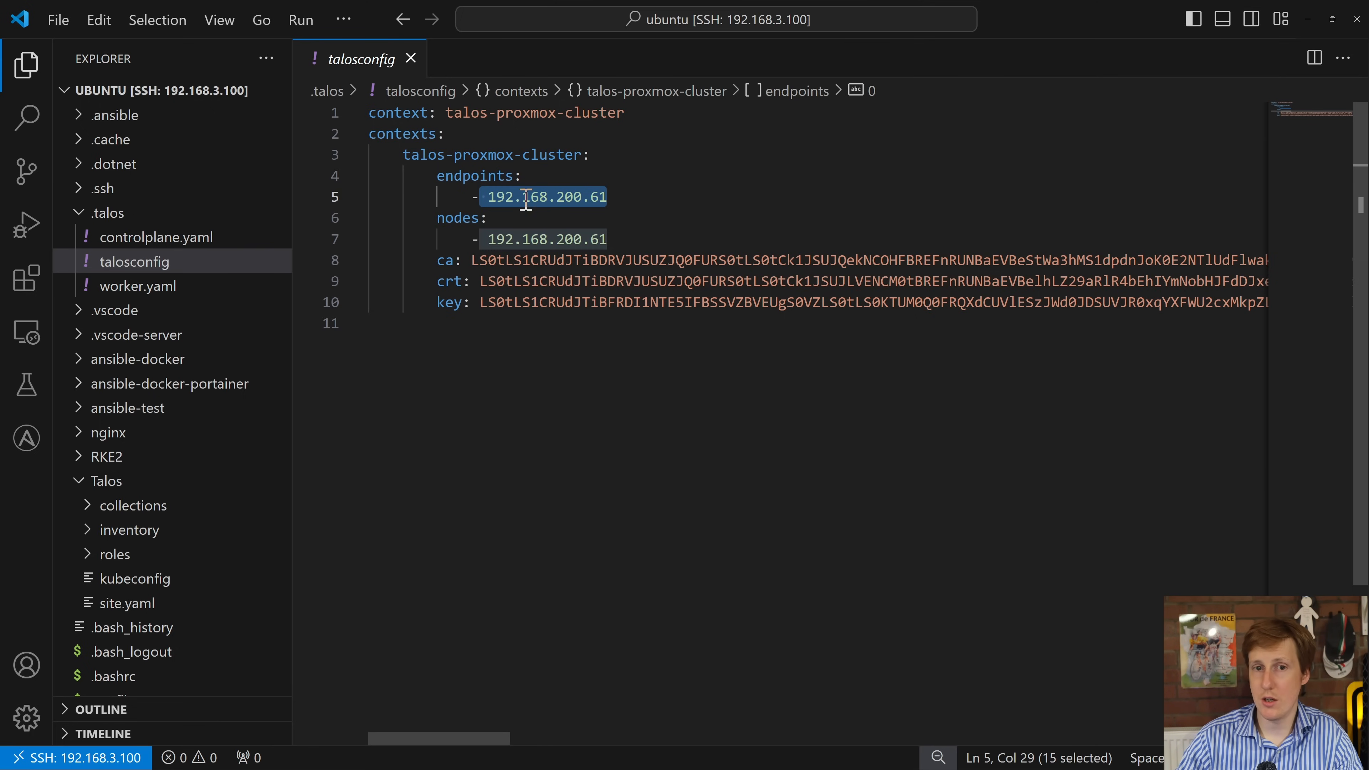
{"action": "mouse_move", "coordinate": [573, 273]}
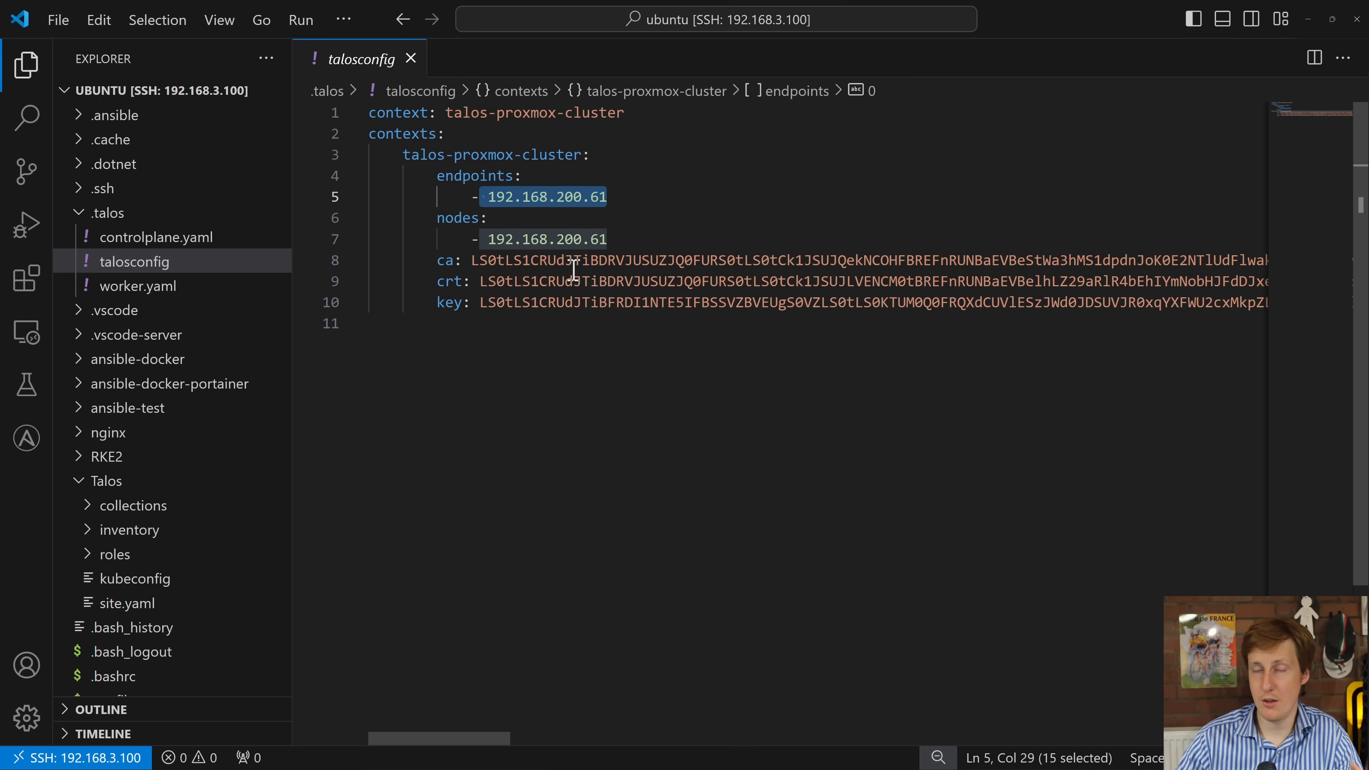
{"action": "mouse_move", "coordinate": [661, 274]}
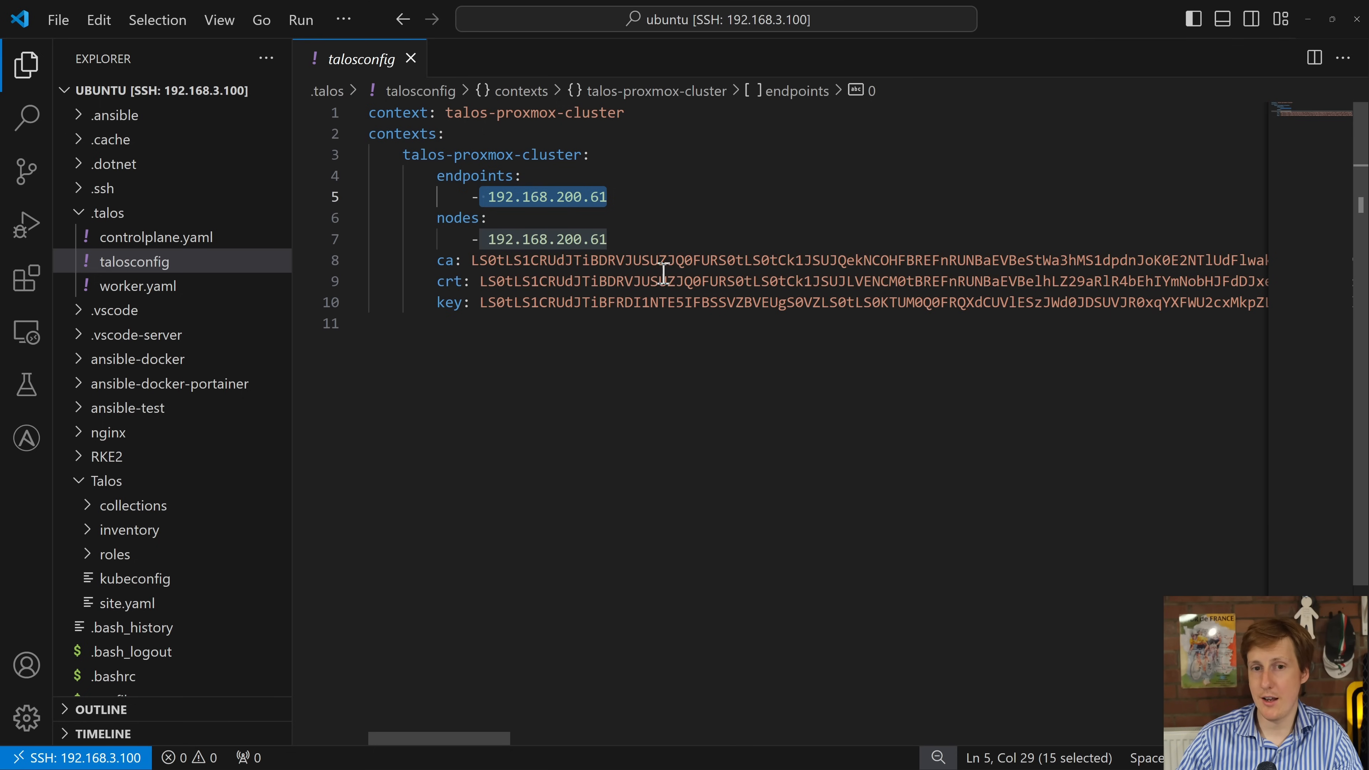
{"action": "mouse_move", "coordinate": [750, 347]}
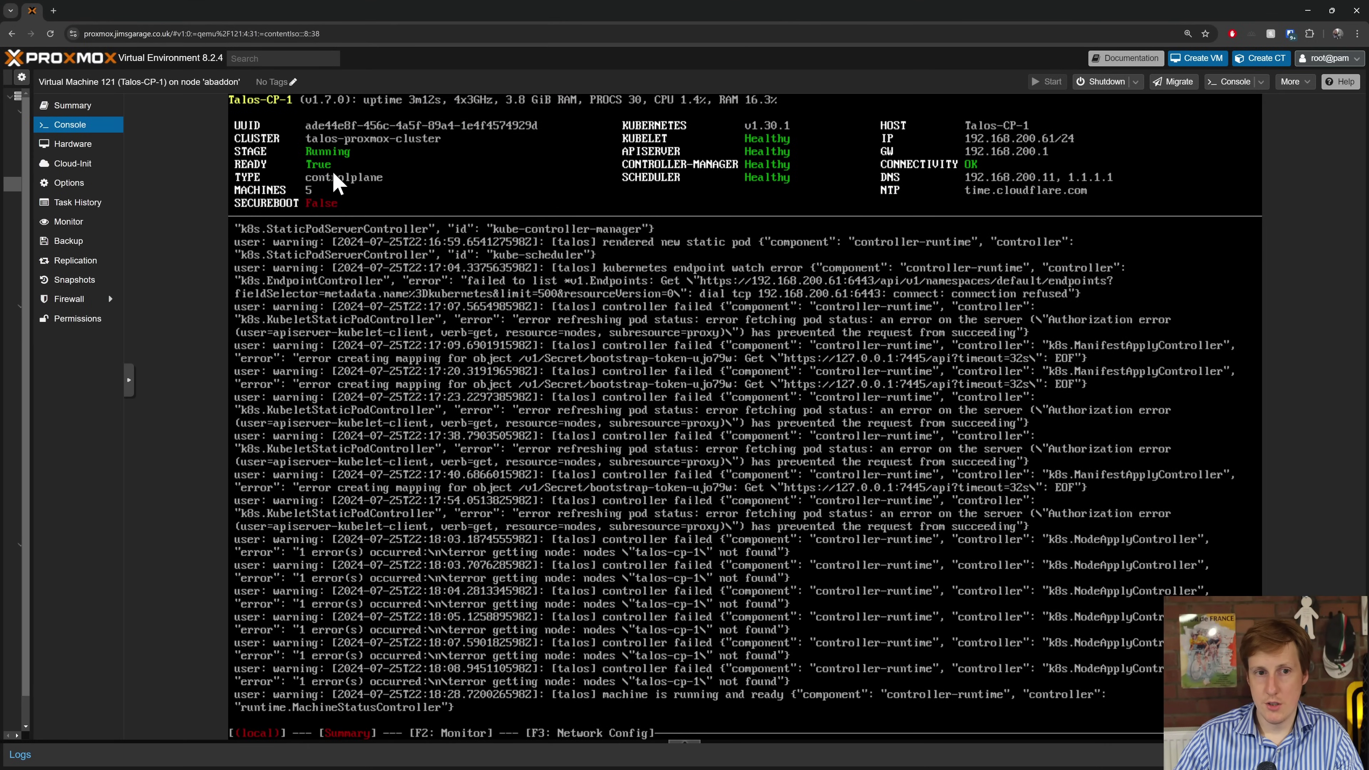
{"action": "mouse_move", "coordinate": [831, 161]}
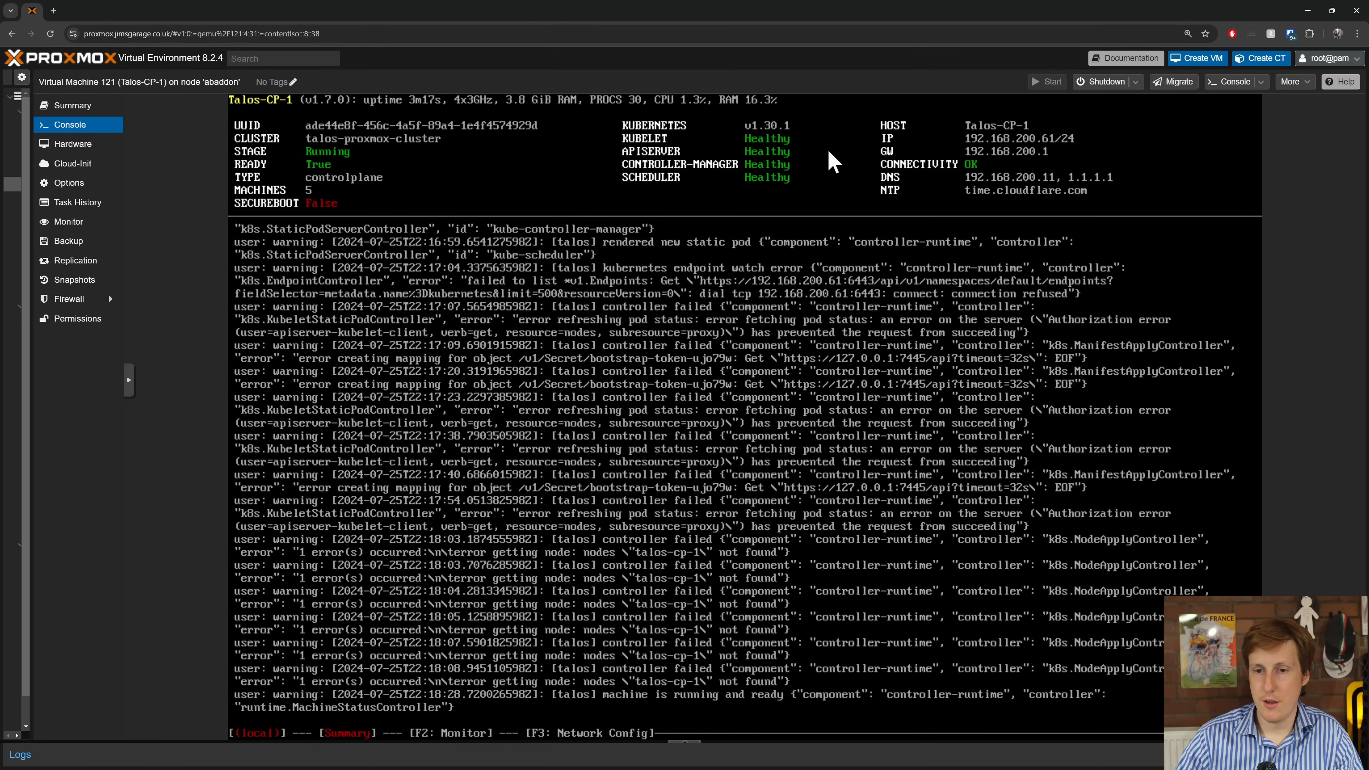
{"action": "mouse_move", "coordinate": [771, 302]}
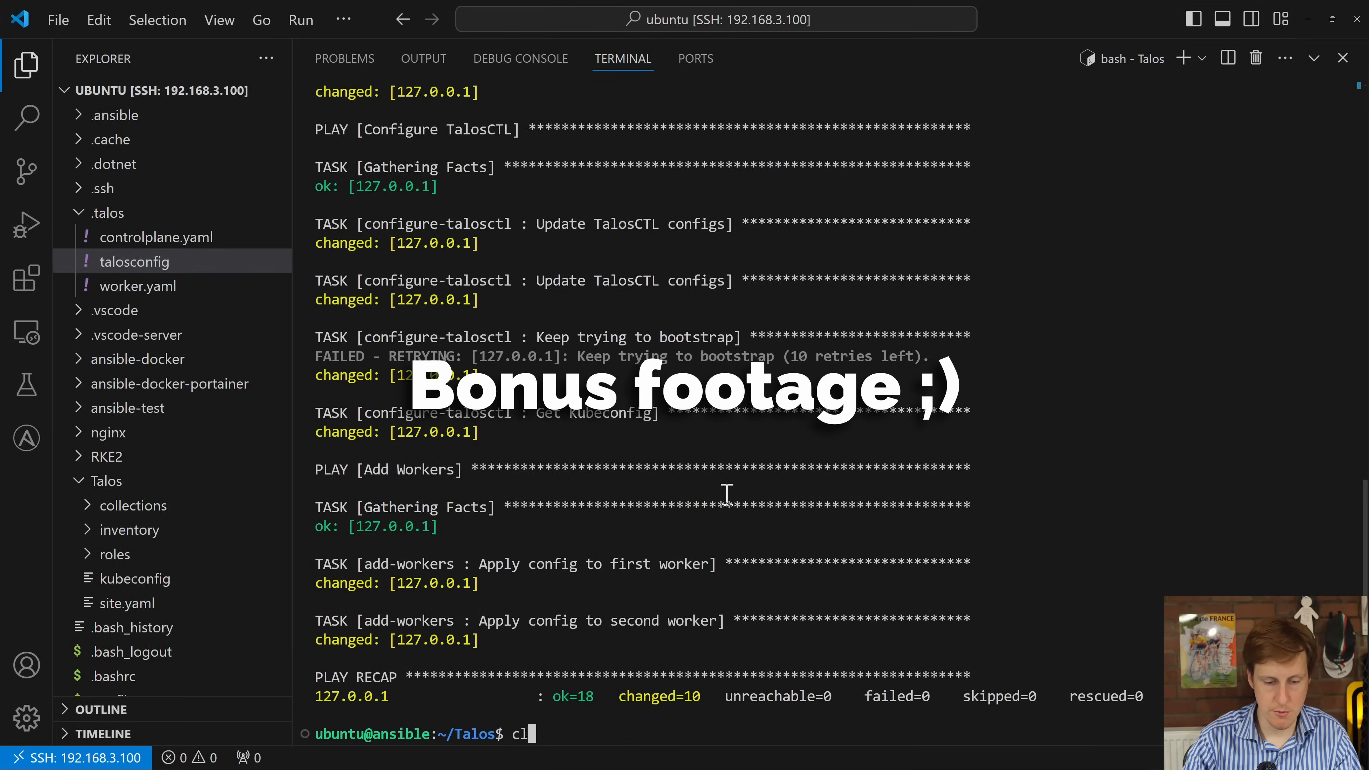
Clear the terminal and list the cluster nodes with kubectl using ~/Talos/kubeconfig
{"action": "key", "text": "Enter"}
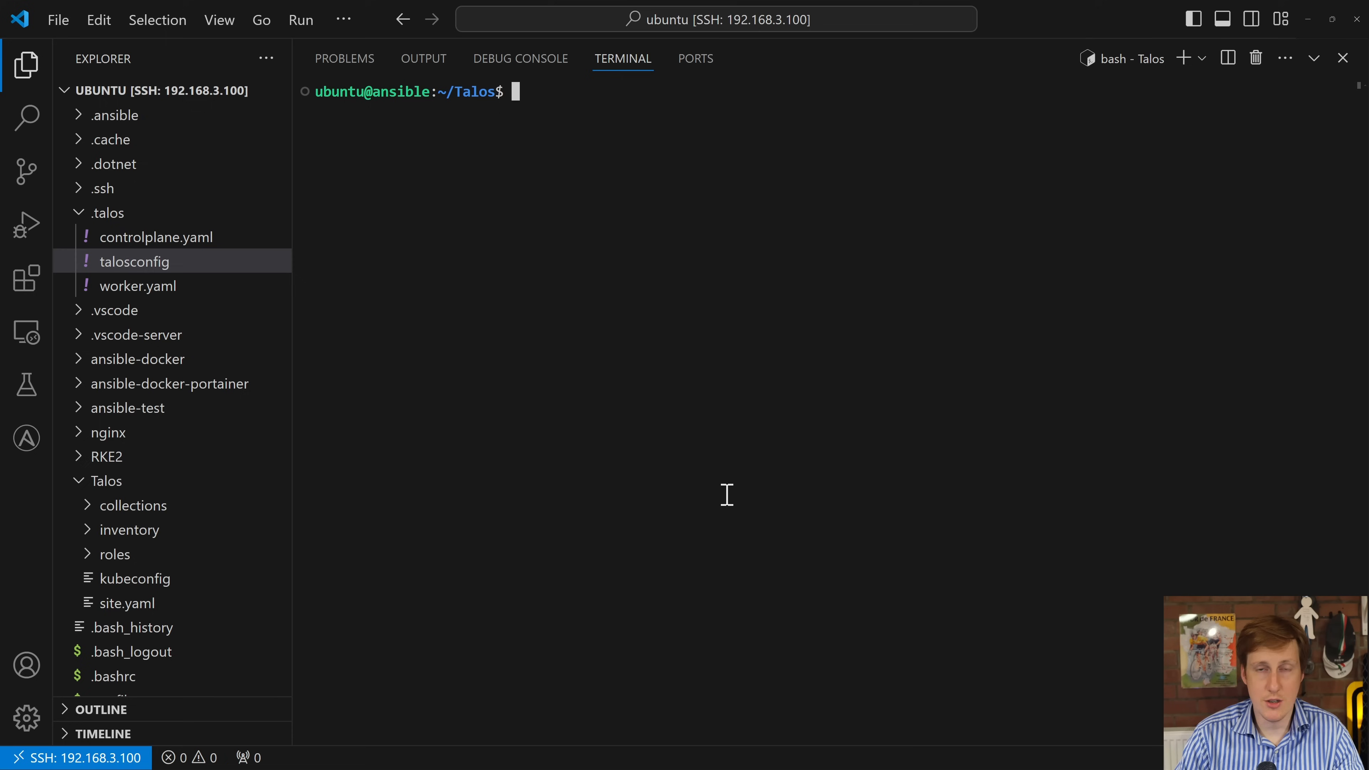
{"action": "type", "text": "sudo kubectl get nodes --kubeconfig ~/Talos/kubeconfig"}
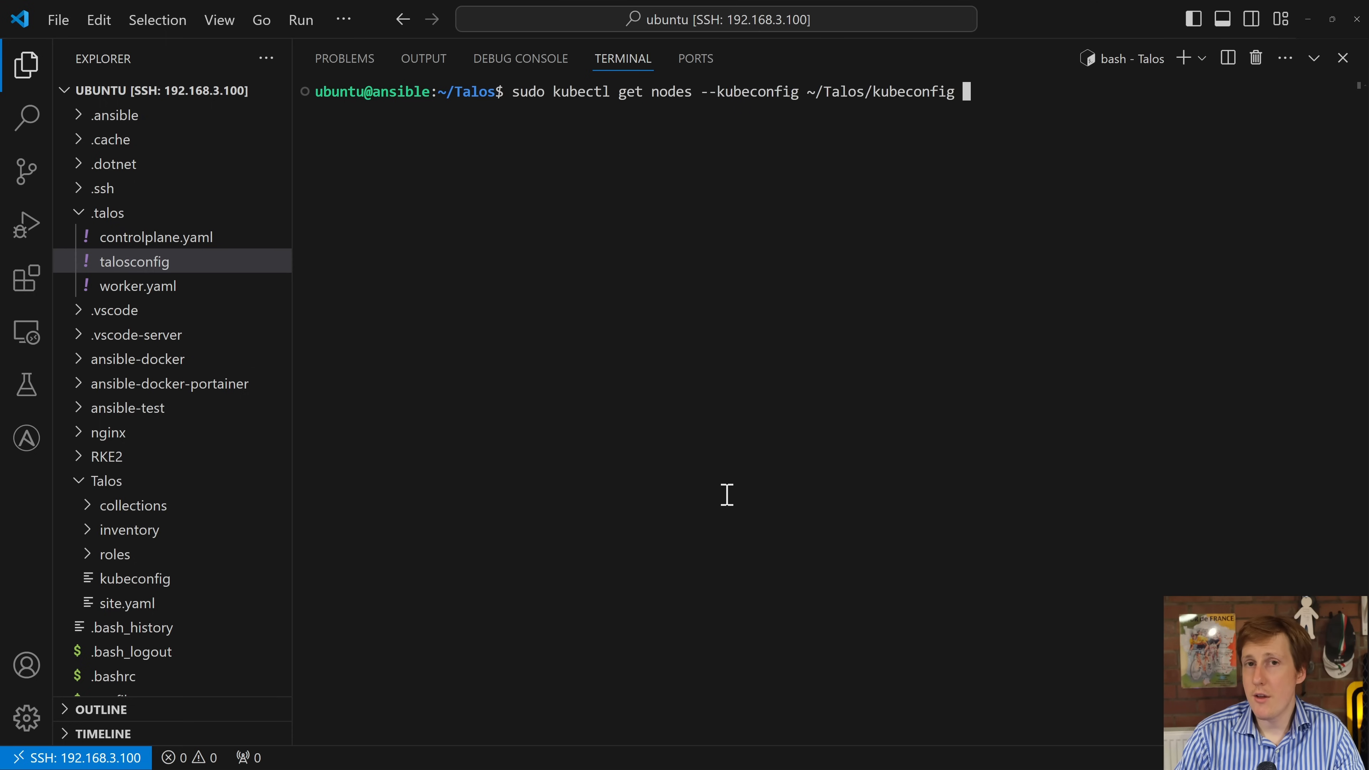
{"action": "mouse_move", "coordinate": [676, 199]}
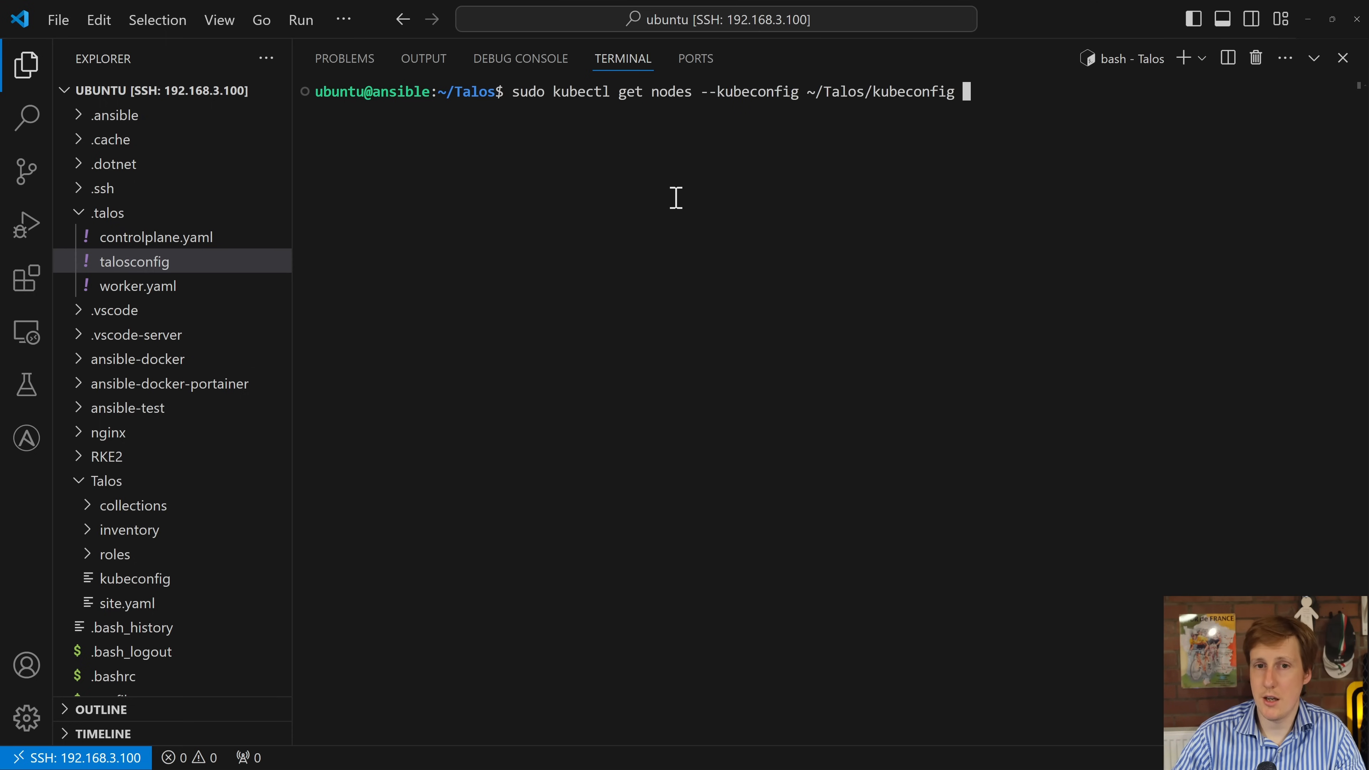
{"action": "mouse_move", "coordinate": [779, 164]}
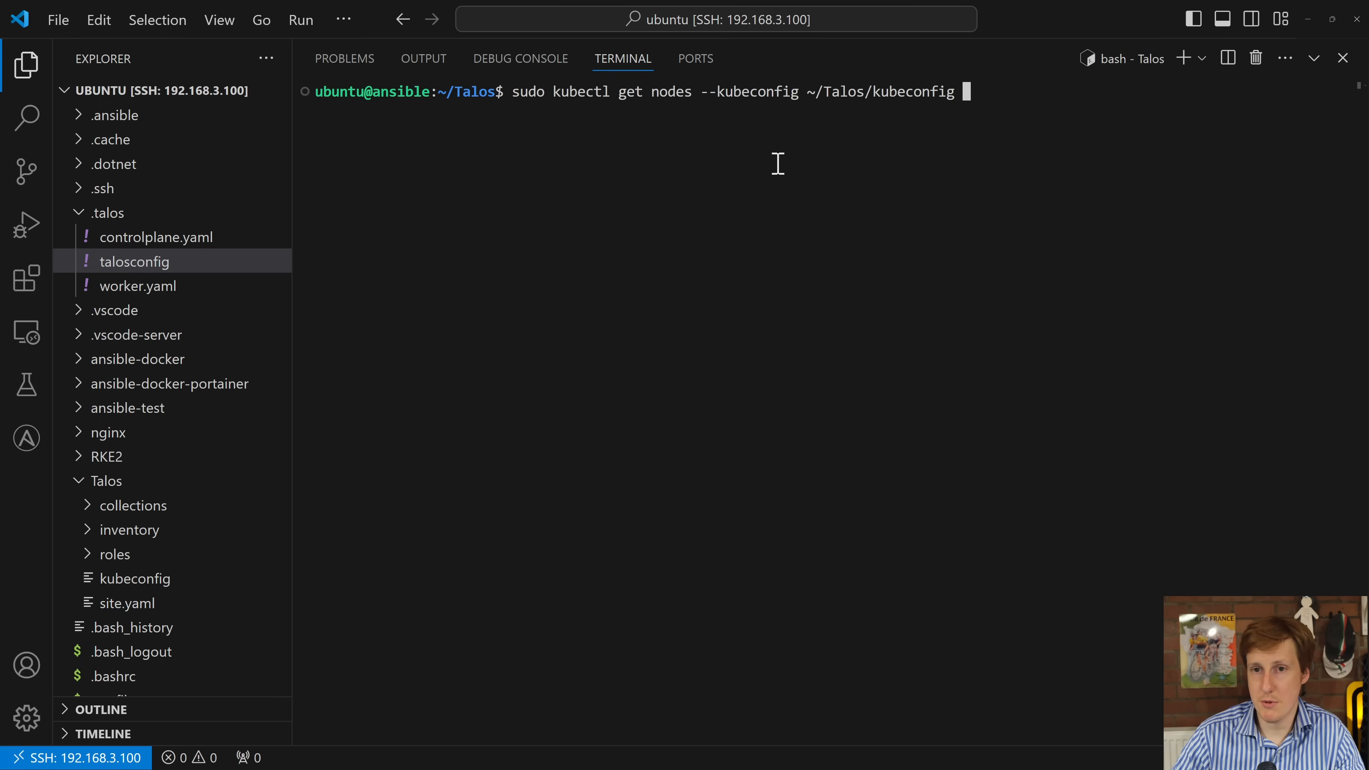
{"action": "key", "text": "Enter"}
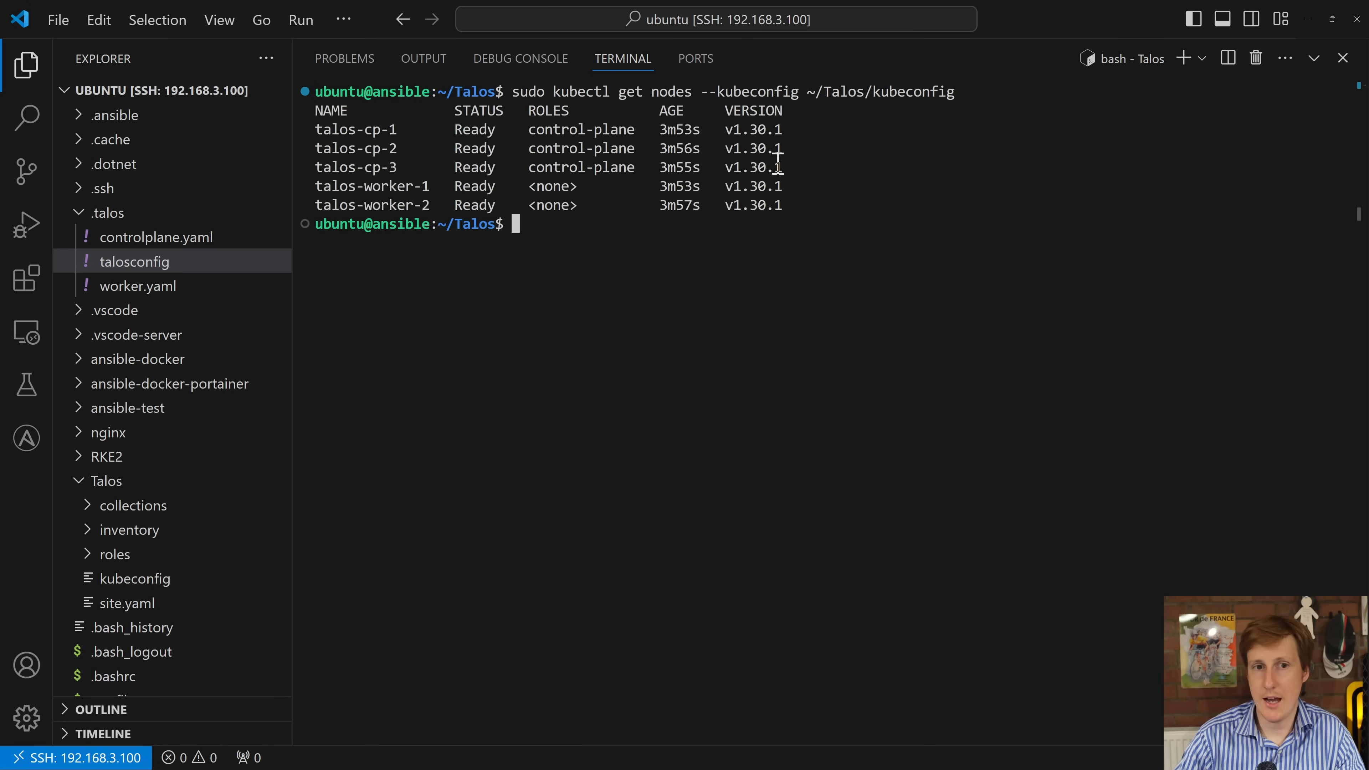
{"action": "mouse_move", "coordinate": [362, 138]}
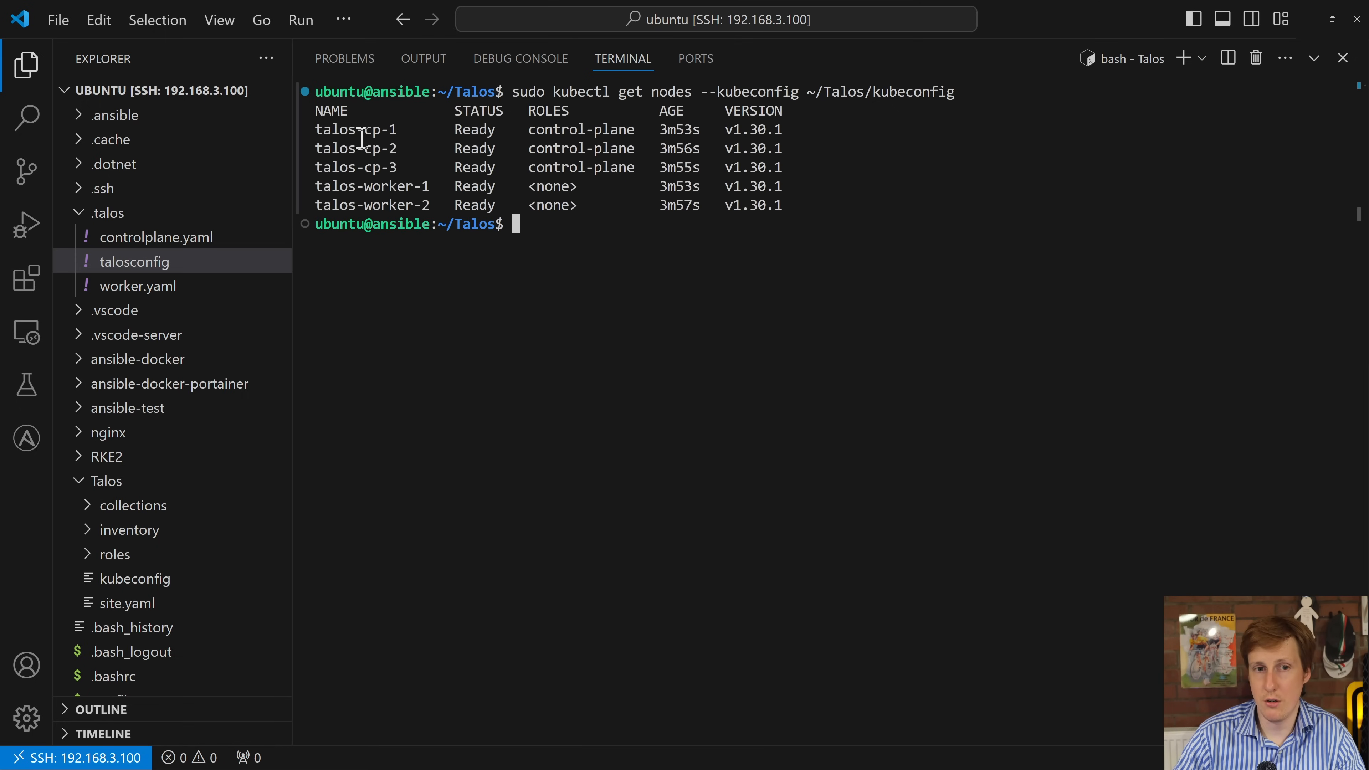
{"action": "mouse_move", "coordinate": [598, 228]}
{"action": "type", "text": "sudo kubectl get namespaces --kubeconfig ~/Talos/kubeconfig"}
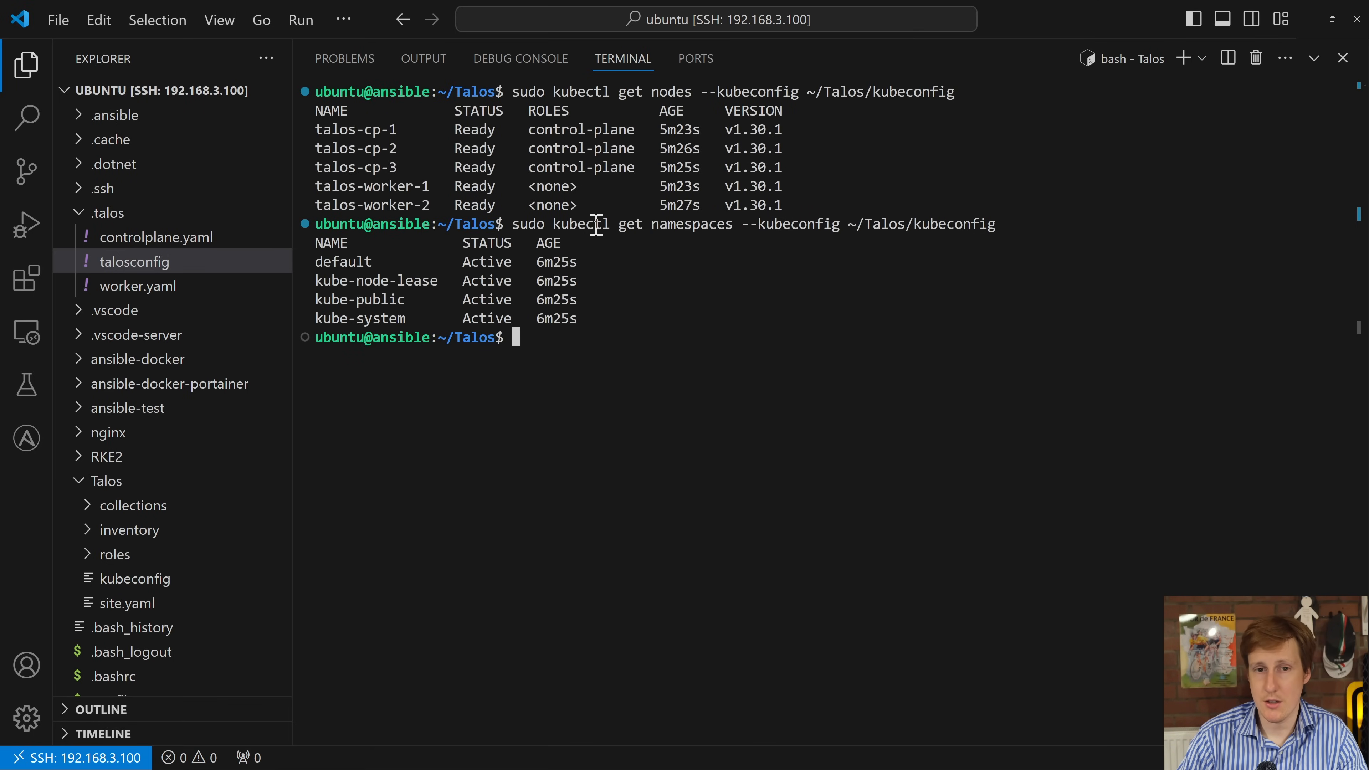
List the kube-system pods with kubectl to confirm they are Running
{"action": "type", "text": "sudo kubectl get pods -n kube-system --kubeconfig ~/Talos/kubeconfig"}
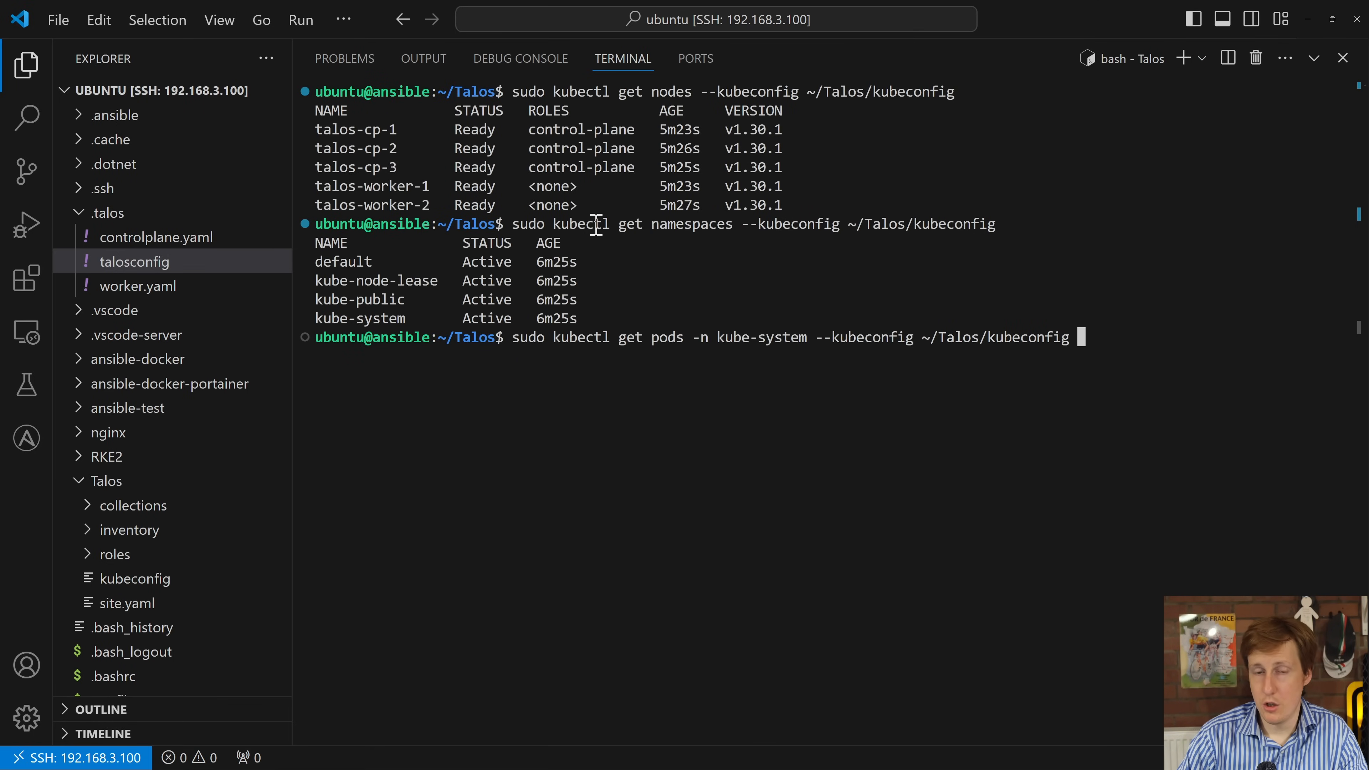
{"action": "key", "text": "Enter"}
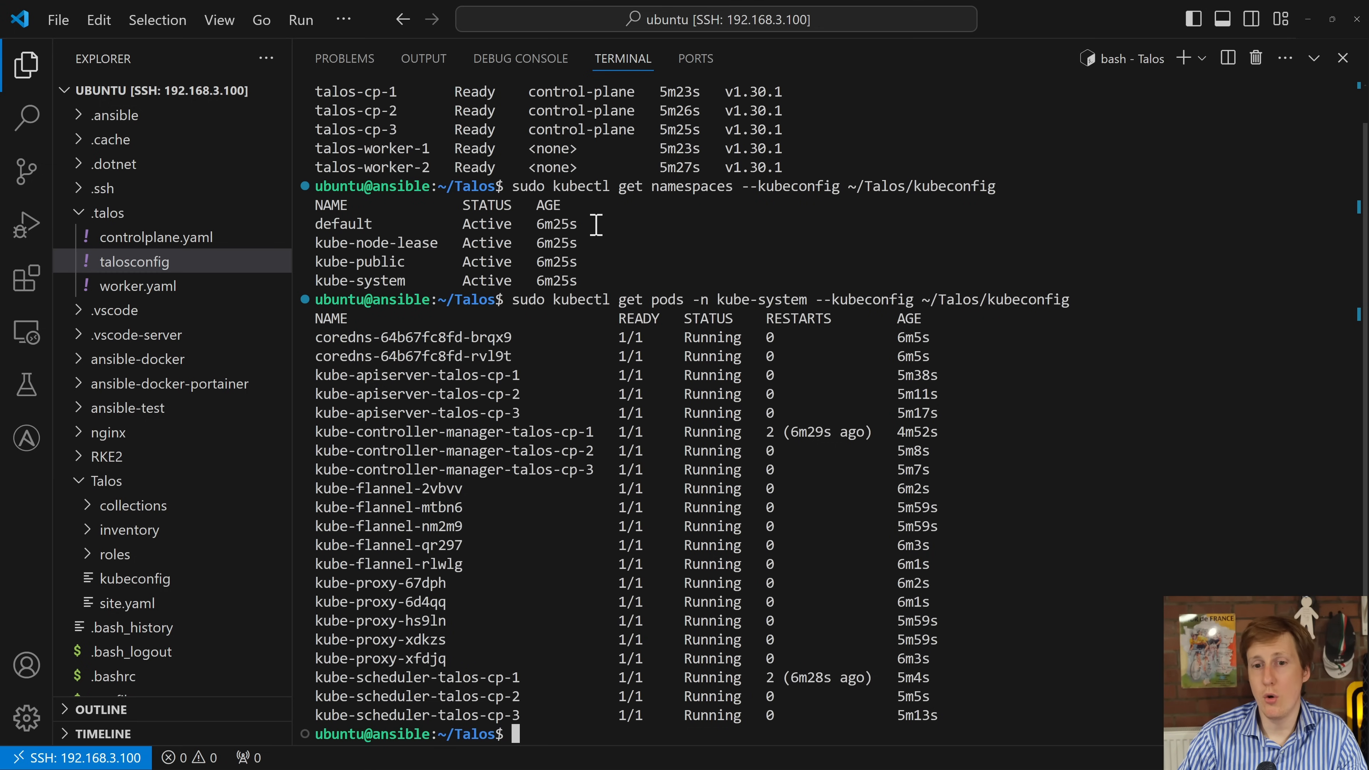